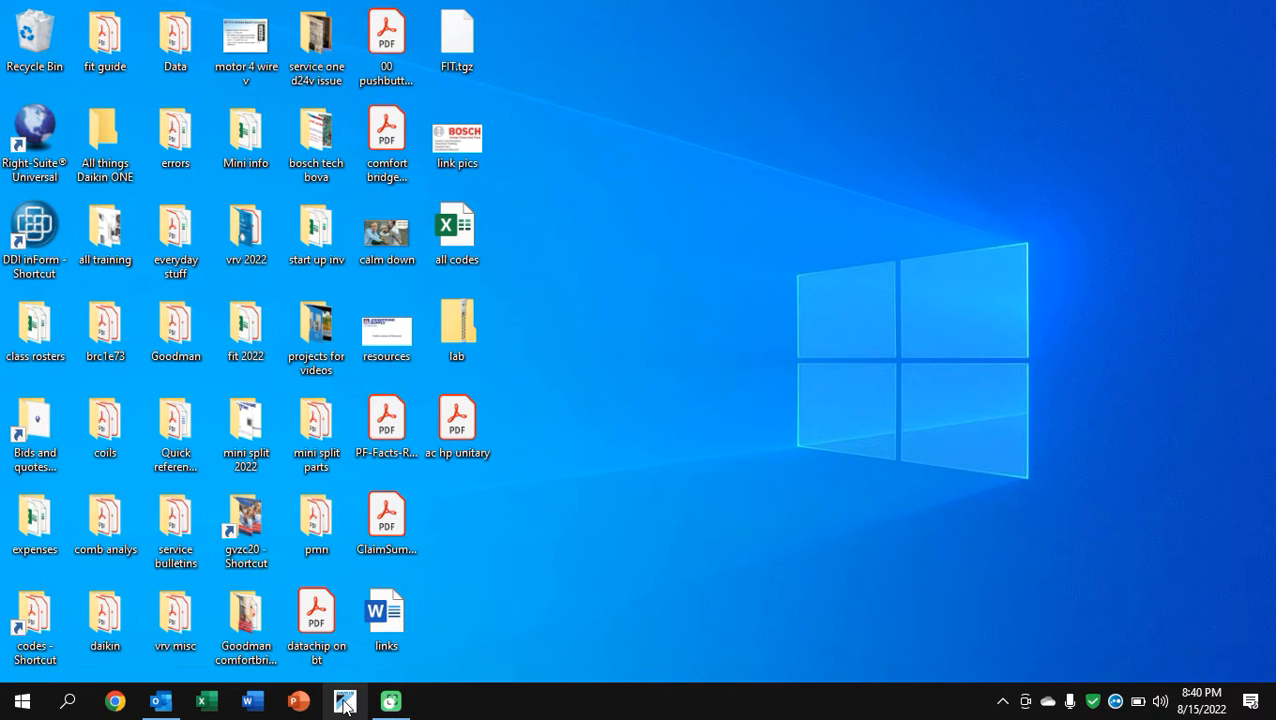
Launch the D-Checker monitoring tool from the taskbar so its main menu appears
{"action": "left_click", "coordinate": [344, 700]}
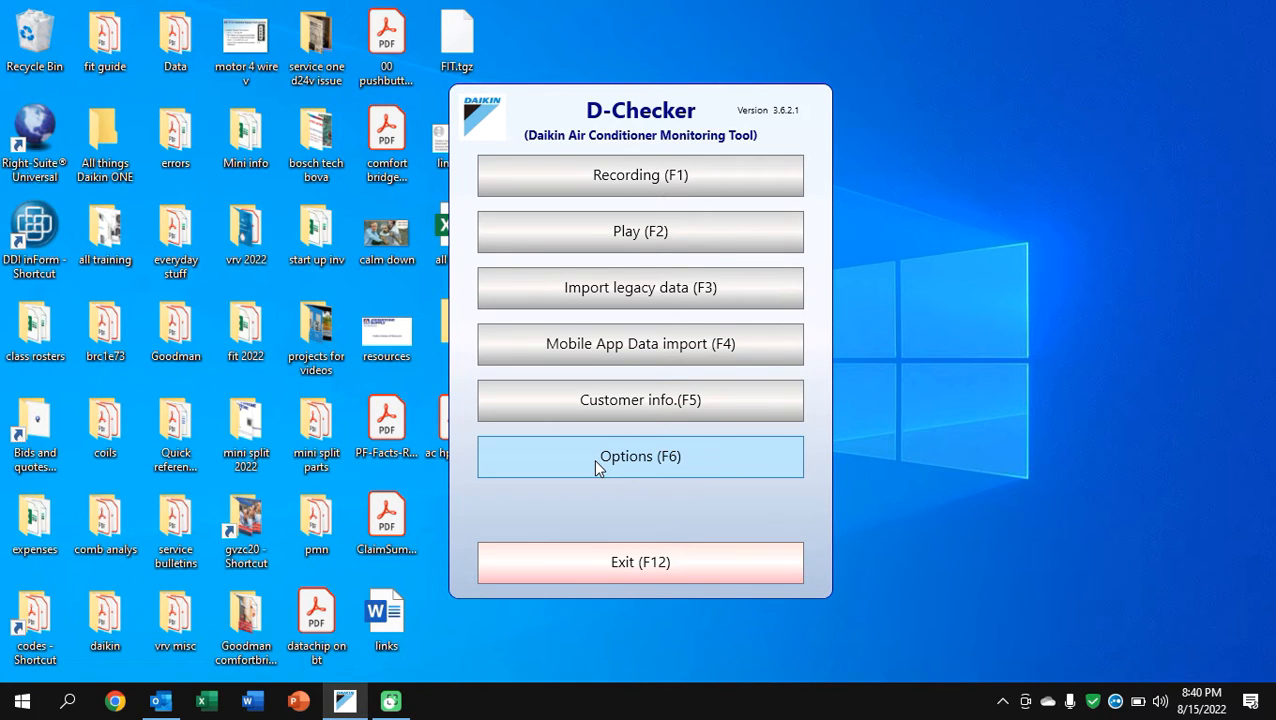
{"action": "mouse_move", "coordinate": [412, 556]}
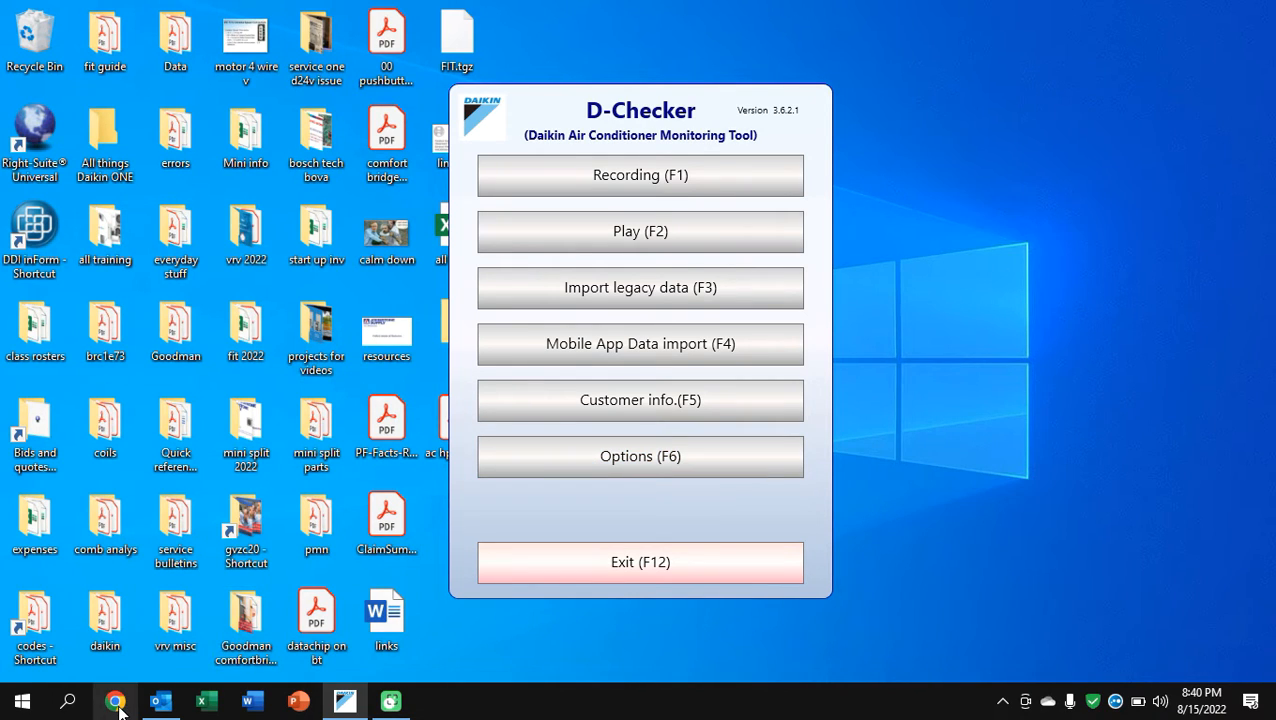
Open Chrome and enter 'john' in the address bar to reach the Johnstone Cafferty Hightail space
{"action": "left_click", "coordinate": [116, 700]}
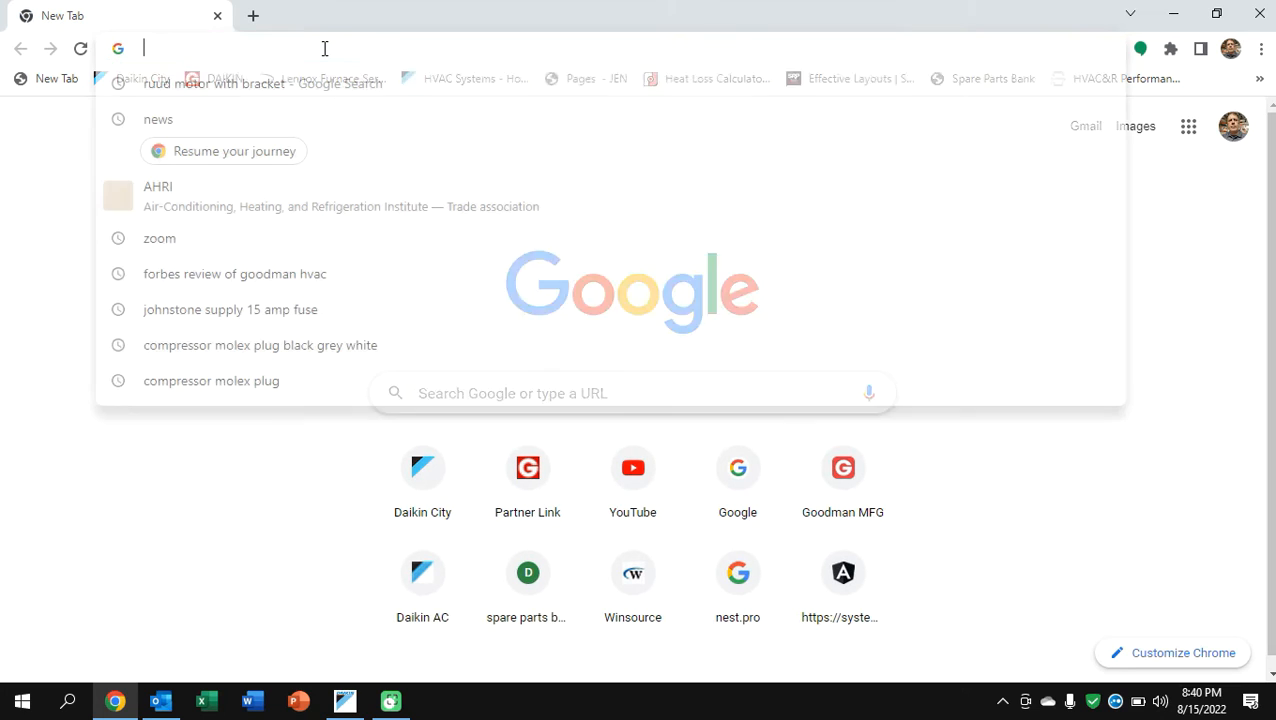
{"action": "type", "text": "john"}
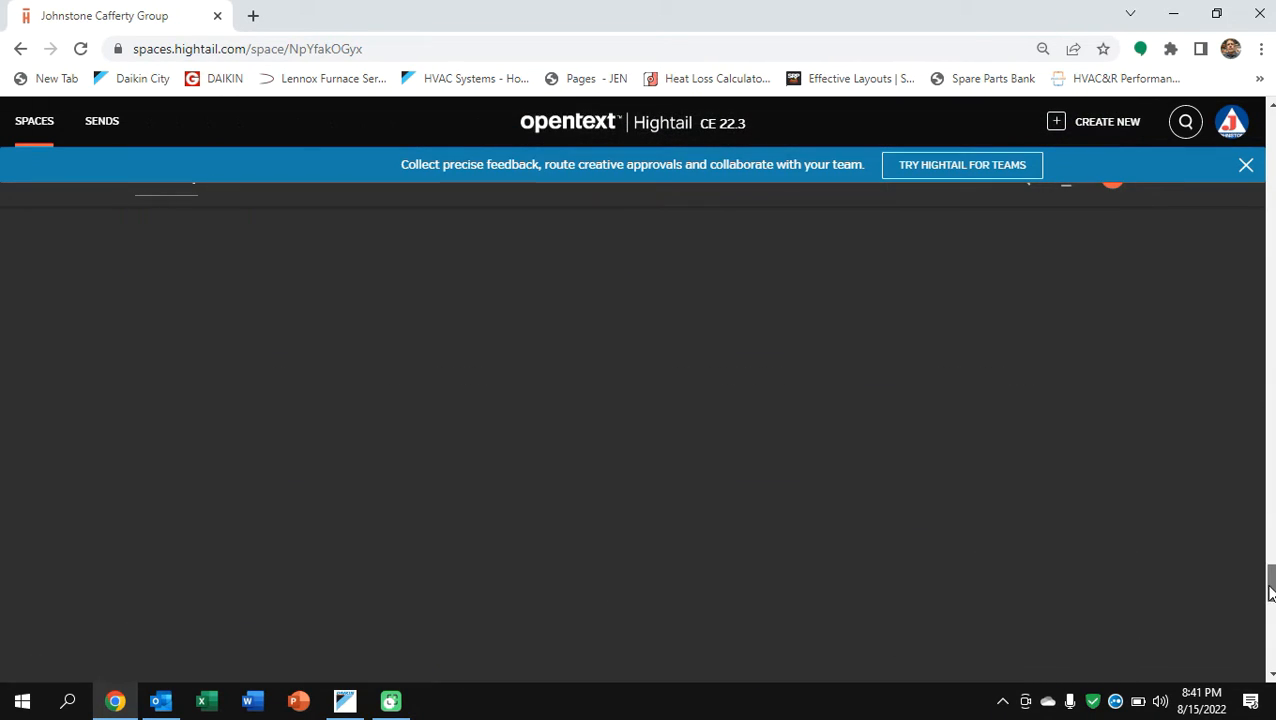
Scroll down through the Hightail grid of Daikin manuals, PDFs, spreadsheets and zips
{"action": "scroll", "scroll_direction": "down", "scroll_amount": 3}
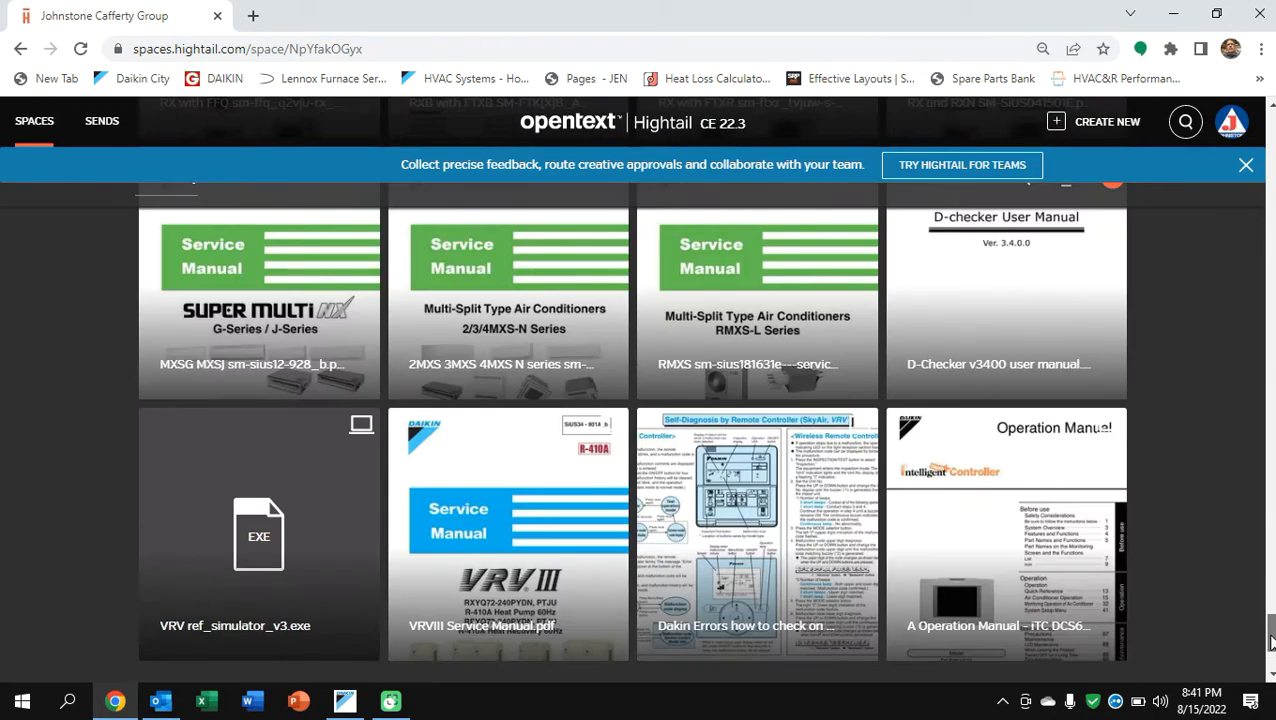
{"action": "scroll", "scroll_direction": "down", "scroll_amount": 3}
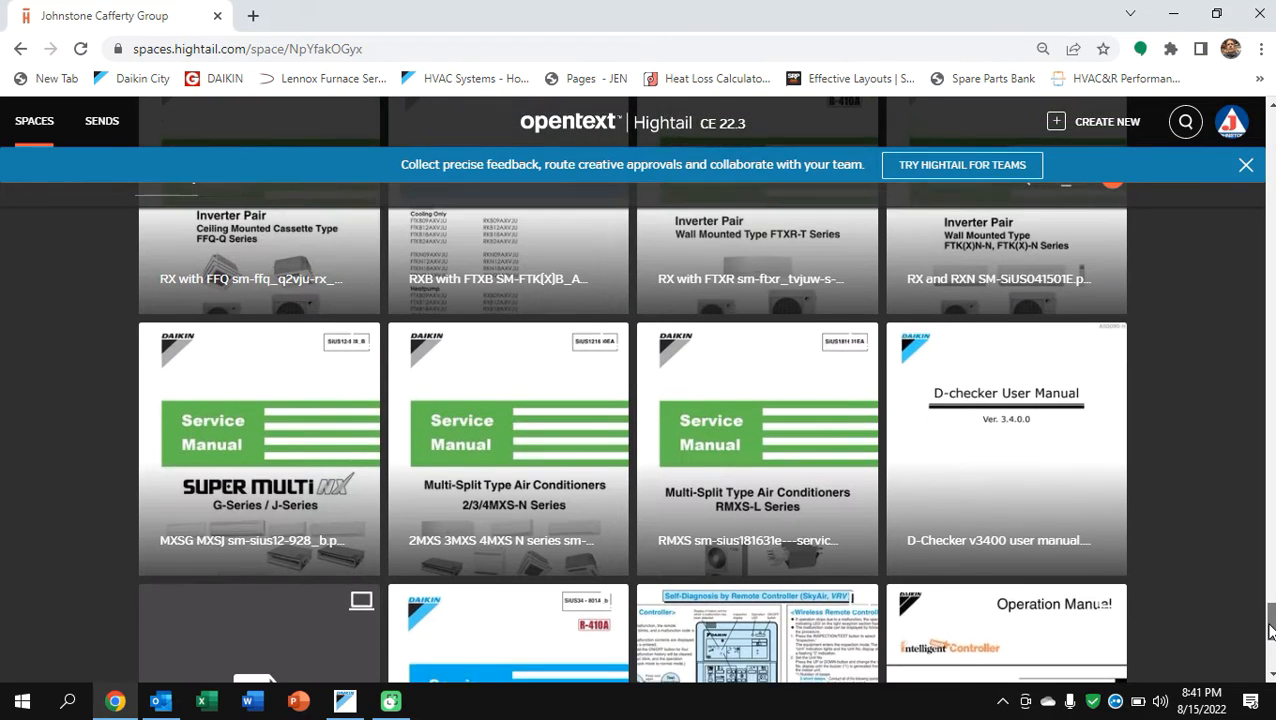
{"action": "scroll", "scroll_direction": "down", "scroll_amount": 3}
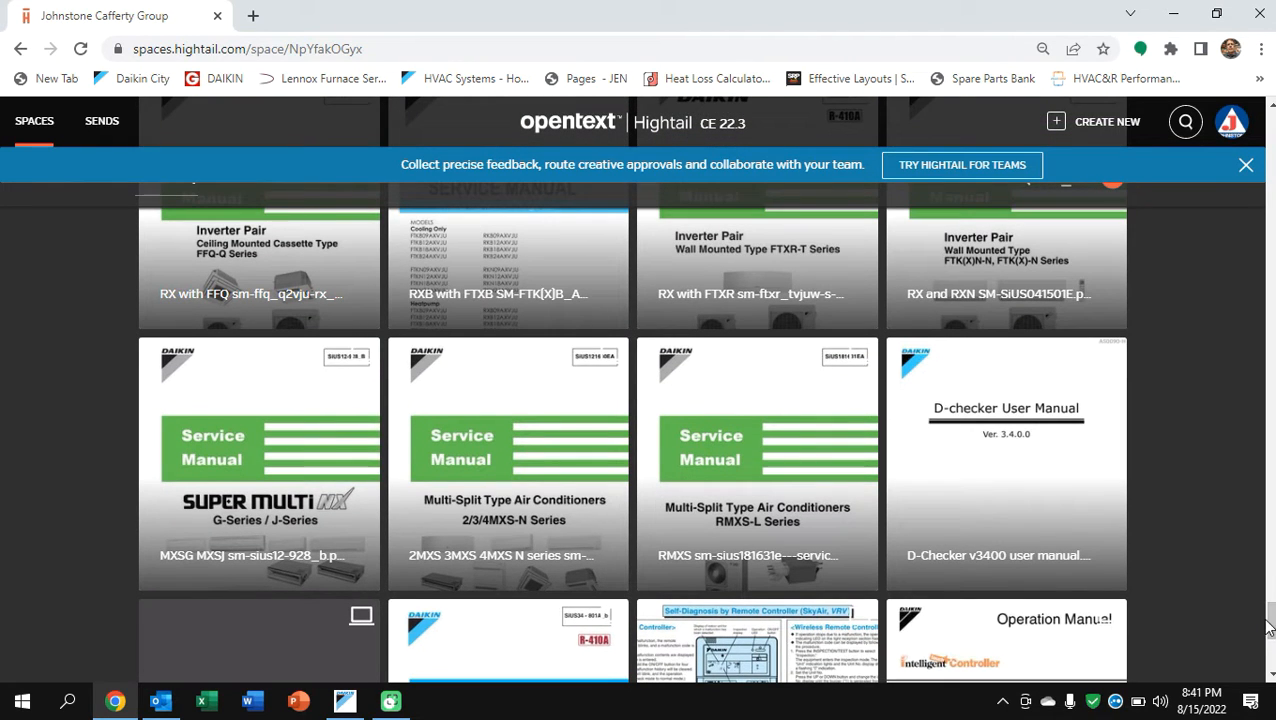
{"action": "scroll", "scroll_direction": "down", "scroll_amount": 3}
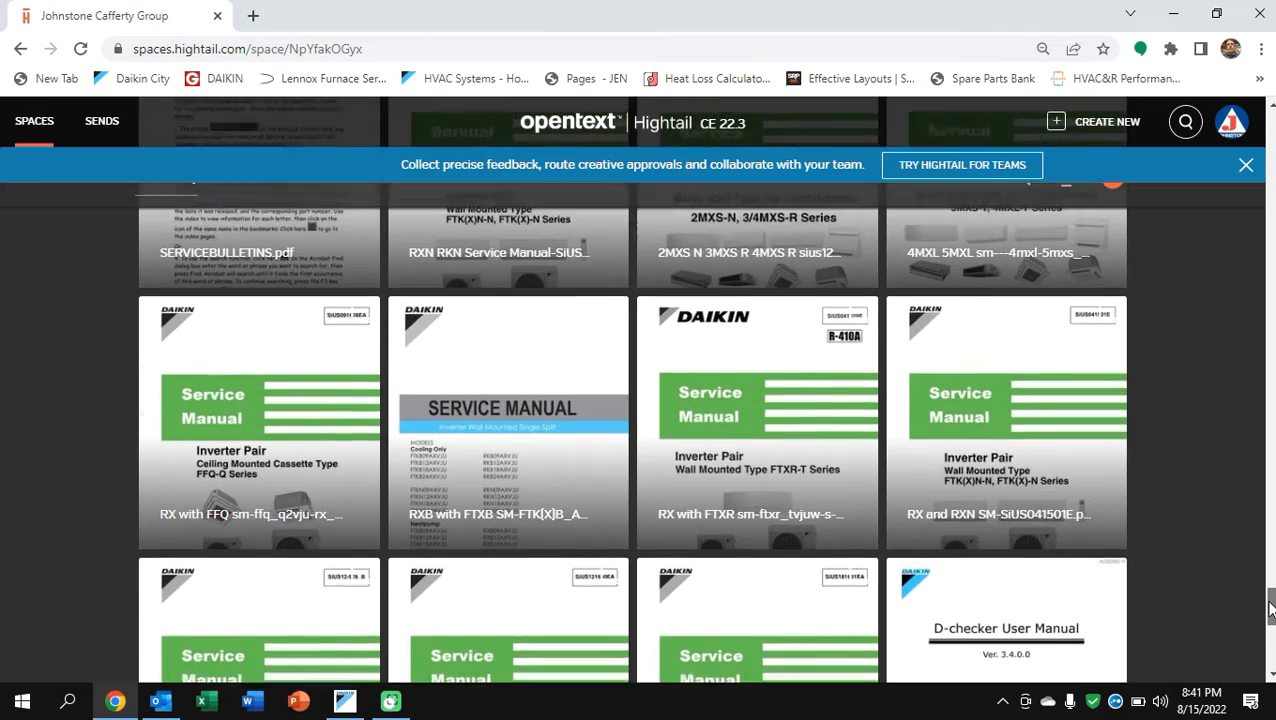
{"action": "scroll", "scroll_direction": "down", "scroll_amount": 3}
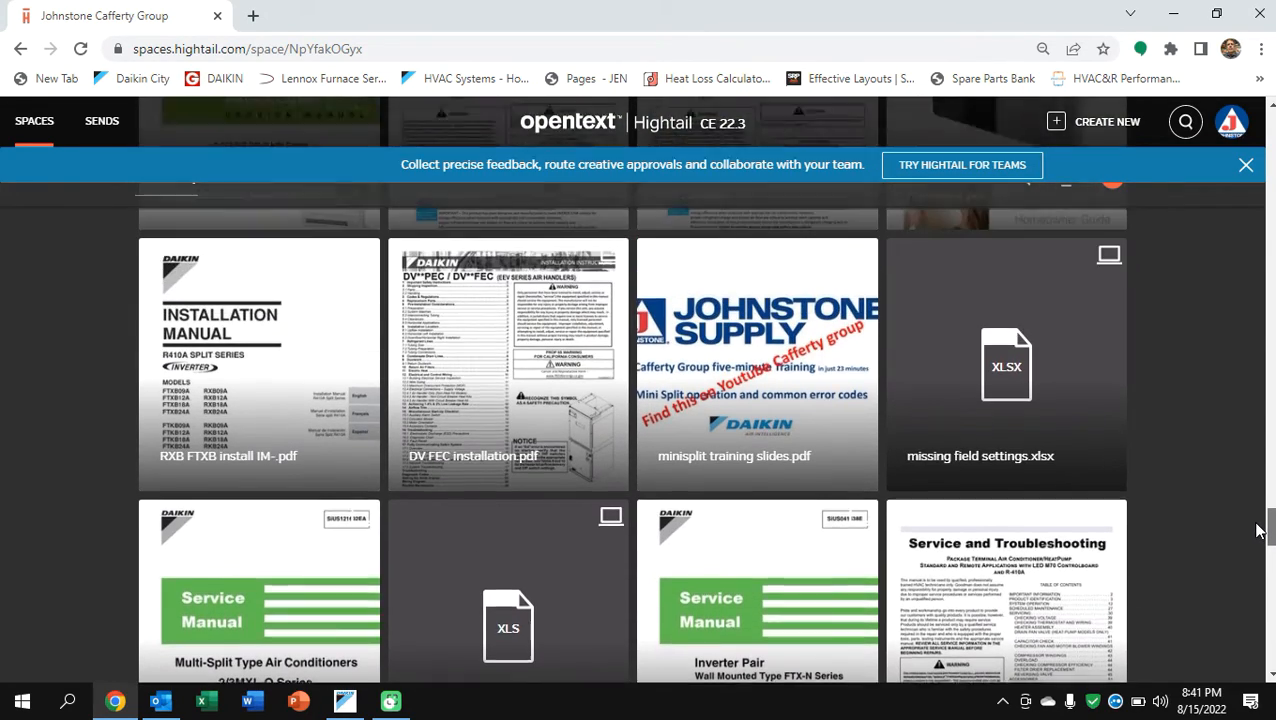
{"action": "scroll", "scroll_direction": "down", "scroll_amount": 3}
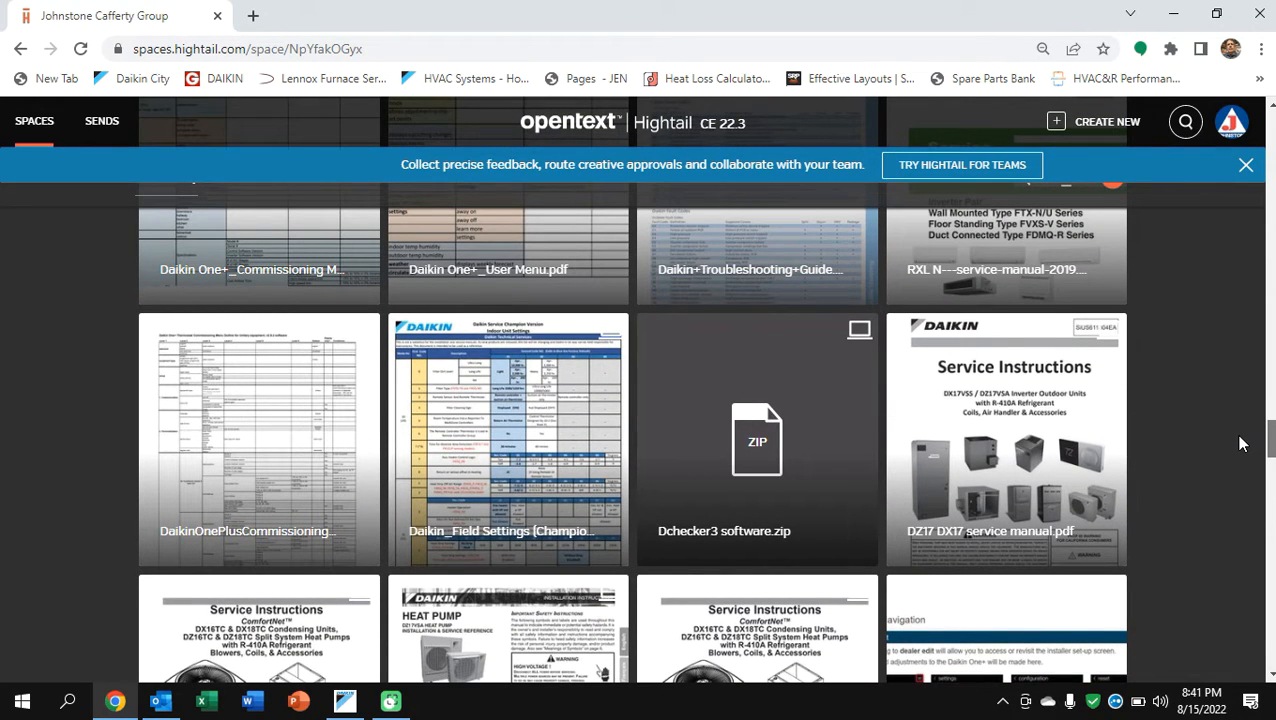
{"action": "scroll", "scroll_direction": "down", "scroll_amount": 3}
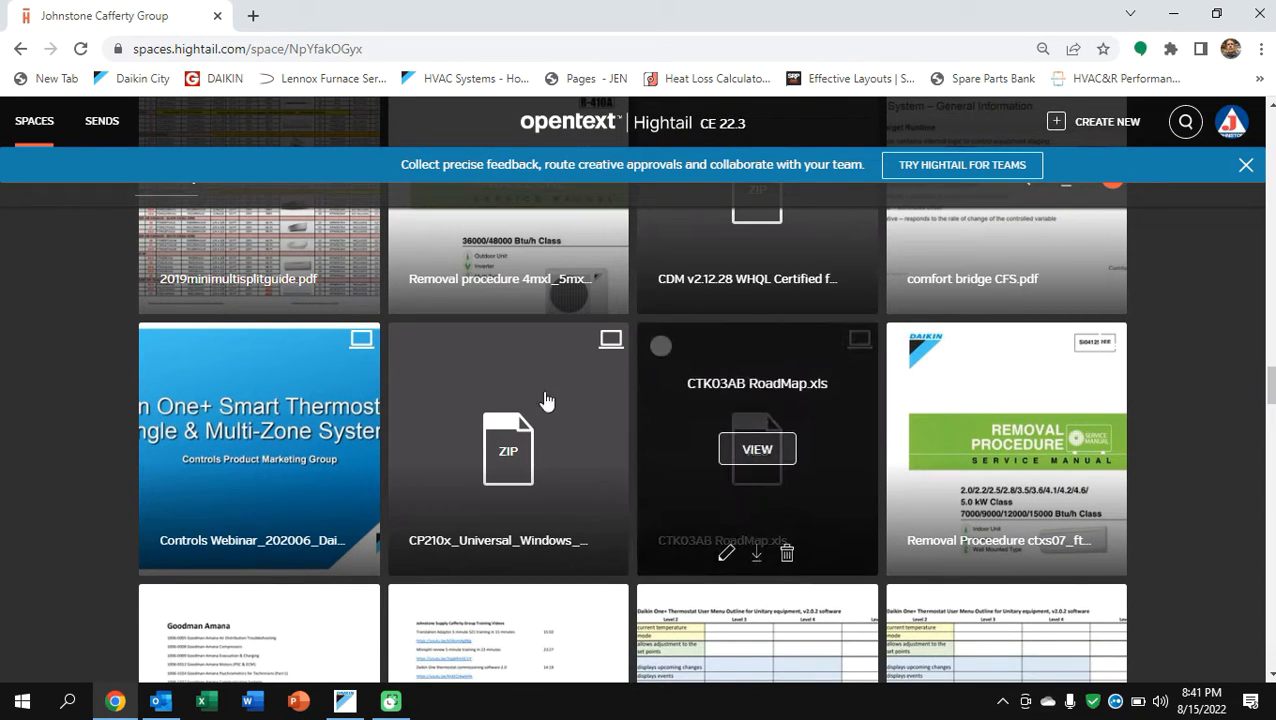
{"action": "mouse_move", "coordinate": [858, 384]}
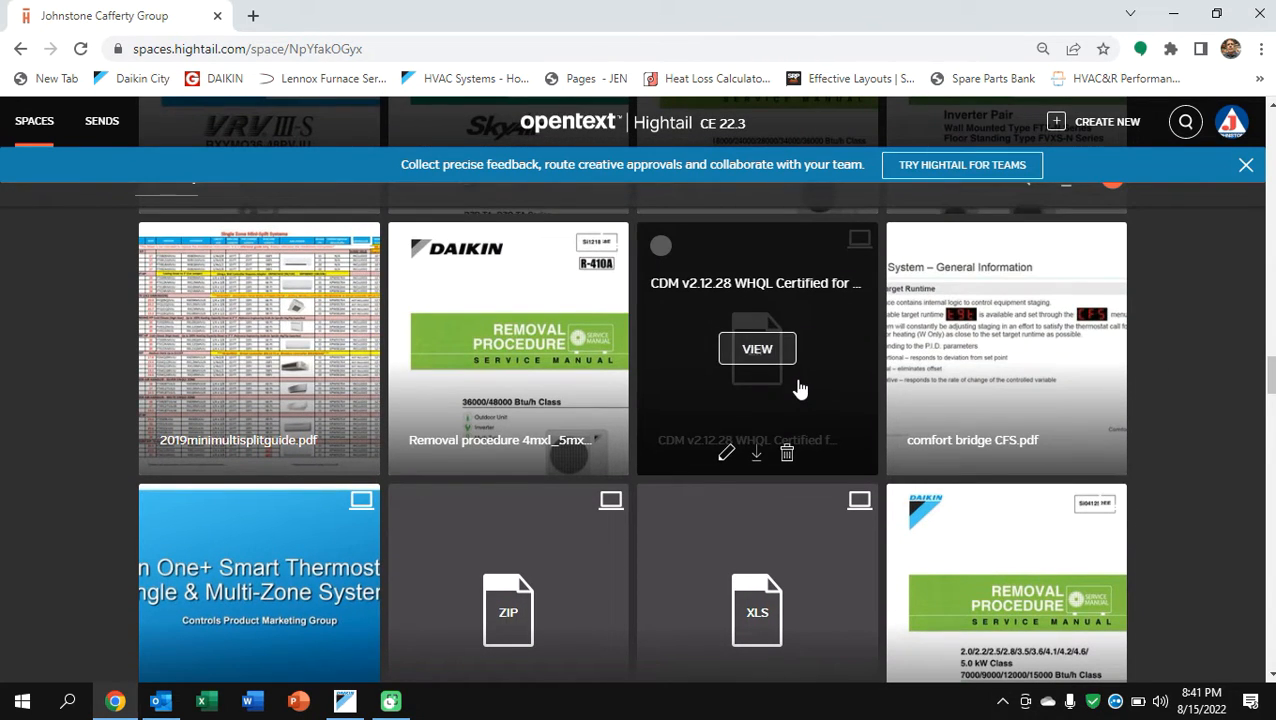
{"action": "mouse_move", "coordinate": [1192, 418]}
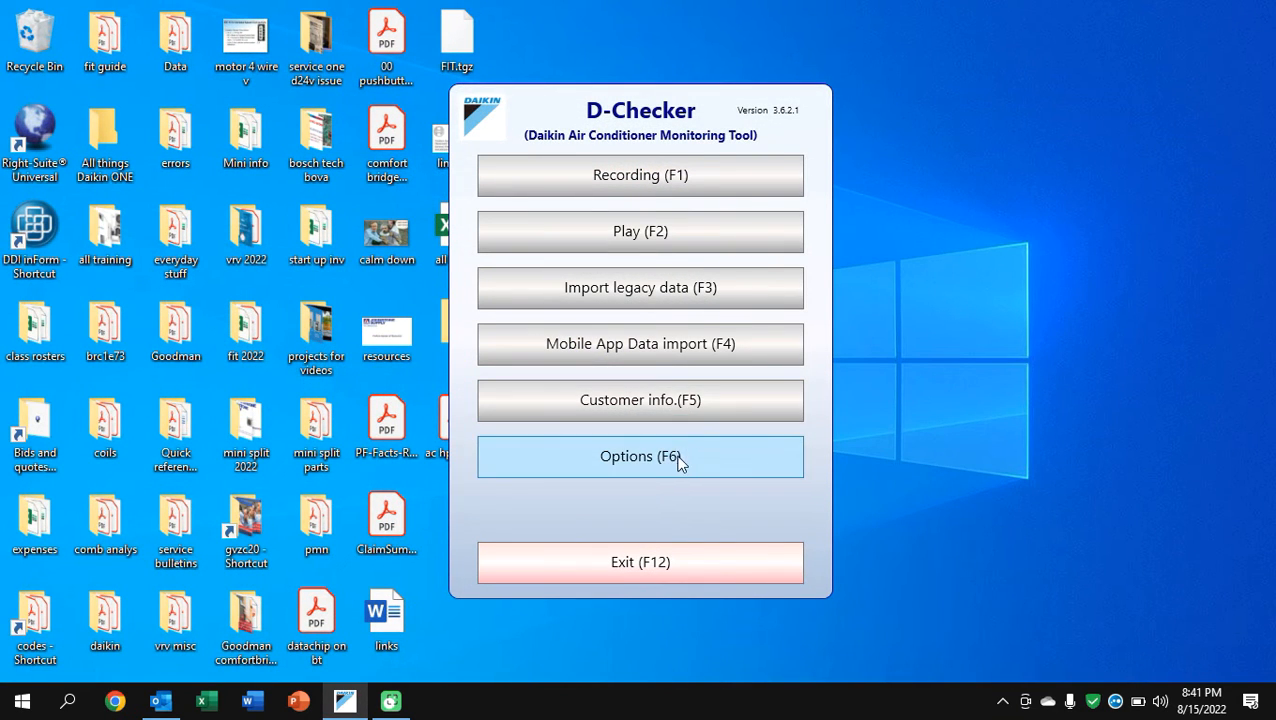
Keep COM5, 5sec sampling and 10 min. graph range in Options and save with OK
{"action": "left_click", "coordinate": [640, 456]}
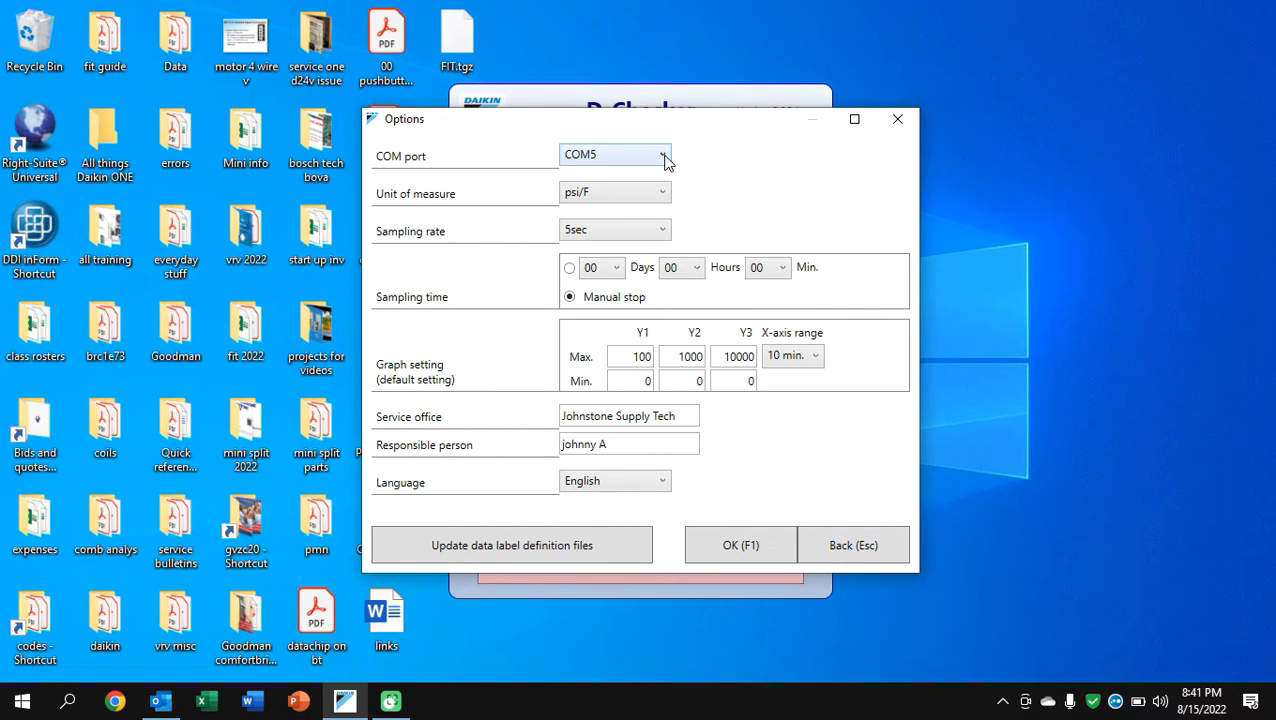
{"action": "left_click", "coordinate": [662, 156]}
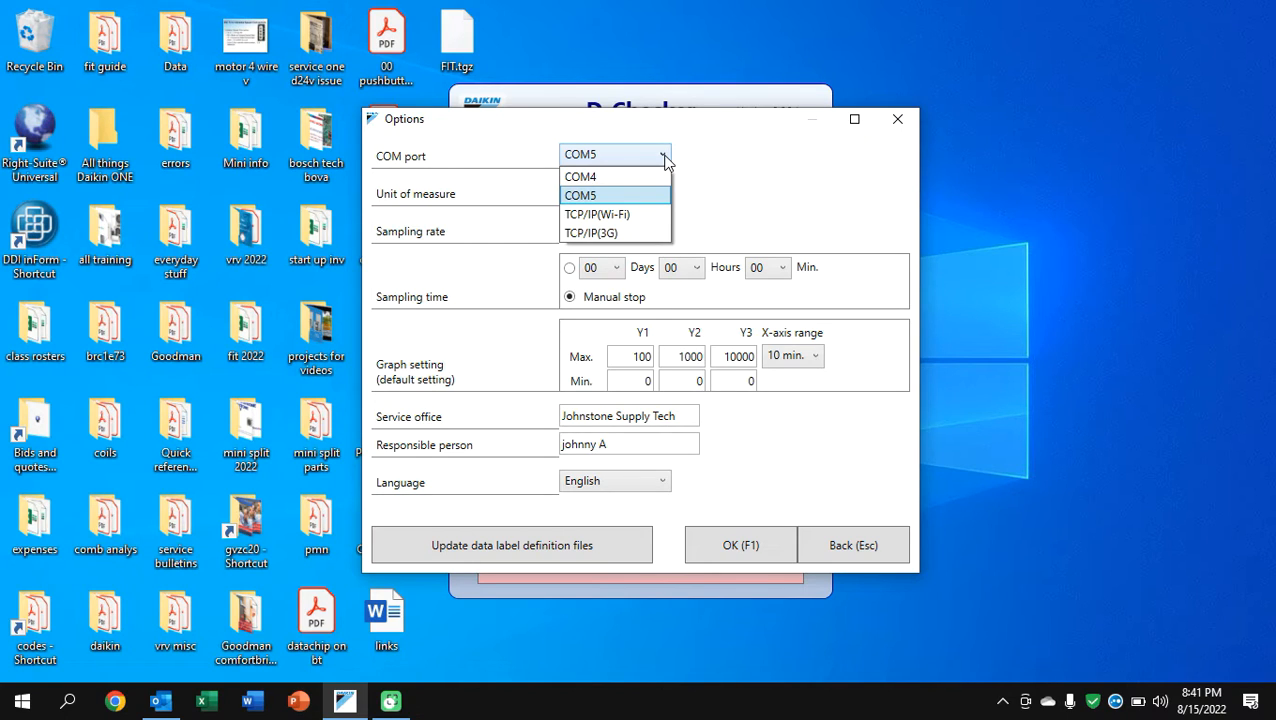
{"action": "left_click", "coordinate": [580, 196]}
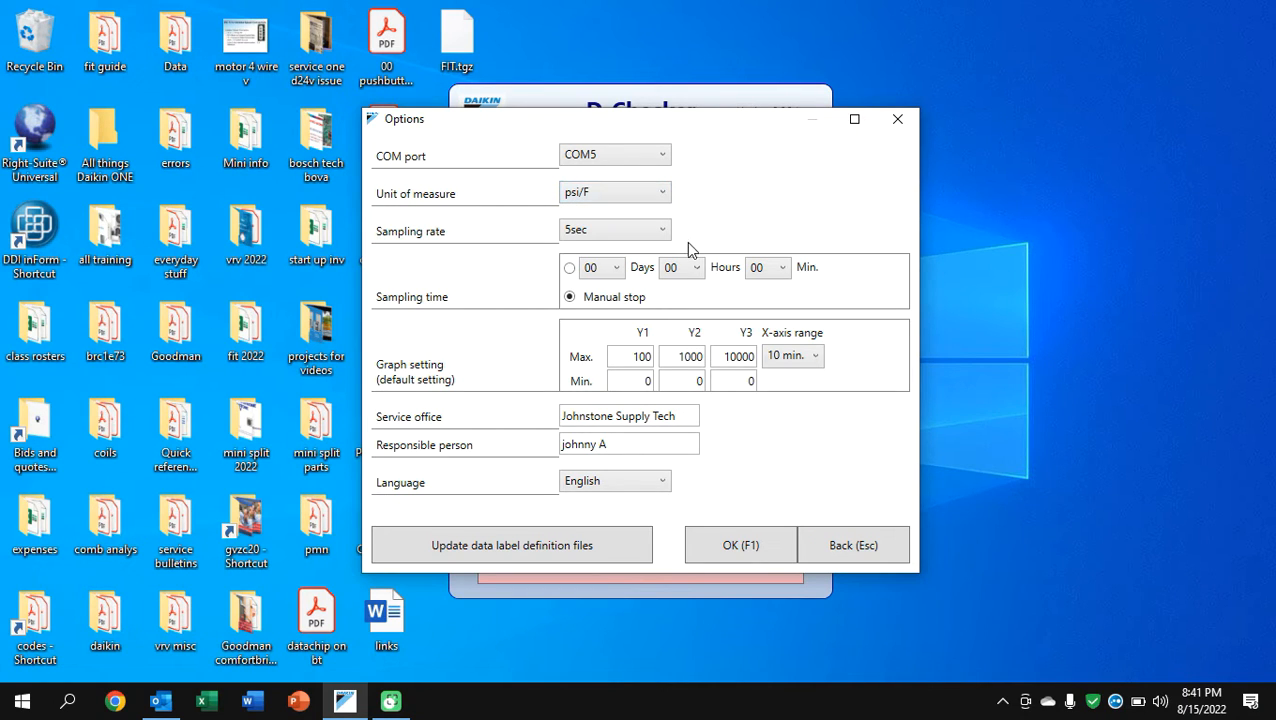
{"action": "left_click", "coordinate": [660, 230]}
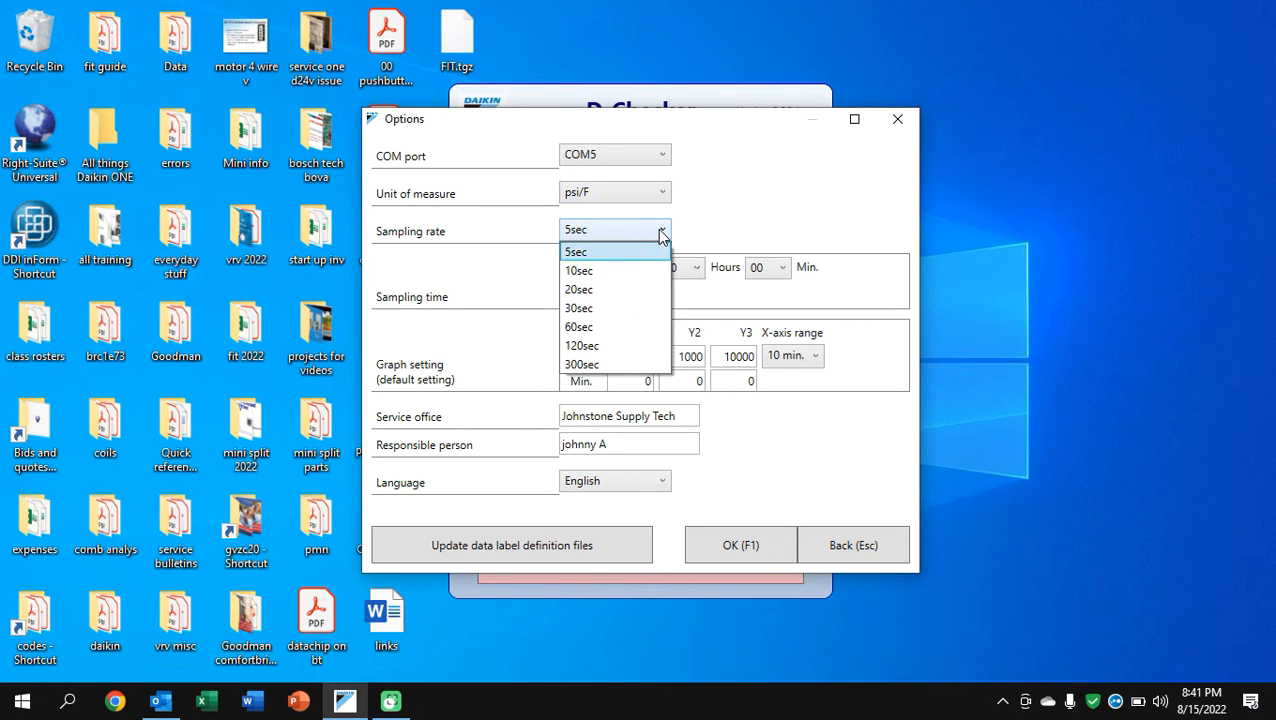
{"action": "left_click", "coordinate": [576, 252]}
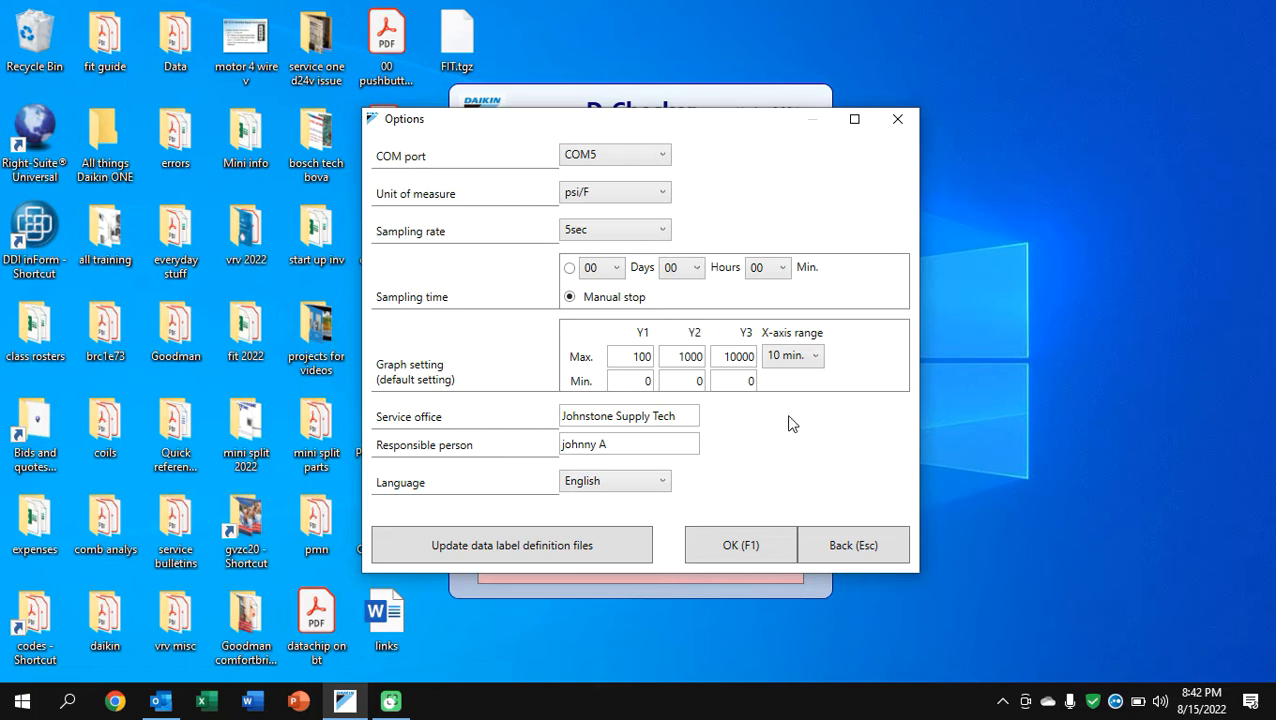
{"action": "mouse_move", "coordinate": [822, 424]}
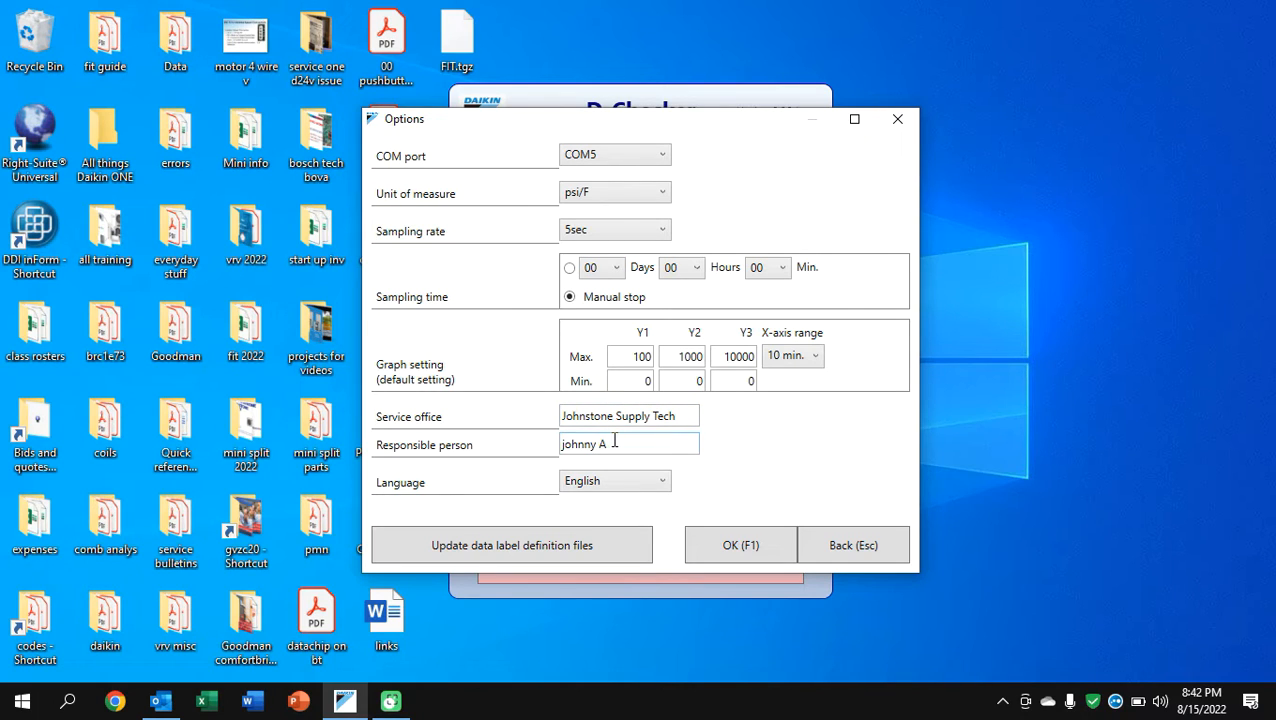
{"action": "mouse_move", "coordinate": [772, 436]}
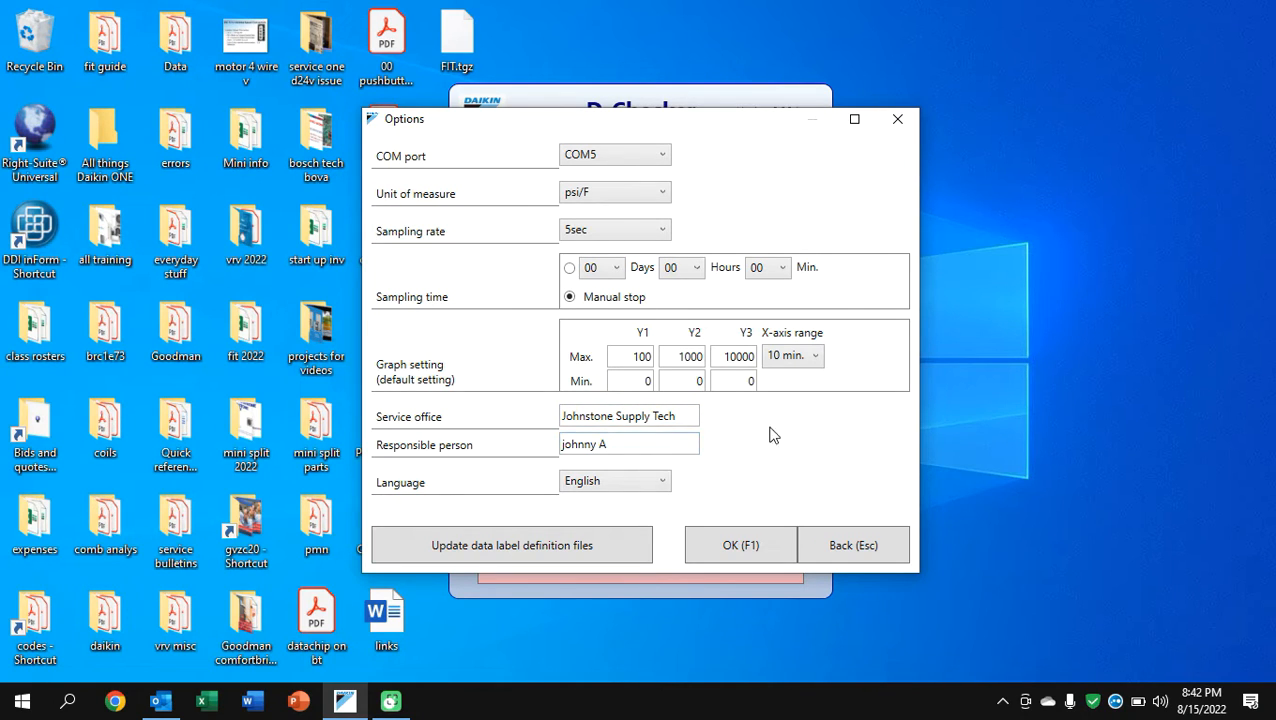
{"action": "left_click", "coordinate": [792, 356]}
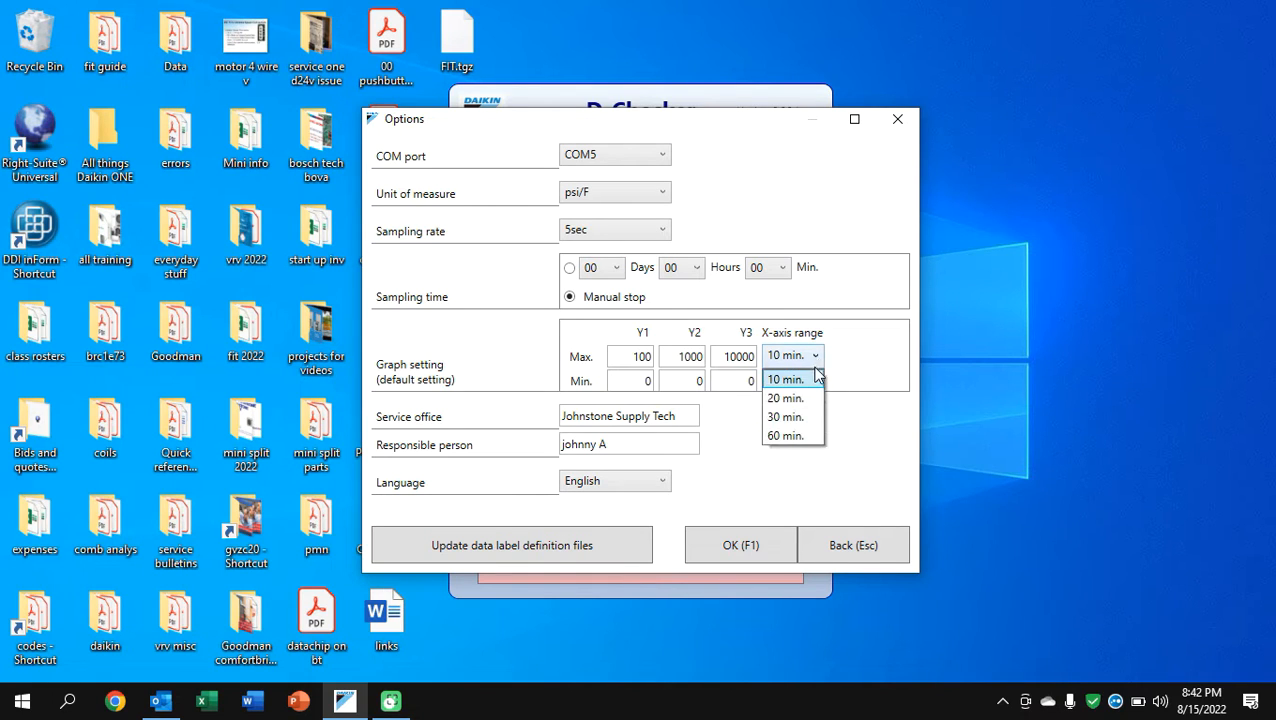
{"action": "left_click", "coordinate": [784, 380]}
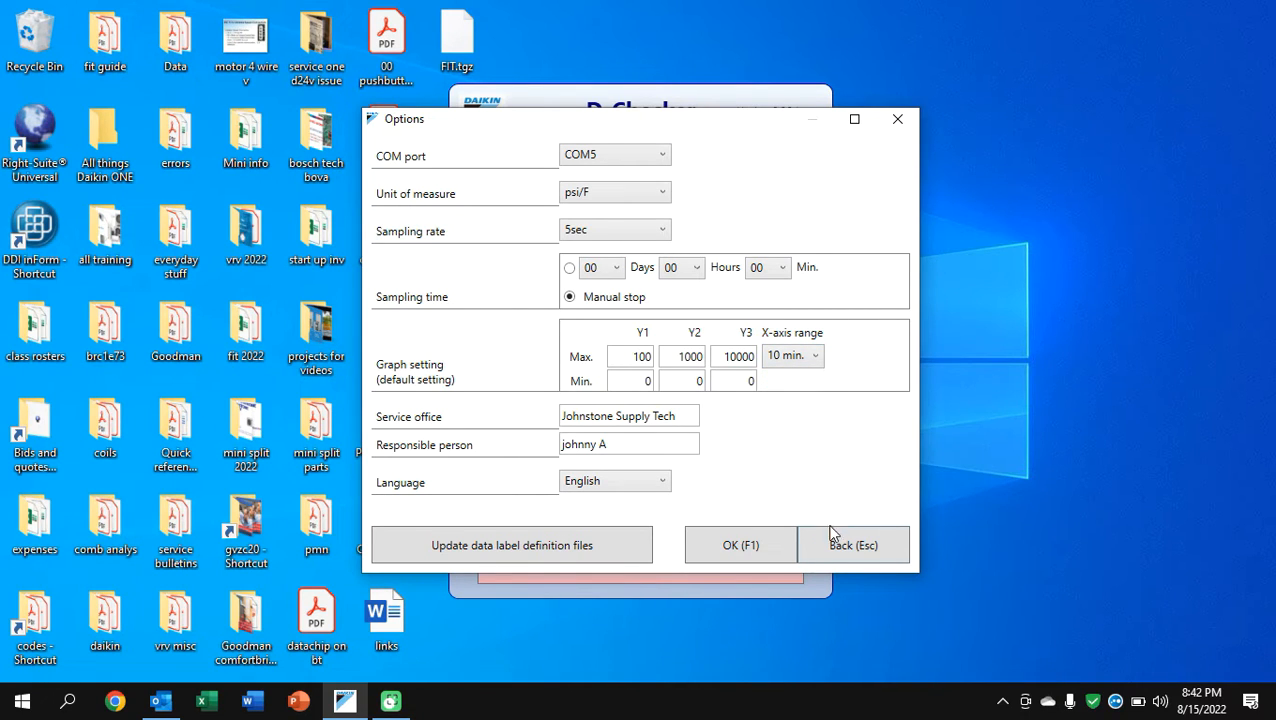
{"action": "mouse_move", "coordinate": [740, 544]}
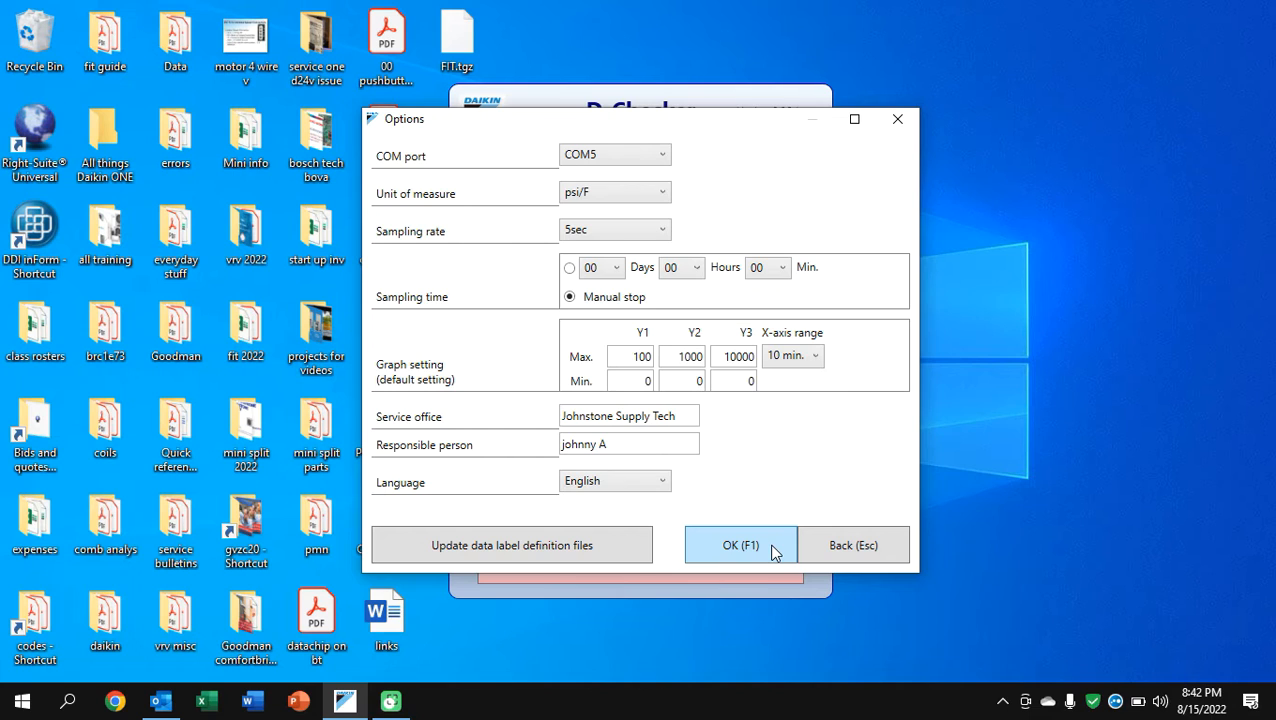
{"action": "left_click", "coordinate": [740, 544]}
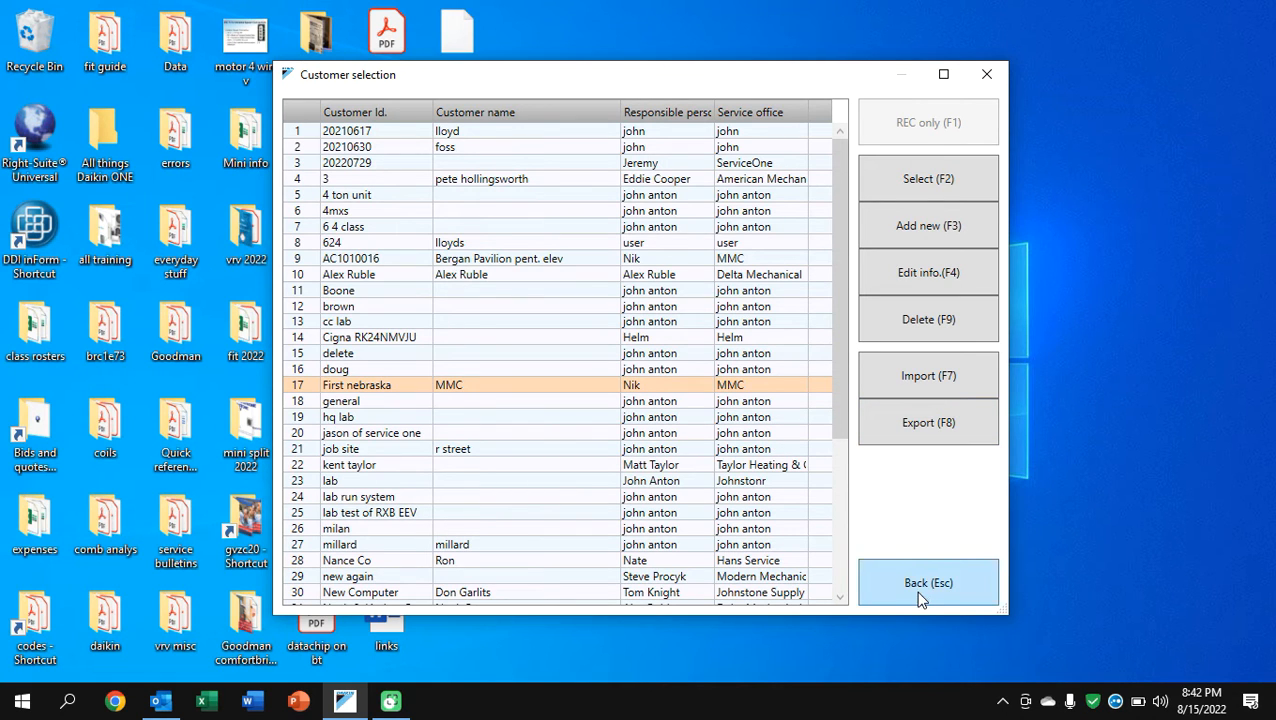
{"action": "left_click", "coordinate": [928, 584]}
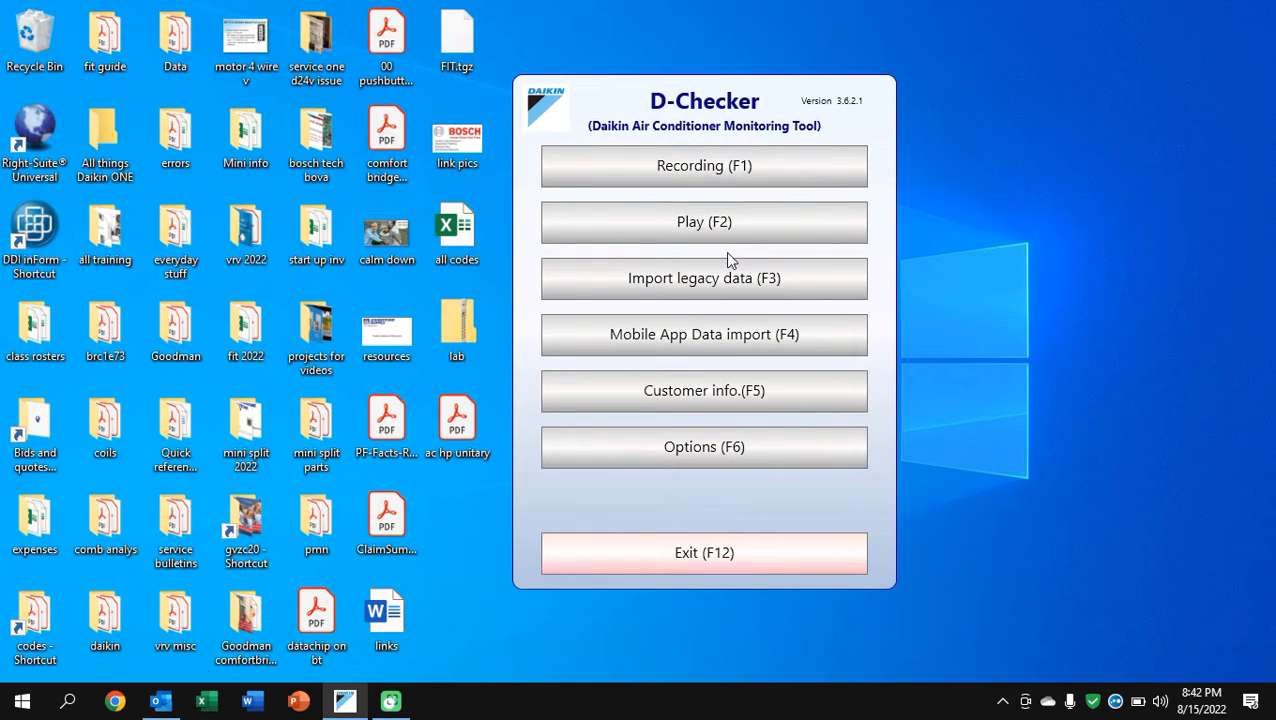
{"action": "mouse_move", "coordinate": [704, 334]}
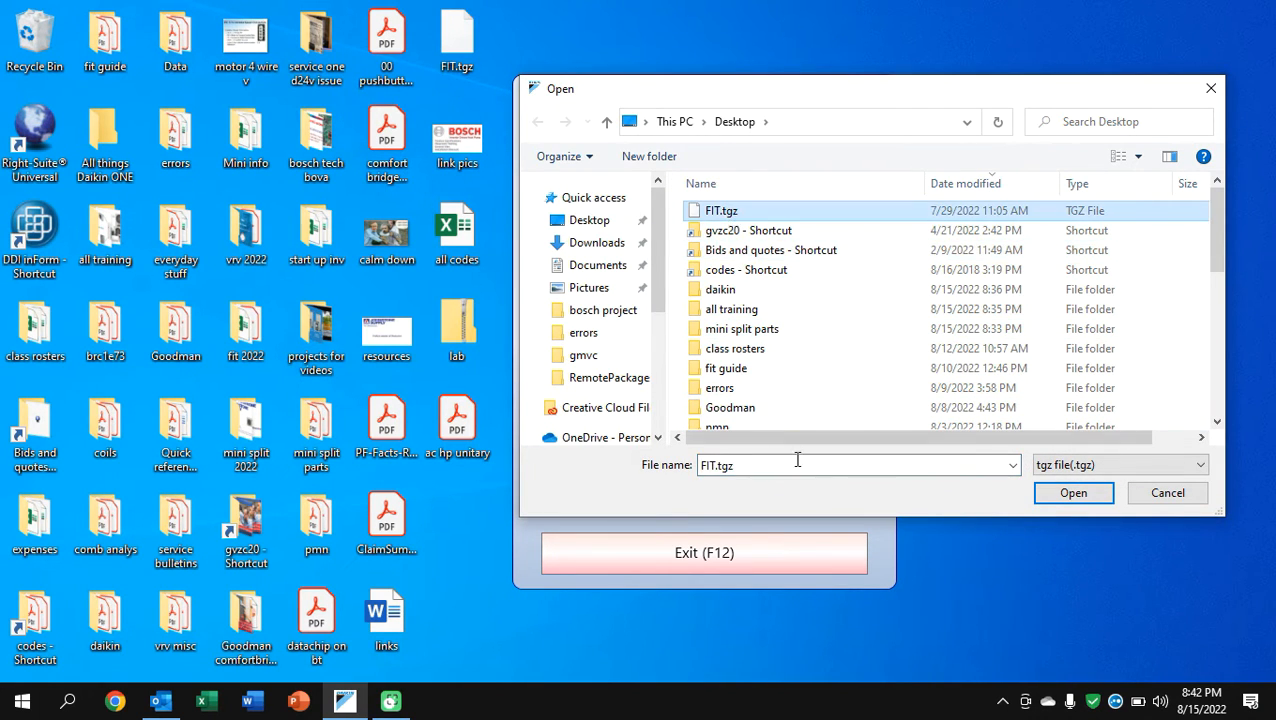
{"action": "left_click", "coordinate": [1168, 492]}
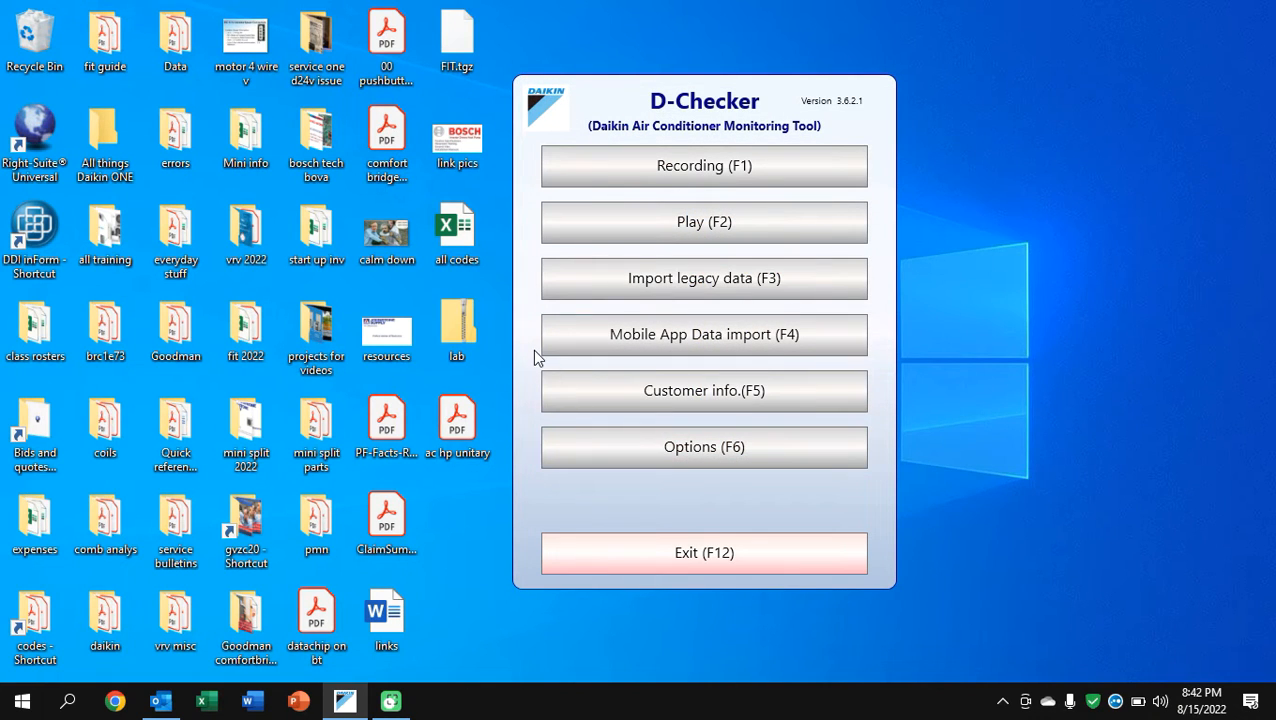
{"action": "left_click", "coordinate": [456, 324]}
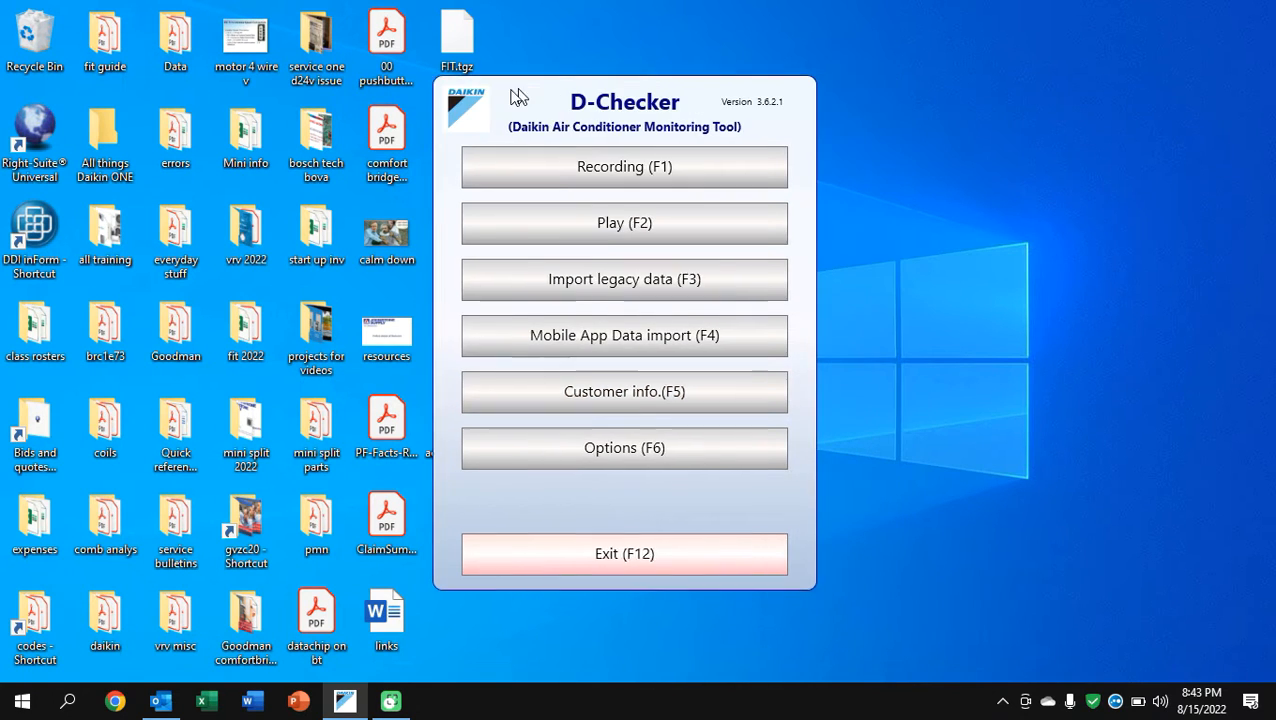
{"action": "left_click", "coordinate": [624, 390]}
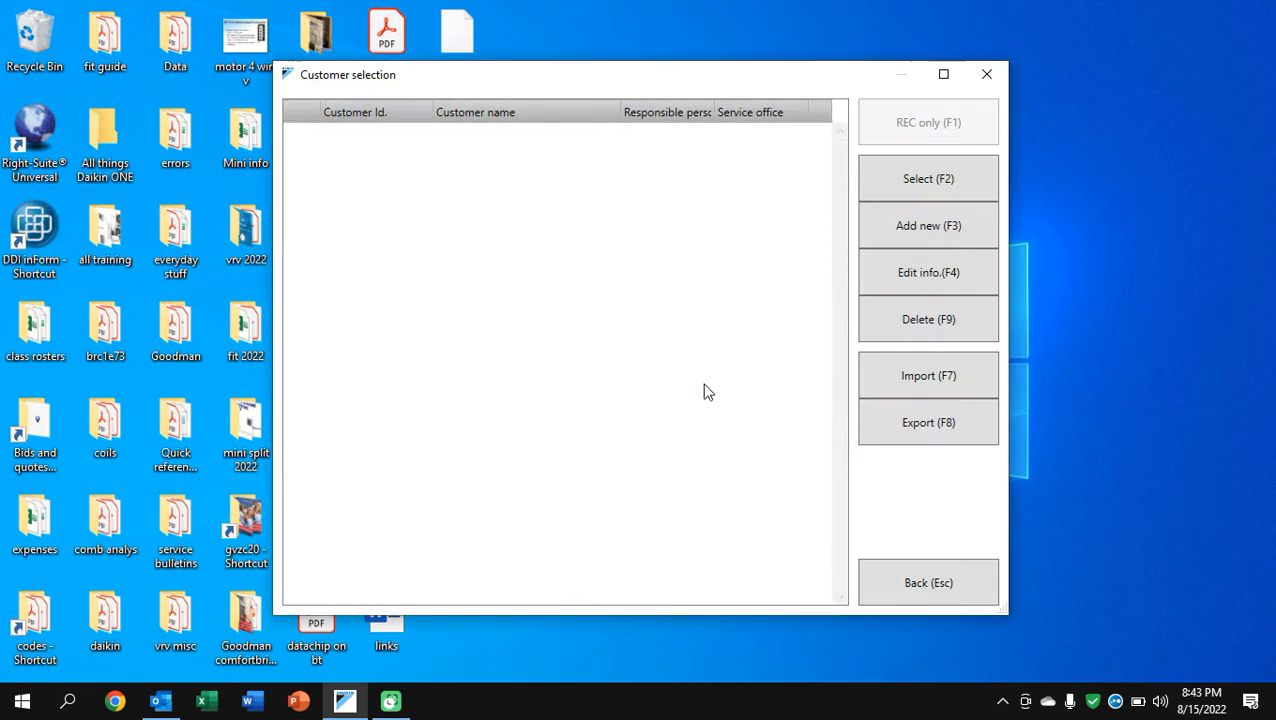
{"action": "left_click", "coordinate": [928, 376]}
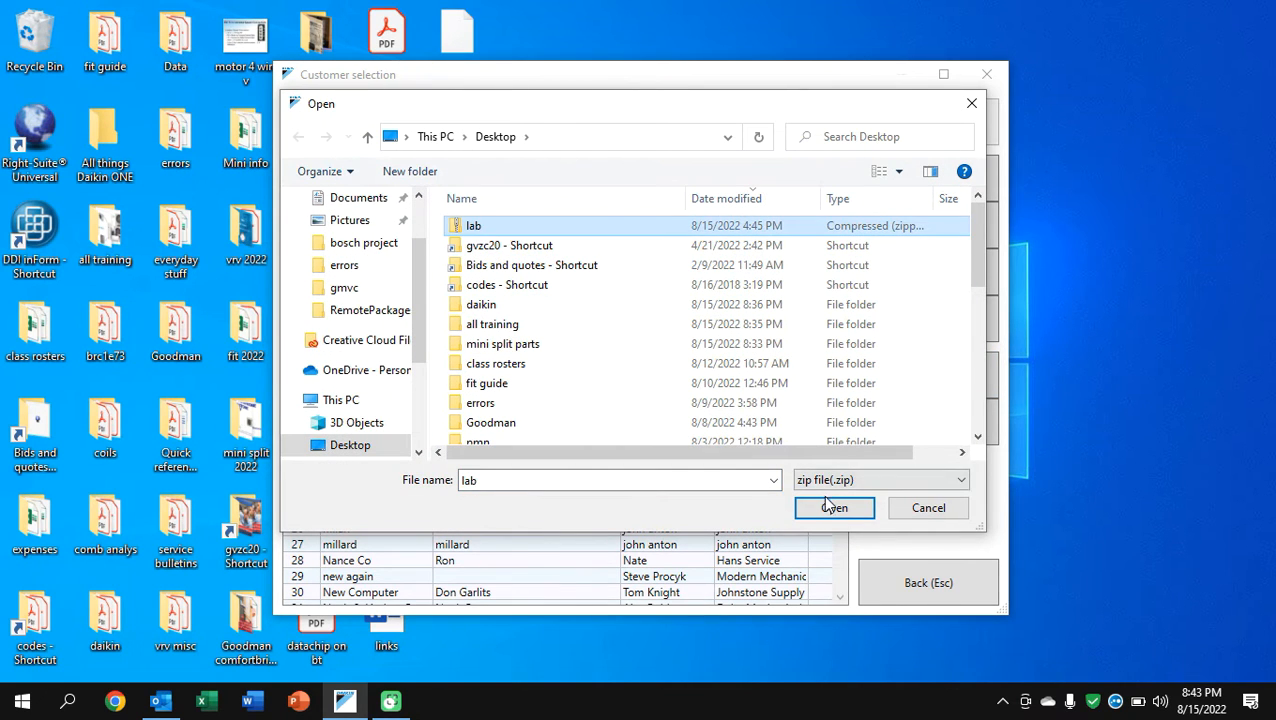
{"action": "left_click", "coordinate": [834, 508]}
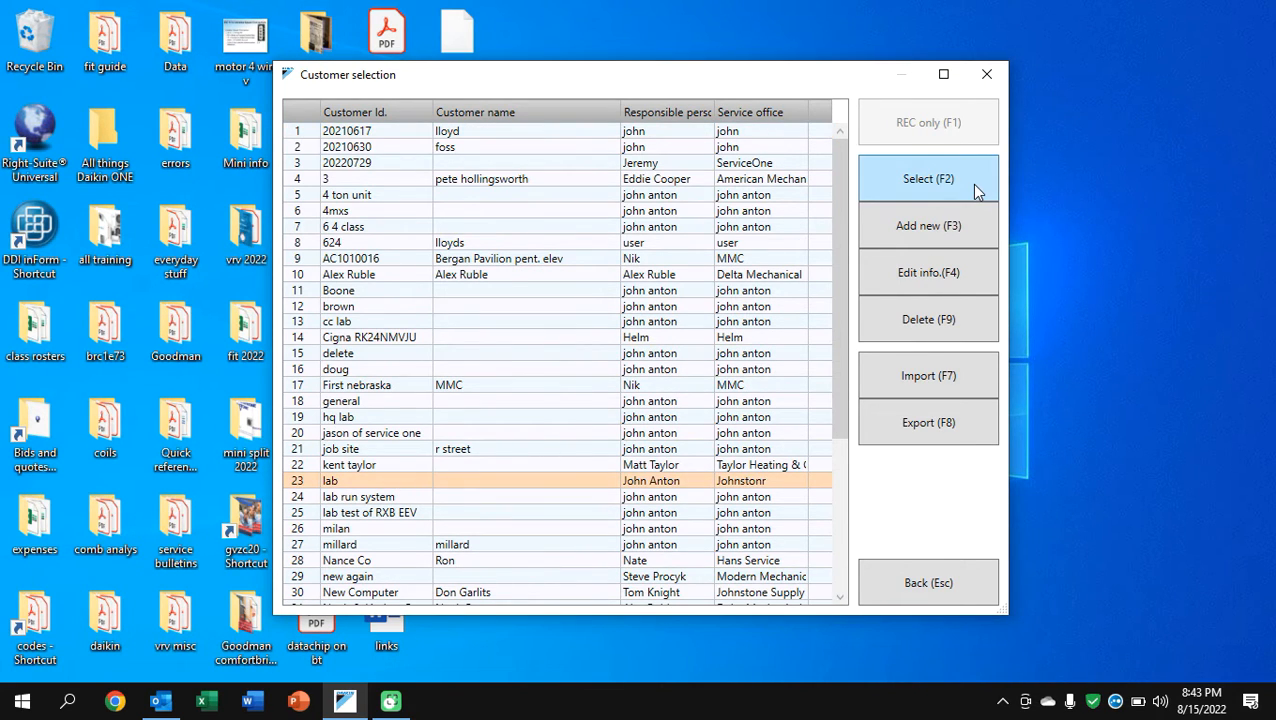
{"action": "left_click", "coordinate": [928, 178]}
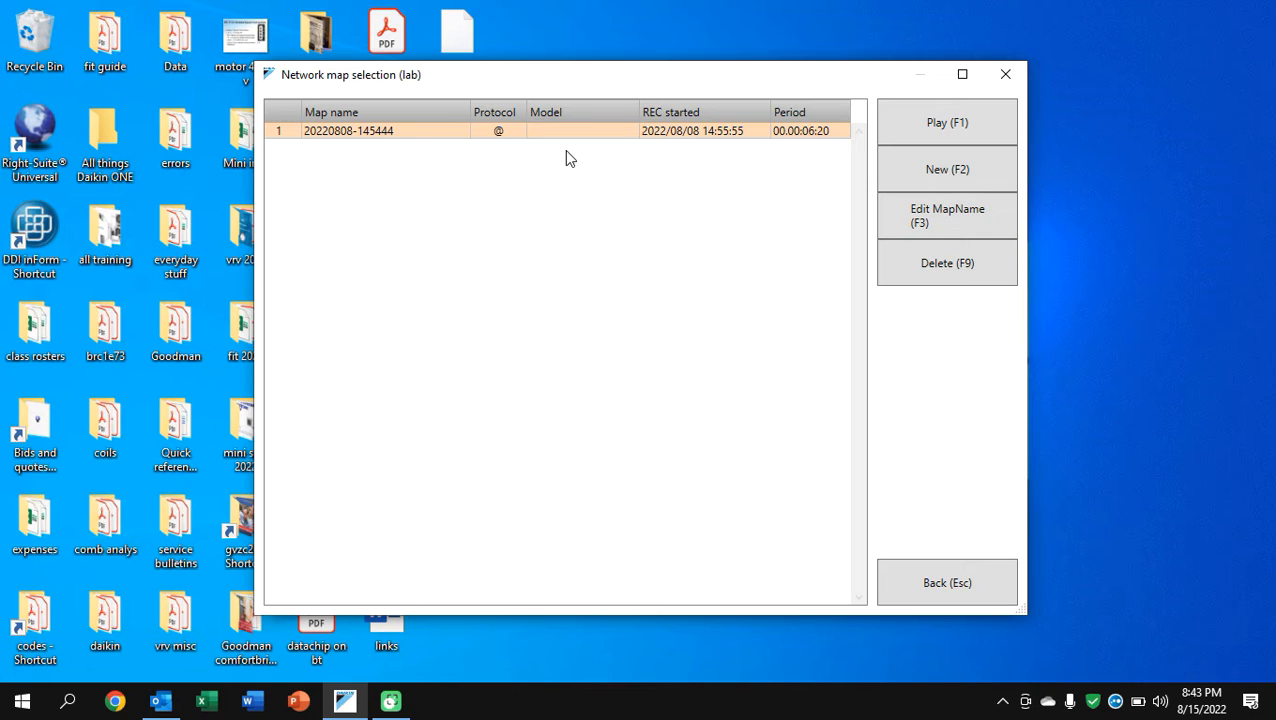
{"action": "mouse_move", "coordinate": [456, 136]}
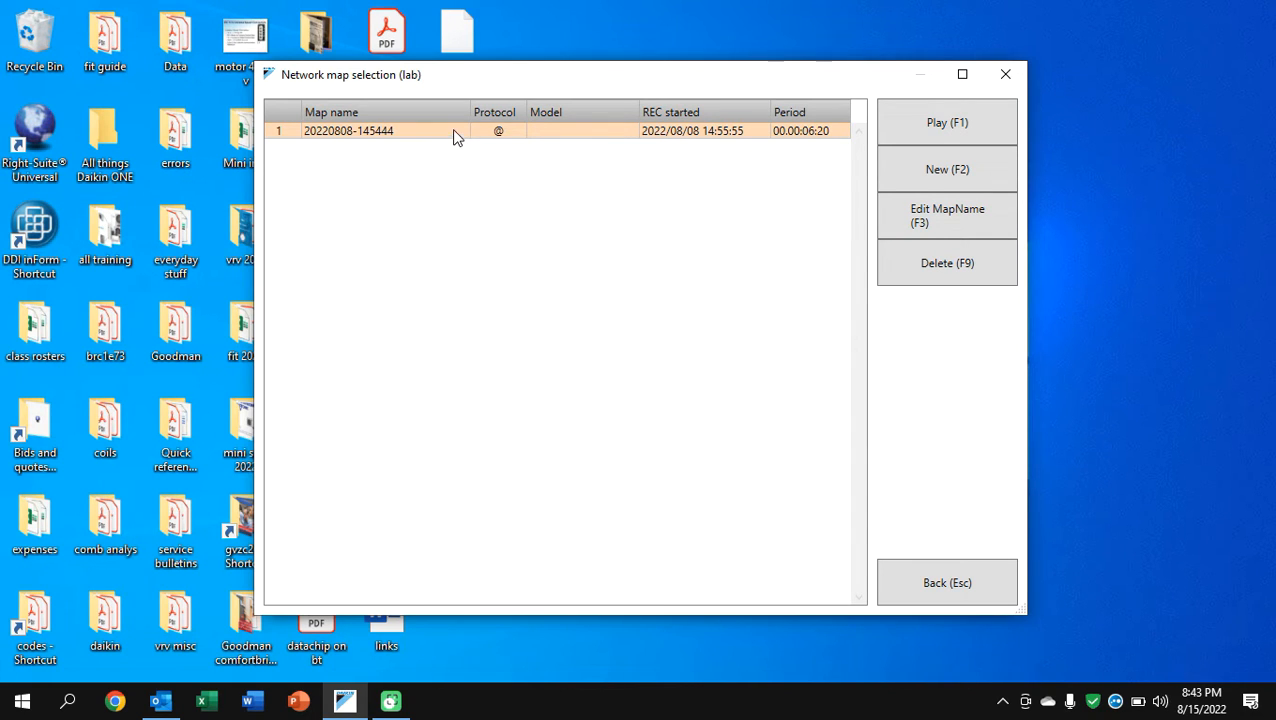
{"action": "left_click", "coordinate": [946, 122]}
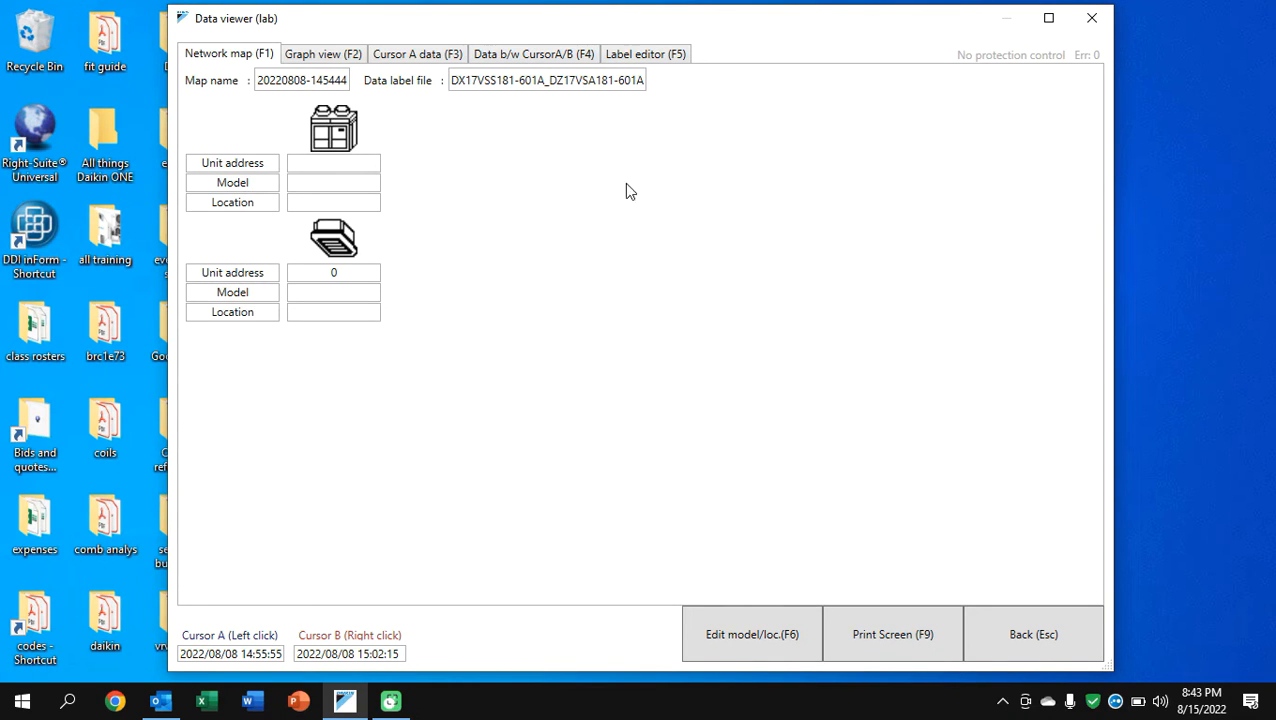
{"action": "mouse_move", "coordinate": [640, 198]}
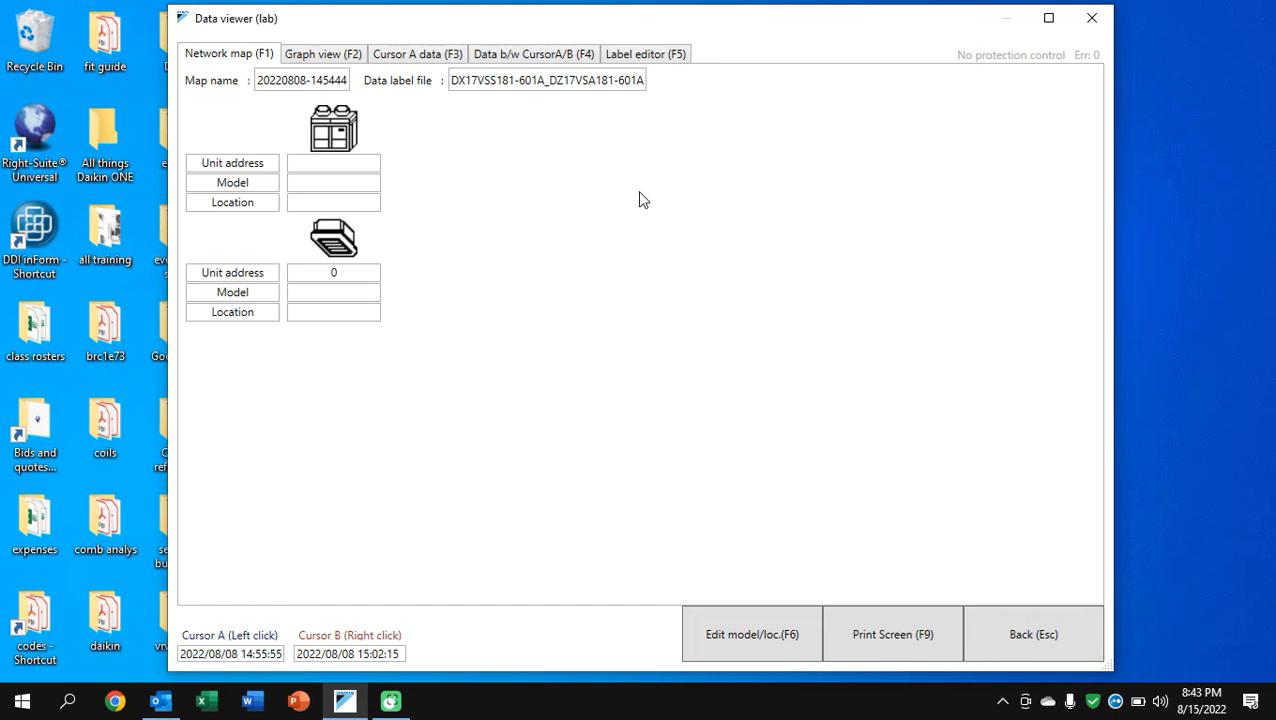
{"action": "mouse_move", "coordinate": [458, 146]}
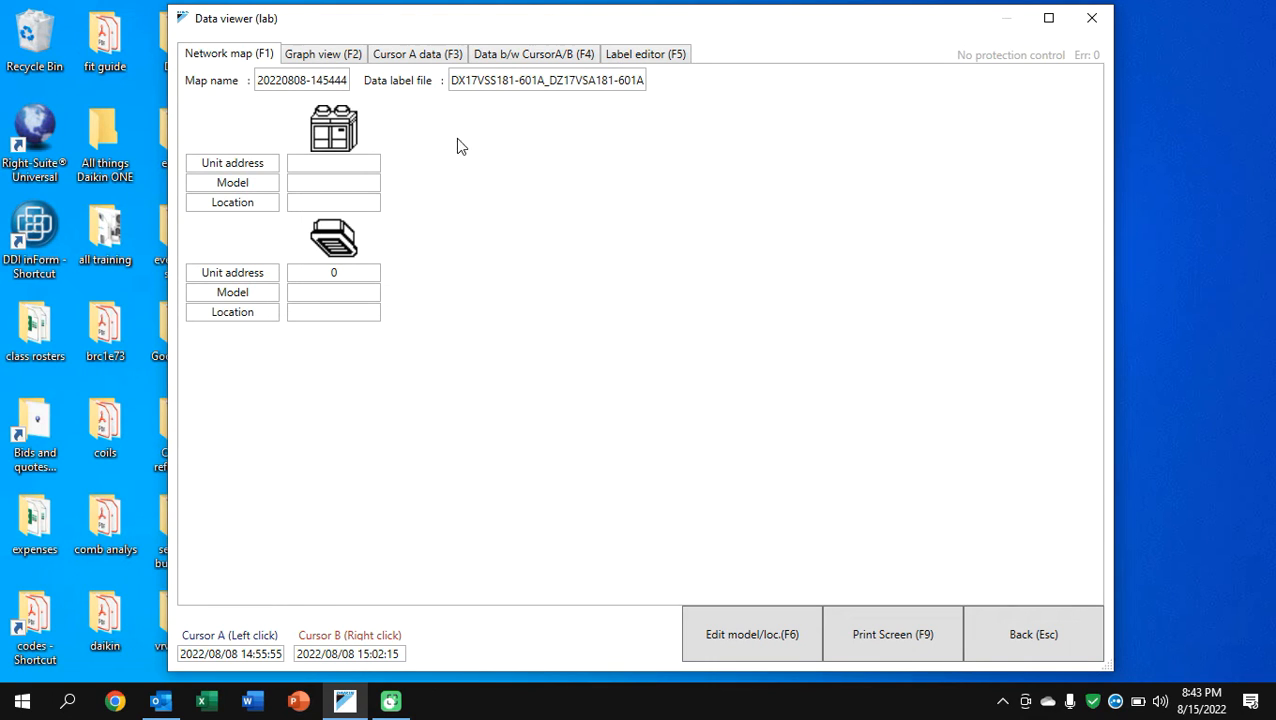
{"action": "mouse_move", "coordinate": [408, 140]}
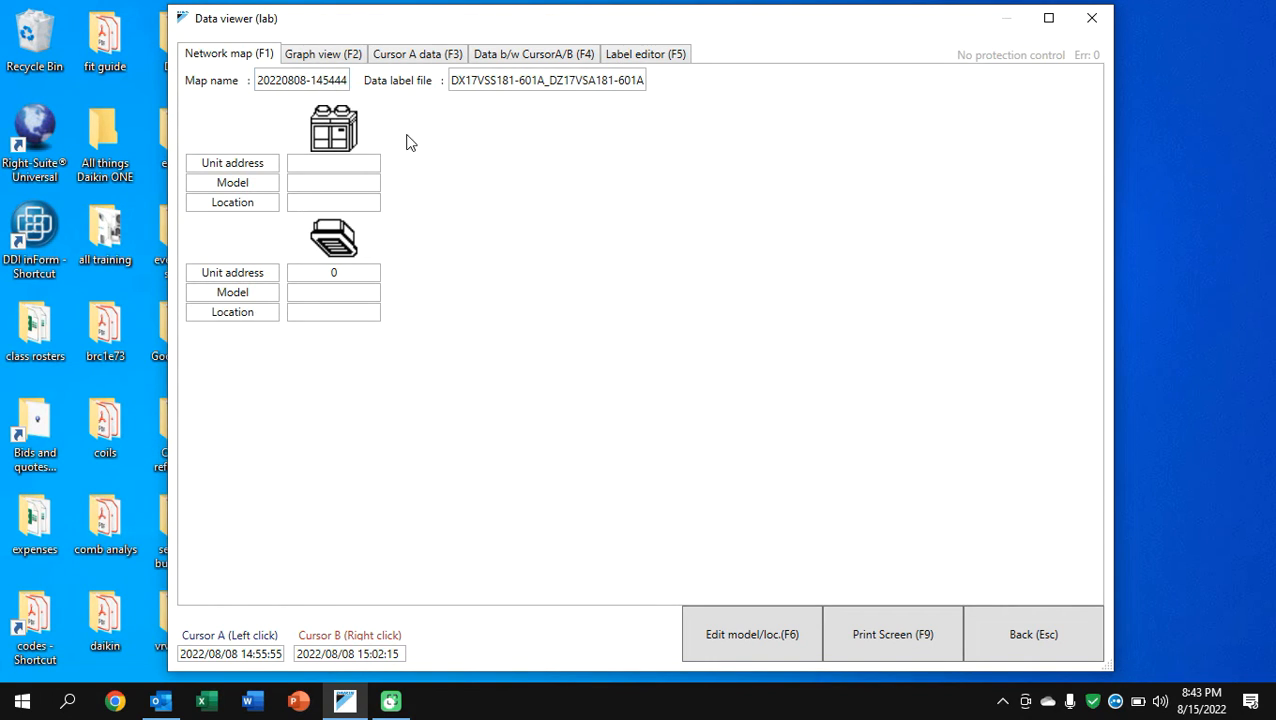
{"action": "mouse_move", "coordinate": [432, 150]}
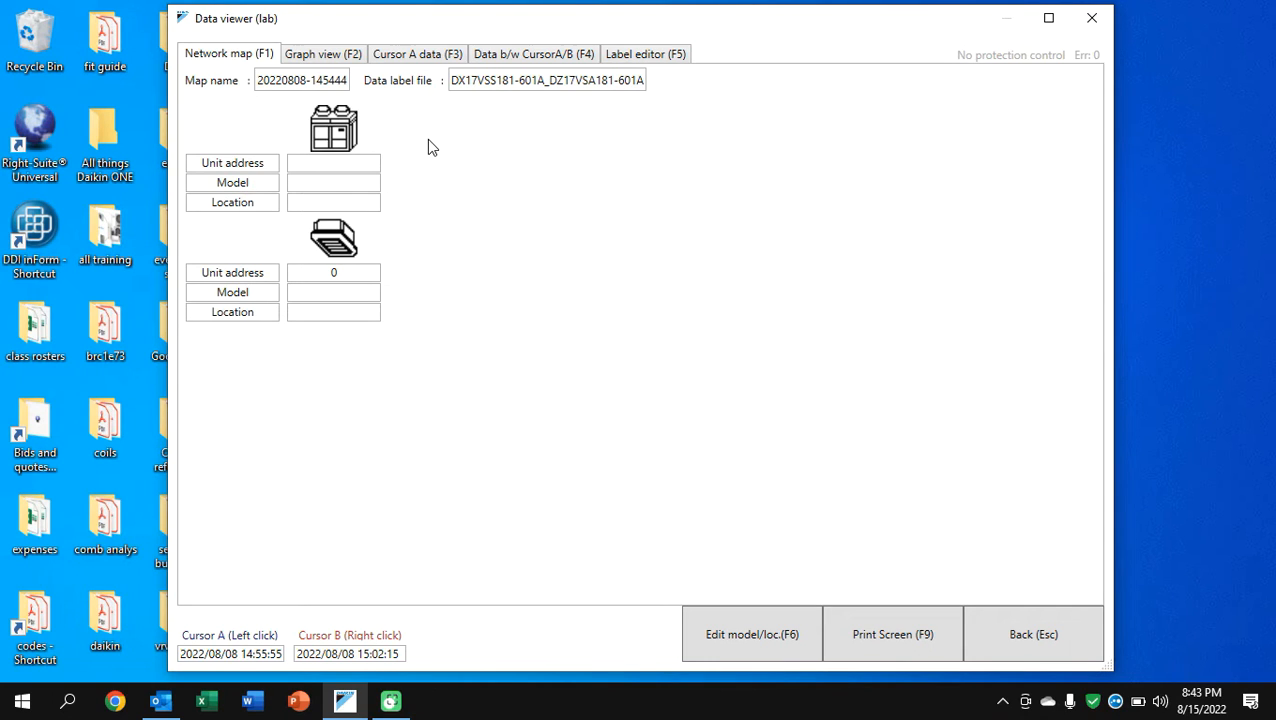
{"action": "mouse_move", "coordinate": [444, 112]}
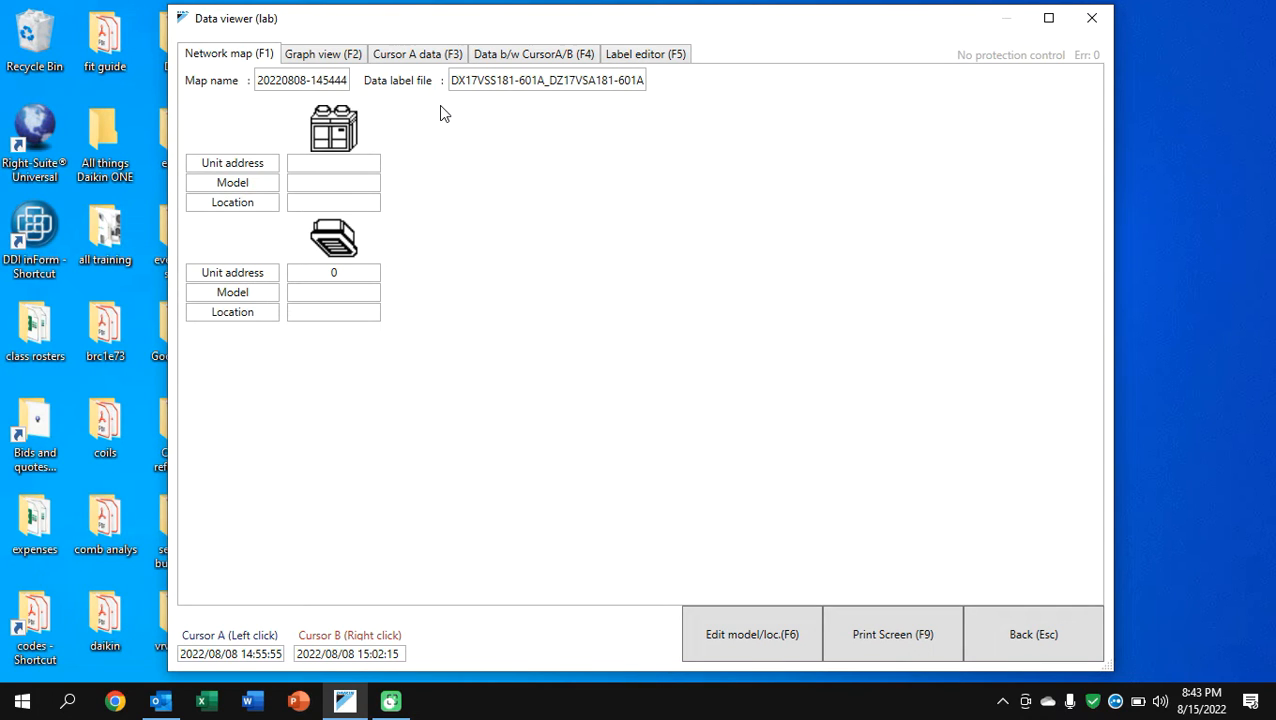
{"action": "mouse_move", "coordinate": [454, 108]}
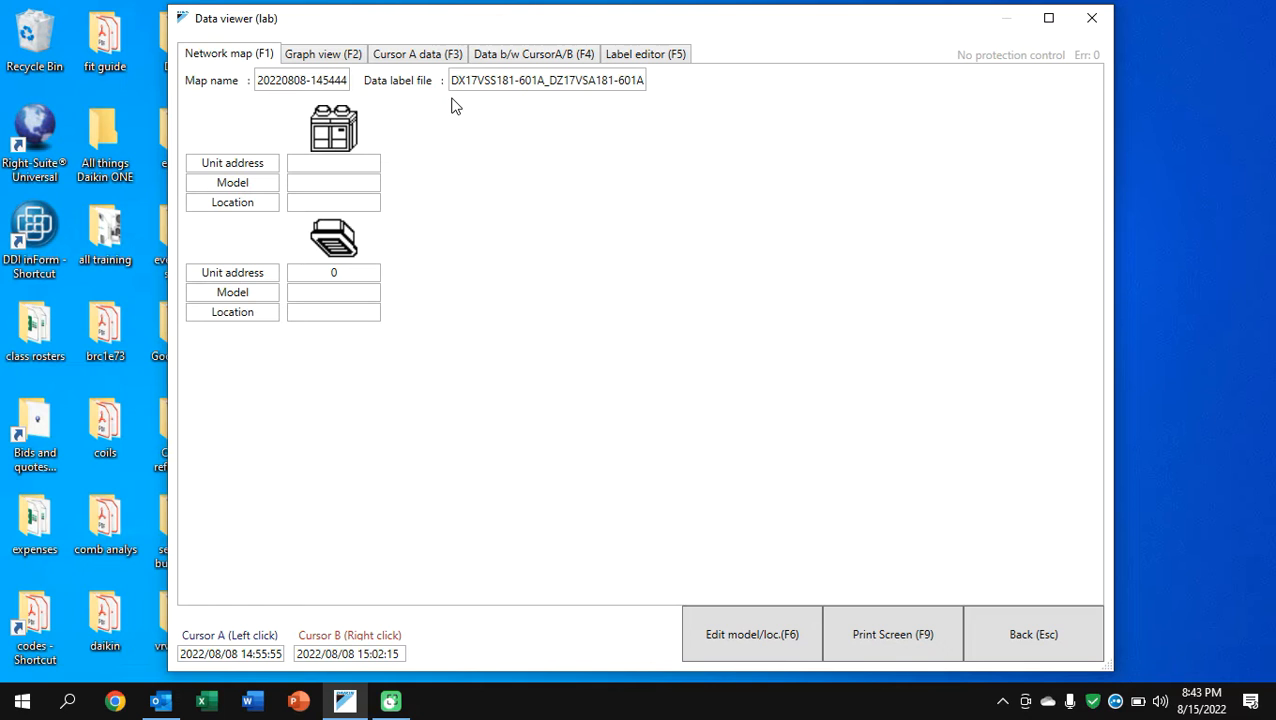
{"action": "left_click", "coordinate": [322, 52]}
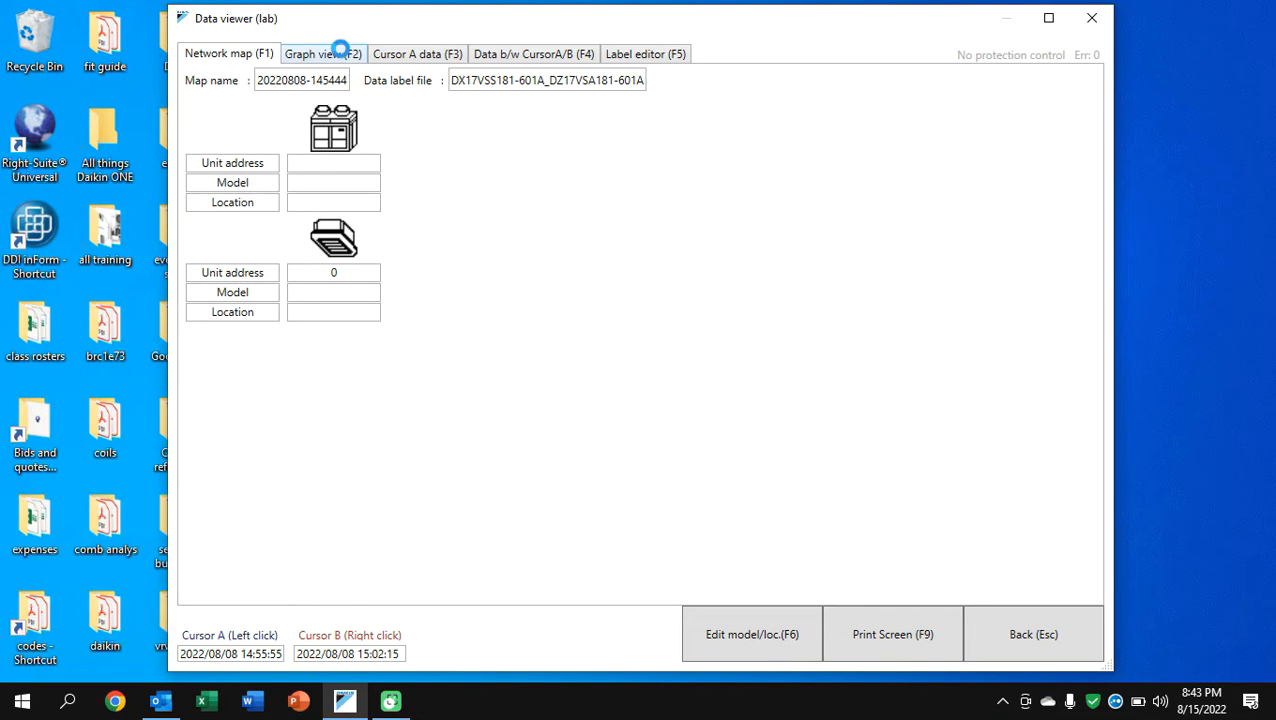
Review the lab recording in Graph view, scroll its data table and toggle one plotted series
{"action": "left_click", "coordinate": [322, 52]}
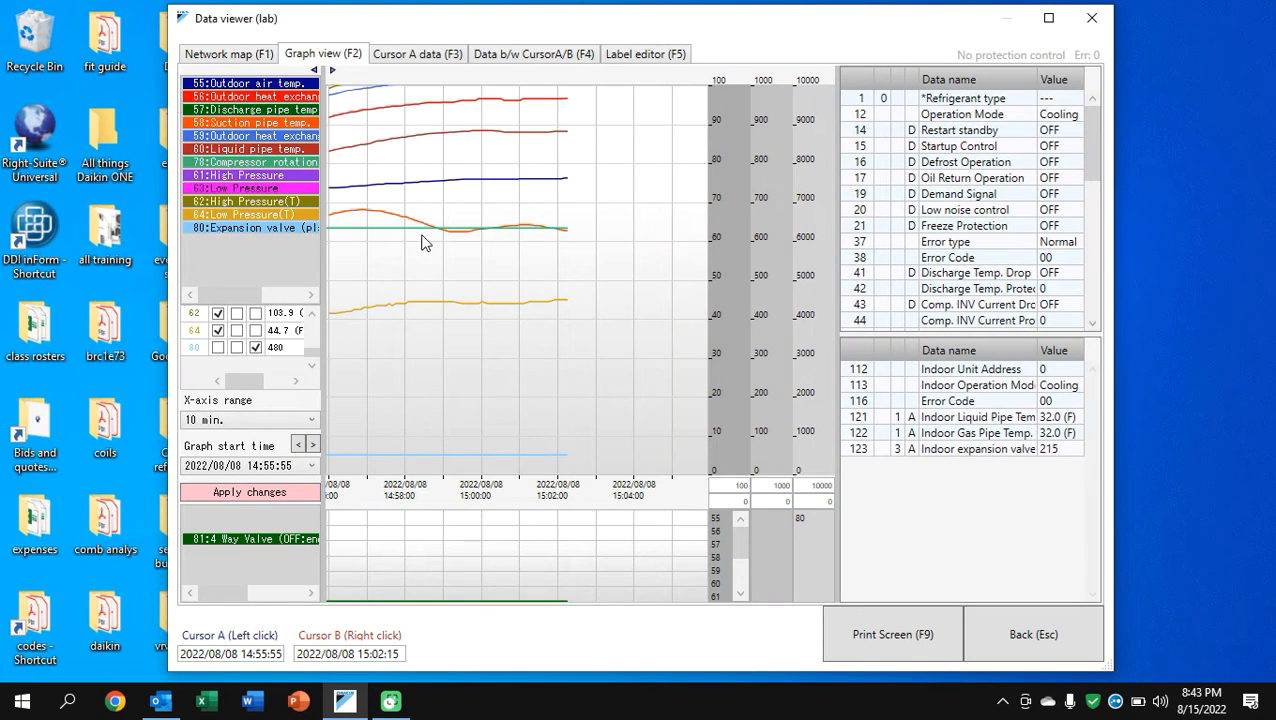
{"action": "mouse_move", "coordinate": [548, 268]}
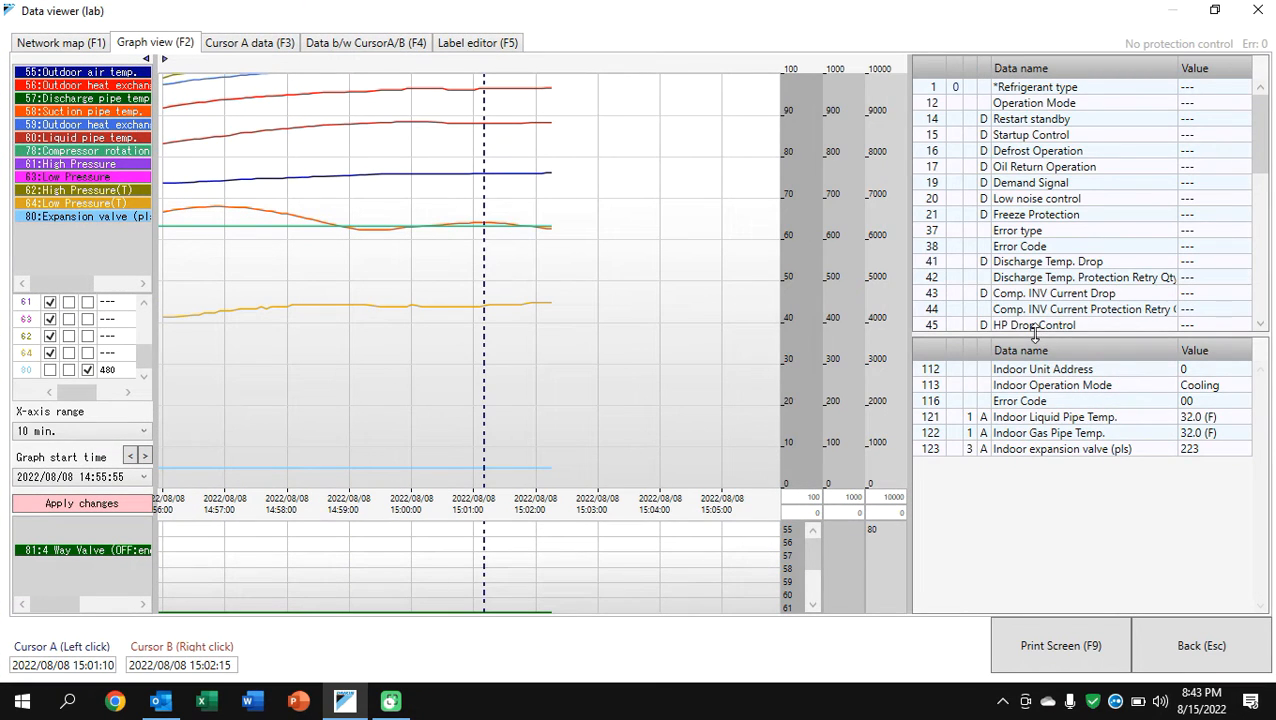
{"action": "scroll", "scroll_direction": "down", "scroll_amount": 3}
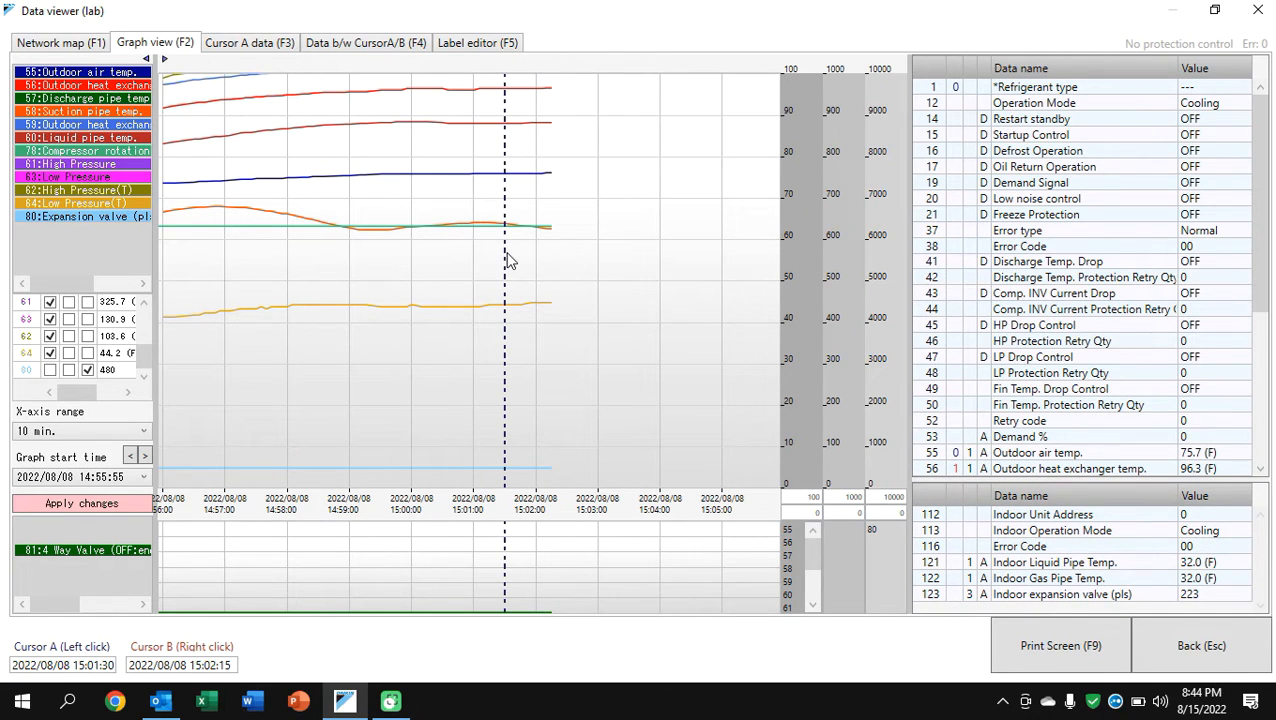
{"action": "scroll", "scroll_direction": "down", "scroll_amount": 3}
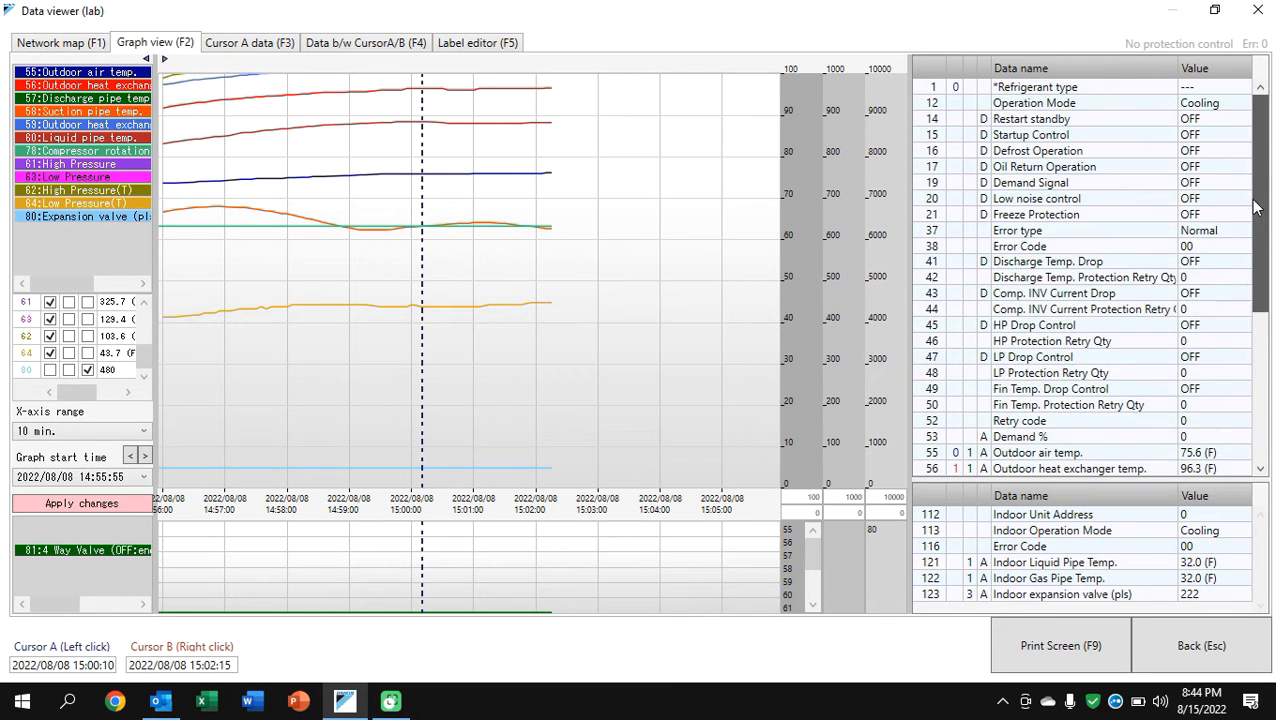
{"action": "scroll", "scroll_direction": "down", "scroll_amount": 3}
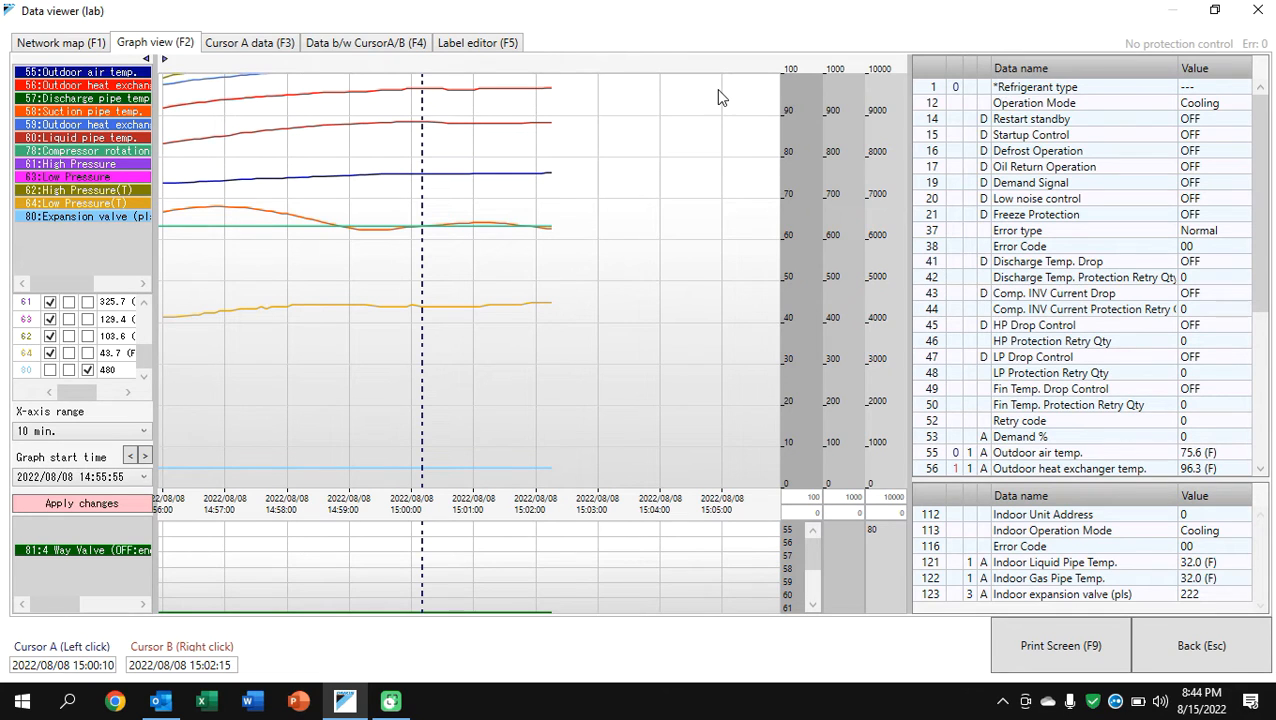
{"action": "mouse_move", "coordinate": [790, 128]}
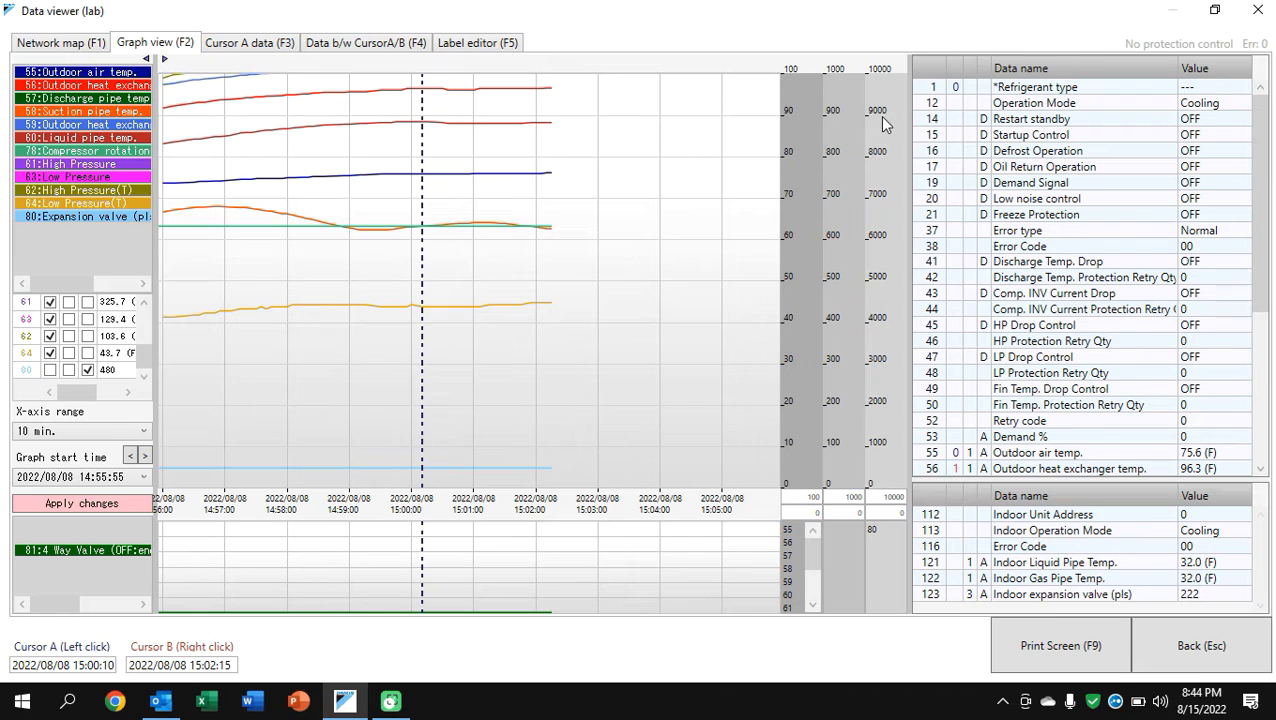
{"action": "mouse_move", "coordinate": [856, 156]}
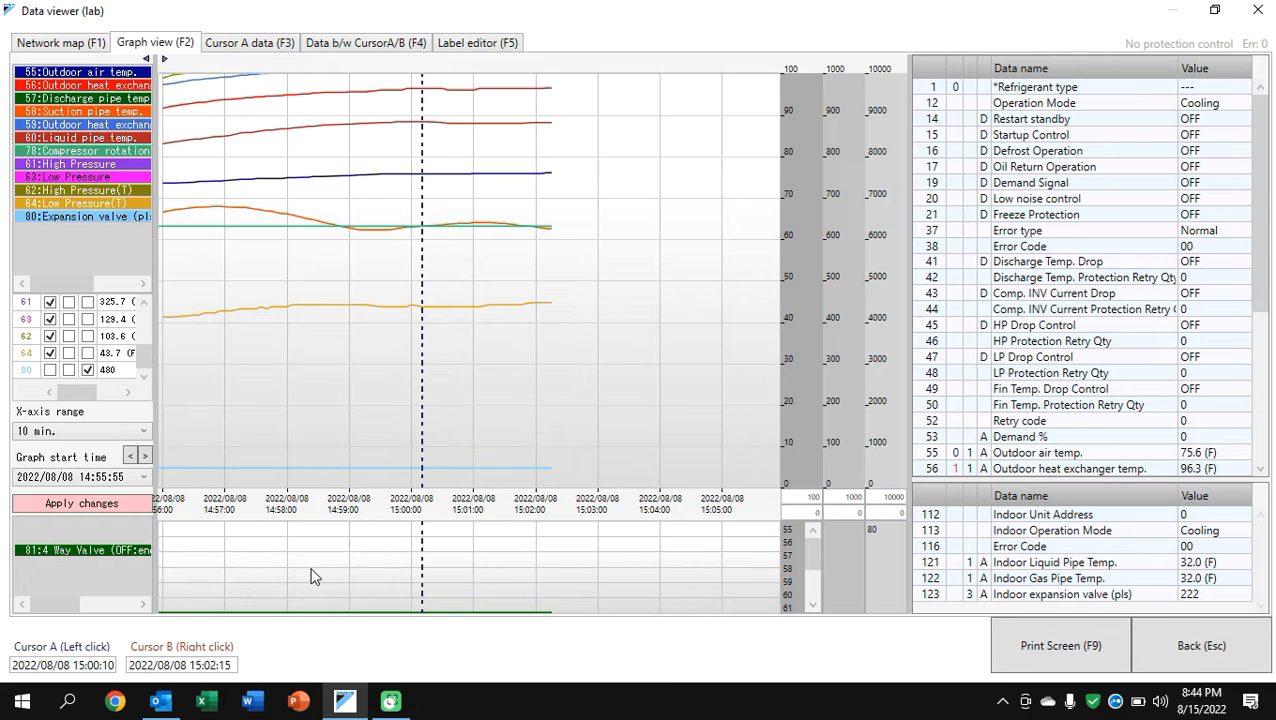
{"action": "mouse_move", "coordinate": [548, 412]}
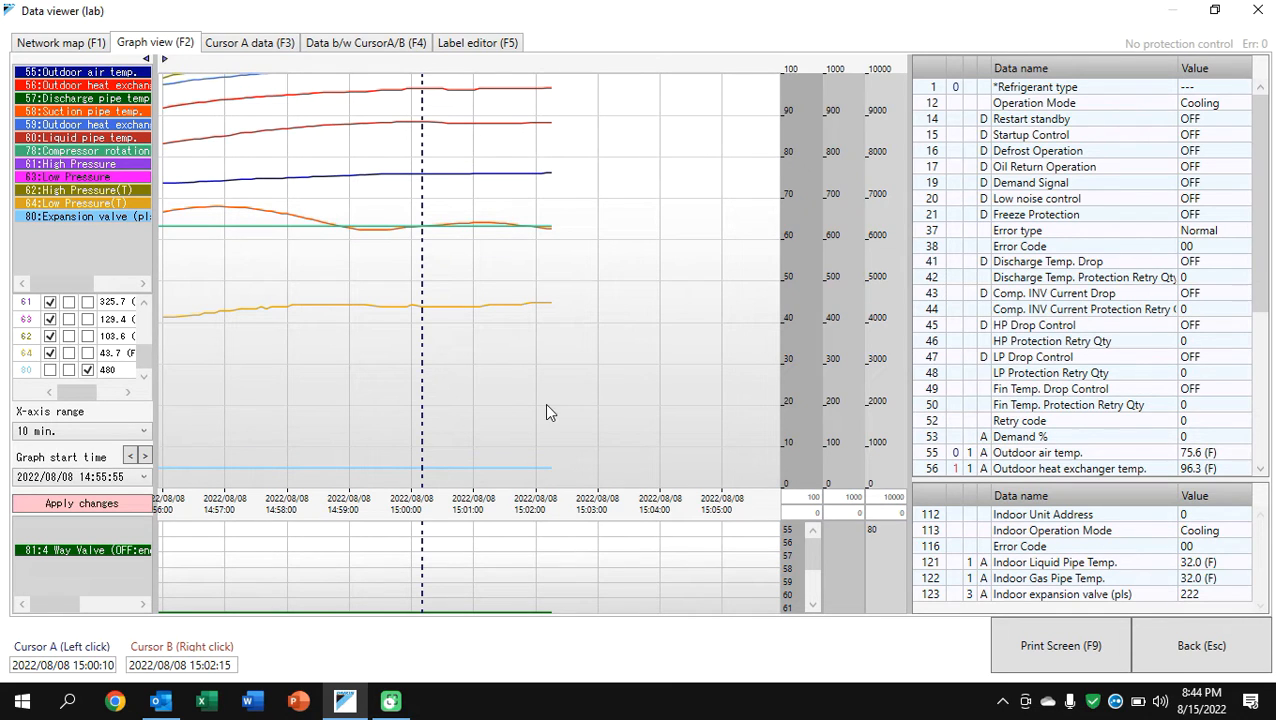
{"action": "mouse_move", "coordinate": [180, 312]}
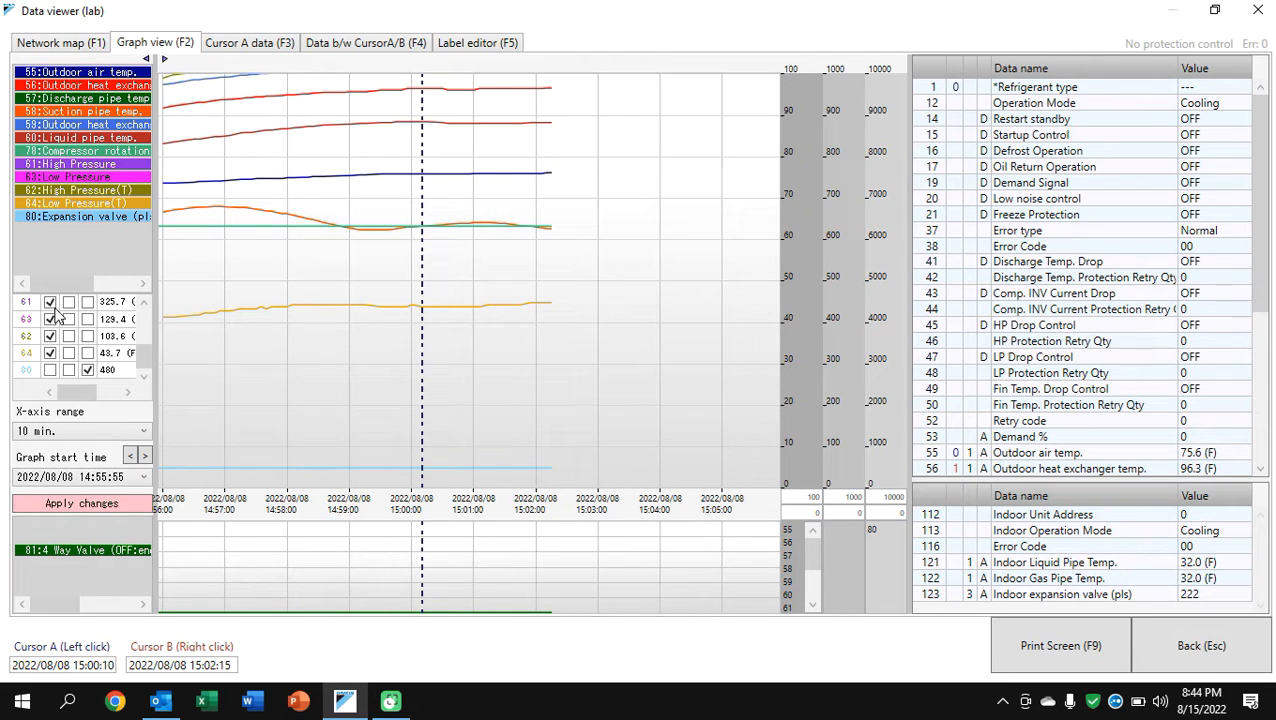
{"action": "mouse_move", "coordinate": [64, 344]}
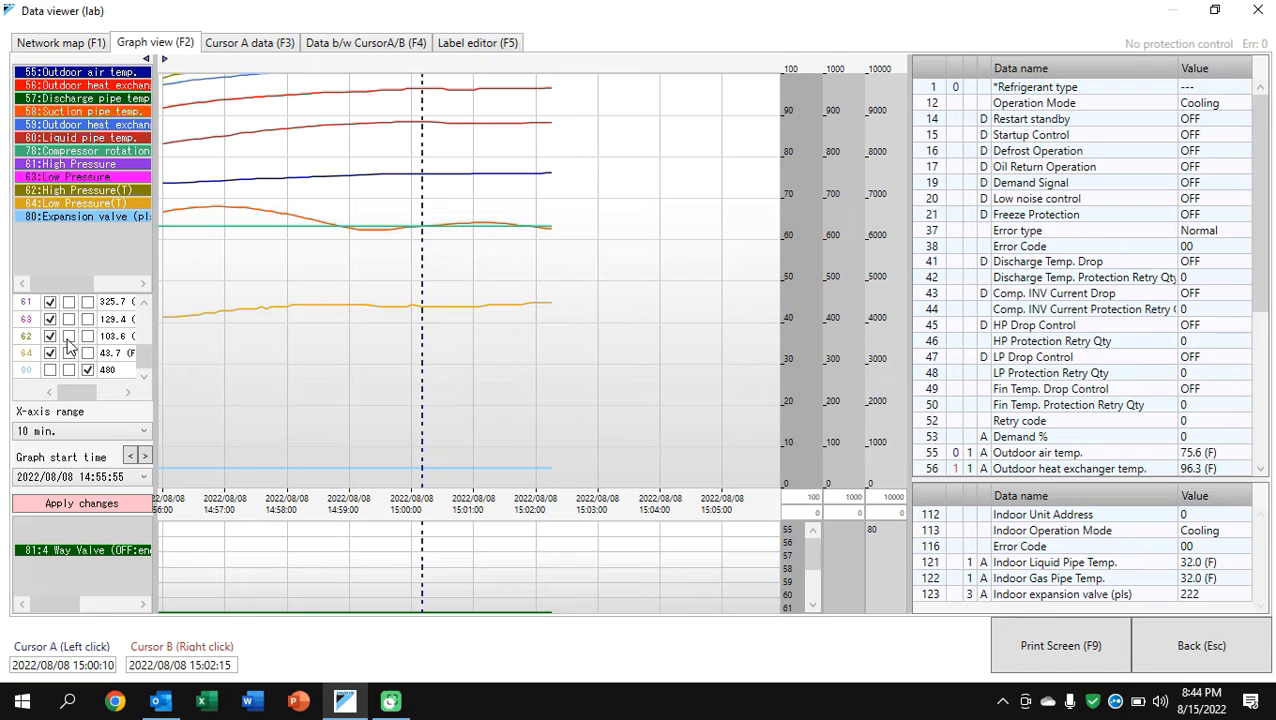
{"action": "left_click", "coordinate": [68, 336]}
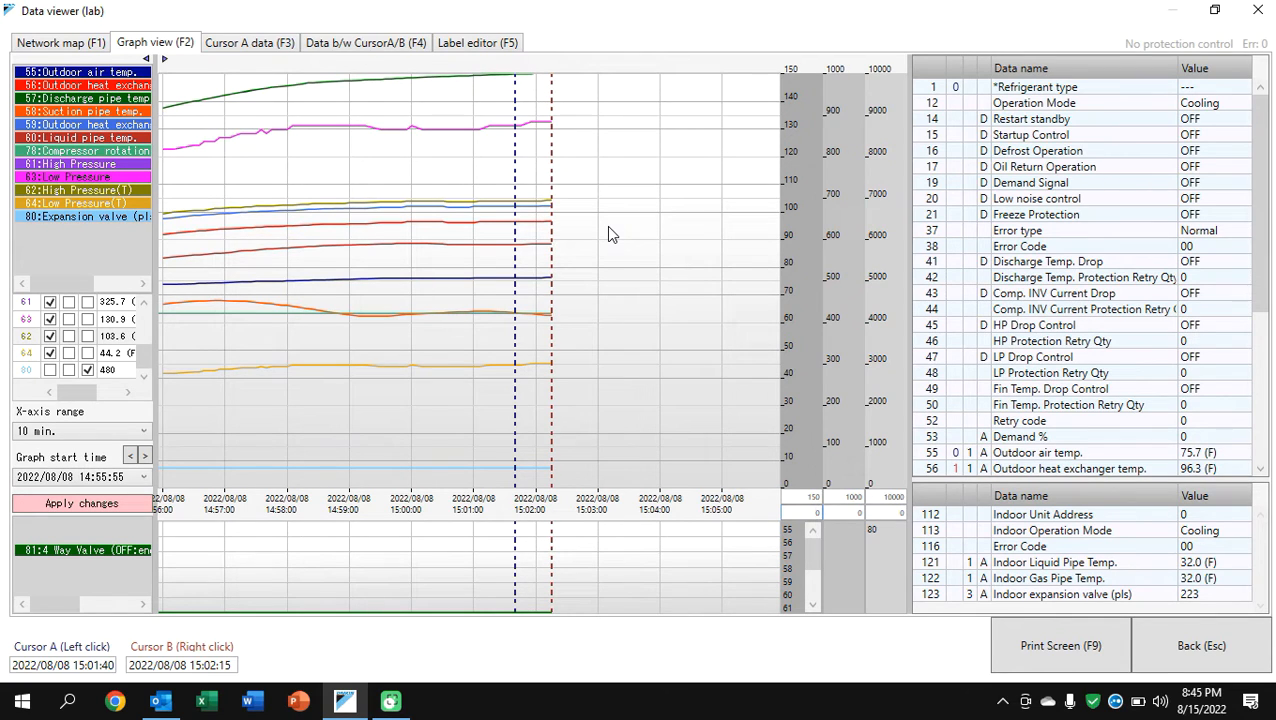
{"action": "mouse_move", "coordinate": [492, 244]}
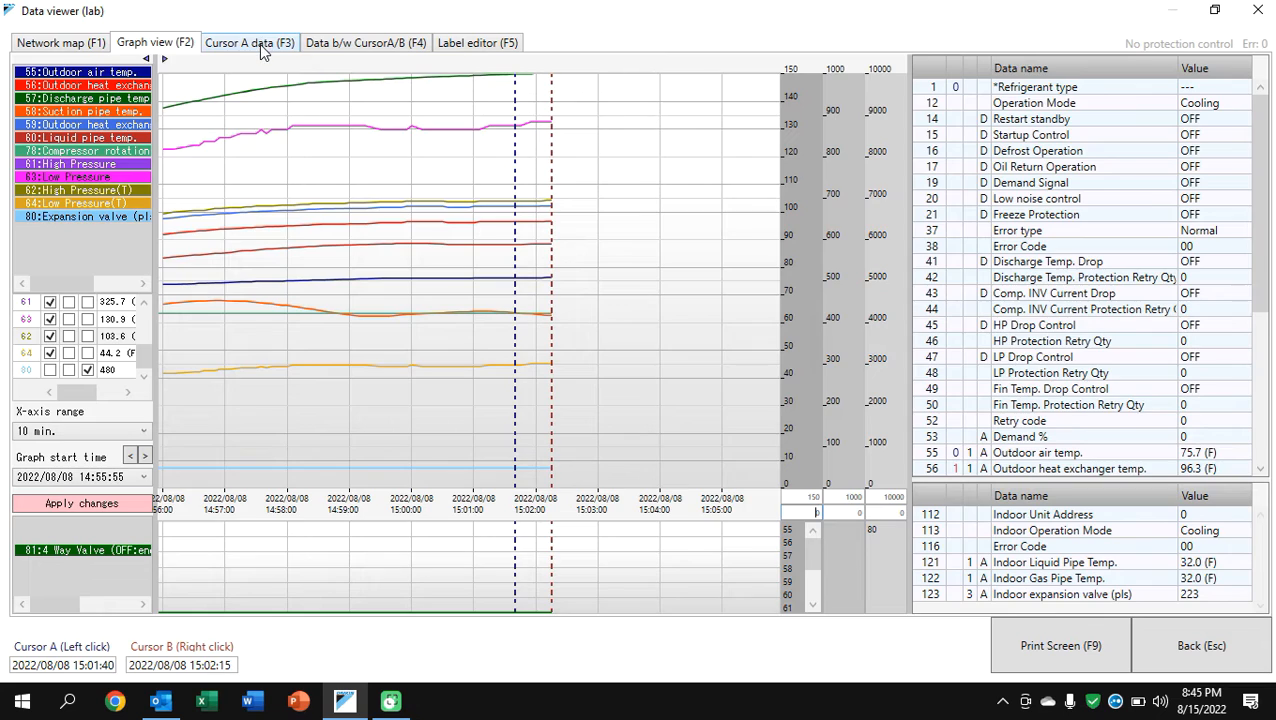
Mark heat exchanger temps, High Pressure, Low Pressure(T), compressor frequency and pipe temp in Cursor A data, then return to graph
{"action": "left_click", "coordinate": [248, 42]}
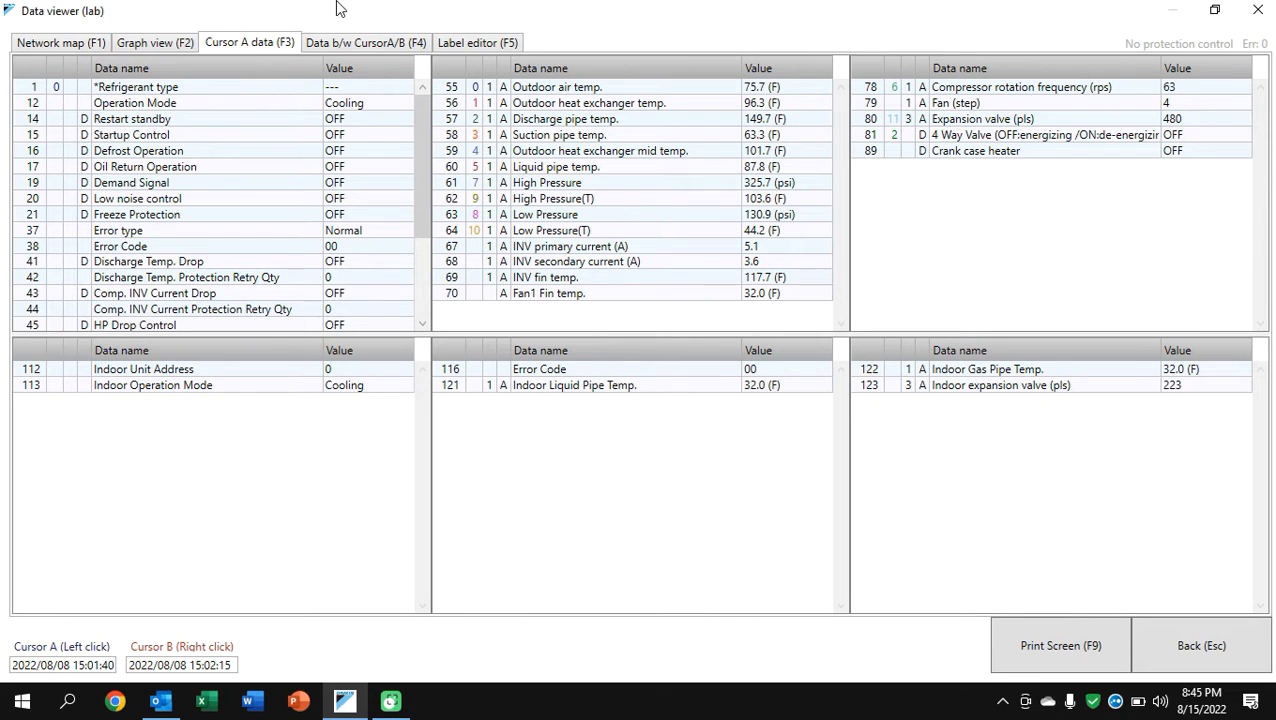
{"action": "mouse_move", "coordinate": [292, 332]}
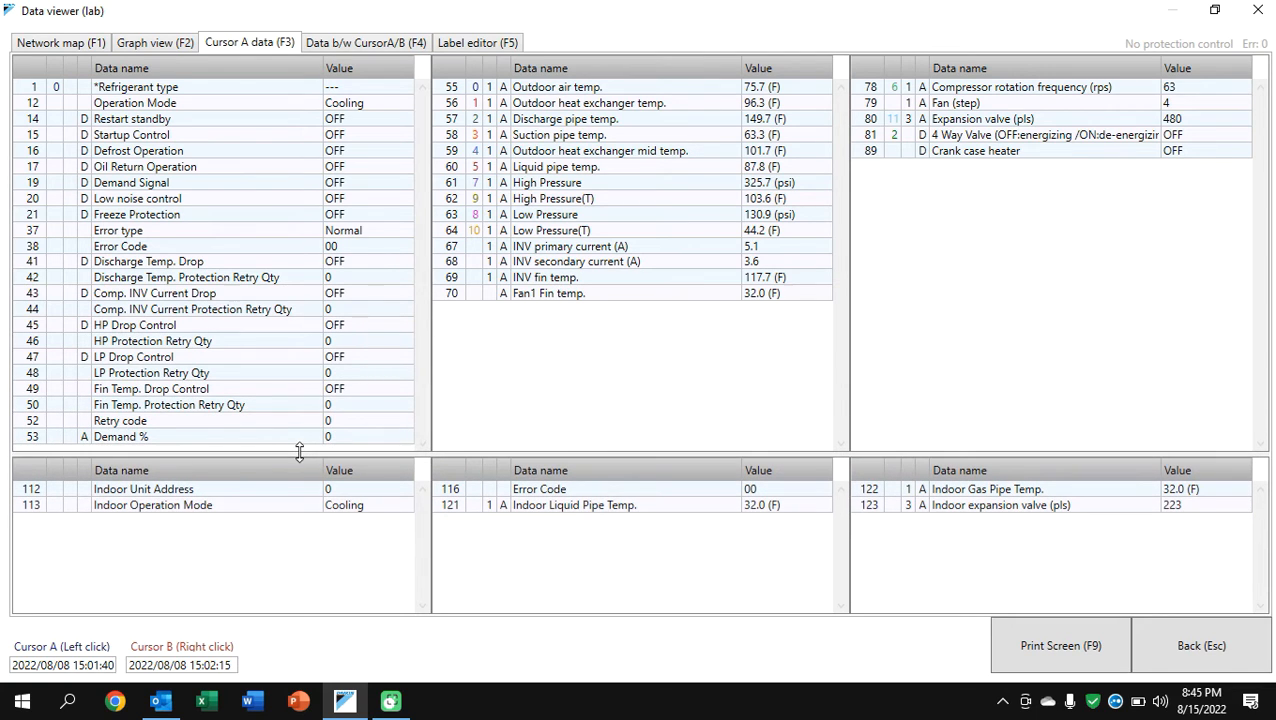
{"action": "mouse_move", "coordinate": [358, 470]}
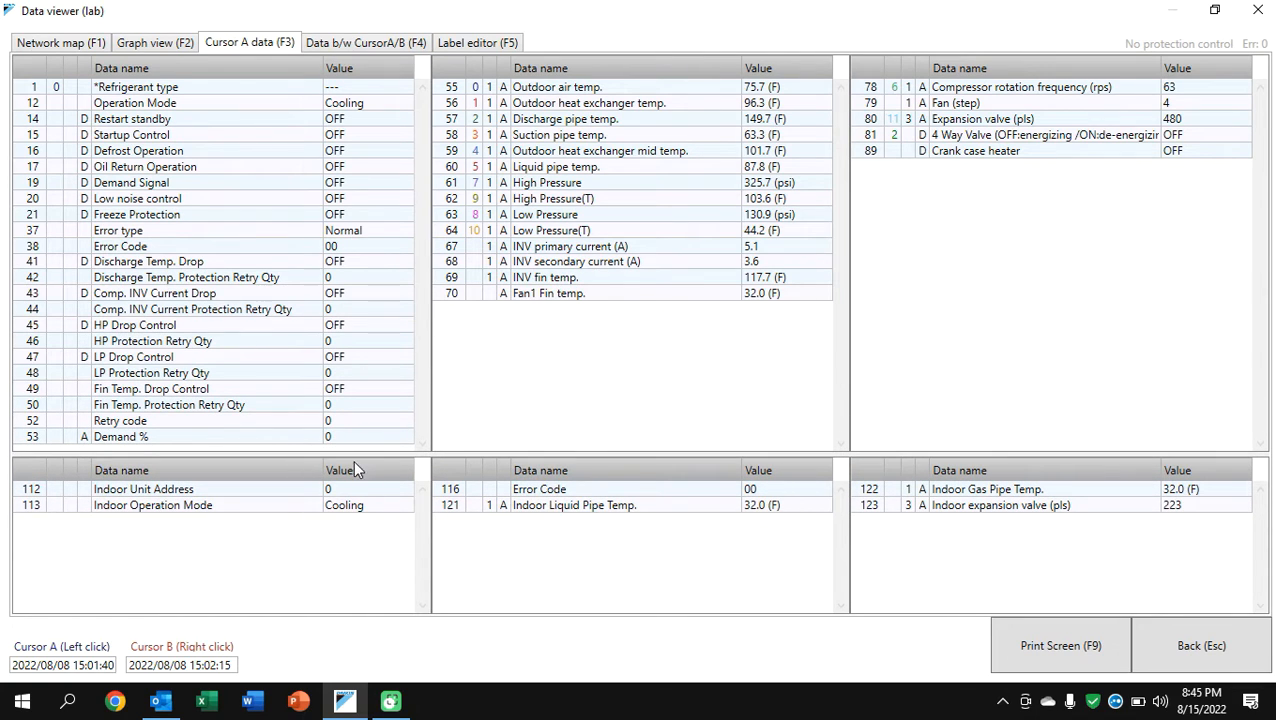
{"action": "mouse_move", "coordinate": [440, 364]}
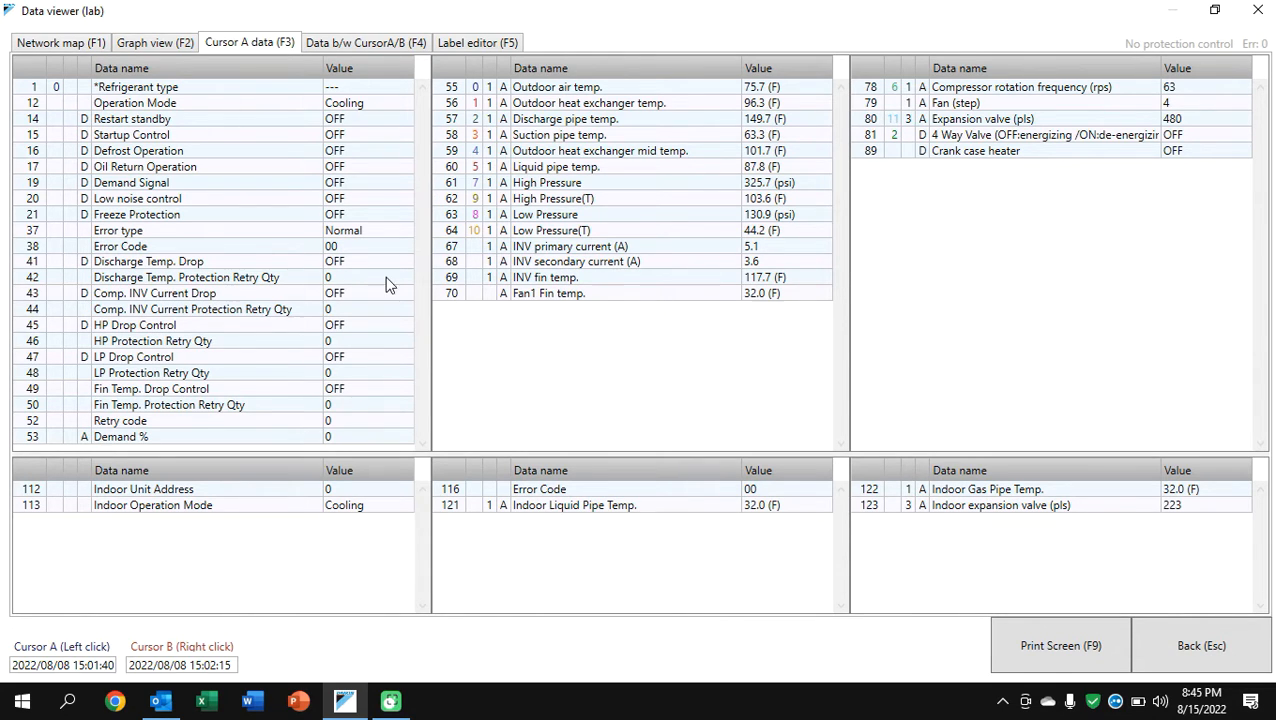
{"action": "mouse_move", "coordinate": [358, 236]}
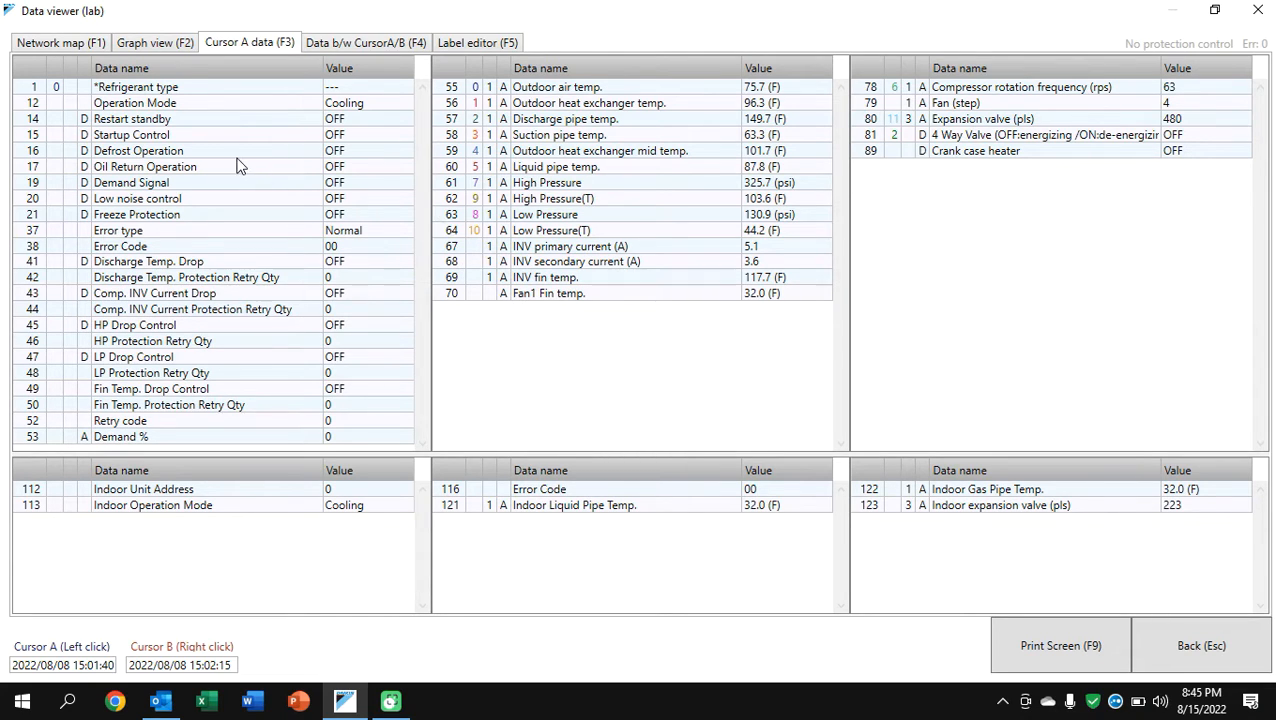
{"action": "mouse_move", "coordinate": [178, 138]}
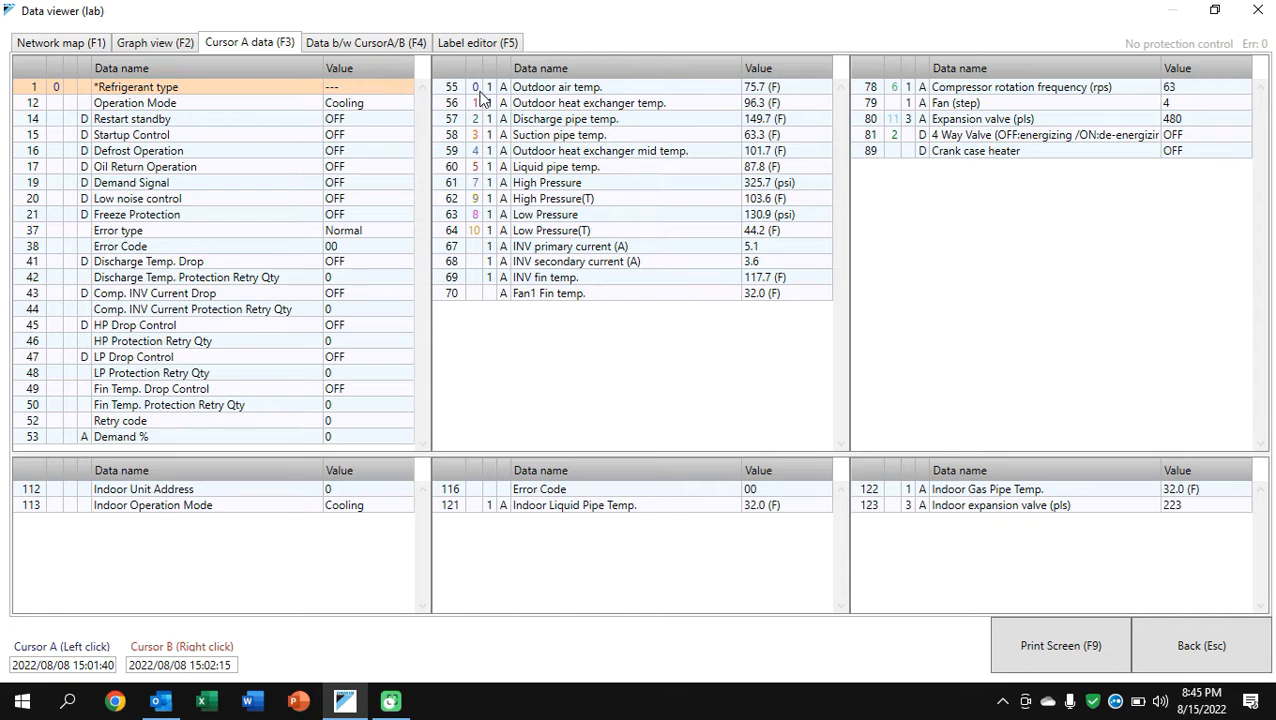
{"action": "left_click", "coordinate": [556, 88]}
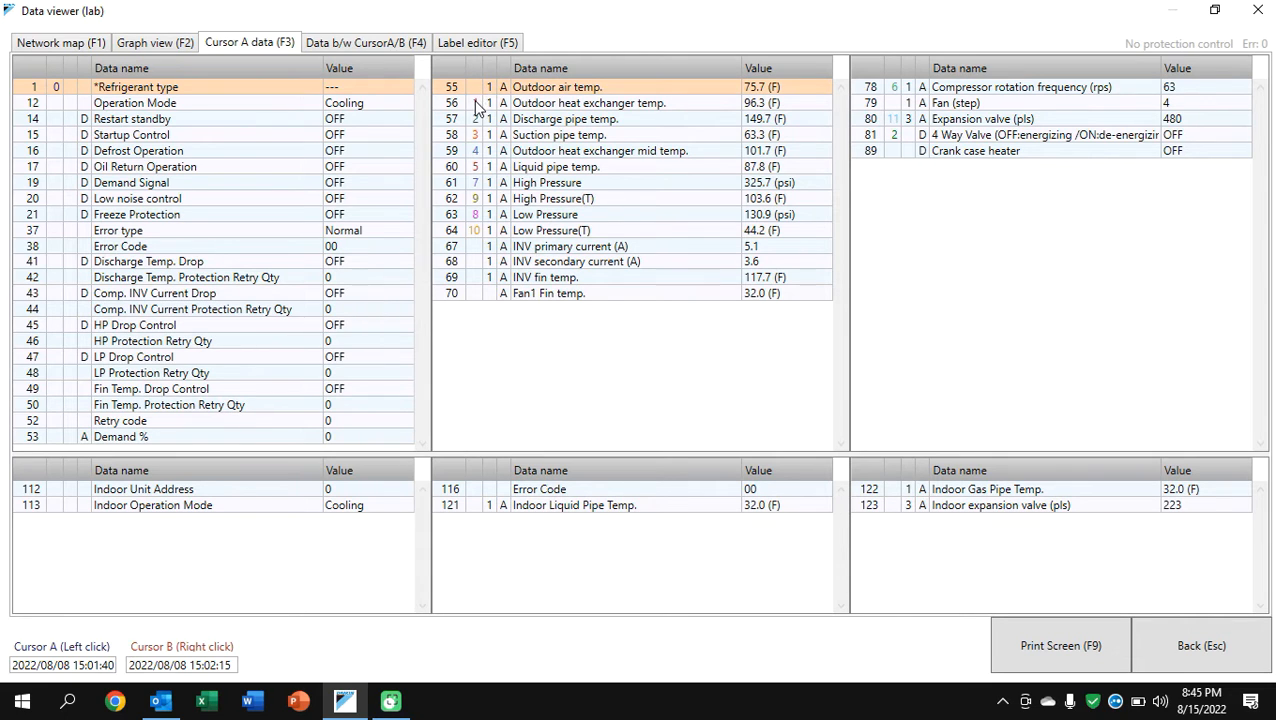
{"action": "left_click", "coordinate": [564, 118]}
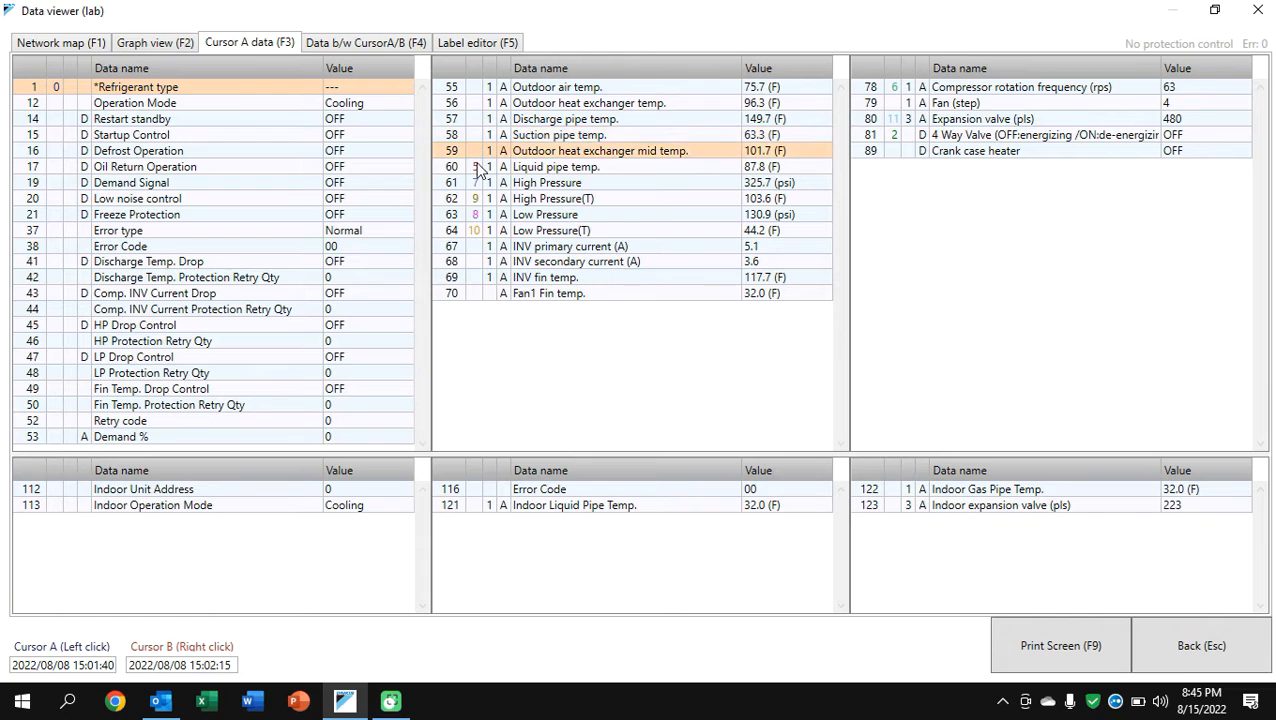
{"action": "left_click", "coordinate": [548, 182]}
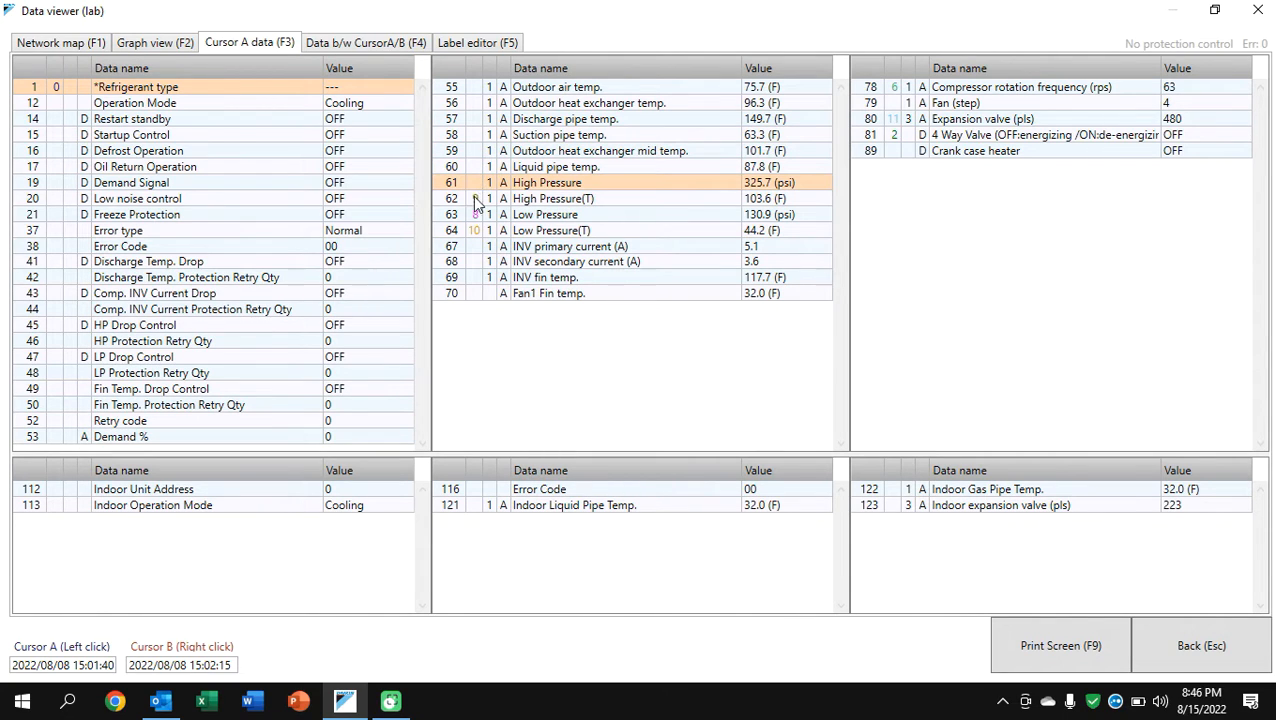
{"action": "left_click", "coordinate": [552, 198]}
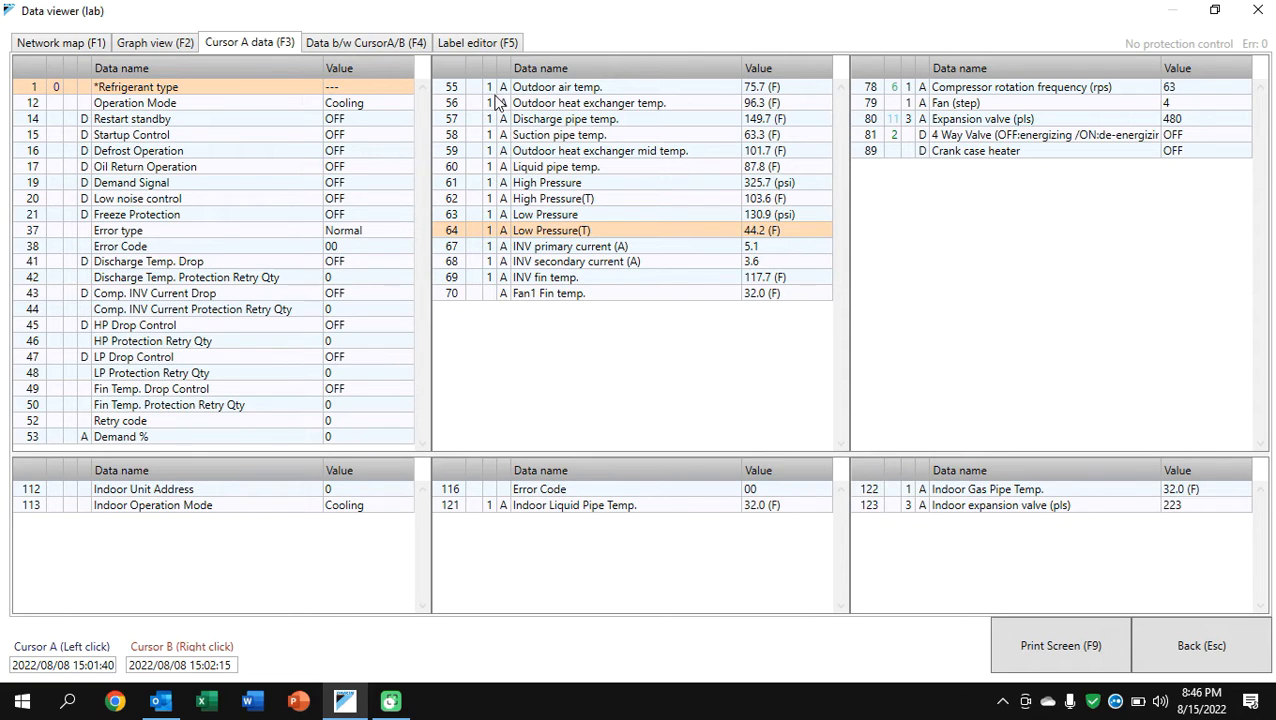
{"action": "mouse_move", "coordinate": [920, 140]}
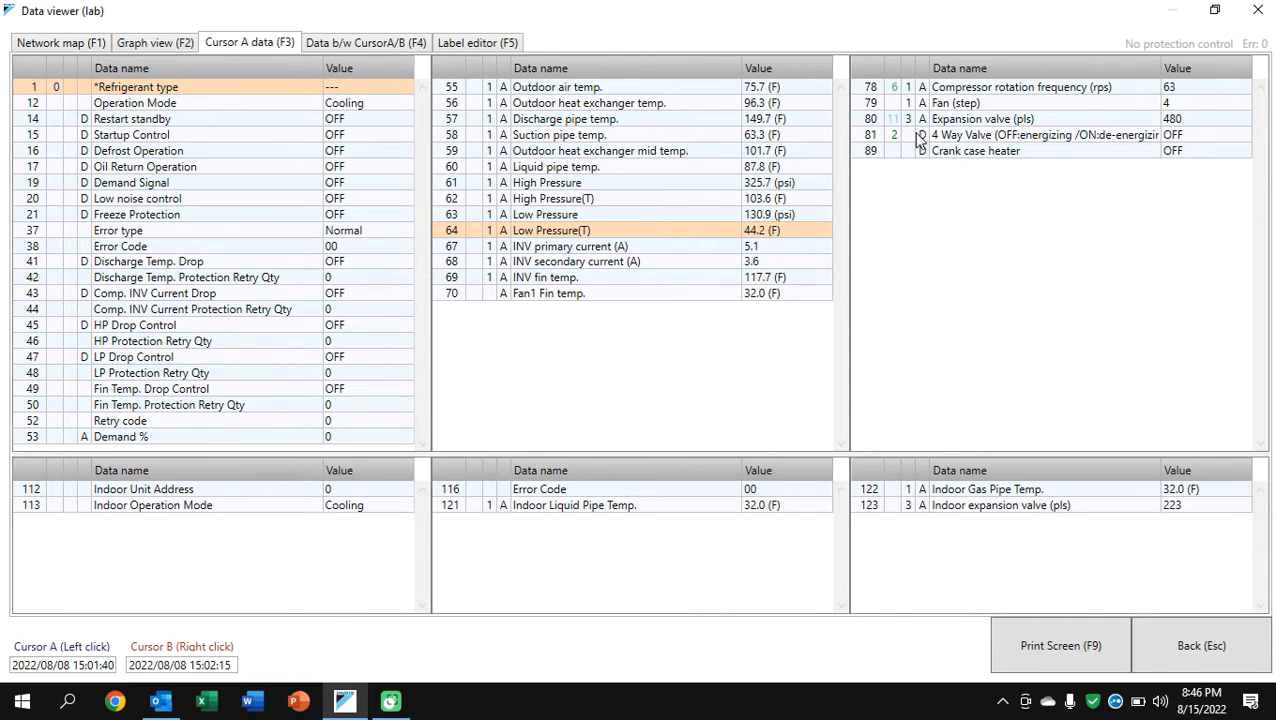
{"action": "left_click", "coordinate": [1000, 118]}
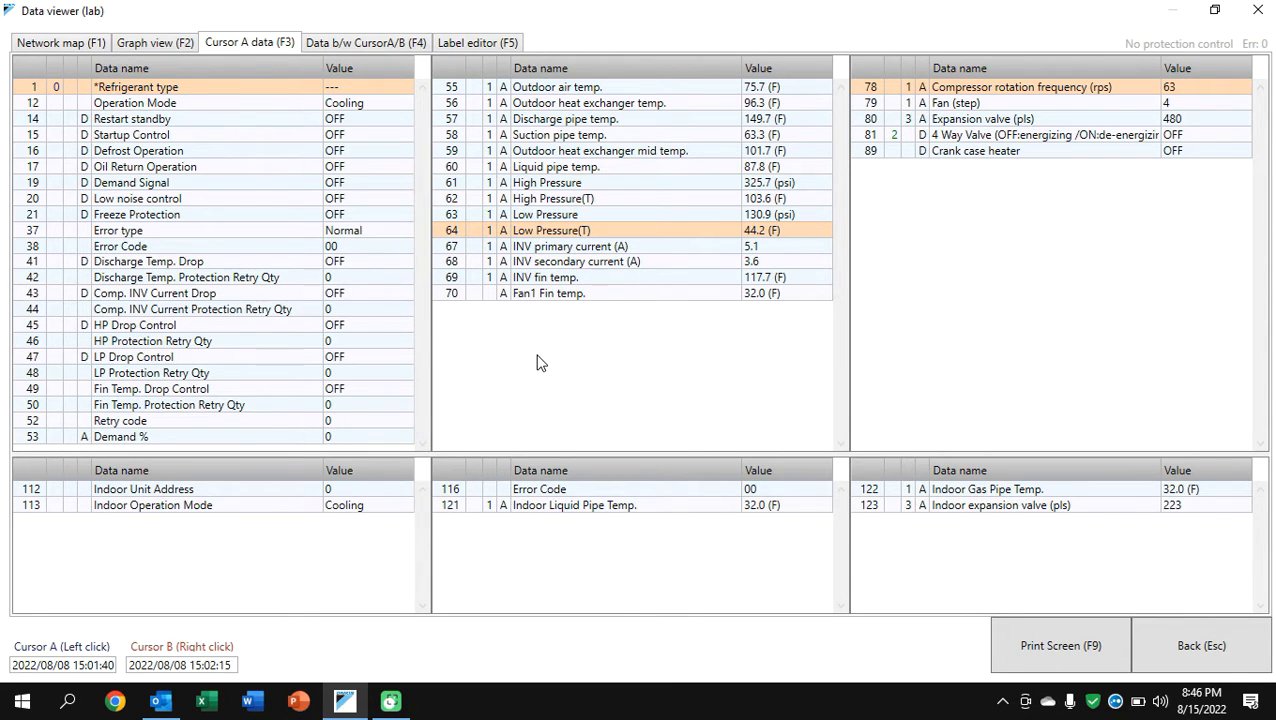
{"action": "mouse_move", "coordinate": [502, 136]}
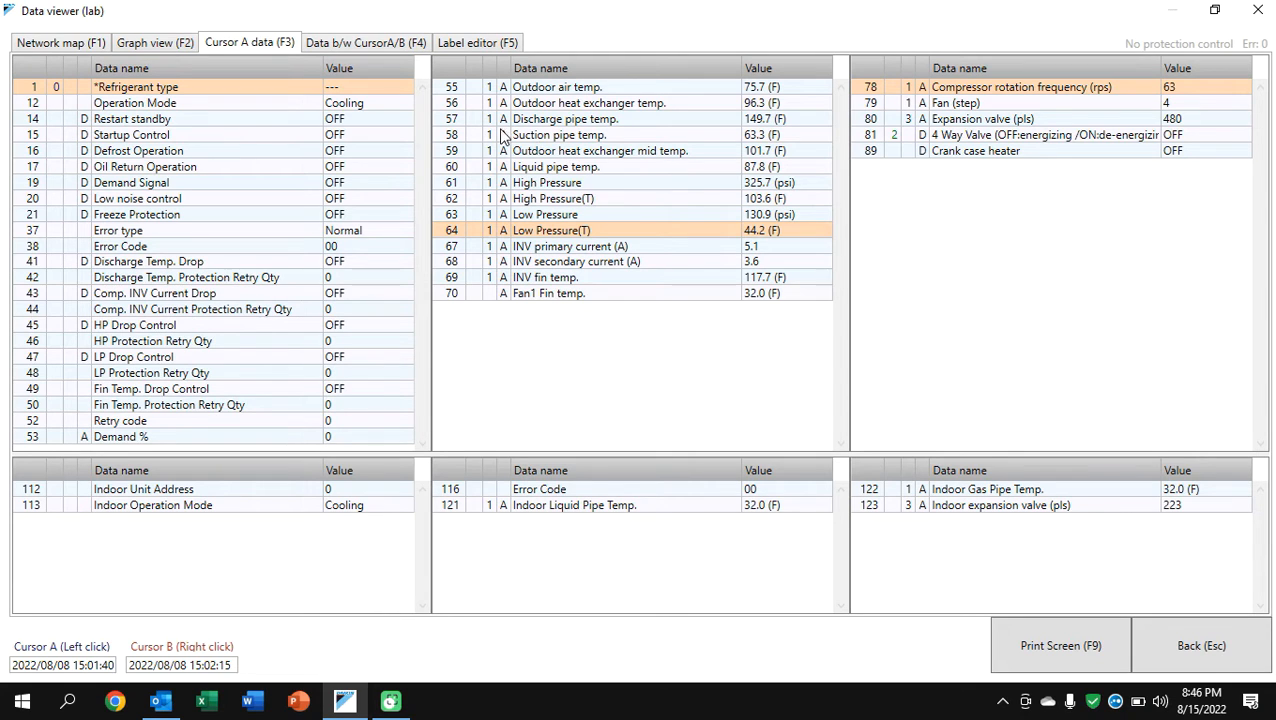
{"action": "left_click", "coordinate": [558, 134]}
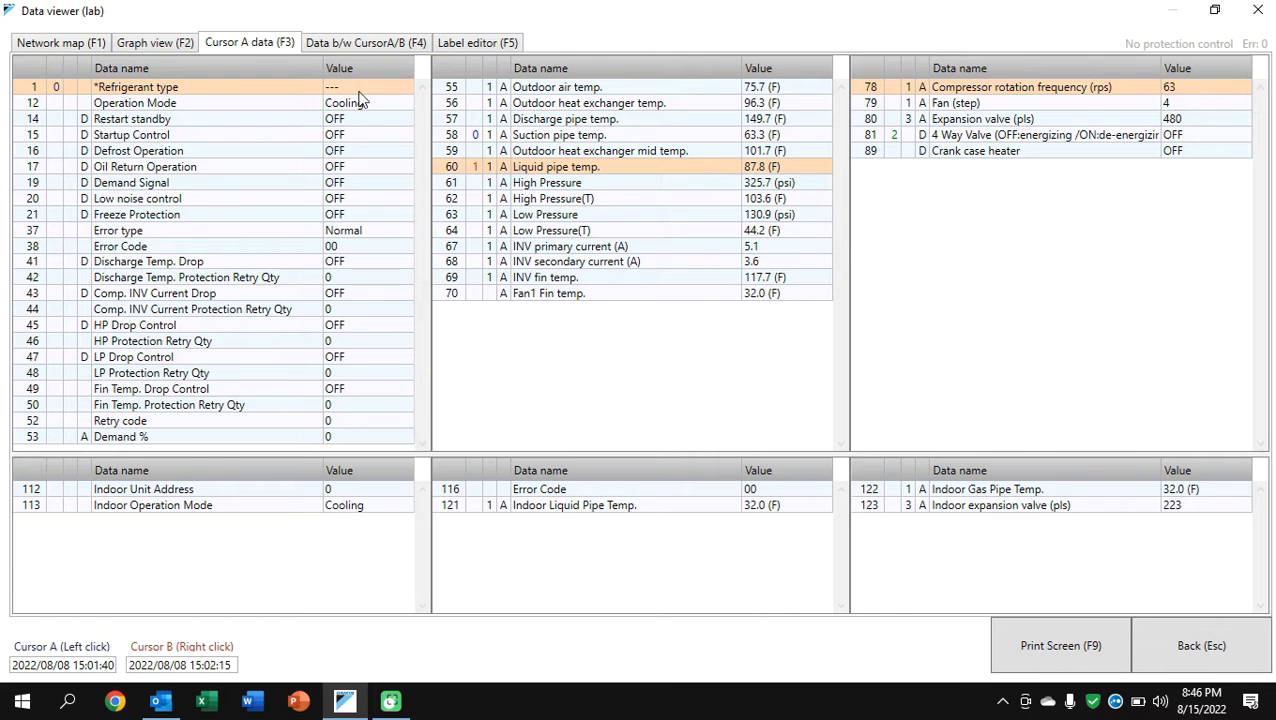
{"action": "left_click", "coordinate": [154, 42]}
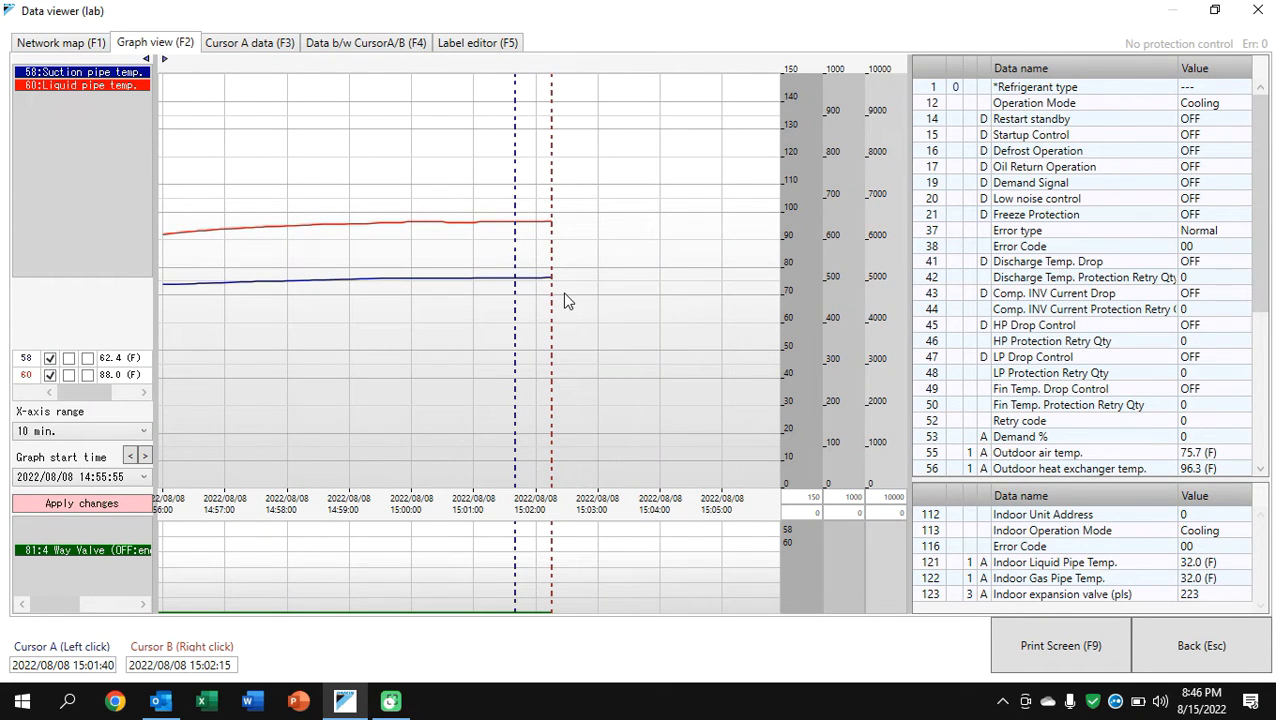
{"action": "mouse_move", "coordinate": [560, 250]}
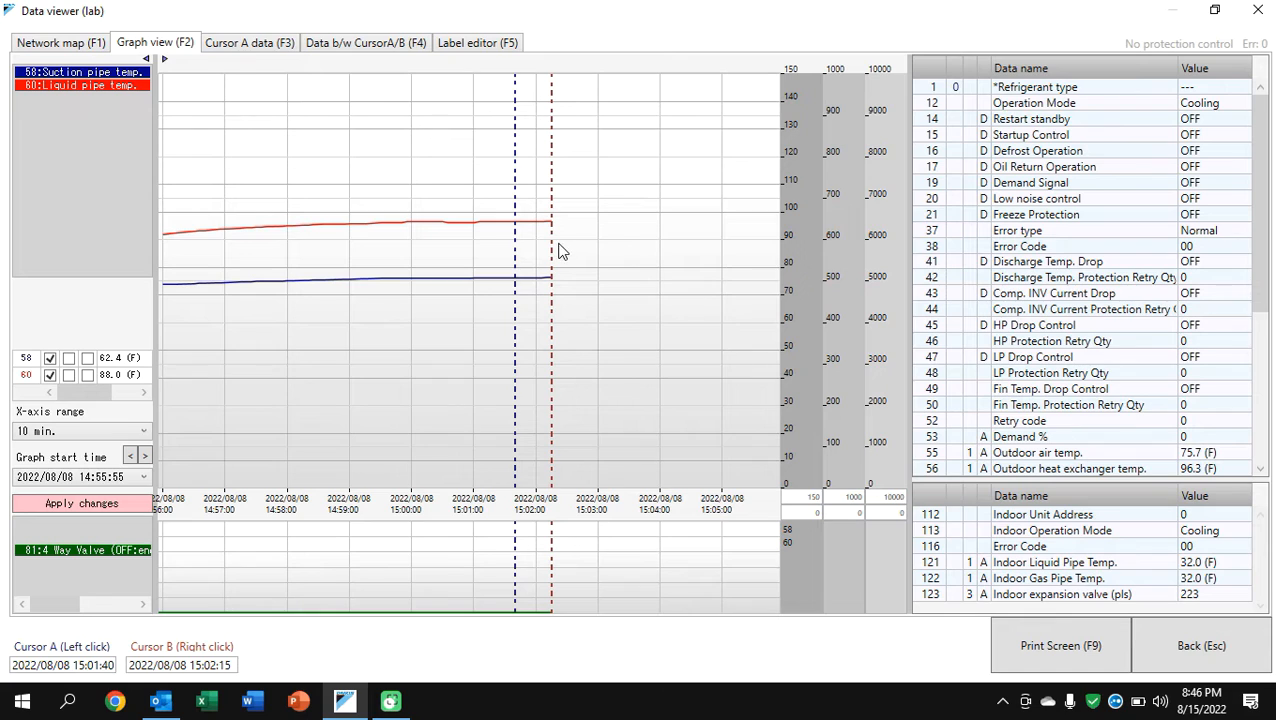
{"action": "mouse_move", "coordinate": [548, 292]}
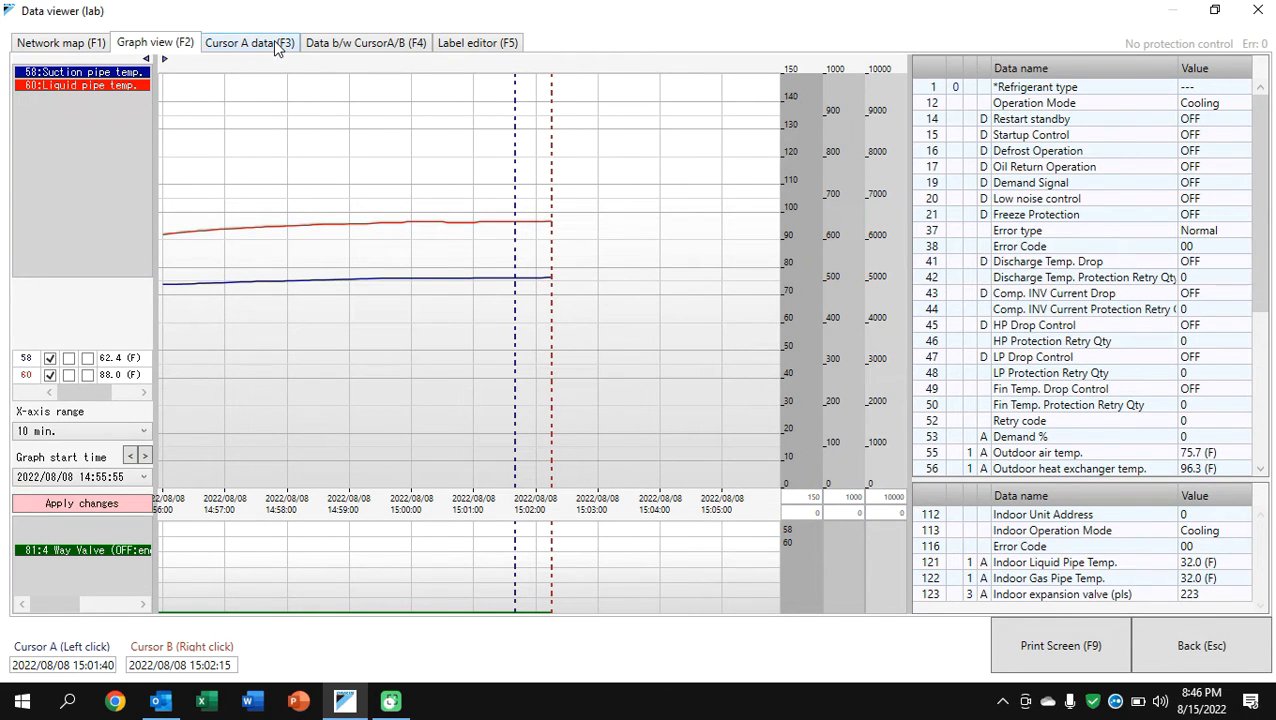
{"action": "mouse_move", "coordinate": [276, 48]}
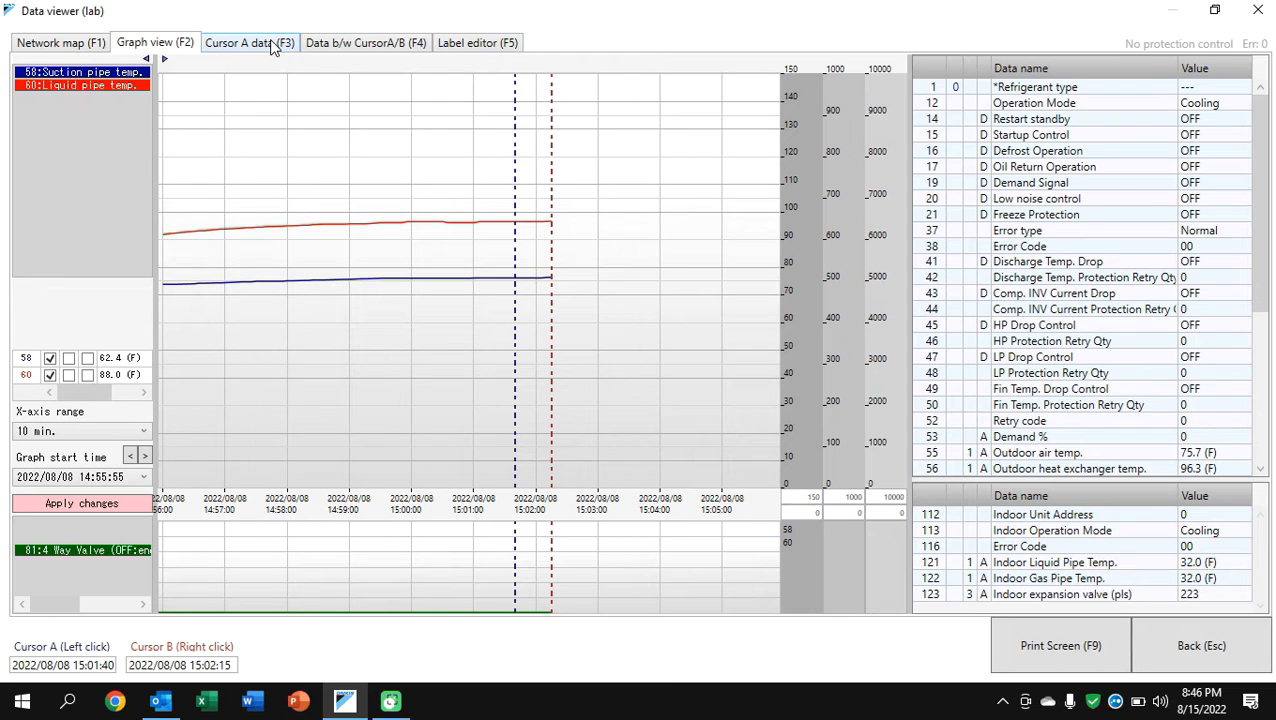
Mark High Pressure(T) in the Cursor A data table and return to the trend graph
{"action": "left_click", "coordinate": [248, 42]}
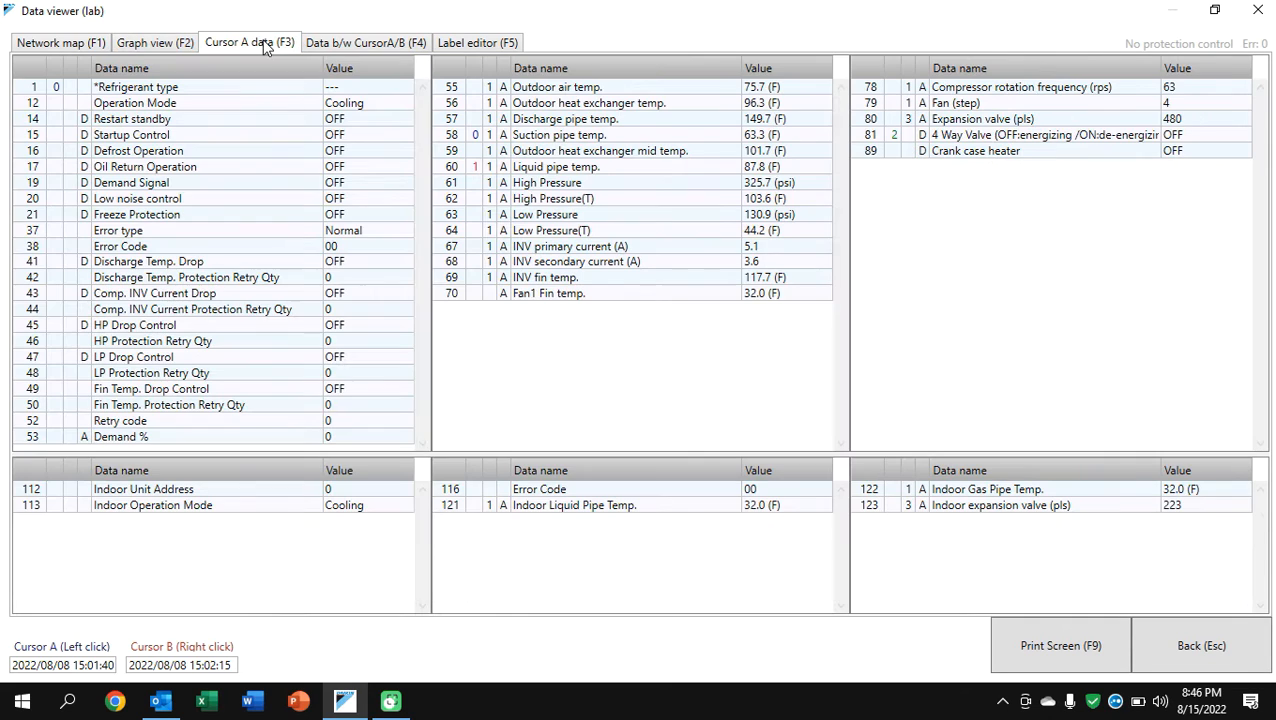
{"action": "mouse_move", "coordinate": [584, 220]}
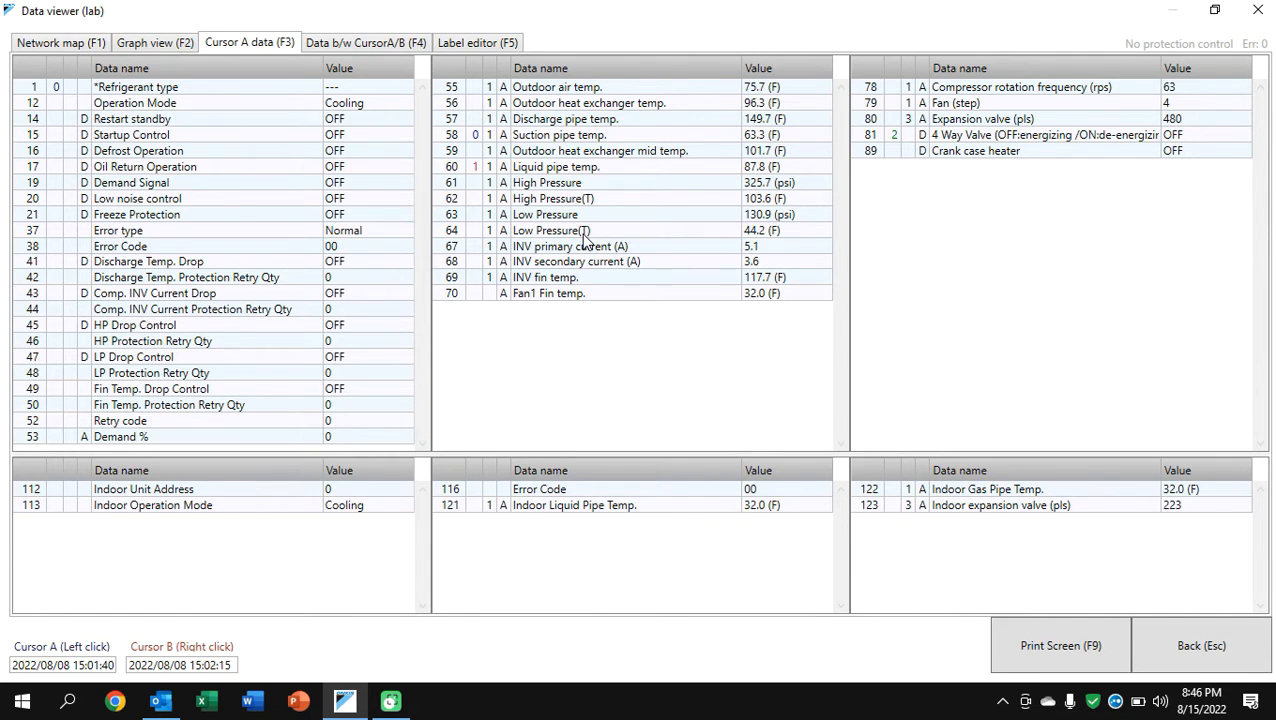
{"action": "mouse_move", "coordinate": [480, 236]}
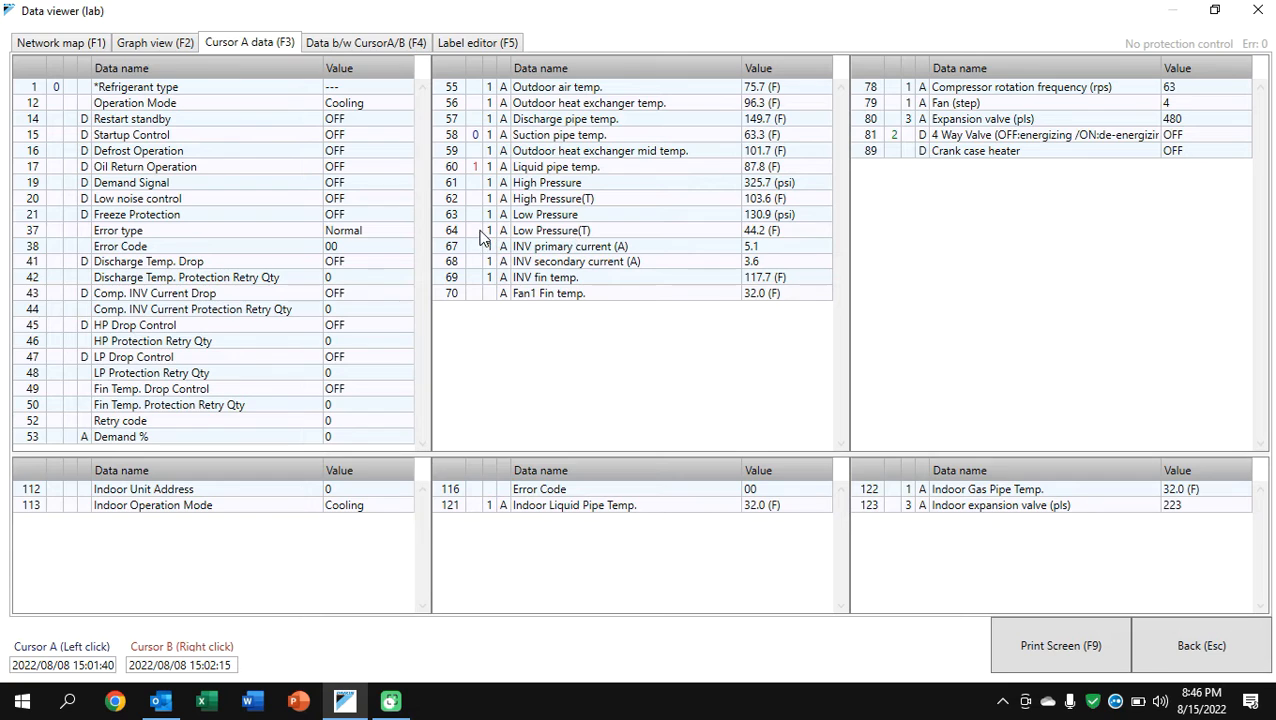
{"action": "left_click", "coordinate": [550, 230]}
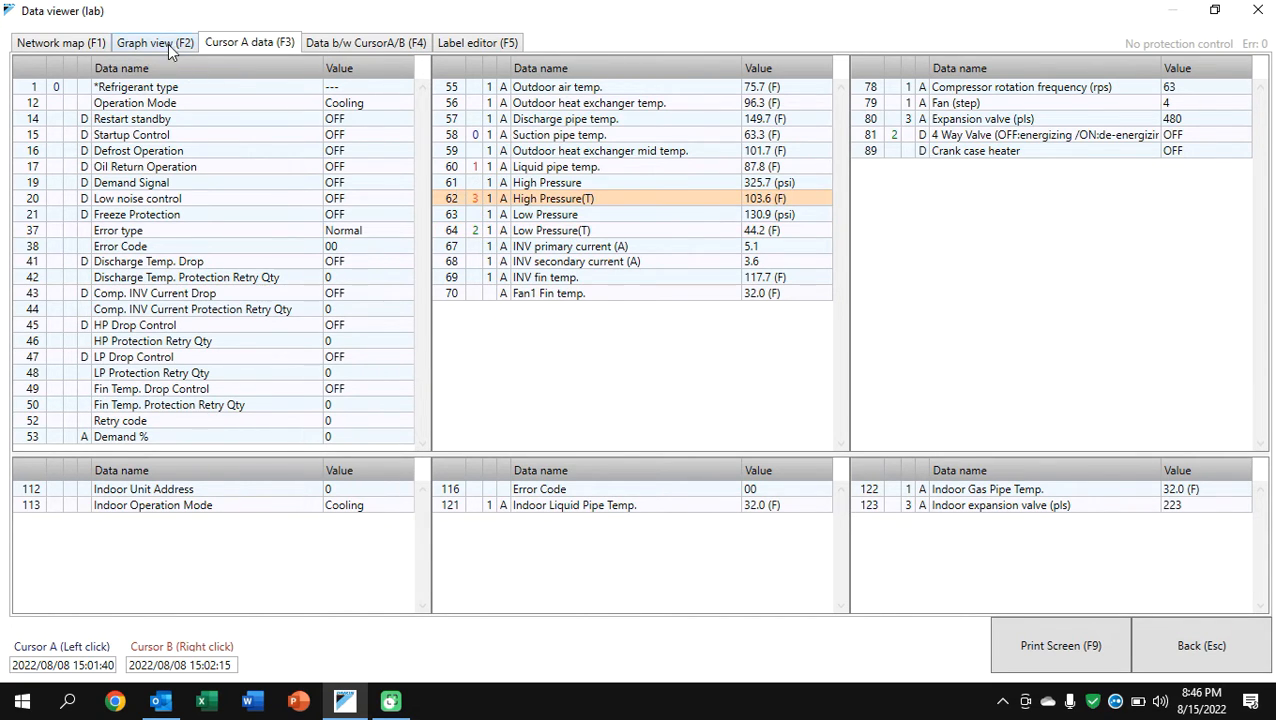
{"action": "left_click", "coordinate": [154, 42]}
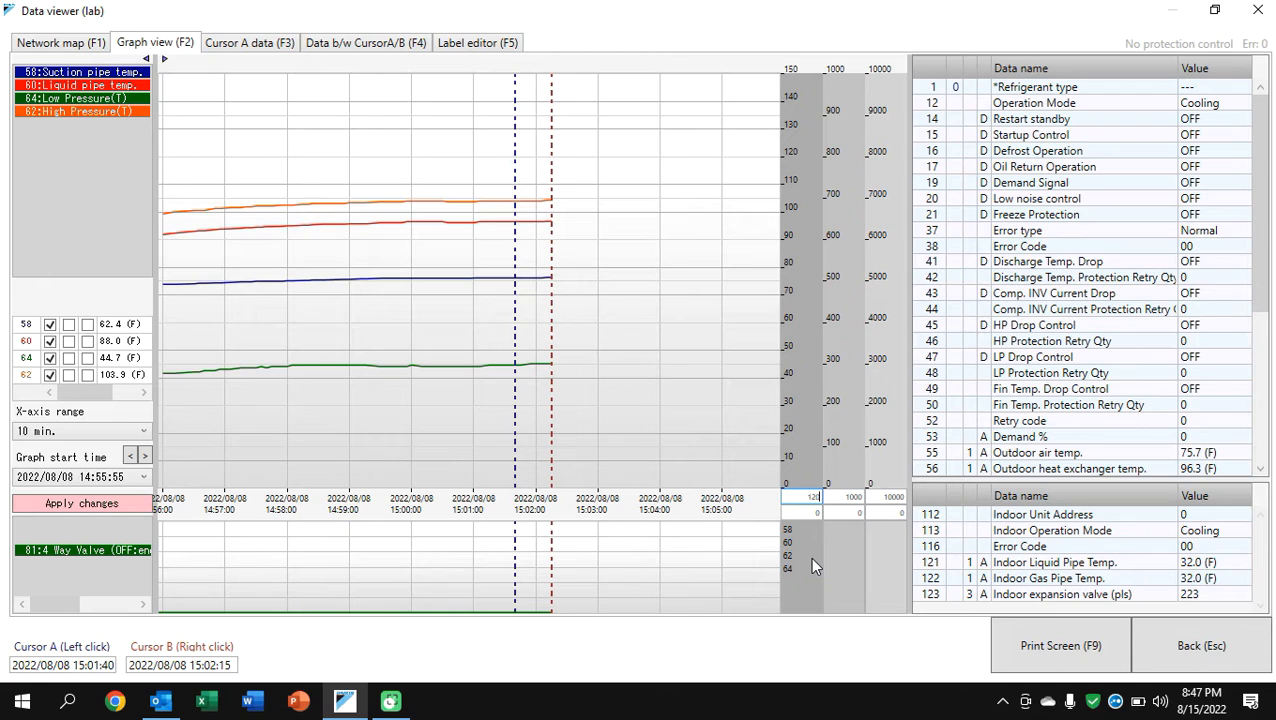
{"action": "mouse_move", "coordinate": [824, 558]}
{"action": "type", "text": "30"}
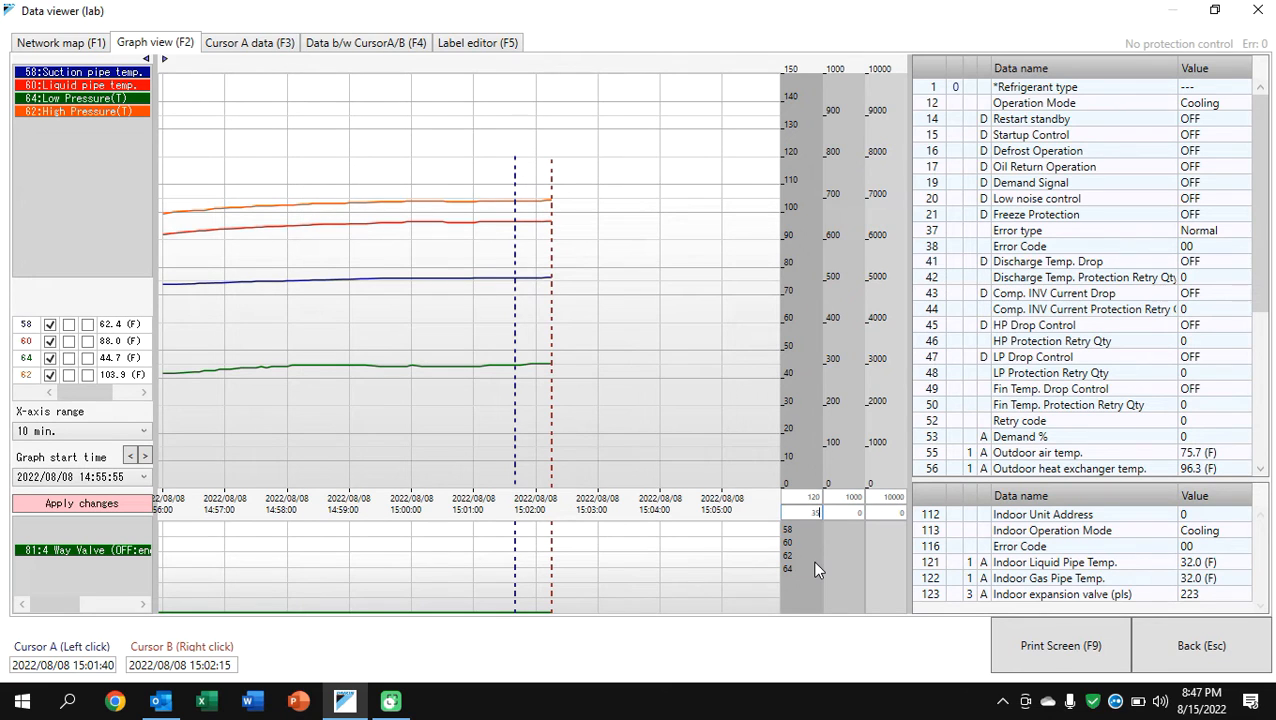
{"action": "mouse_move", "coordinate": [518, 358]}
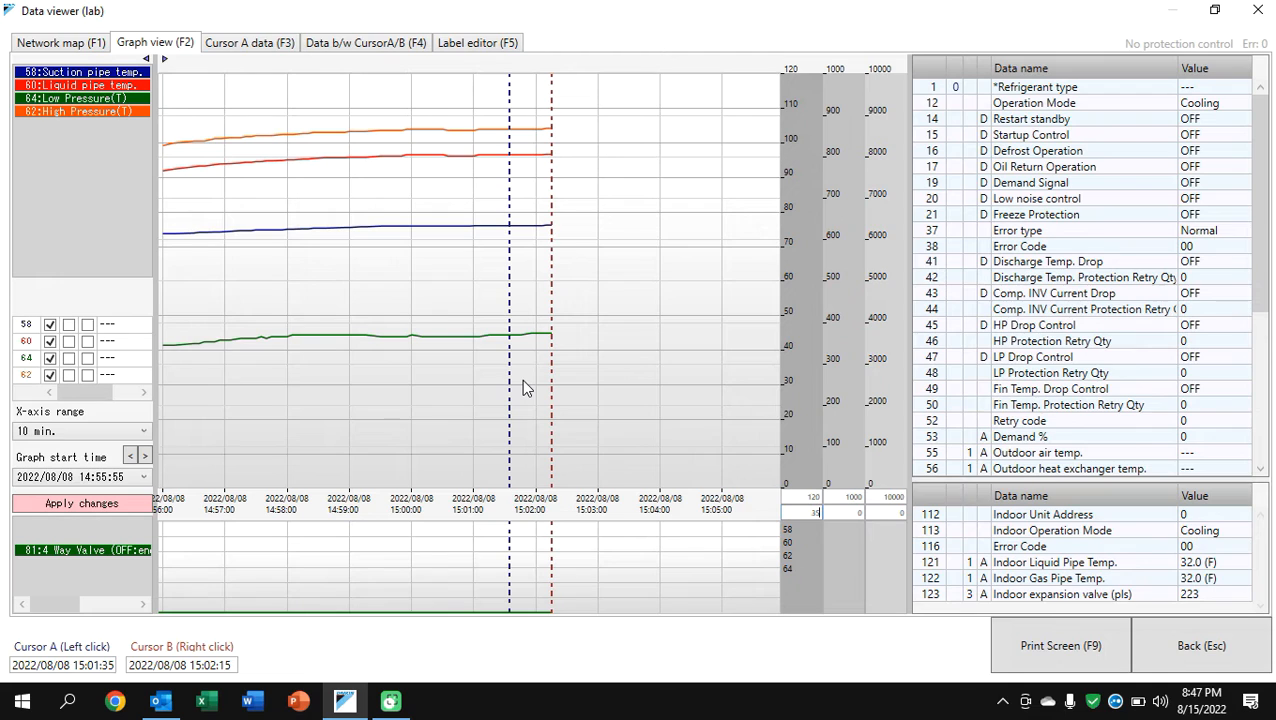
{"action": "mouse_move", "coordinate": [838, 530]}
{"action": "type", "text": "5"}
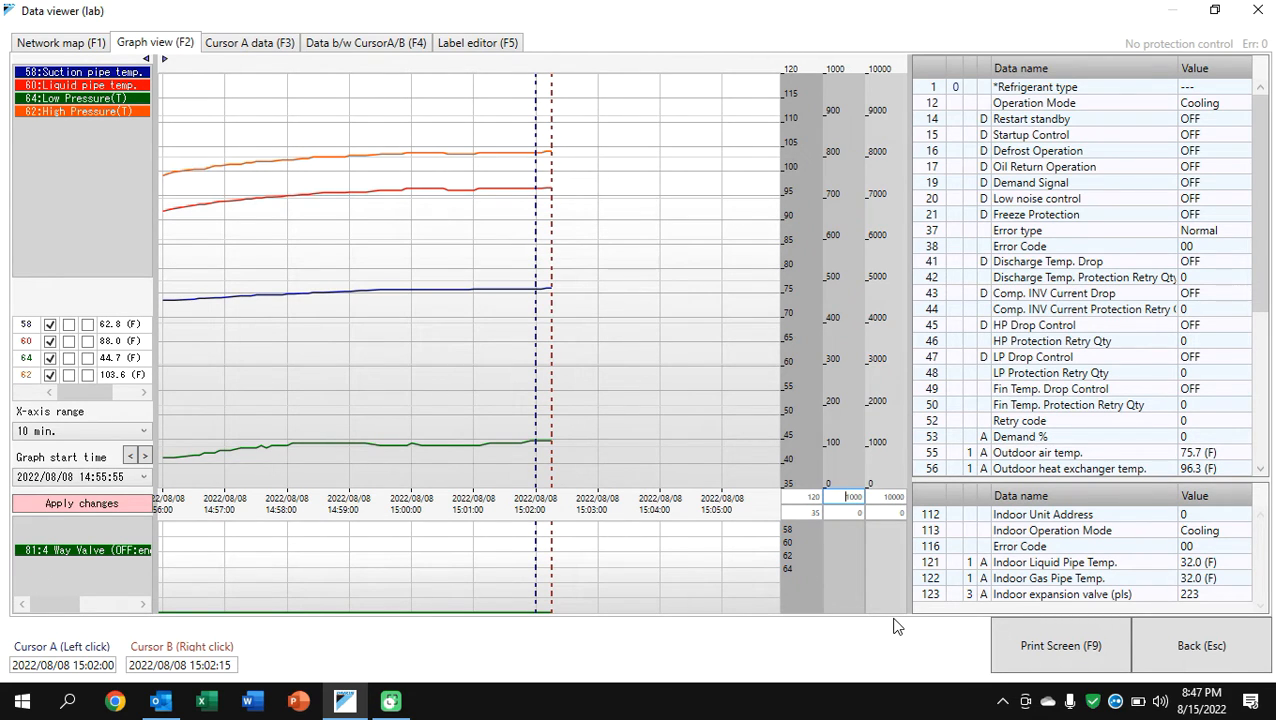
{"action": "mouse_move", "coordinate": [750, 352]}
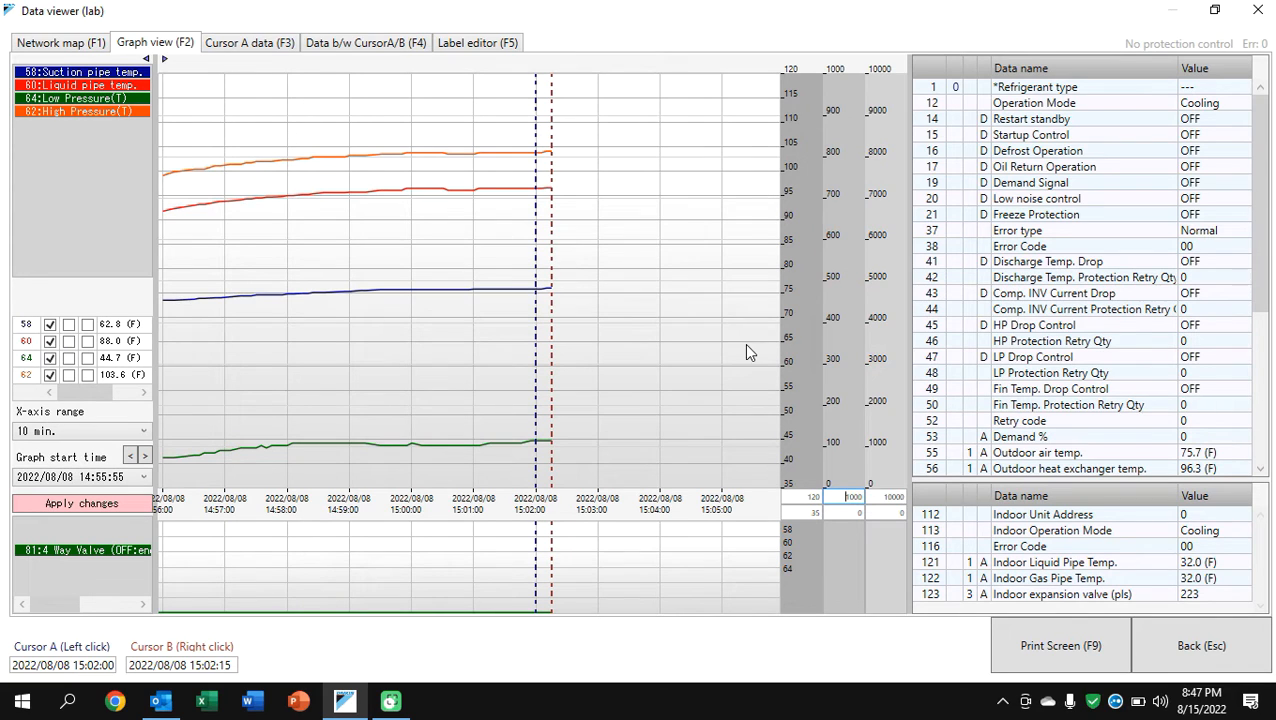
{"action": "mouse_move", "coordinate": [640, 296]}
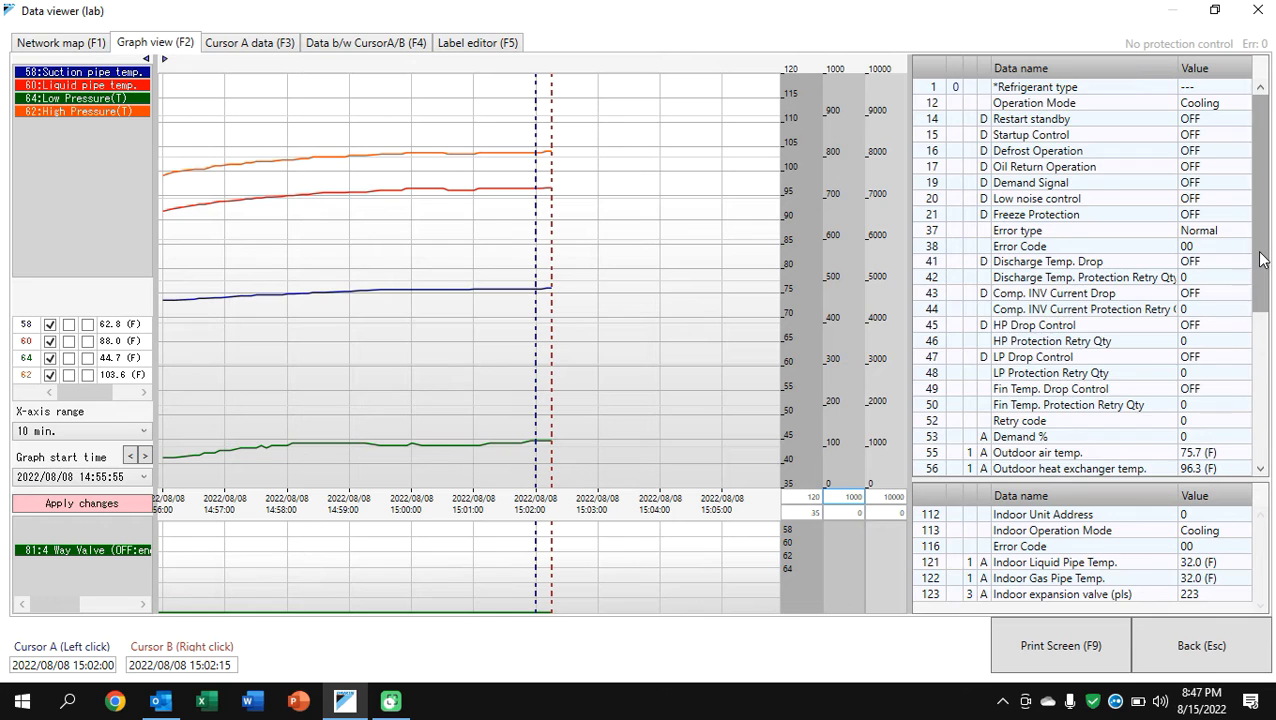
Scroll the data table to review readings with Cursor A at 15:02:00
{"action": "scroll", "scroll_direction": "down", "scroll_amount": 3}
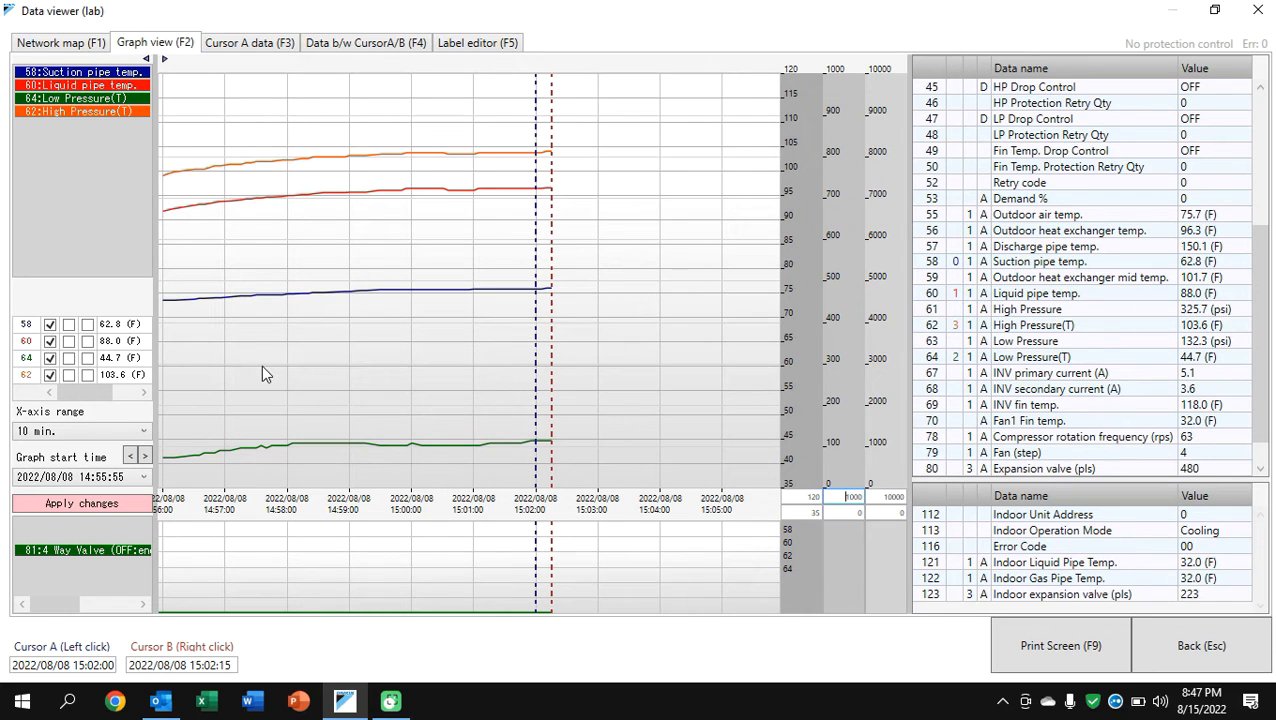
{"action": "mouse_move", "coordinate": [120, 336]}
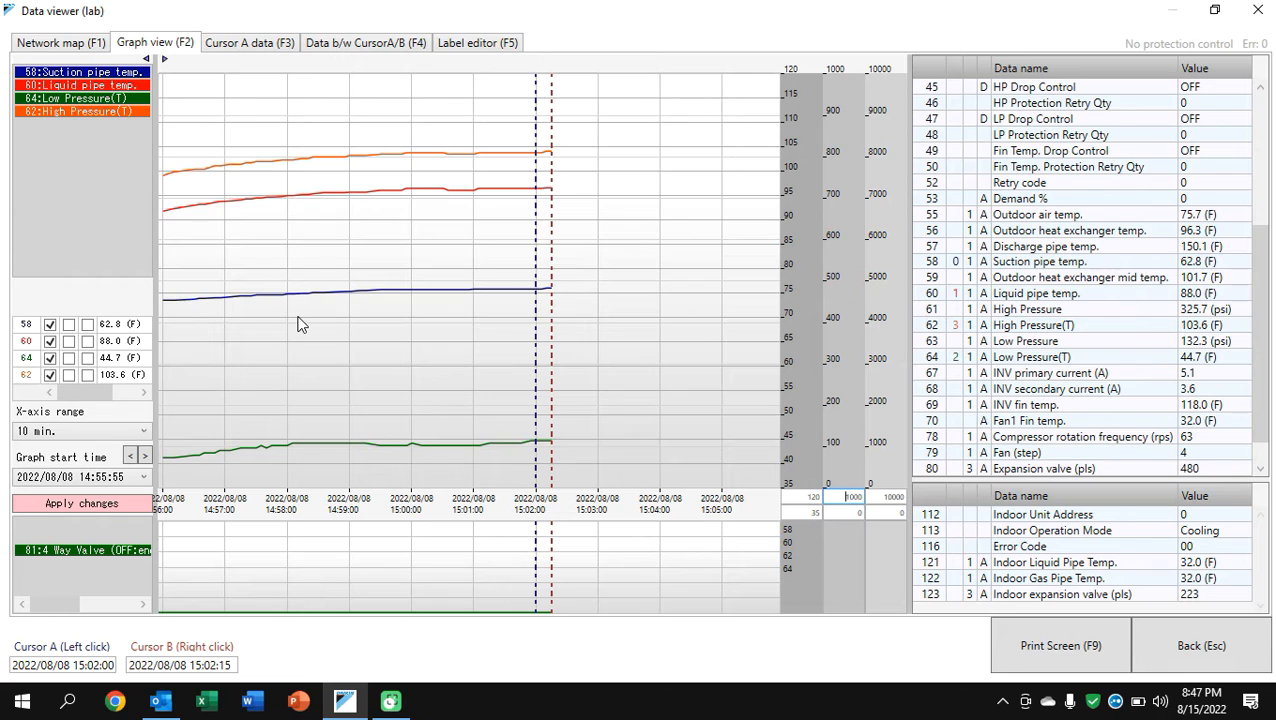
{"action": "mouse_move", "coordinate": [332, 418]}
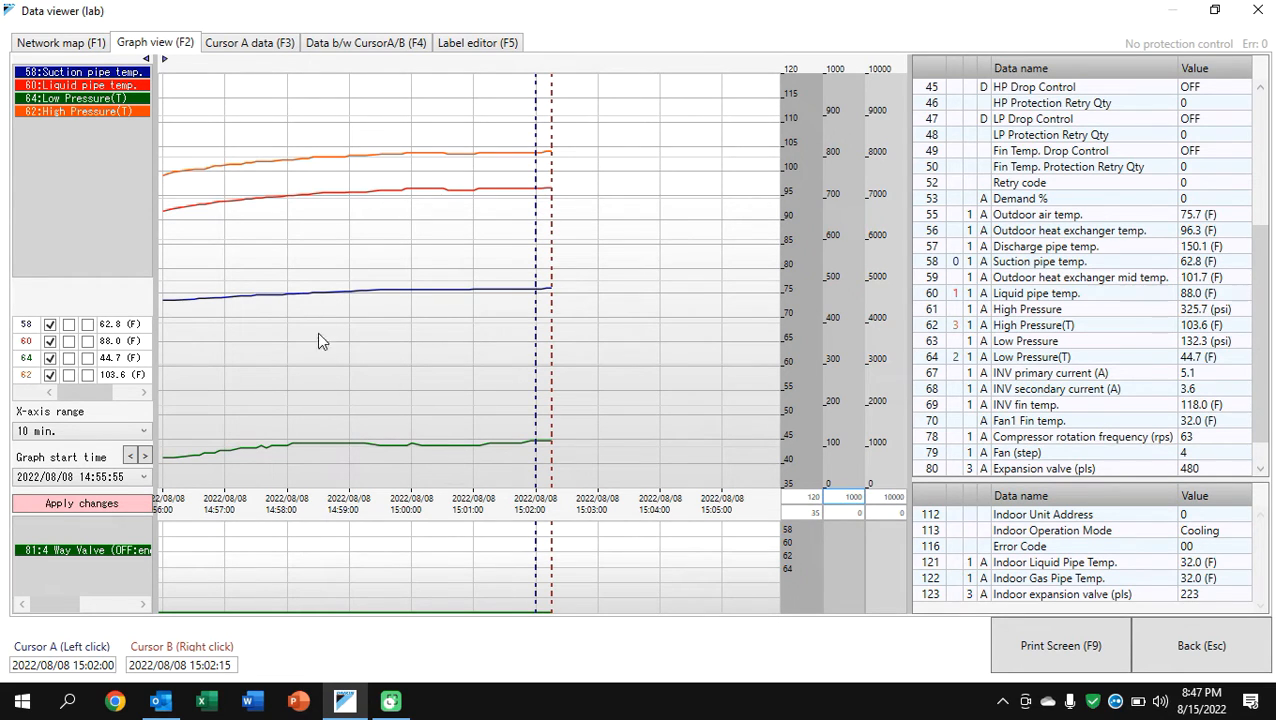
{"action": "mouse_move", "coordinate": [200, 384]}
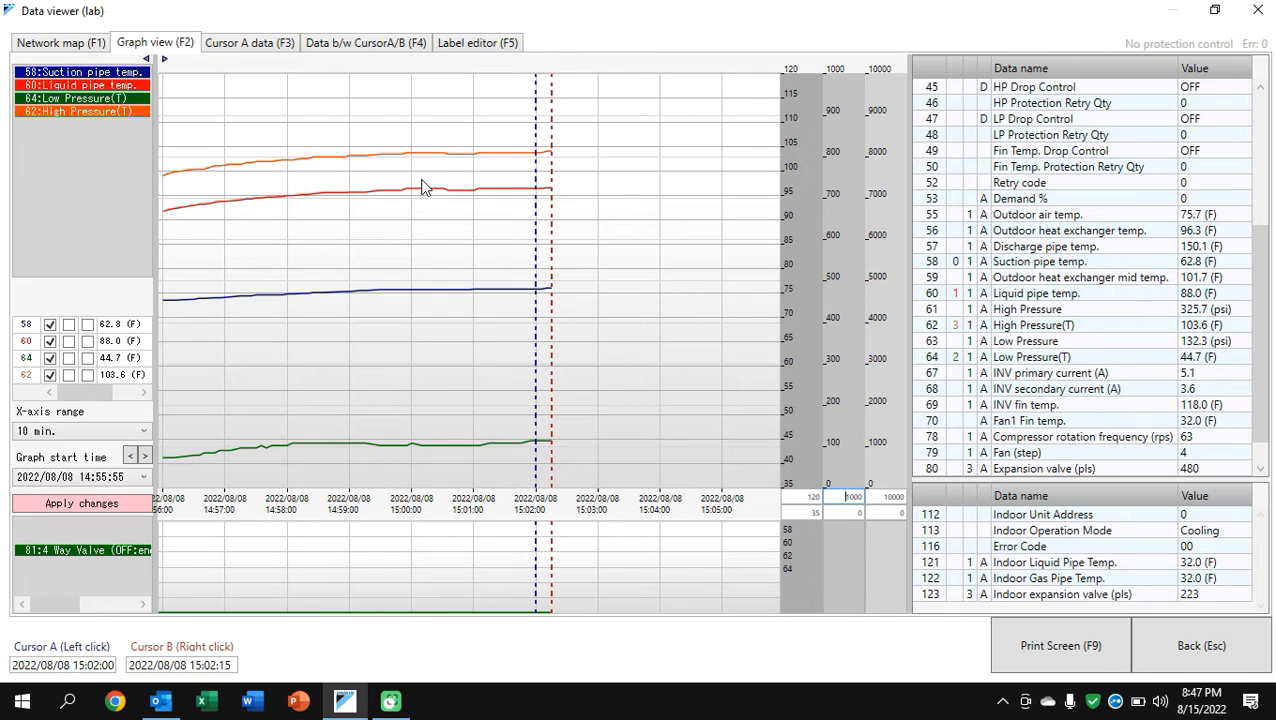
{"action": "mouse_move", "coordinate": [456, 224]}
{"action": "type", "text": "80"}
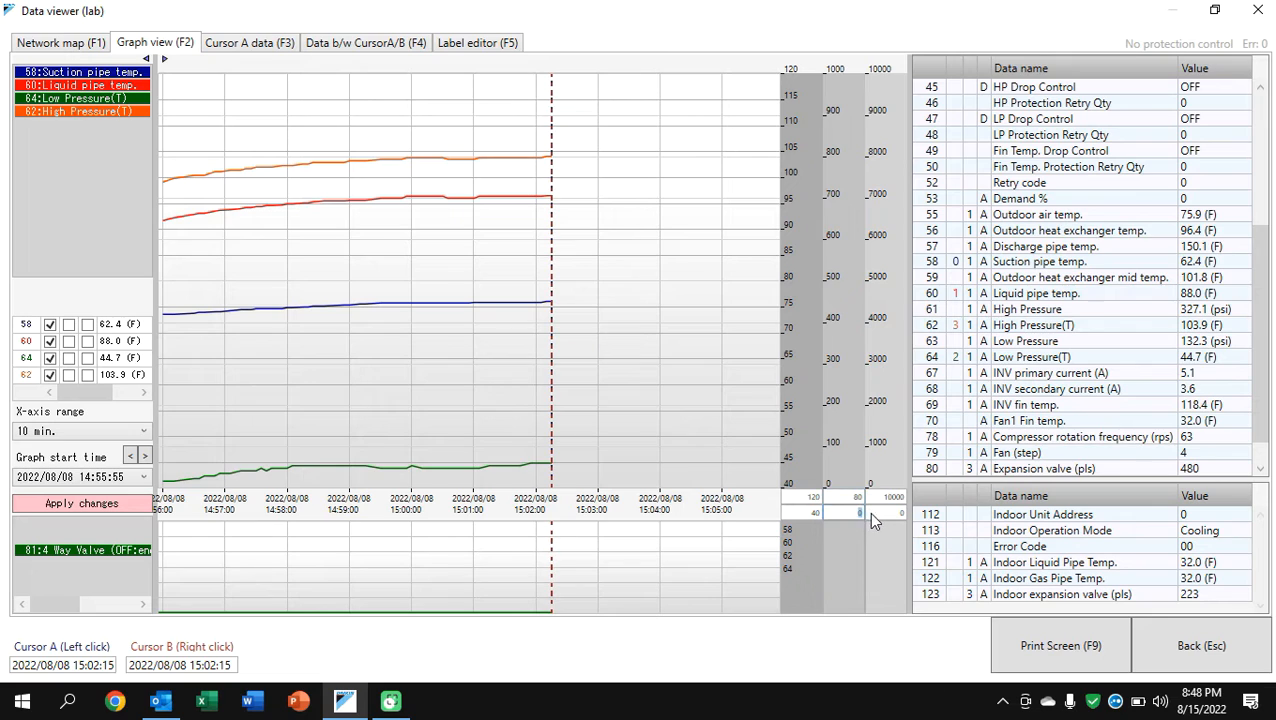
{"action": "mouse_move", "coordinate": [844, 606]}
{"action": "type", "text": "40"}
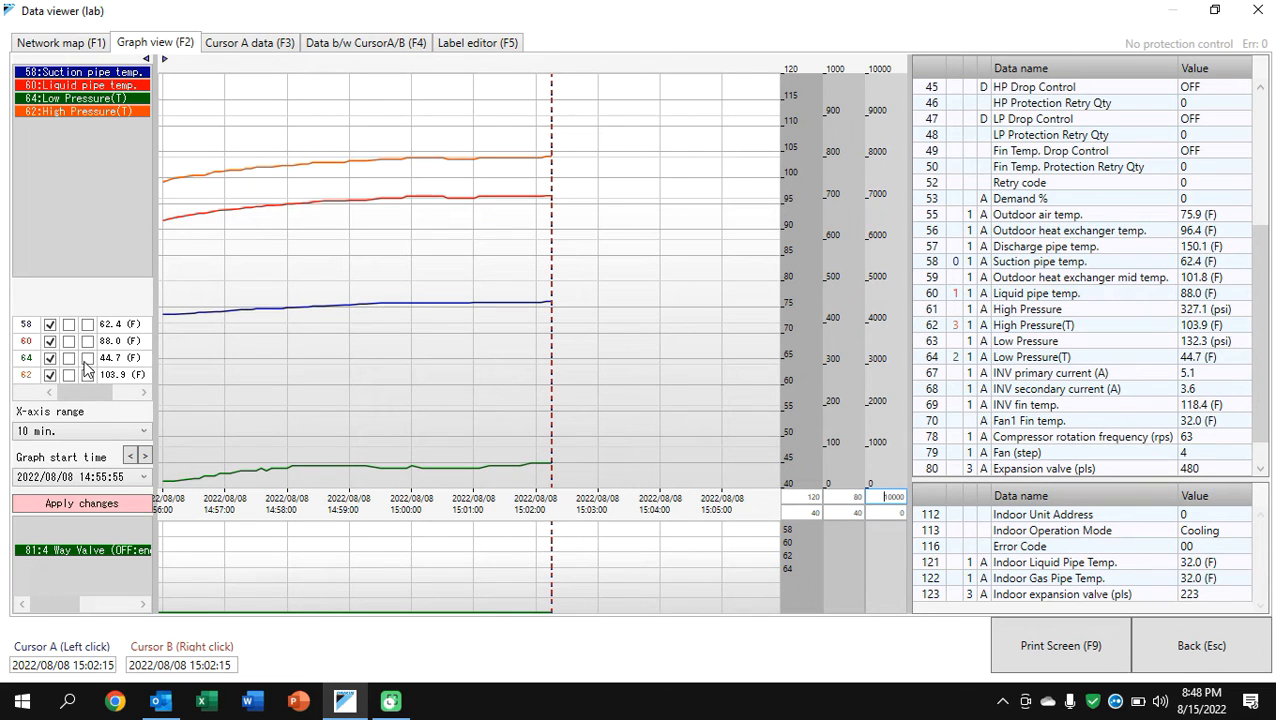
Adjust a plotted item's display, move Cursor A back to 14:57:25 and check its readings
{"action": "left_click", "coordinate": [50, 358]}
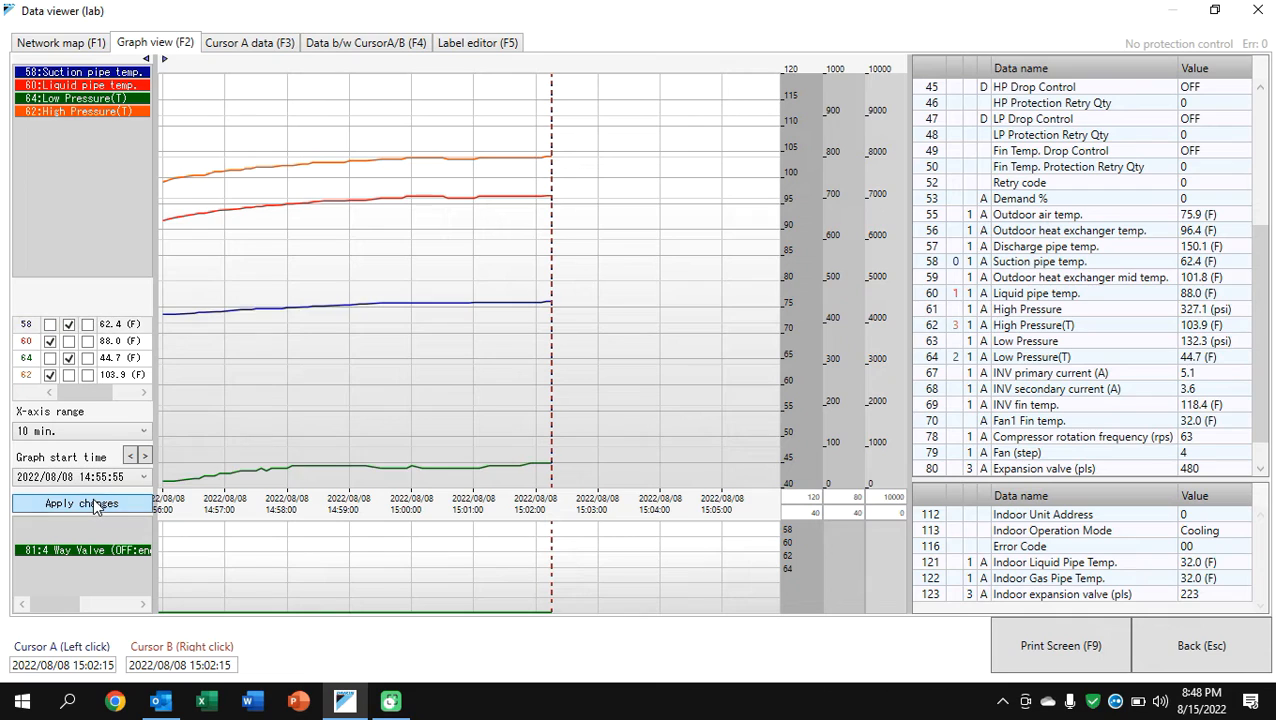
{"action": "left_click", "coordinate": [82, 504]}
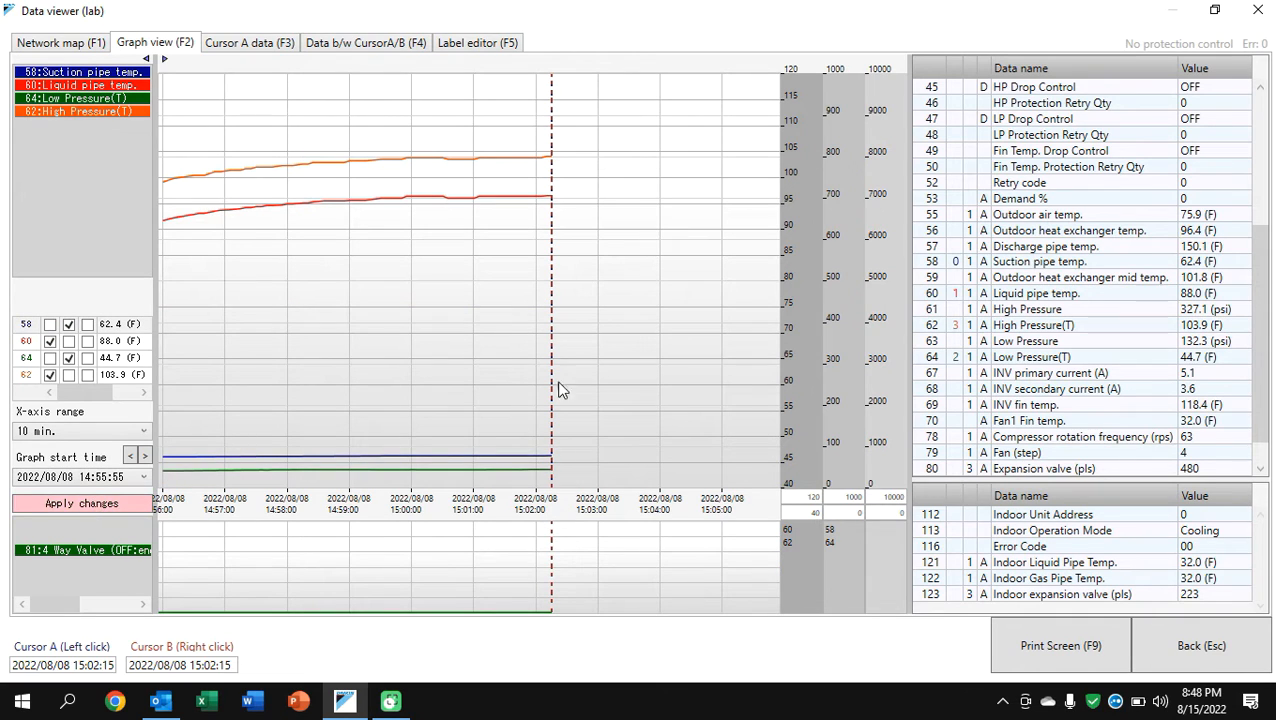
{"action": "left_click", "coordinate": [844, 496]}
{"action": "type", "text": "80"}
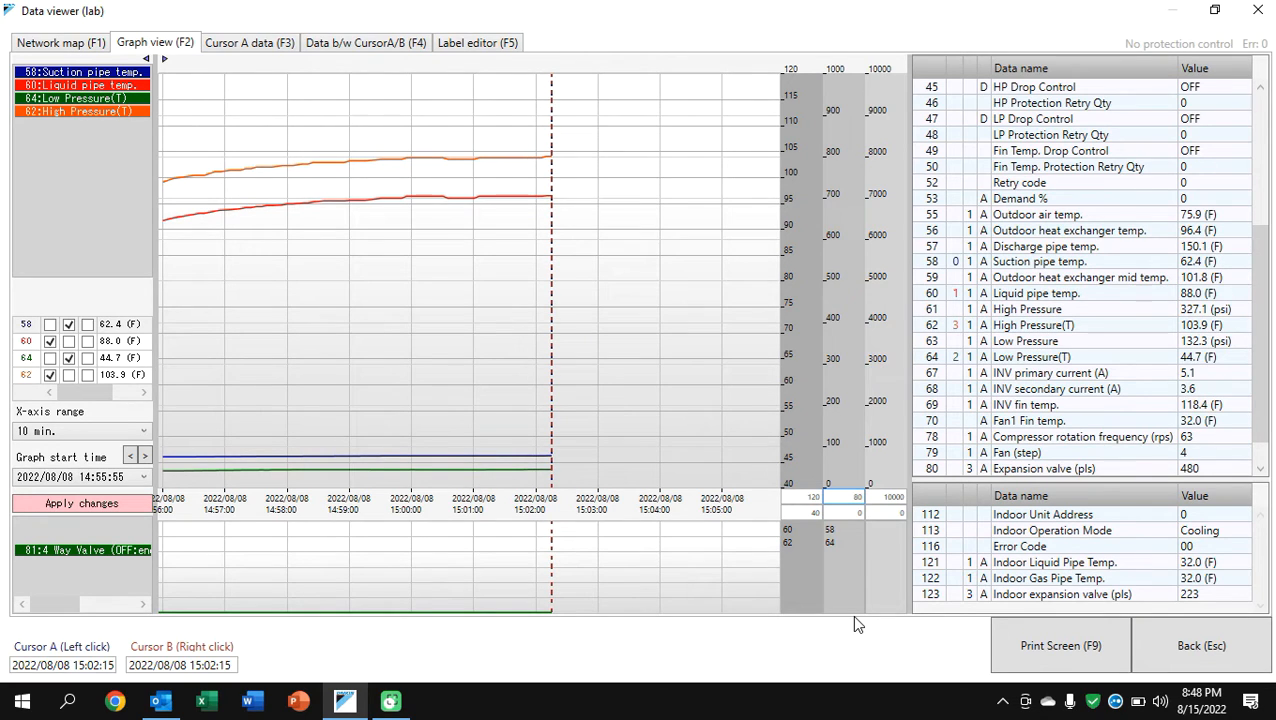
{"action": "left_click", "coordinate": [856, 512]}
{"action": "type", "text": "40"}
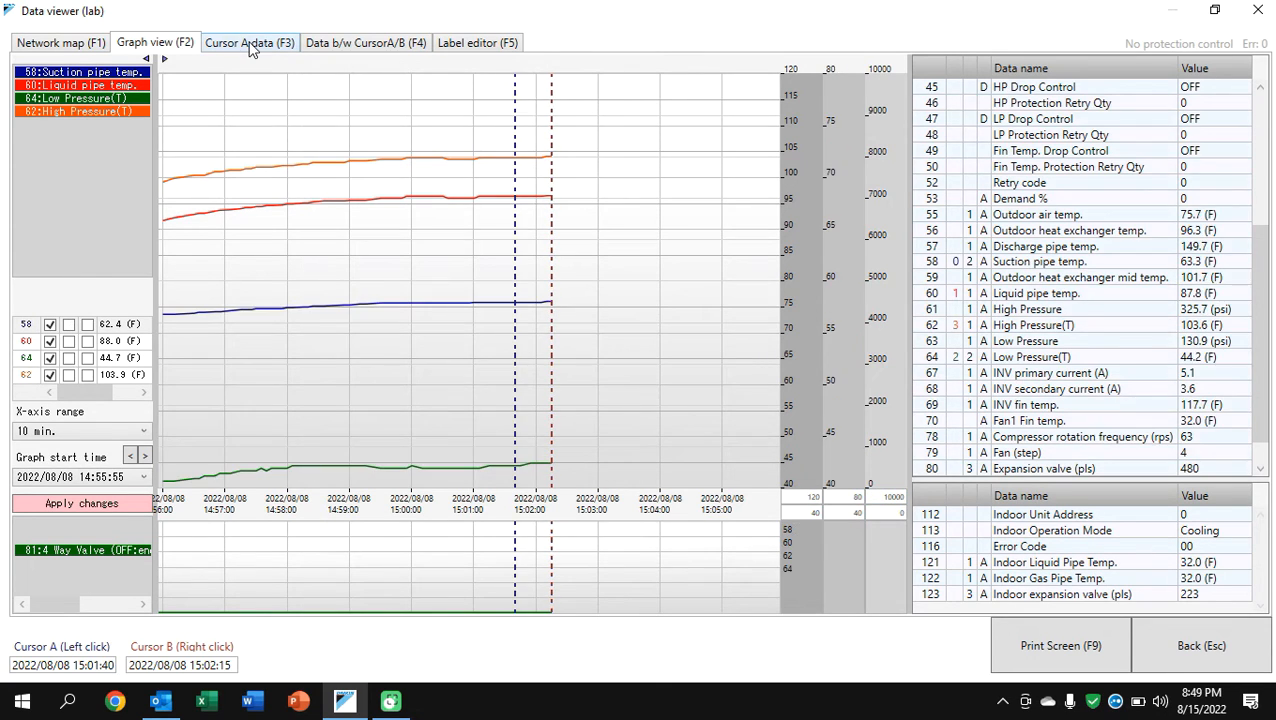
{"action": "left_click", "coordinate": [248, 42]}
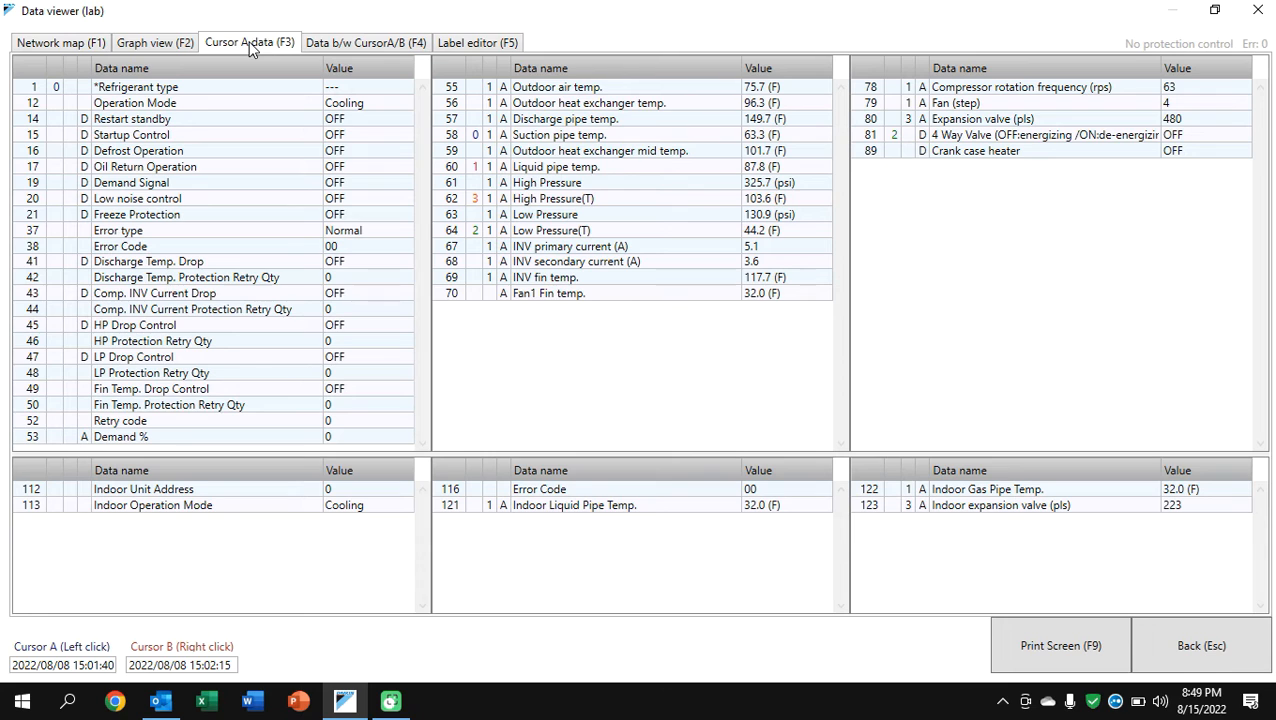
{"action": "left_click", "coordinate": [156, 42]}
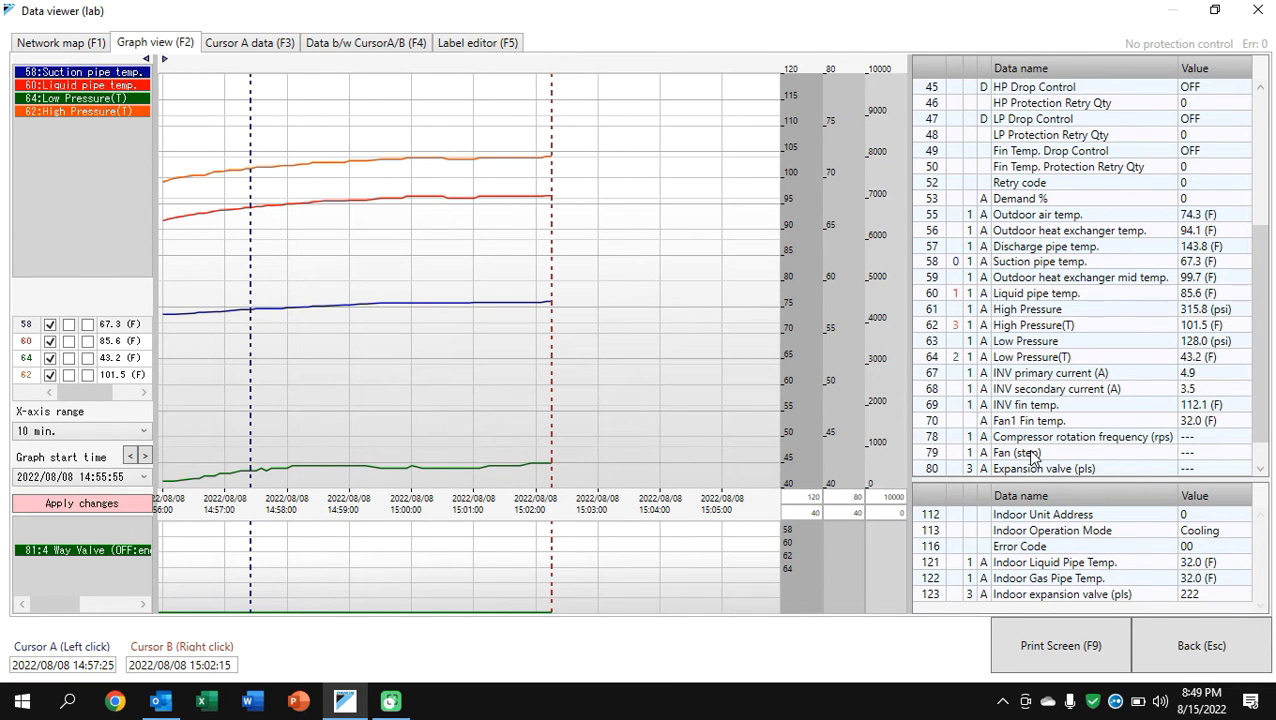
{"action": "mouse_move", "coordinate": [688, 268]}
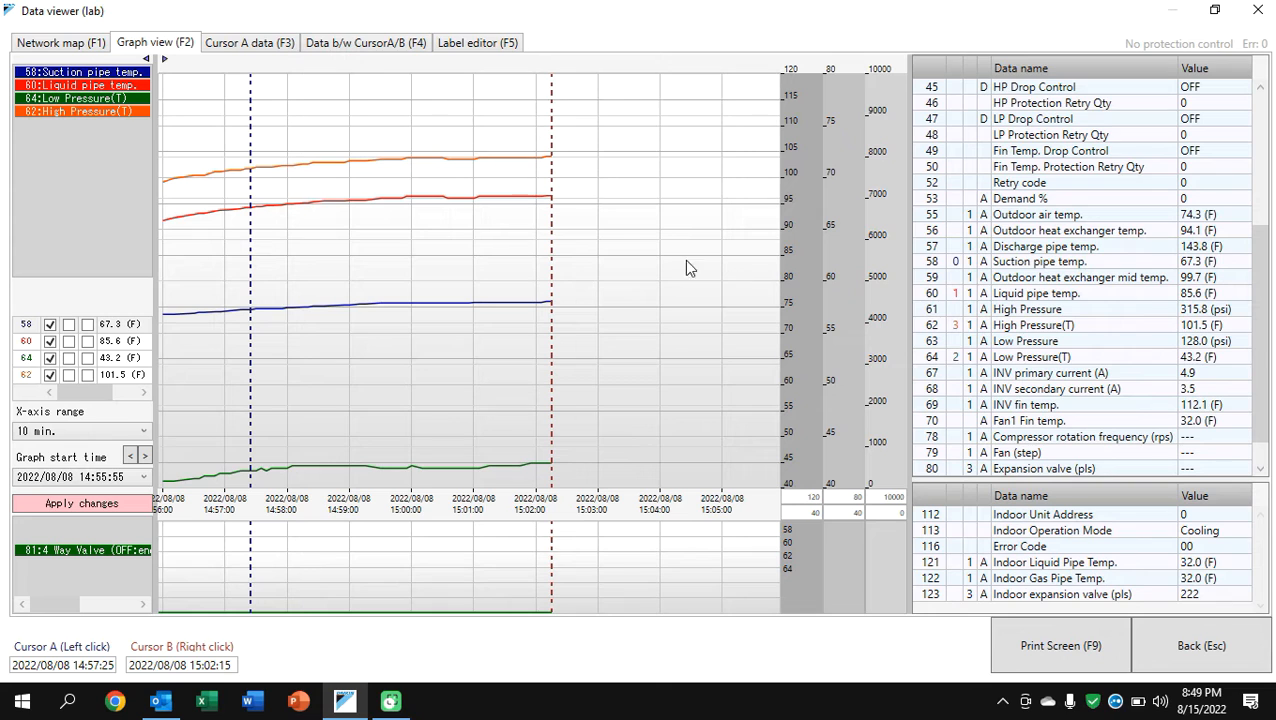
{"action": "mouse_move", "coordinate": [808, 246]}
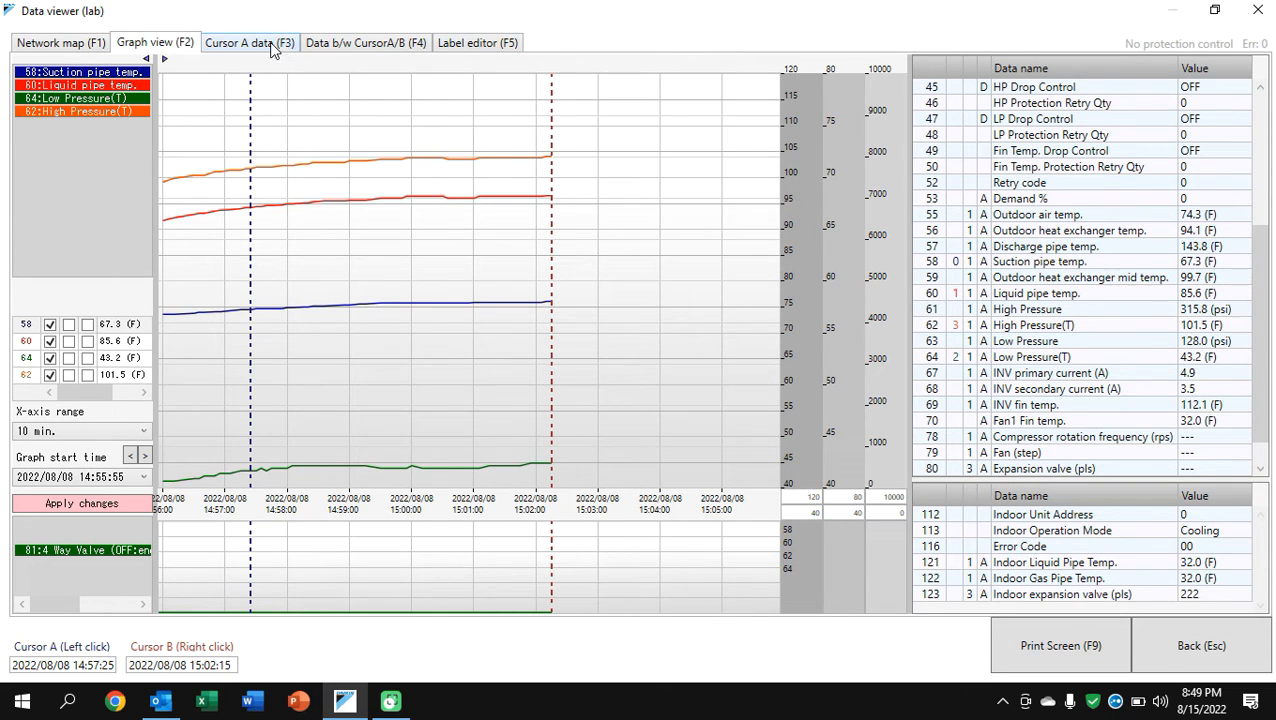
Show the Cursor A table at 14:57:25 and highlight the indoor expansion valve, 4-way valve and liquid pipe temperature rows
{"action": "left_click", "coordinate": [248, 42]}
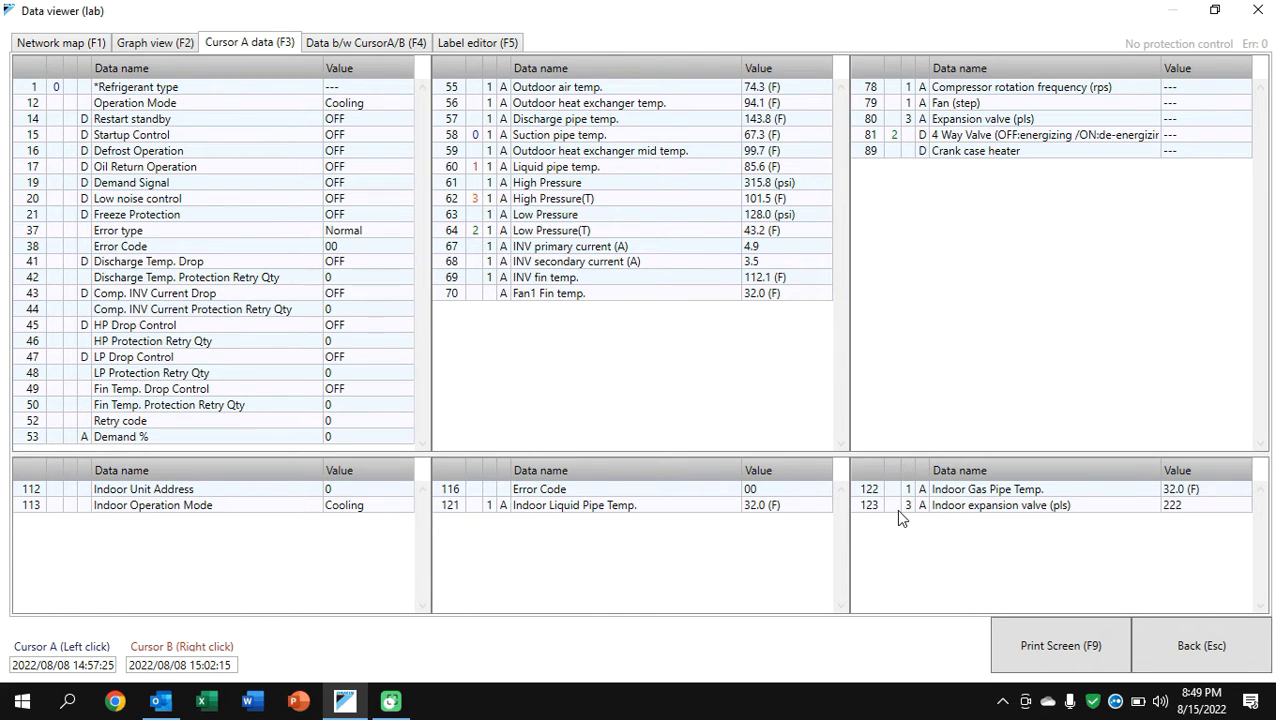
{"action": "left_click", "coordinate": [1000, 504]}
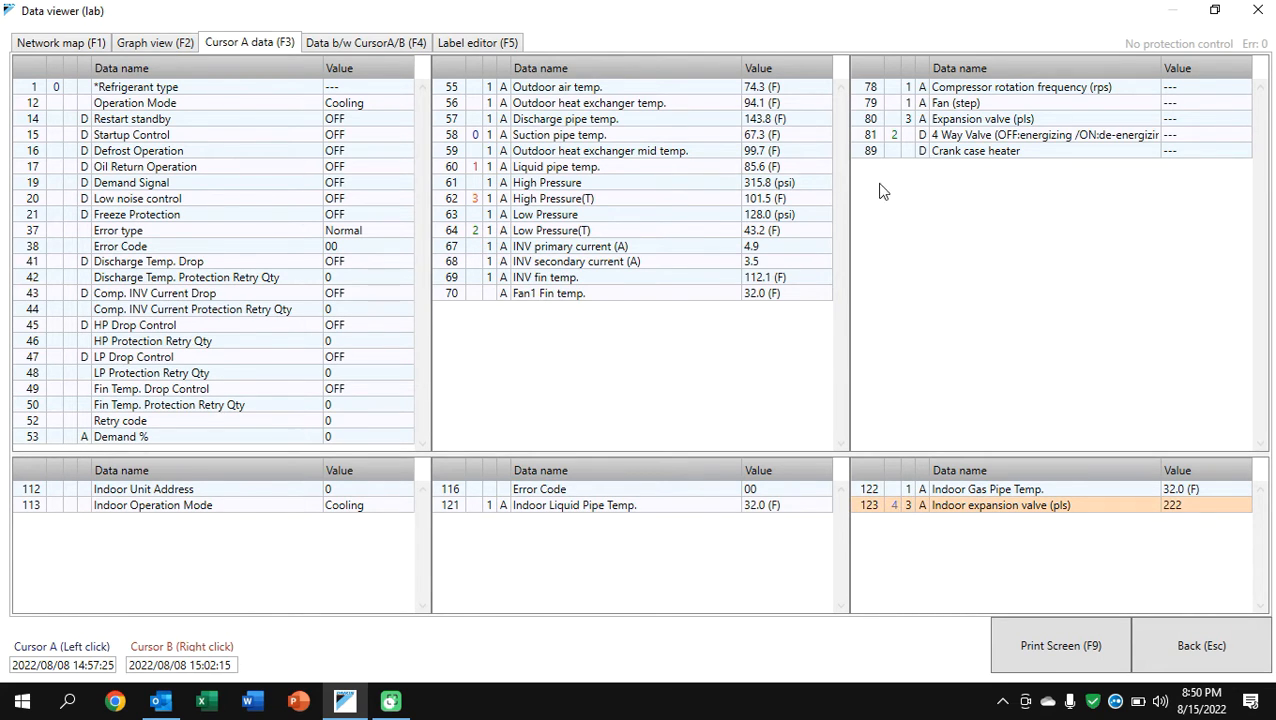
{"action": "left_click", "coordinate": [1040, 134]}
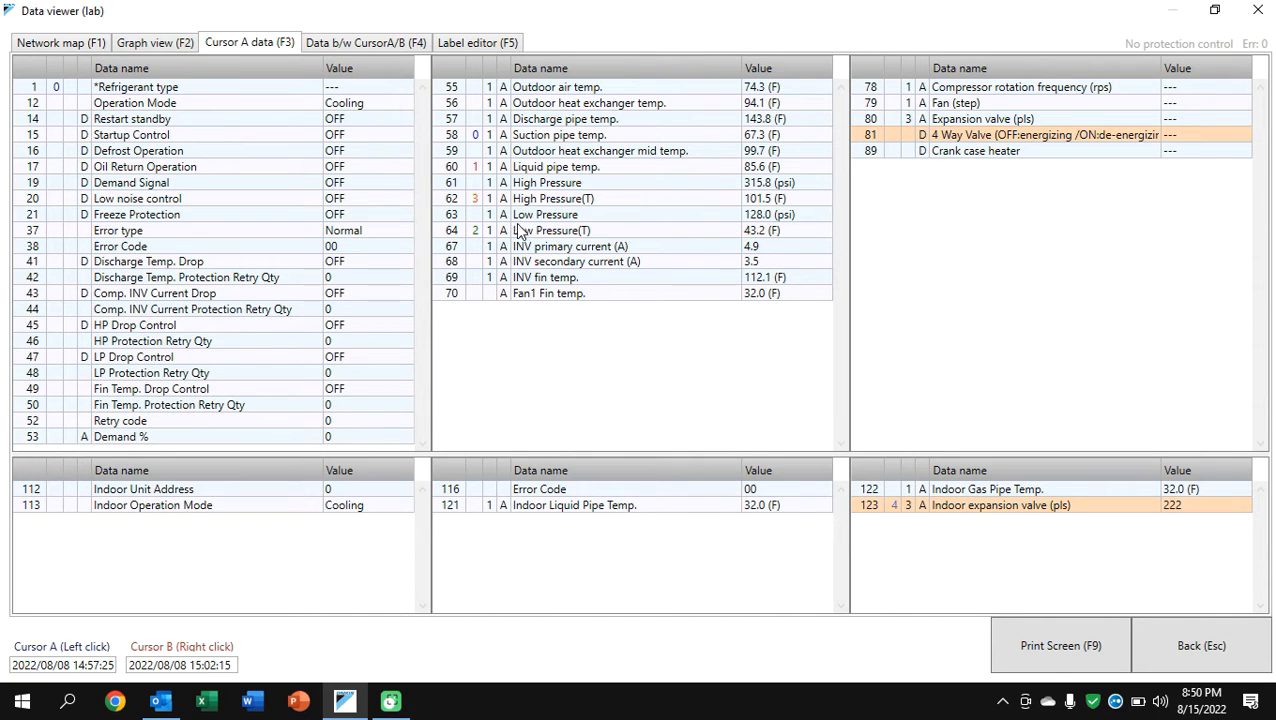
{"action": "mouse_move", "coordinate": [520, 236]}
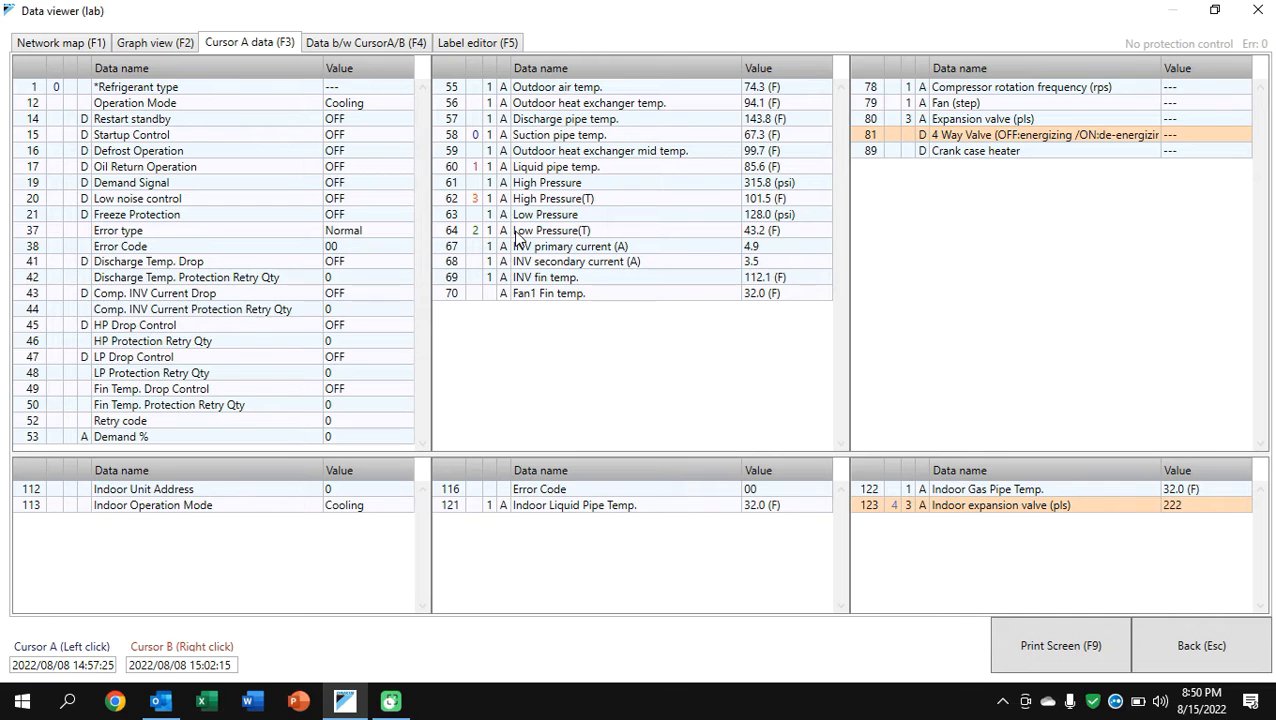
{"action": "mouse_move", "coordinate": [502, 210]}
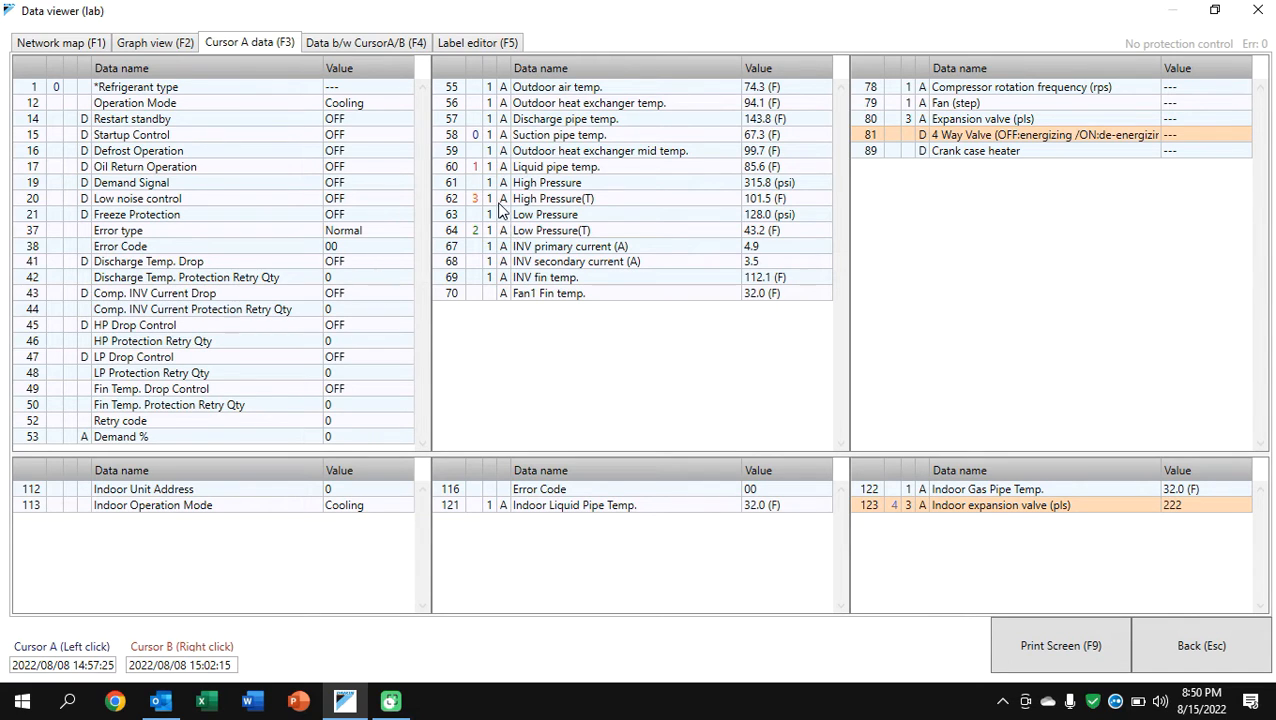
{"action": "left_click", "coordinate": [552, 198]}
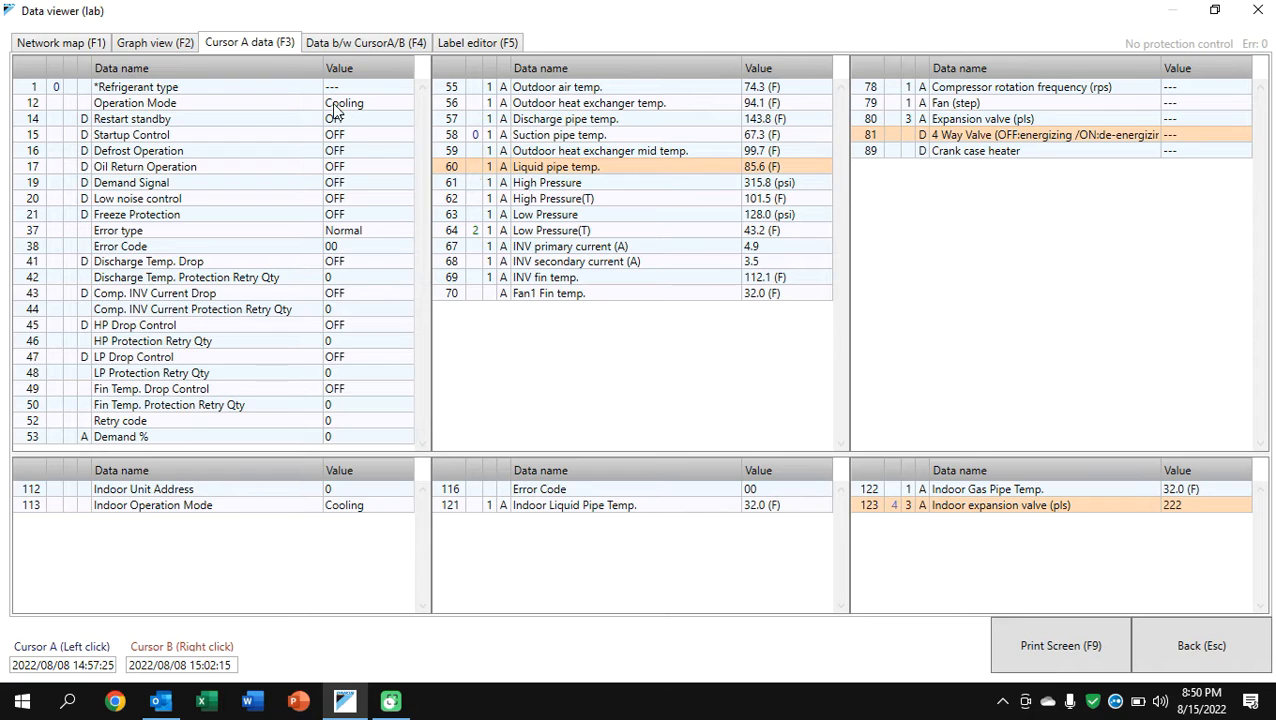
{"action": "mouse_move", "coordinate": [210, 76]}
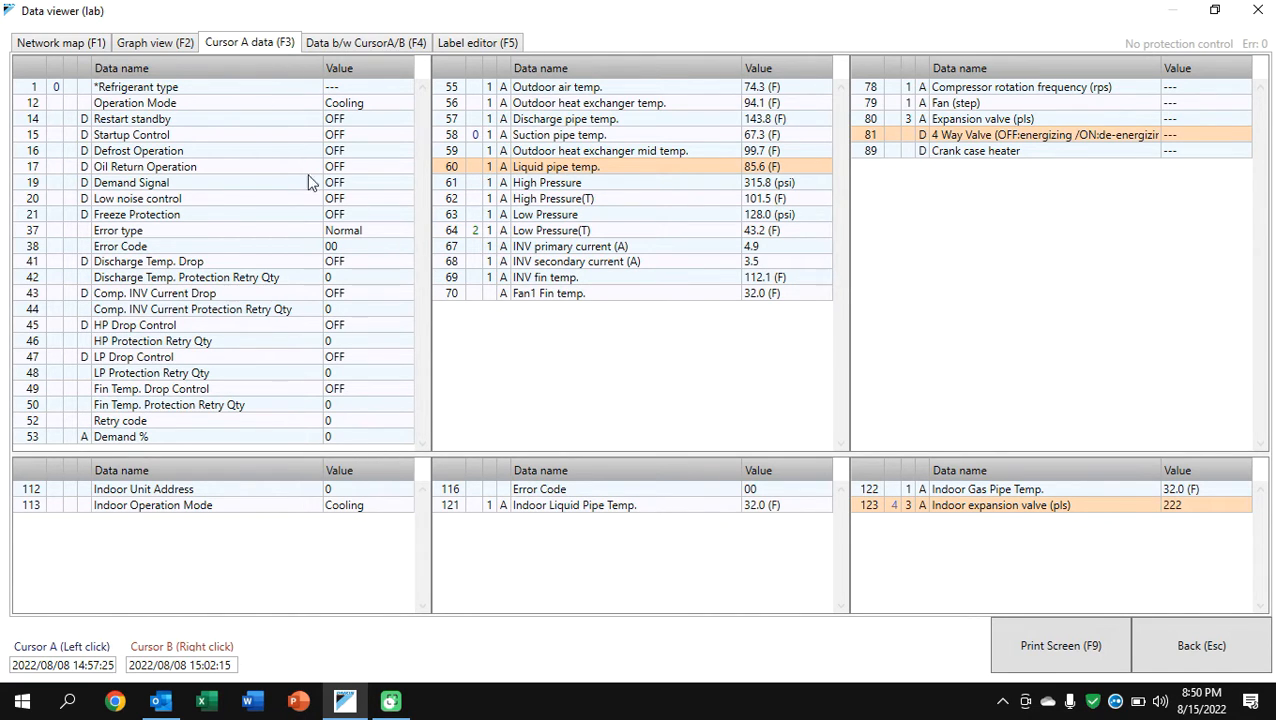
{"action": "mouse_move", "coordinate": [282, 156]}
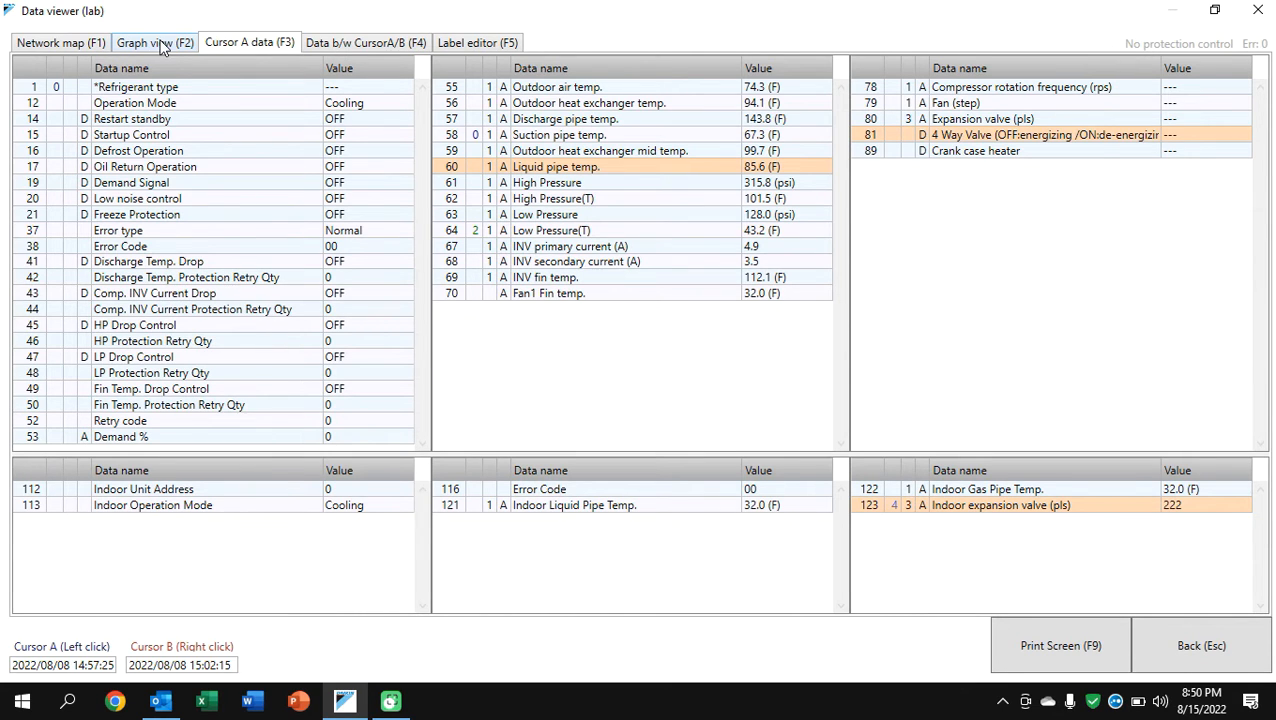
Return to the graph of suction pipe temp, Low Pressure(T) and indoor expansion valve with Cursor A at 15:00:30
{"action": "left_click", "coordinate": [154, 42]}
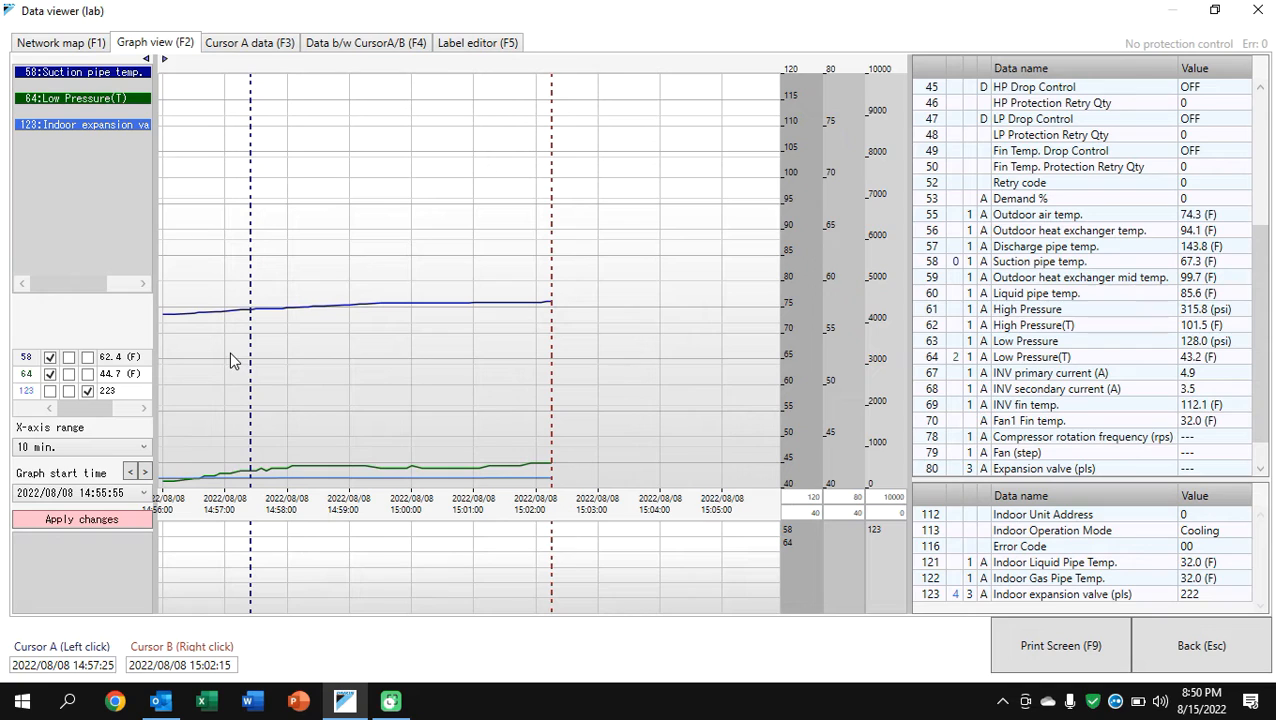
{"action": "mouse_move", "coordinate": [564, 490]}
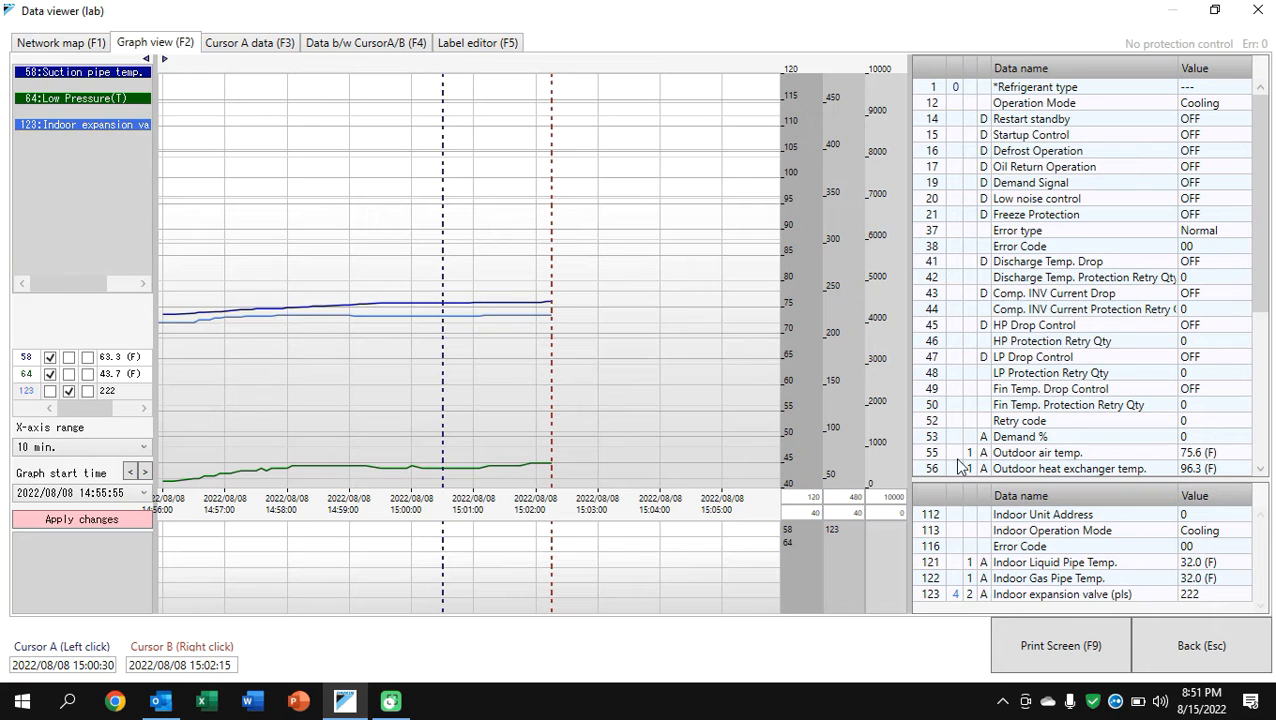
{"action": "scroll", "scroll_direction": "down", "scroll_amount": 3}
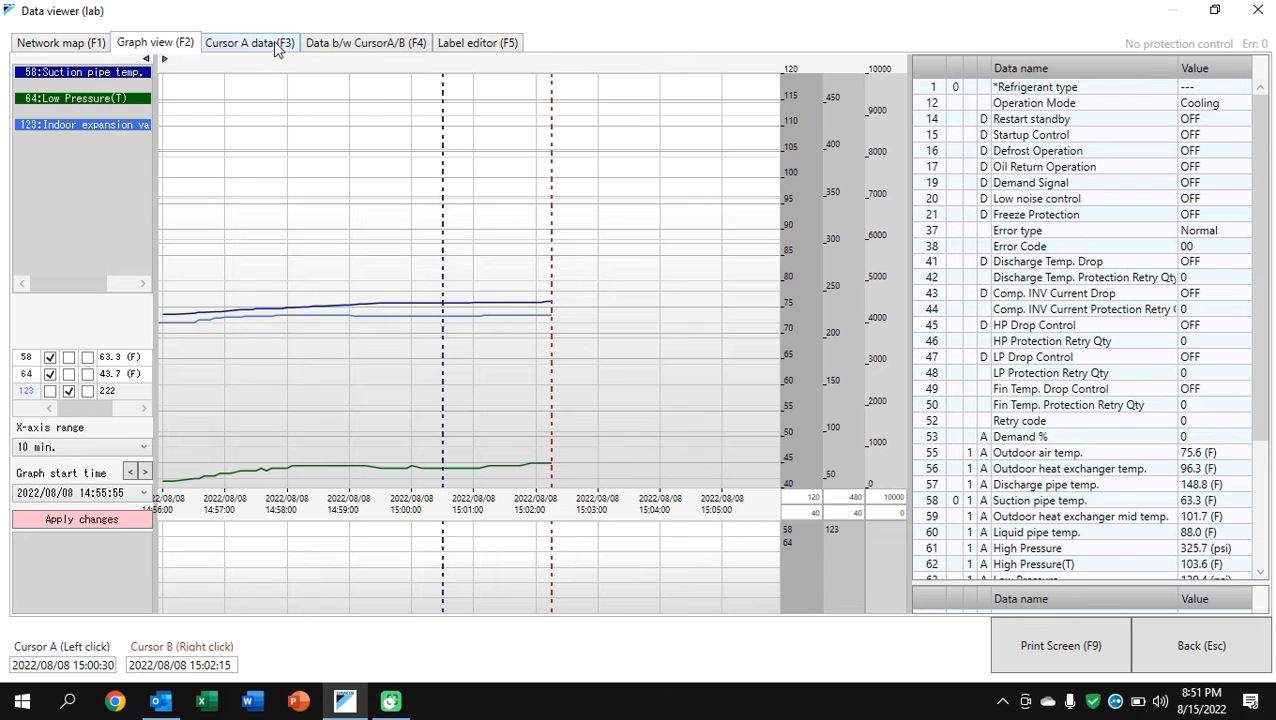
Review the full Cursor A readings table for 15:00:30, then leave the data viewer for customer selection
{"action": "left_click", "coordinate": [248, 42]}
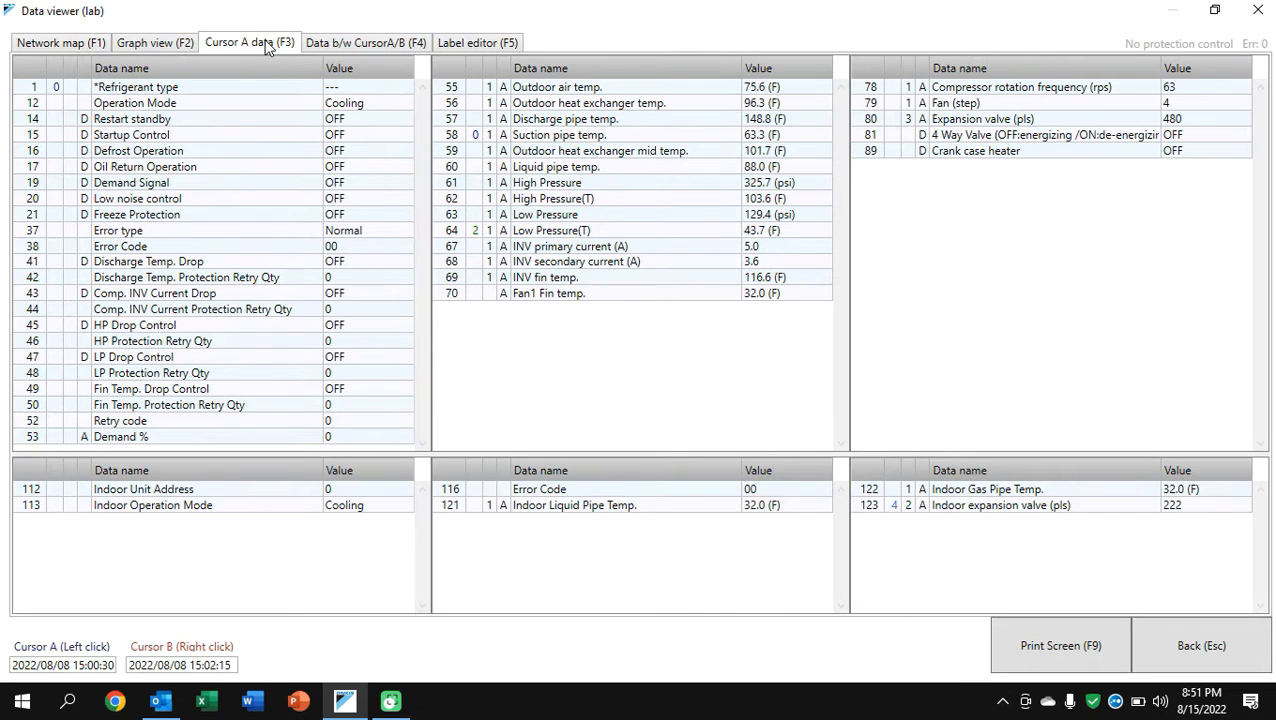
{"action": "mouse_move", "coordinate": [596, 416]}
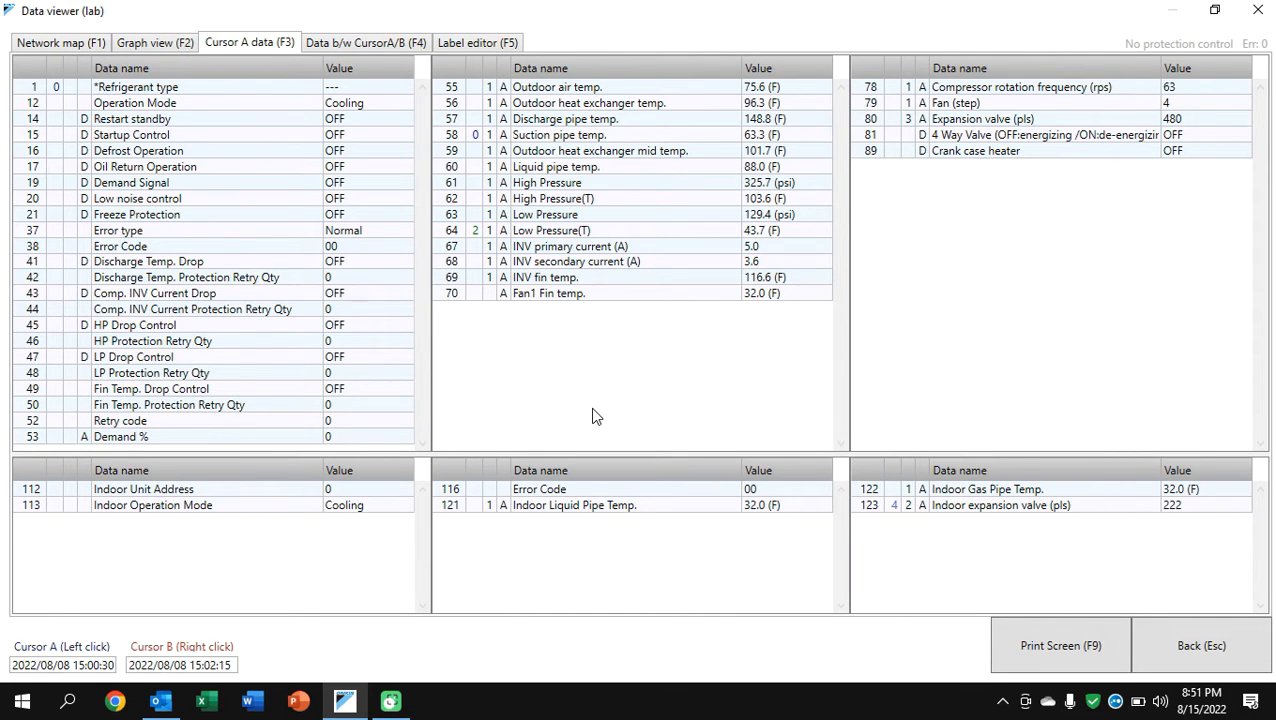
{"action": "mouse_move", "coordinate": [424, 296]}
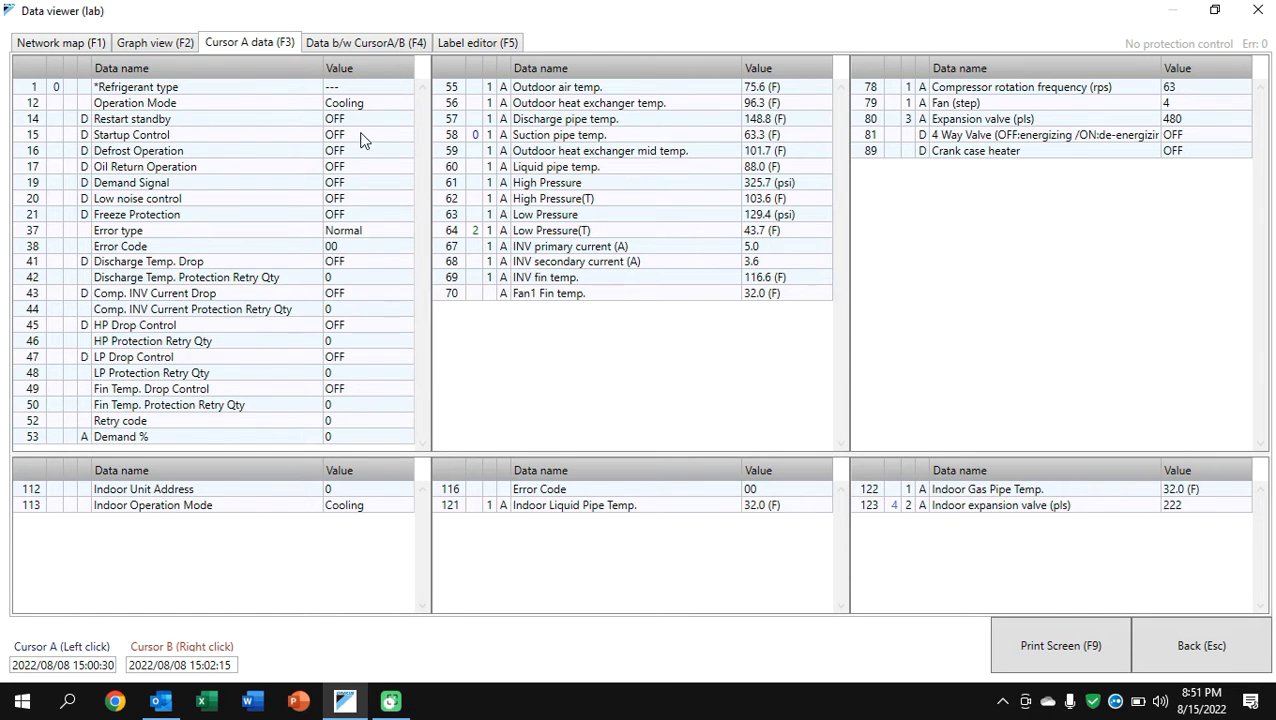
{"action": "mouse_move", "coordinate": [352, 268]}
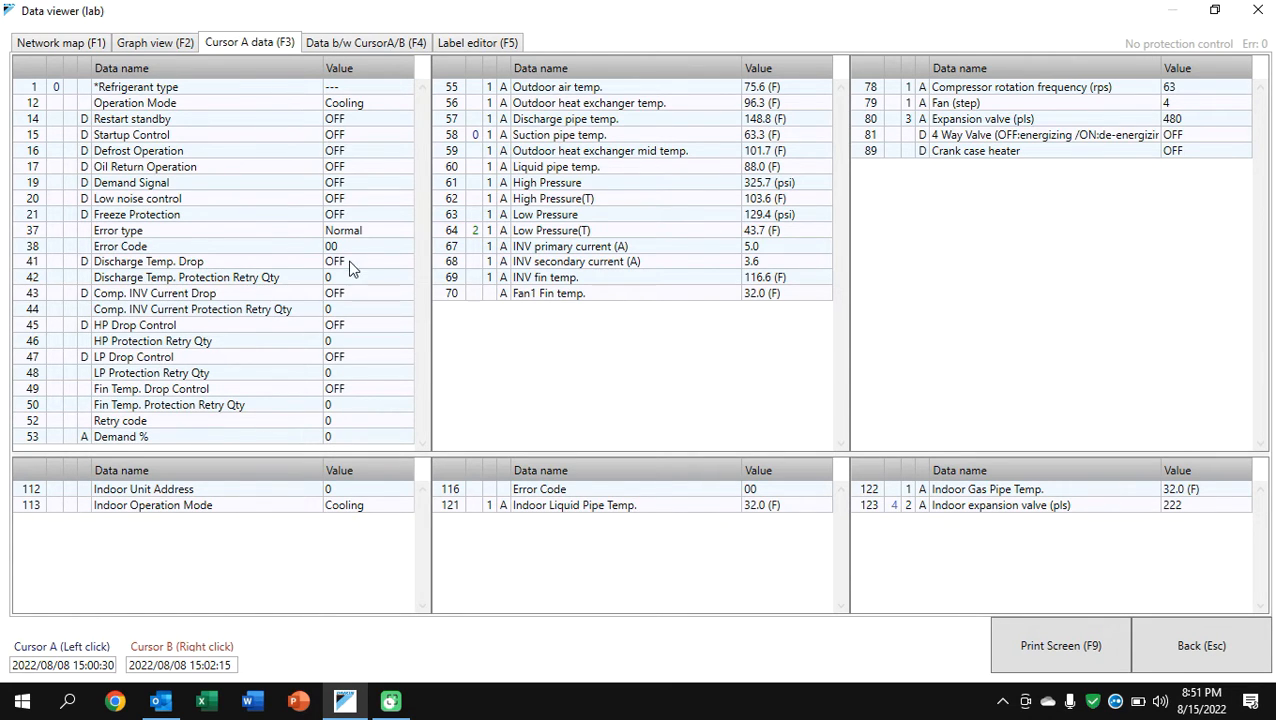
{"action": "mouse_move", "coordinate": [1164, 138]}
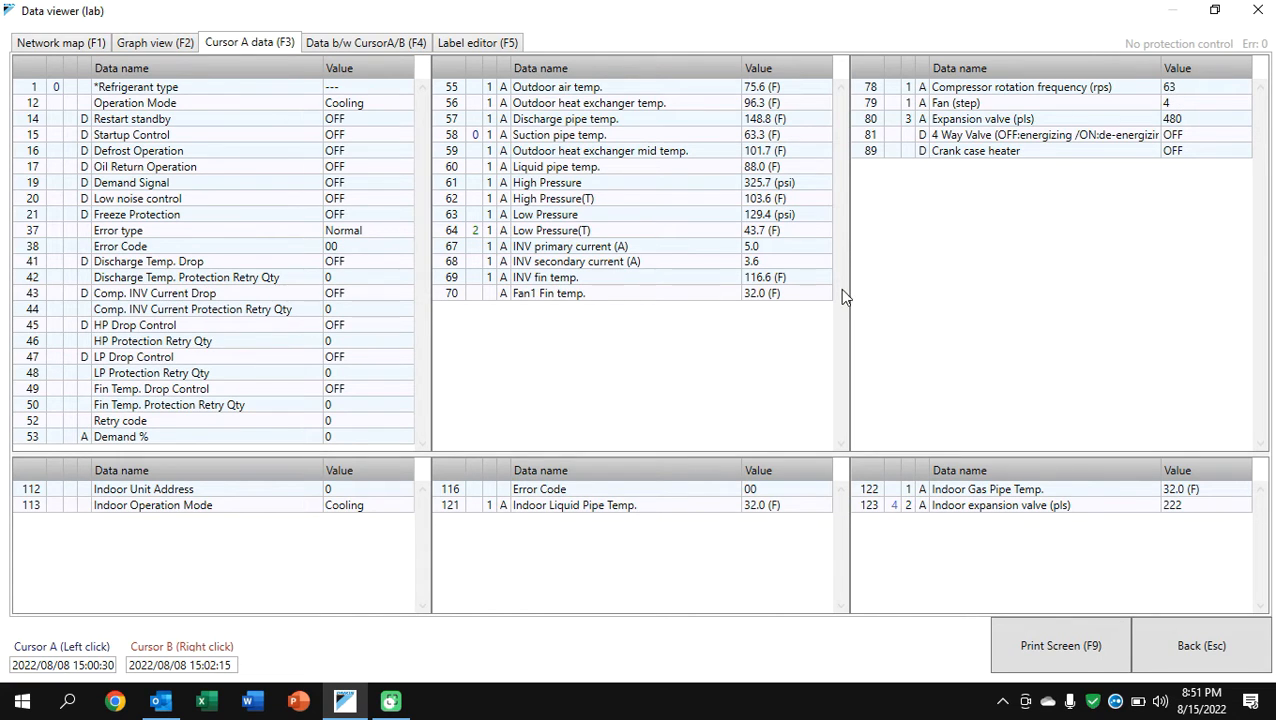
{"action": "mouse_move", "coordinate": [818, 304]}
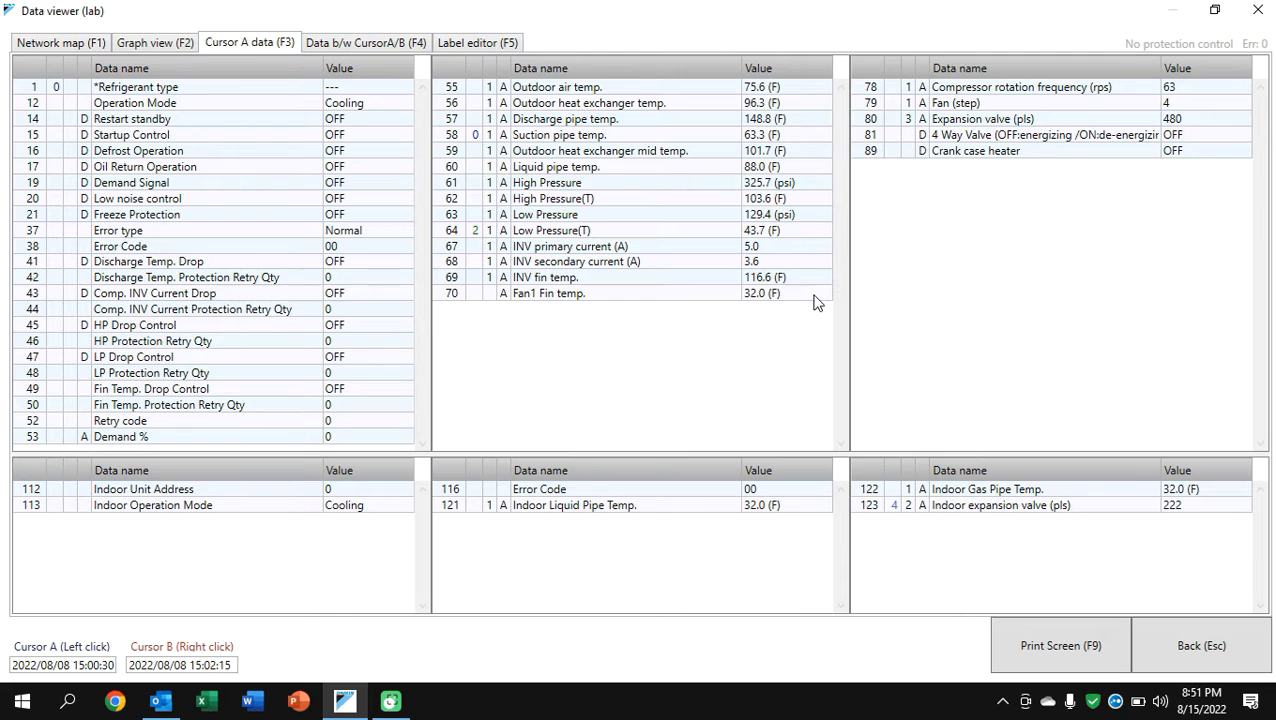
{"action": "mouse_move", "coordinate": [764, 252]}
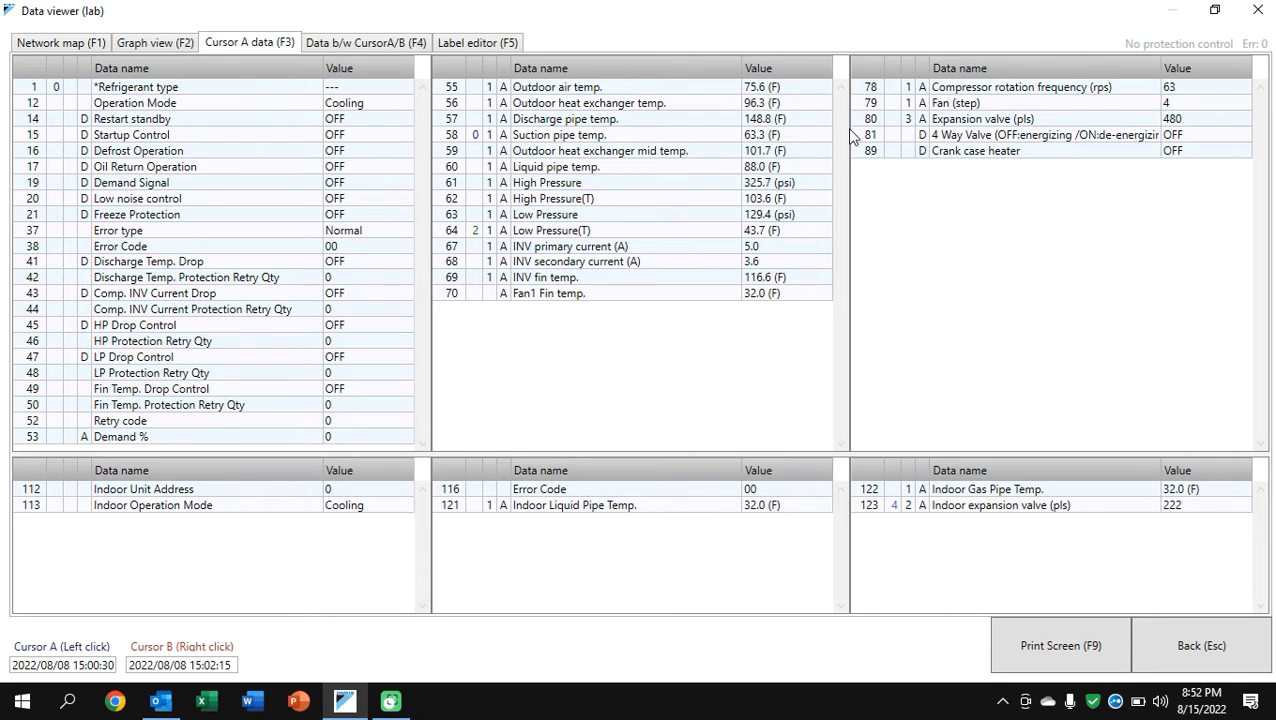
{"action": "mouse_move", "coordinate": [1108, 122]}
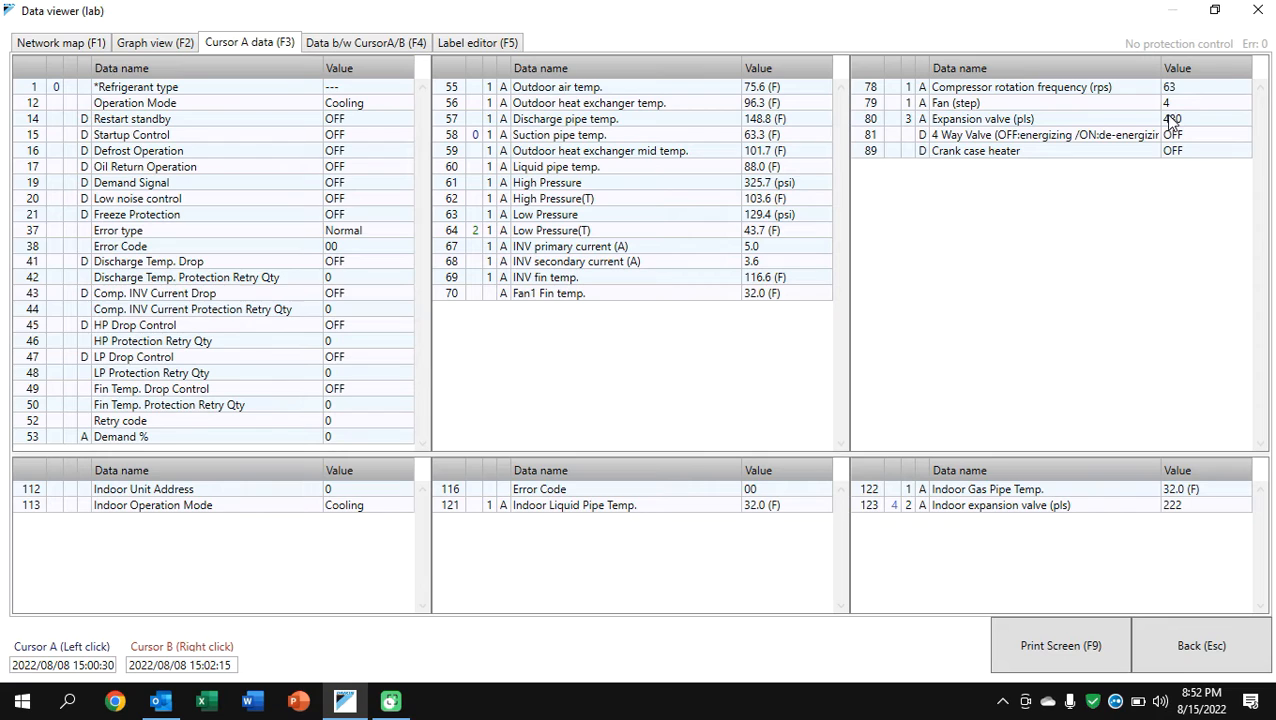
{"action": "mouse_move", "coordinate": [1136, 504]}
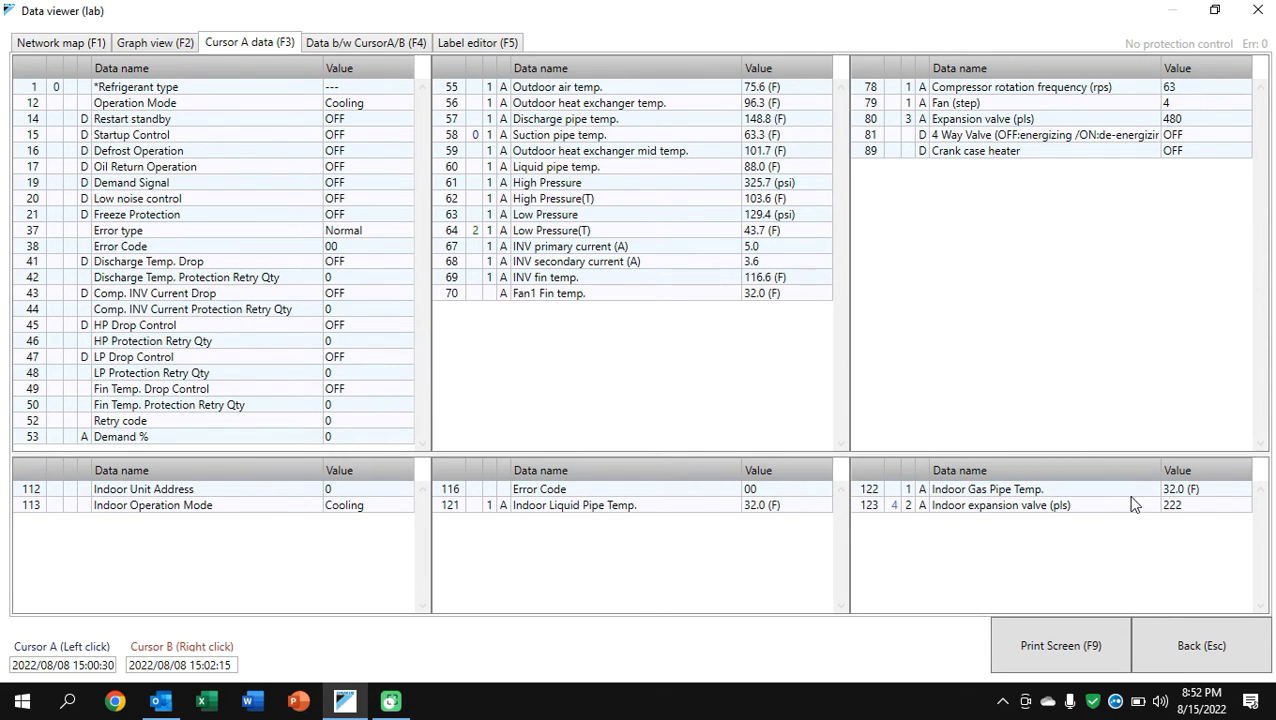
{"action": "mouse_move", "coordinate": [1184, 520]}
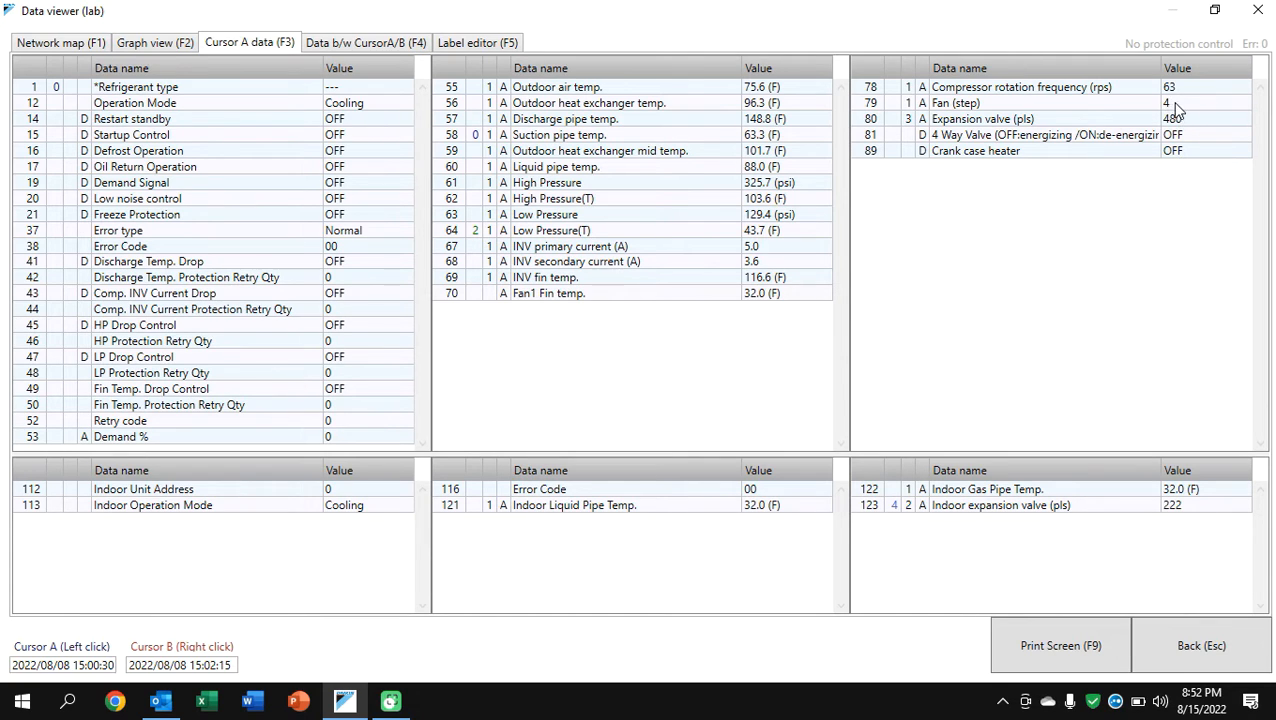
{"action": "mouse_move", "coordinate": [1130, 204]}
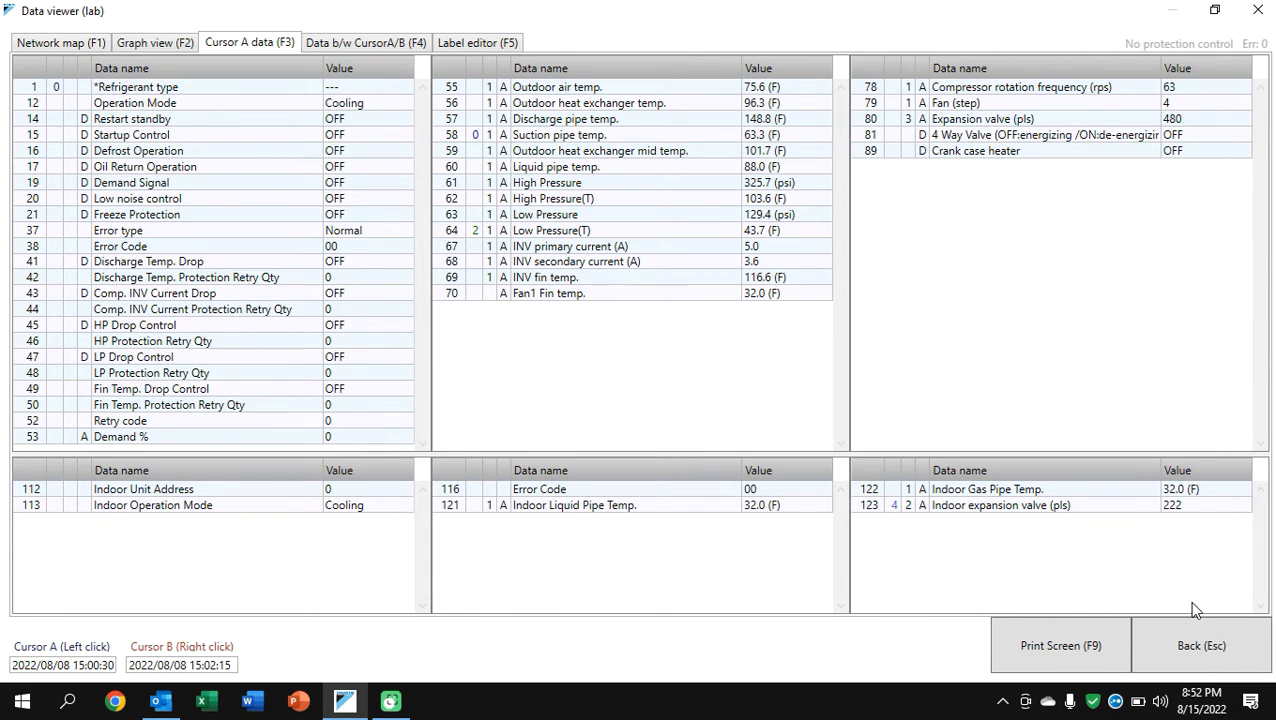
{"action": "left_click", "coordinate": [1200, 644]}
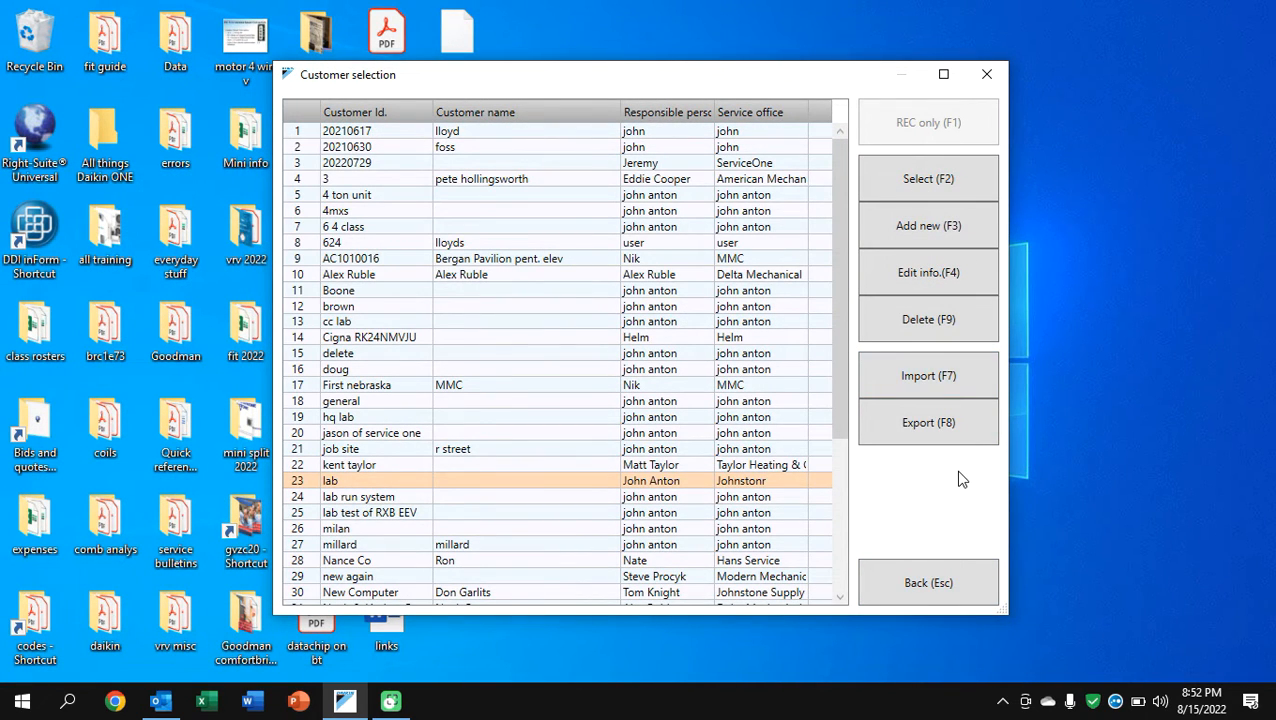
{"action": "mouse_move", "coordinate": [928, 376]}
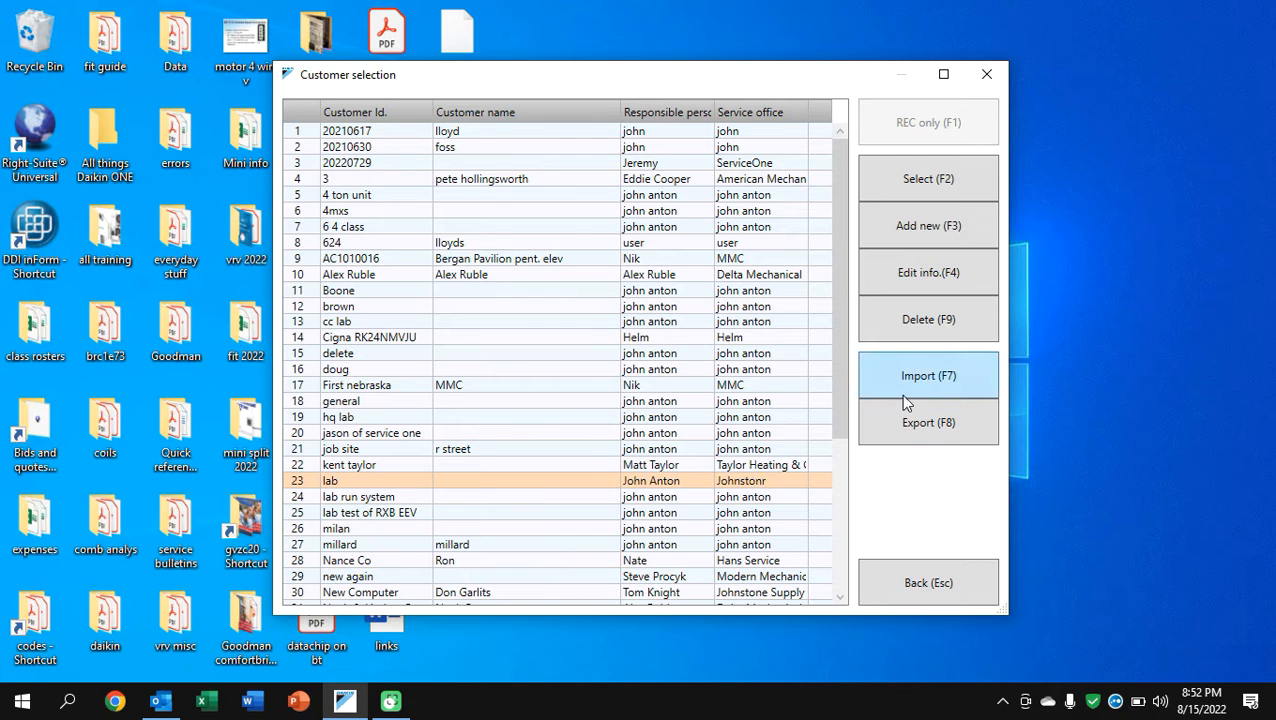
Export the lab customer's data as lab.zip into Documents and return to the customer selection list
{"action": "left_click", "coordinate": [928, 582]}
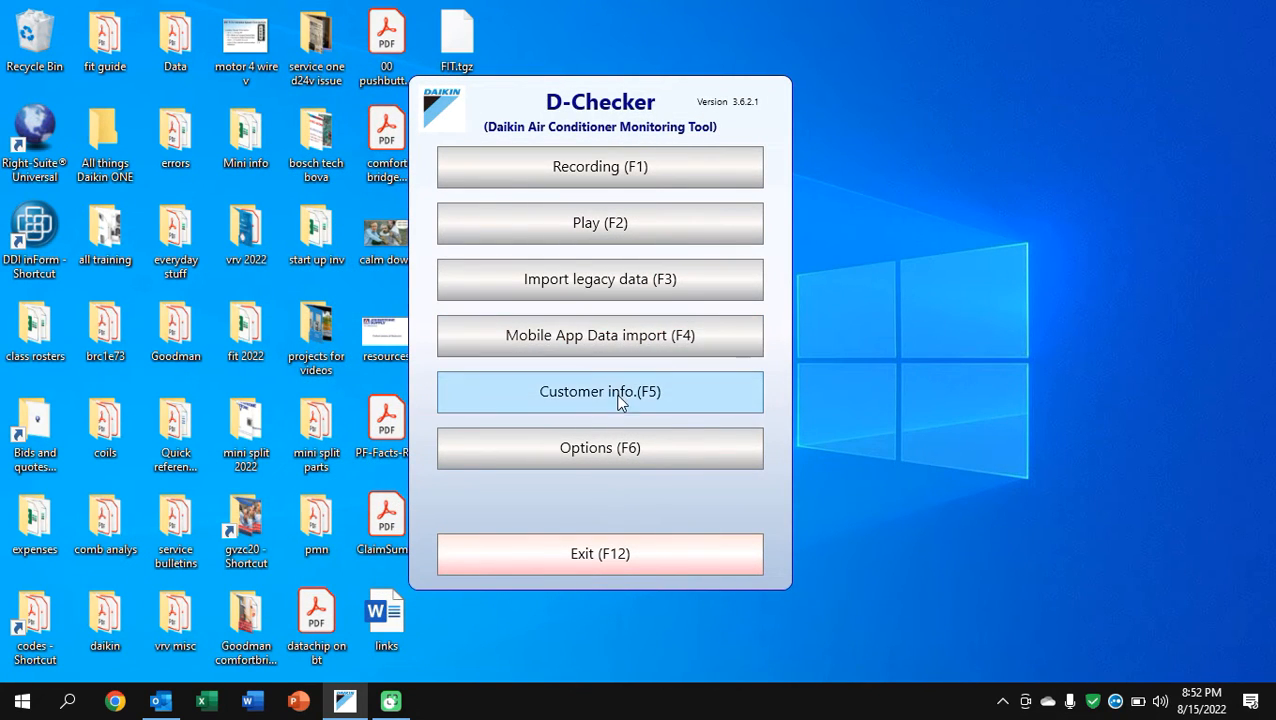
{"action": "left_click", "coordinate": [600, 390]}
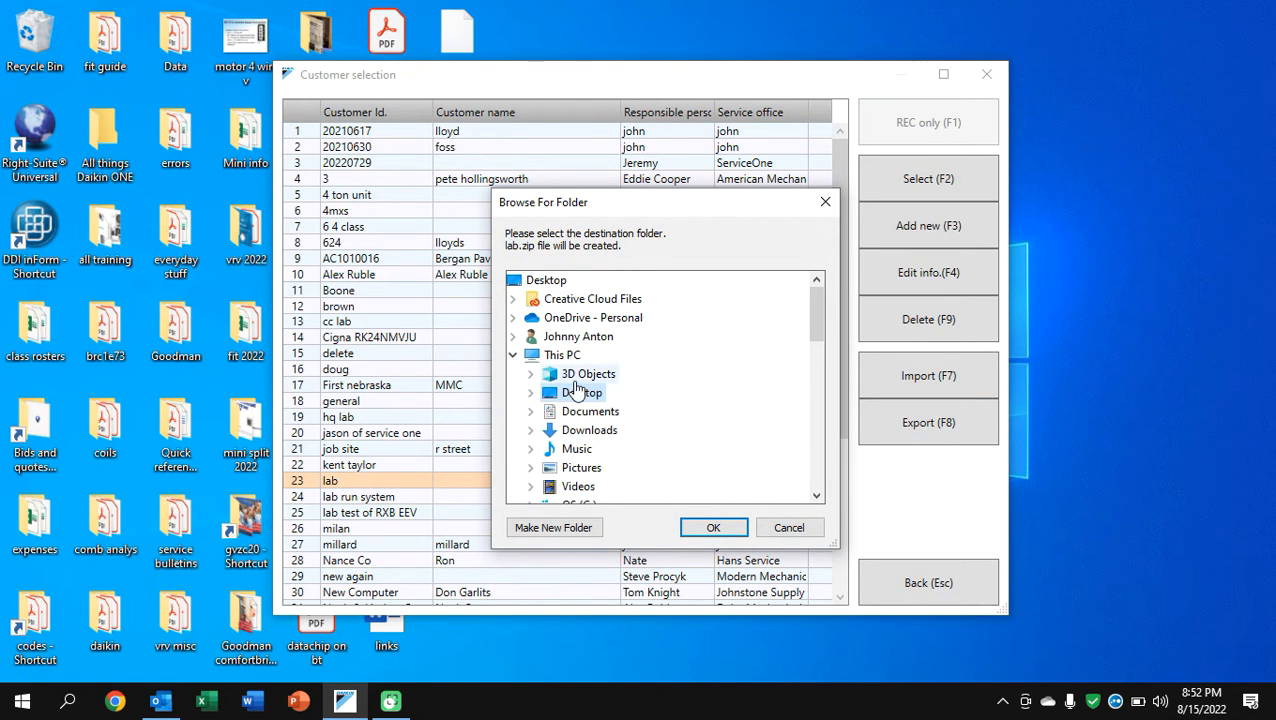
{"action": "double_click", "coordinate": [590, 392]}
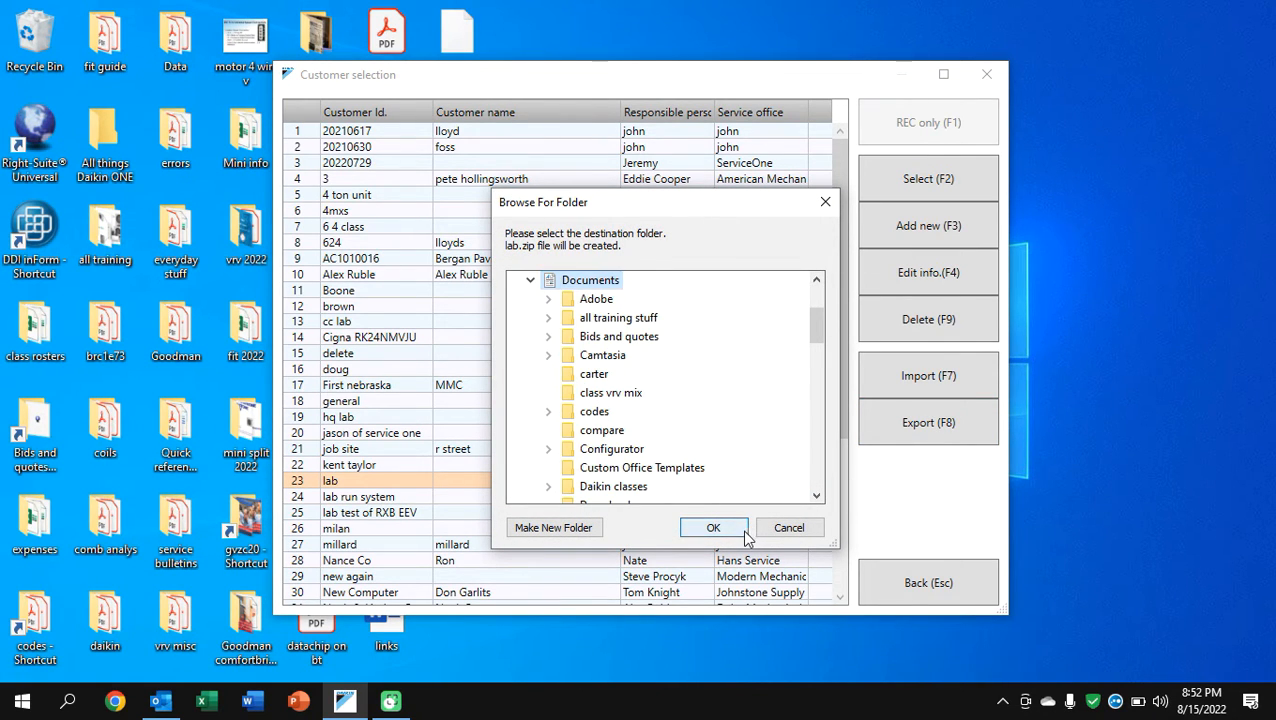
{"action": "left_click", "coordinate": [712, 528]}
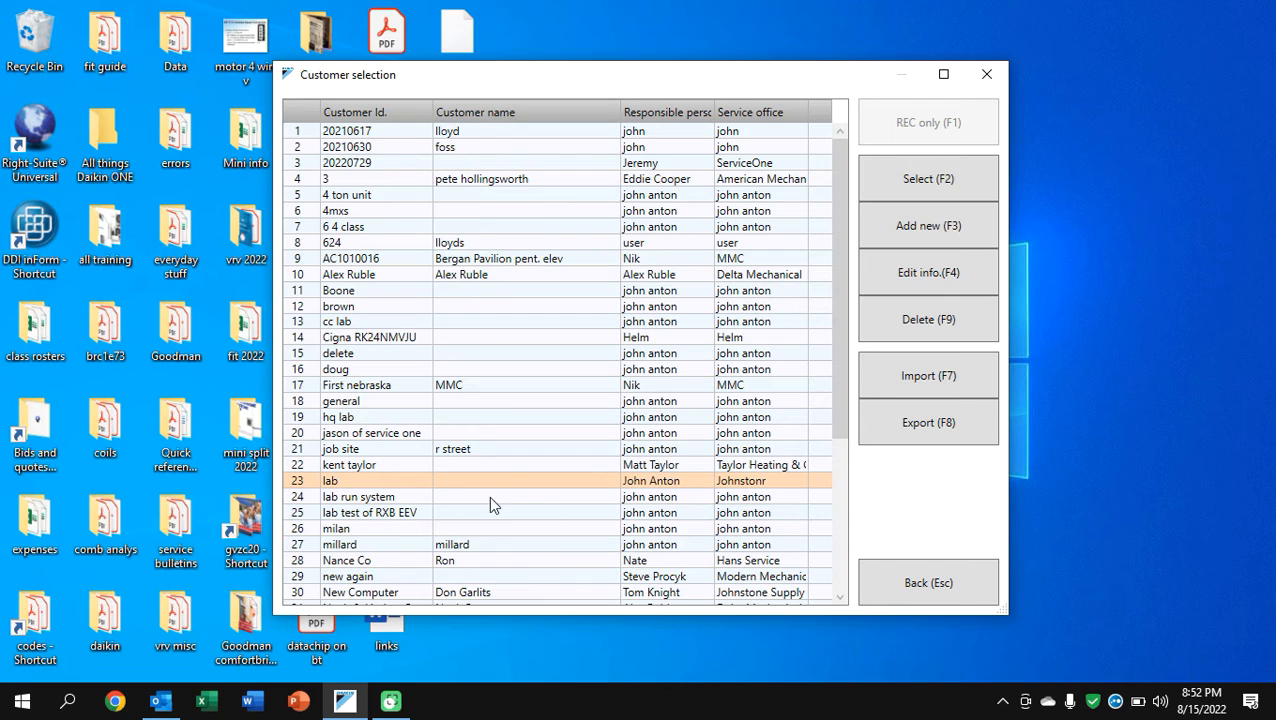
{"action": "mouse_move", "coordinate": [778, 402]}
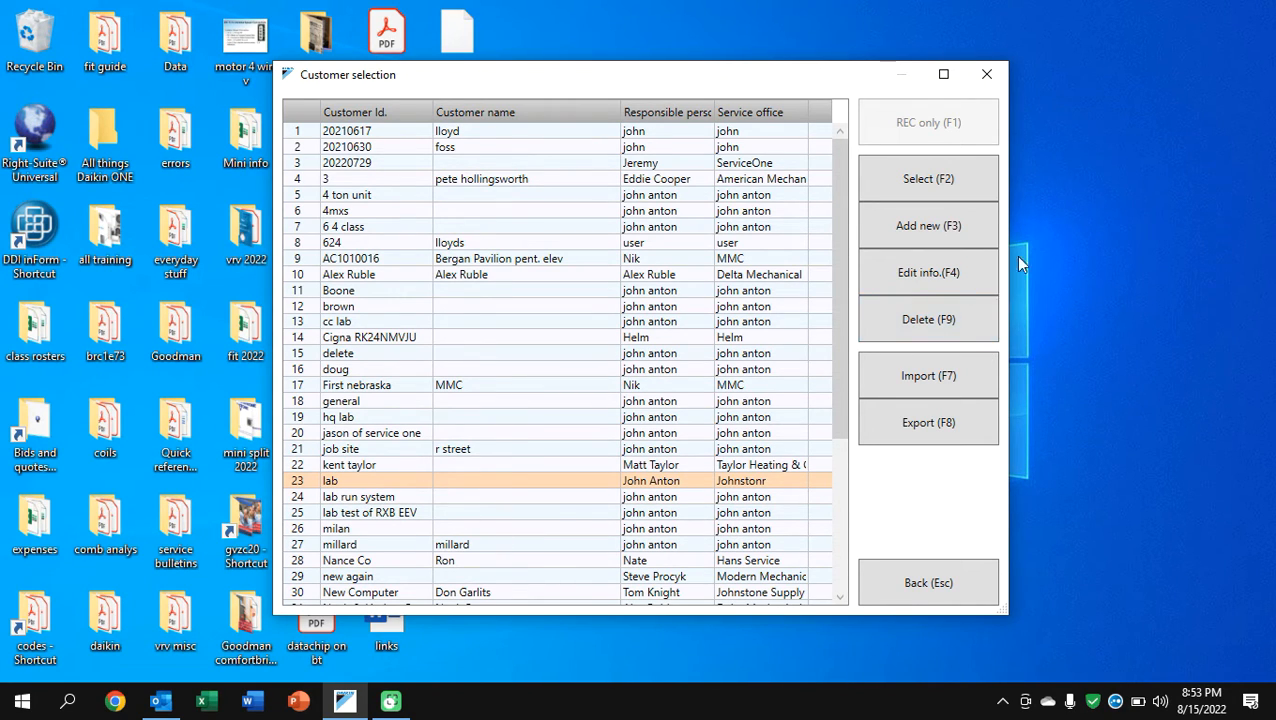
{"action": "mouse_move", "coordinate": [928, 224]}
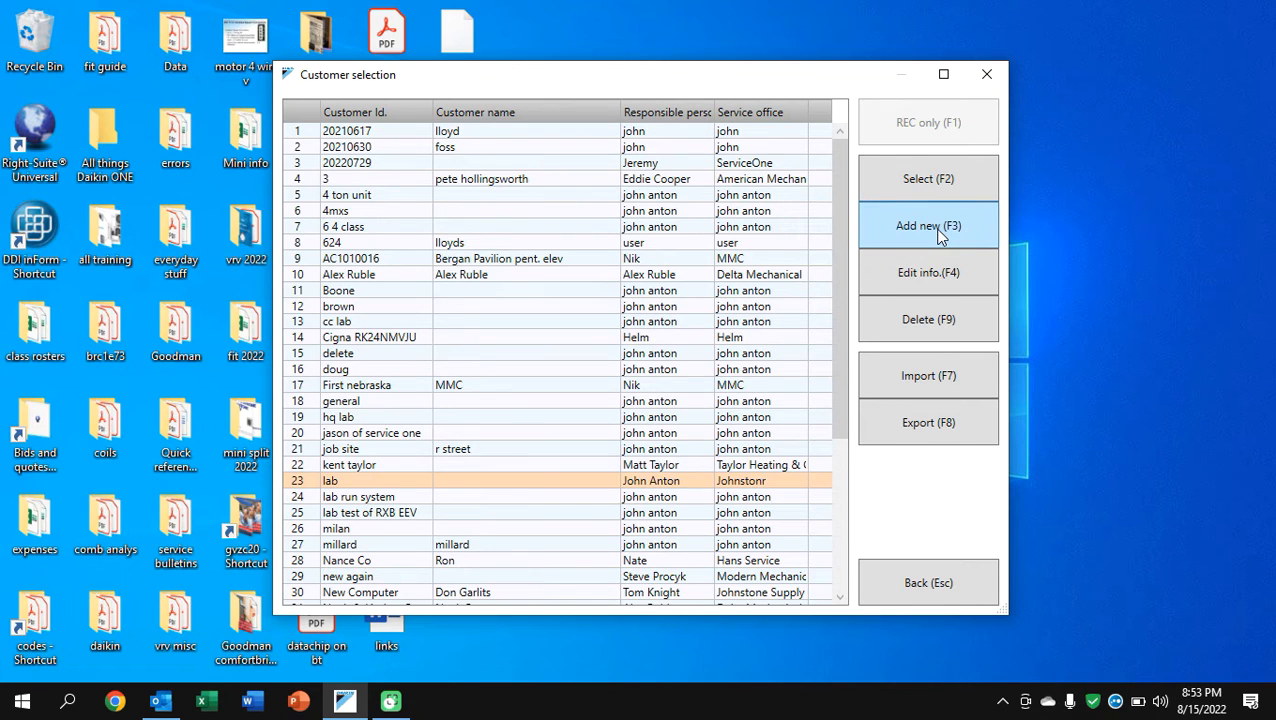
{"action": "left_click", "coordinate": [928, 224]}
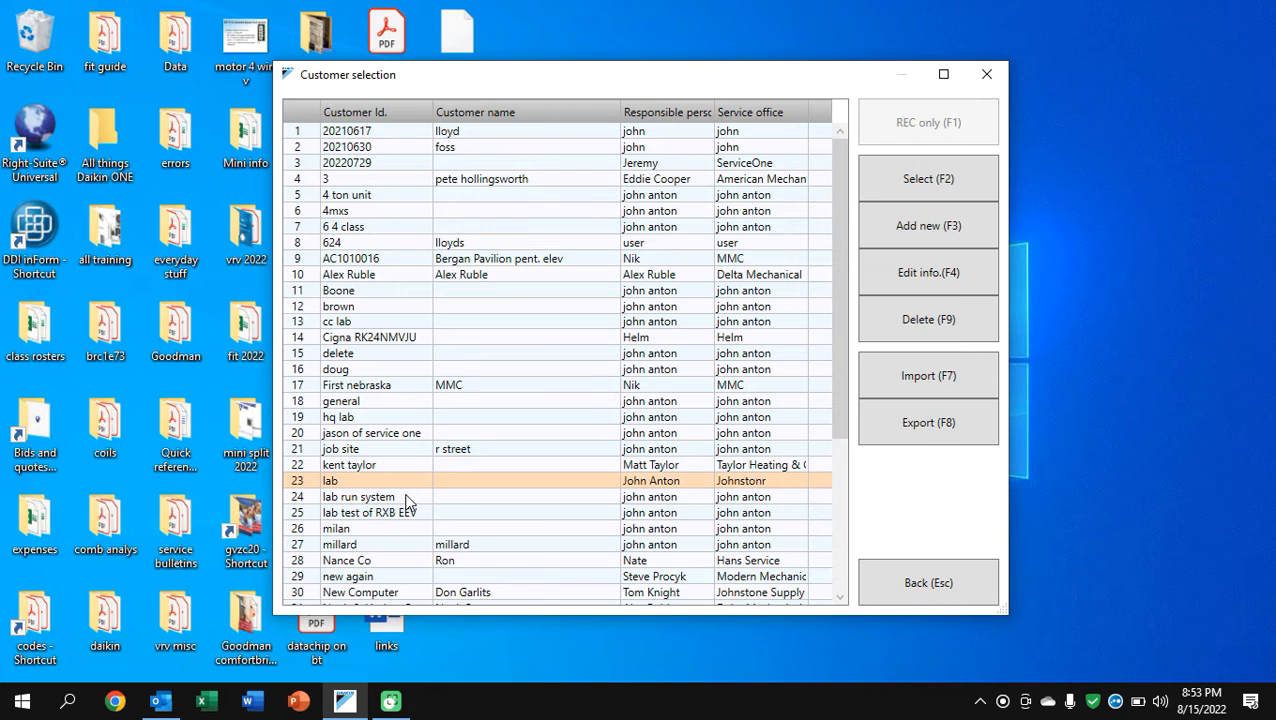
Open the customer's recordings, graph the data and read the Cursor A values at about 07:48
{"action": "double_click", "coordinate": [358, 496]}
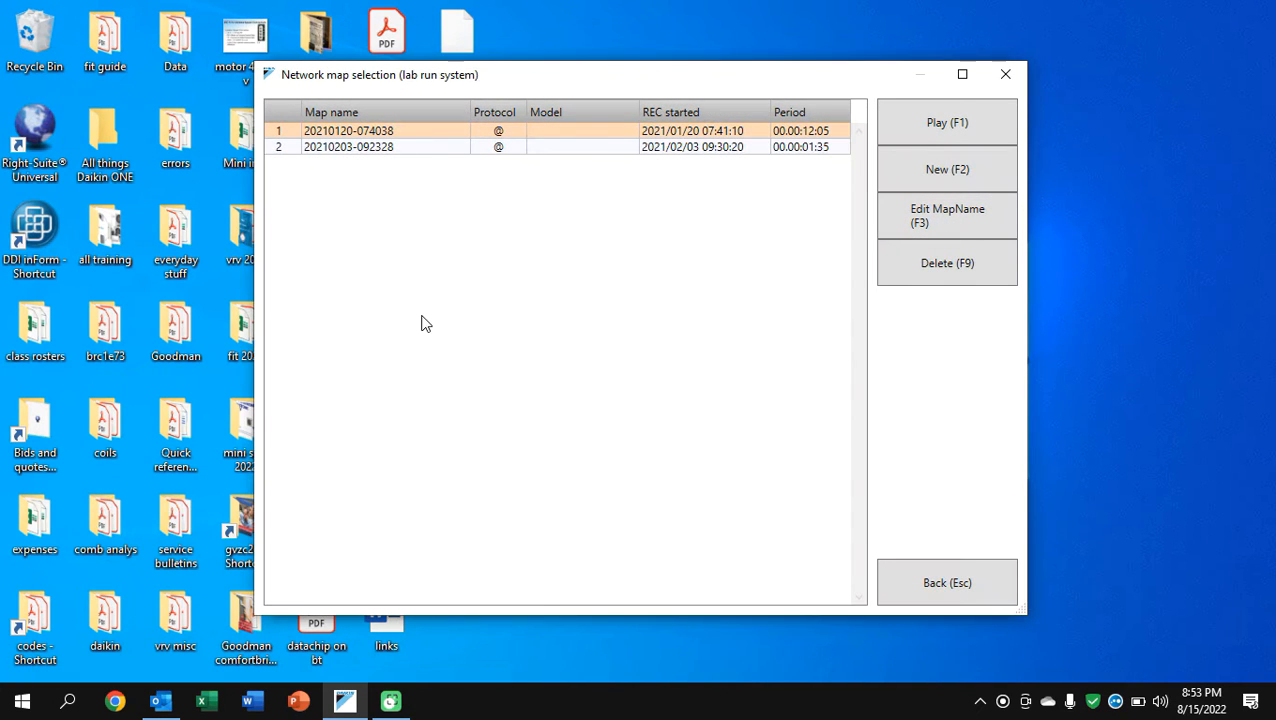
{"action": "mouse_move", "coordinate": [692, 538]}
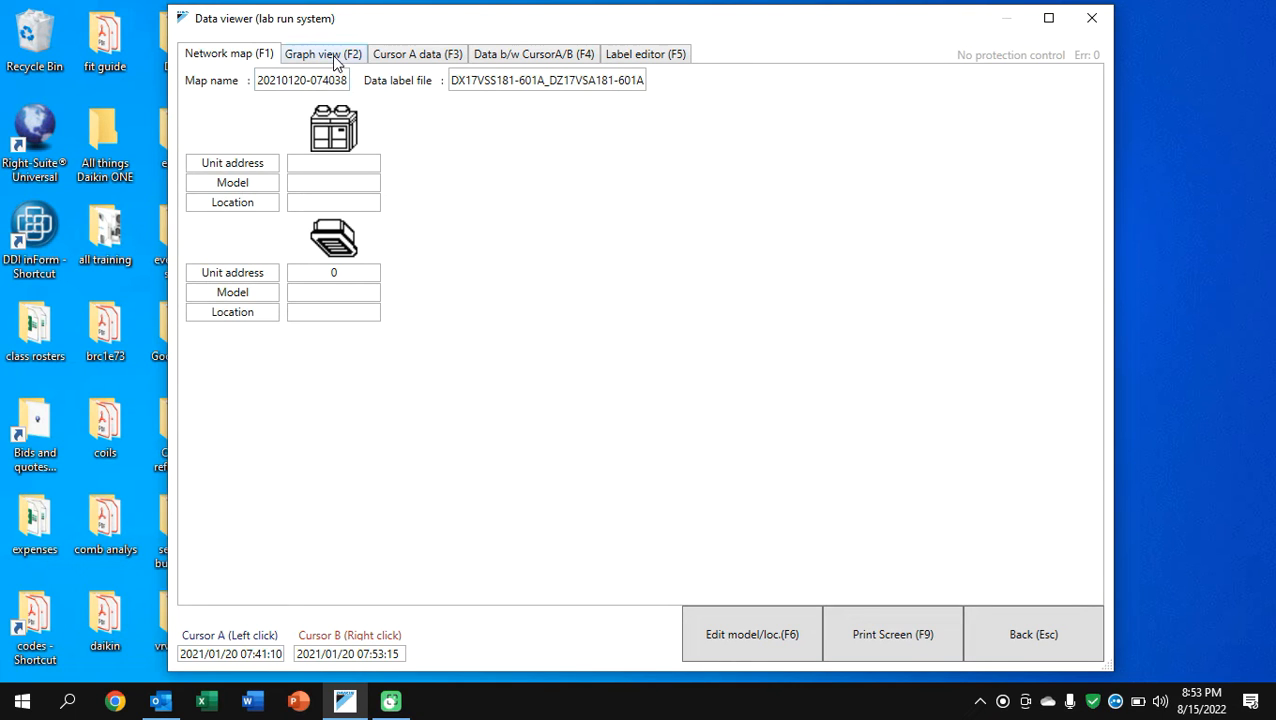
{"action": "left_click", "coordinate": [322, 52]}
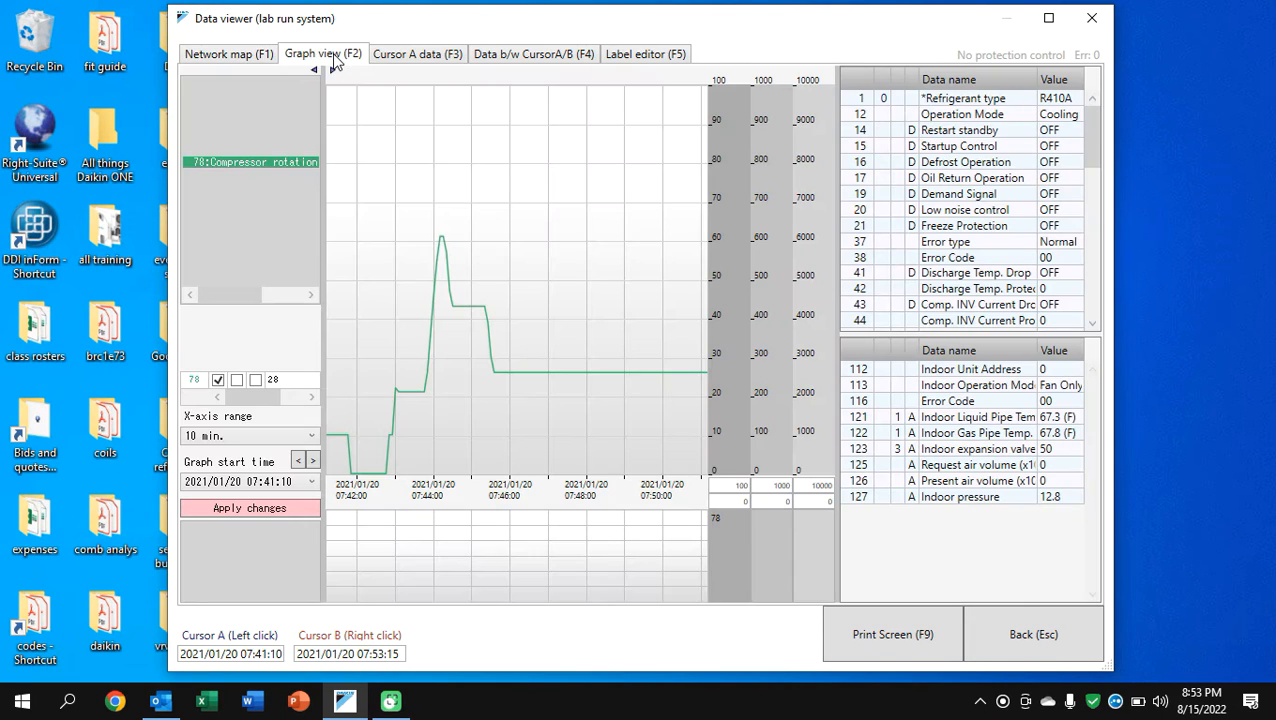
{"action": "mouse_move", "coordinate": [520, 352]}
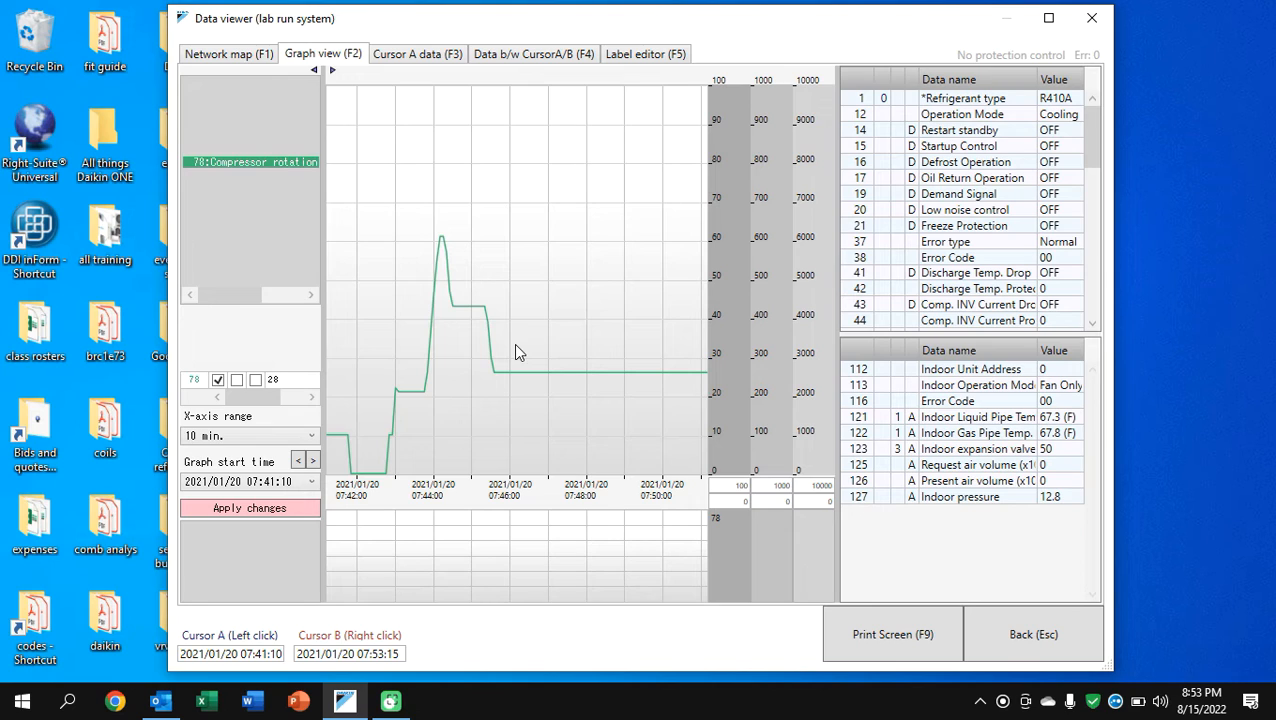
{"action": "mouse_move", "coordinate": [390, 144]}
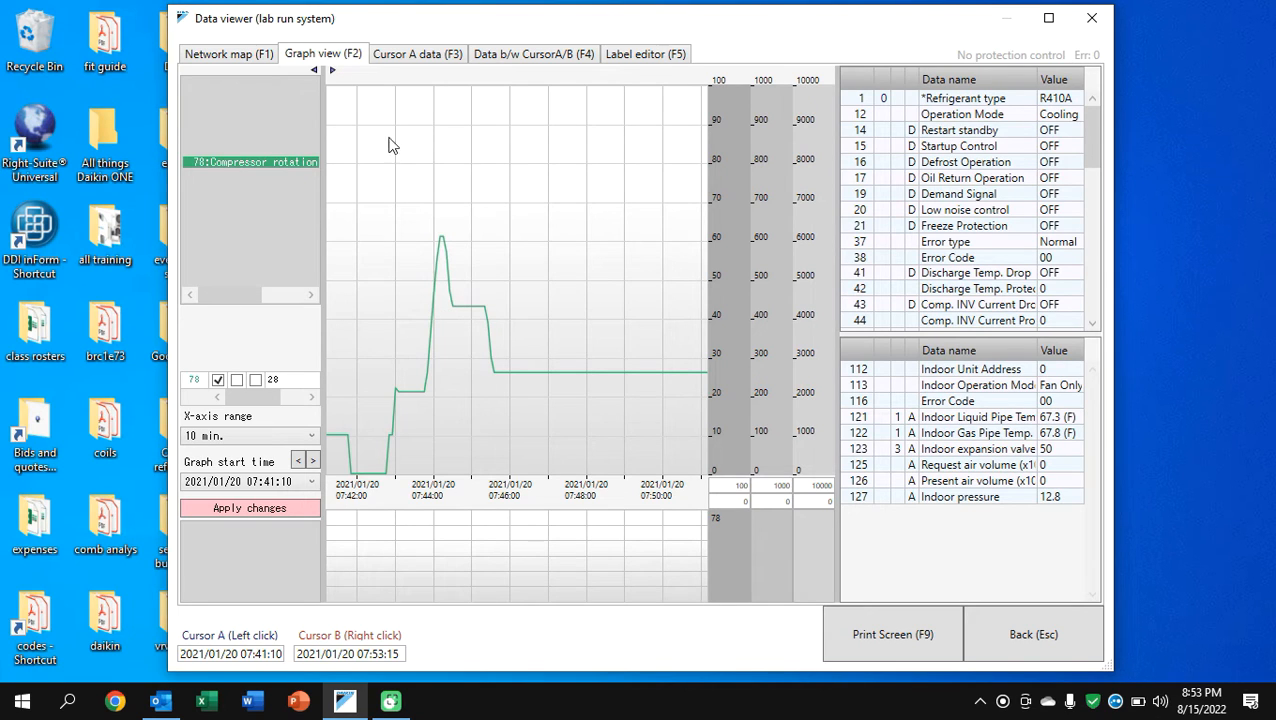
{"action": "left_click", "coordinate": [600, 348]}
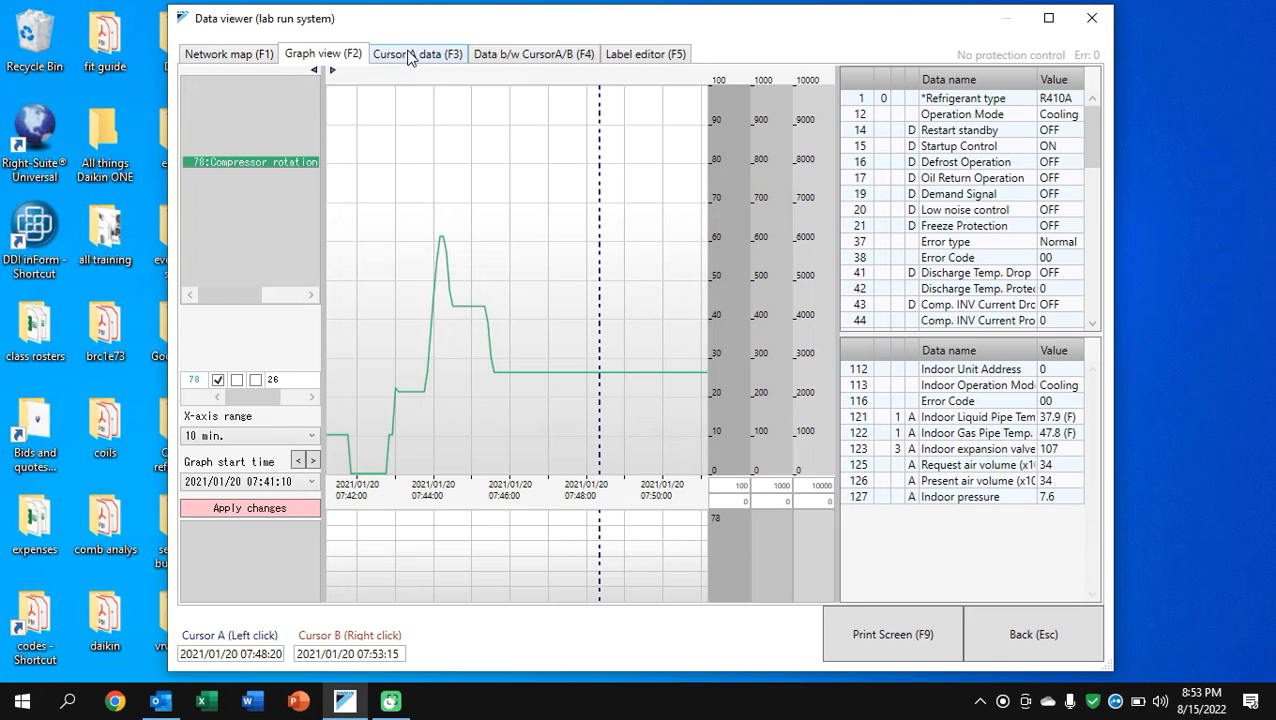
{"action": "left_click", "coordinate": [416, 52]}
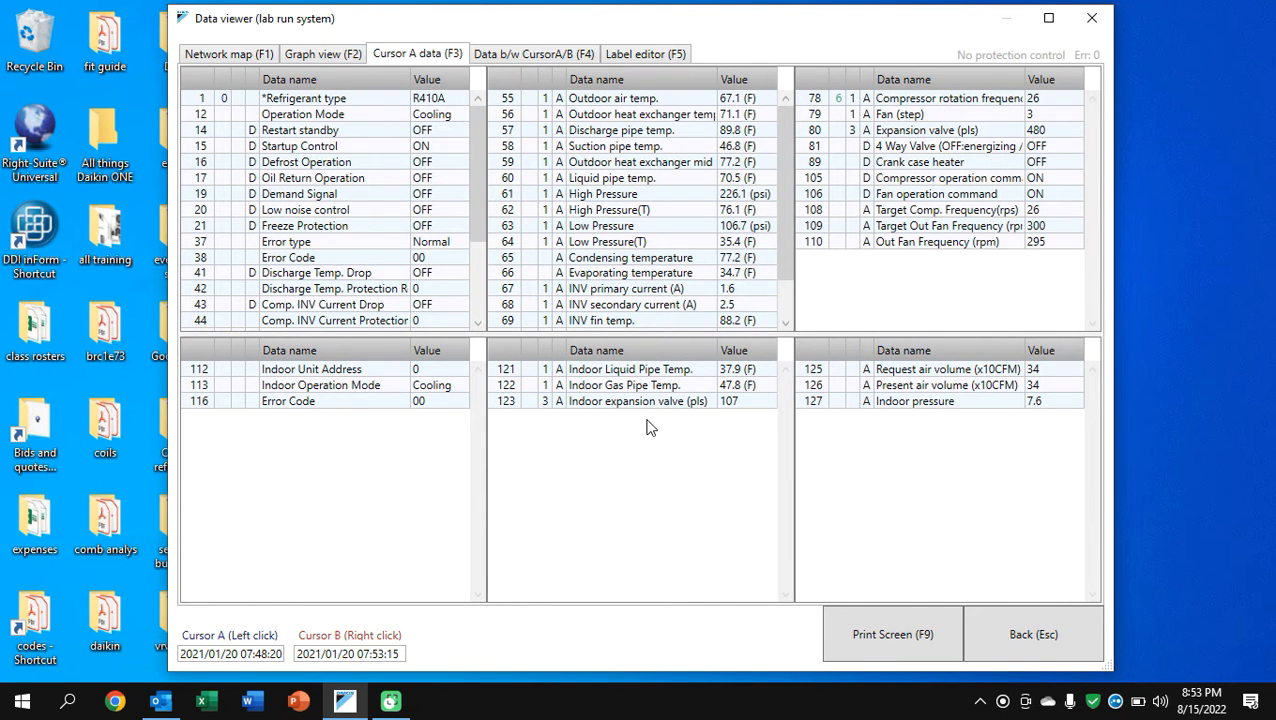
{"action": "mouse_move", "coordinate": [448, 334]}
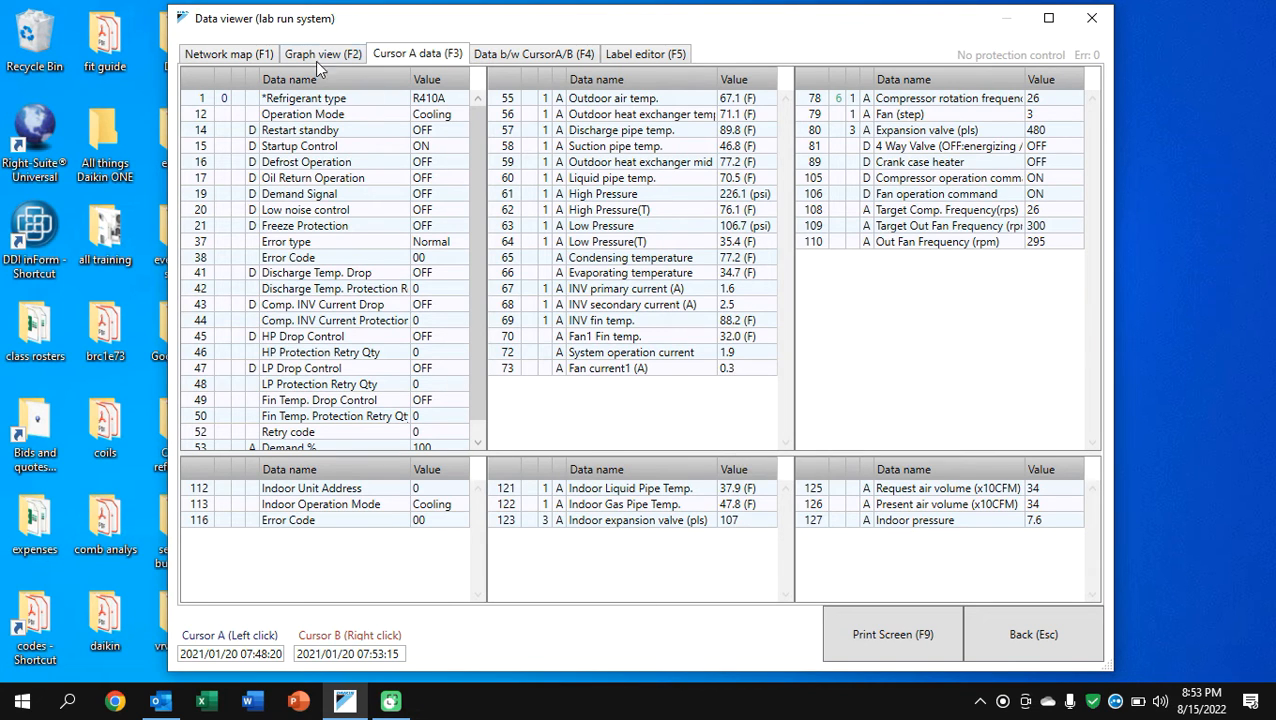
{"action": "left_click", "coordinate": [322, 52]}
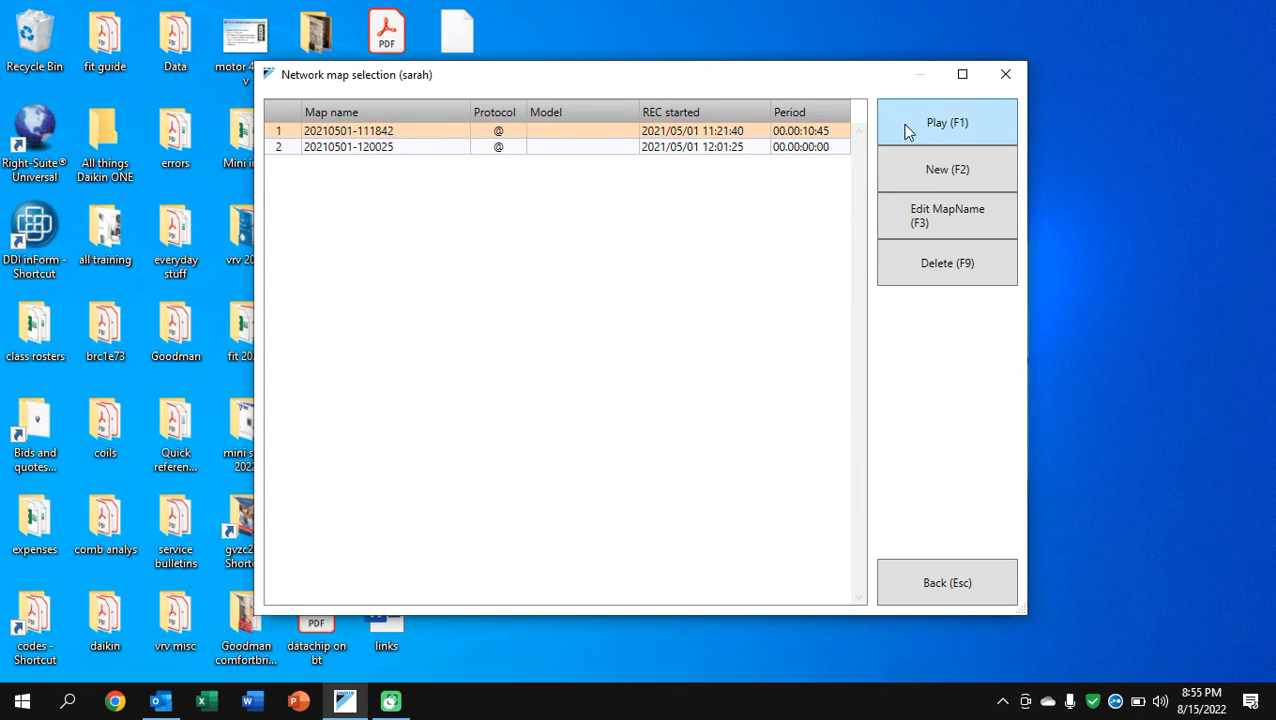
{"action": "left_click", "coordinate": [946, 122]}
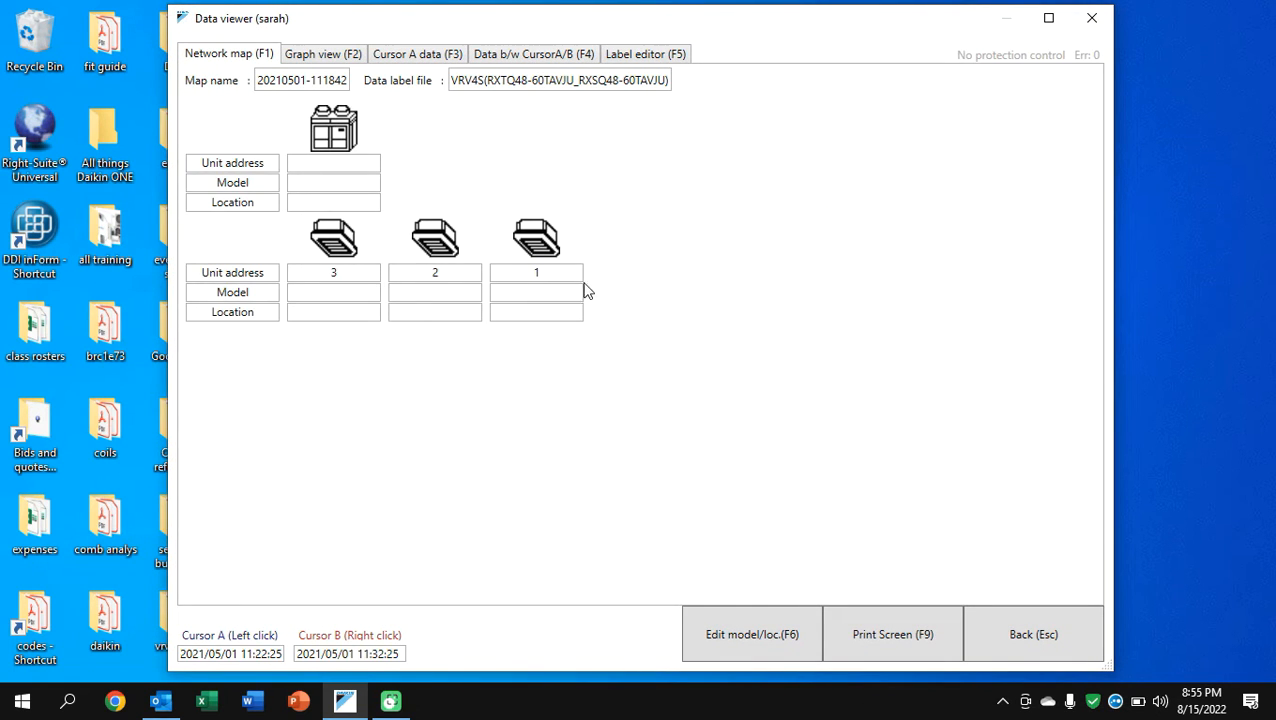
{"action": "left_click", "coordinate": [322, 52]}
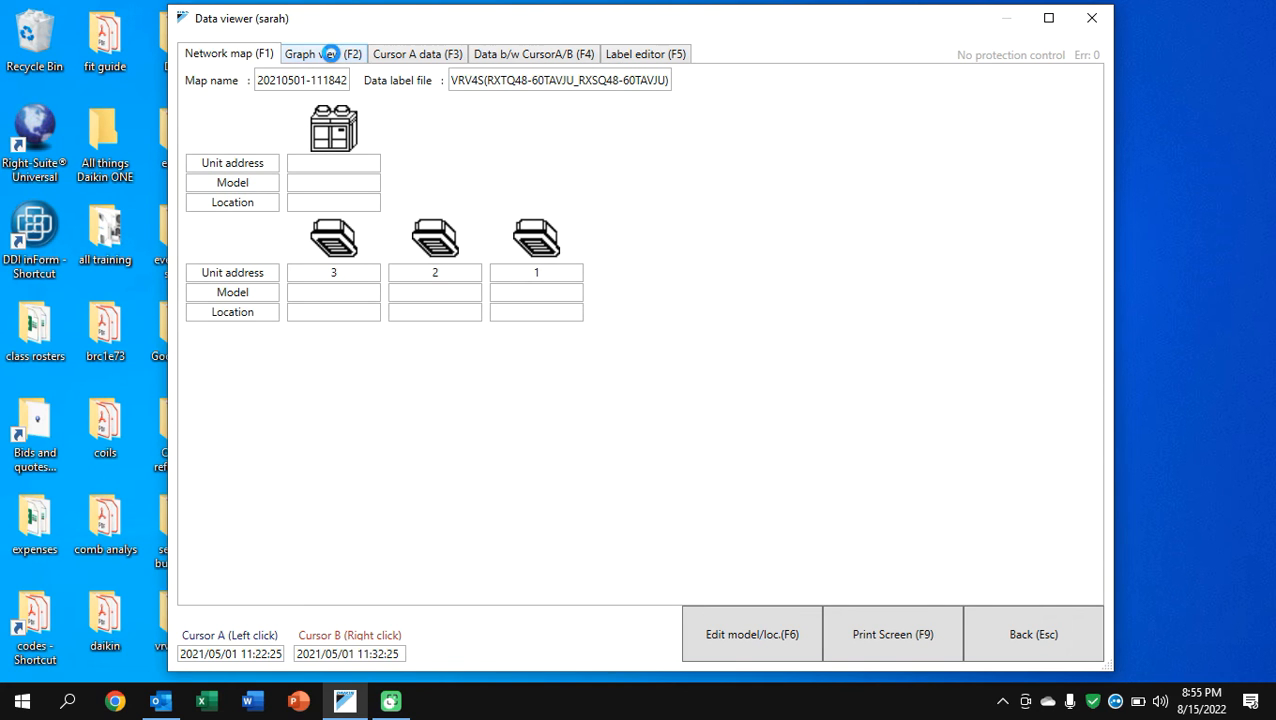
{"action": "left_click", "coordinate": [322, 52]}
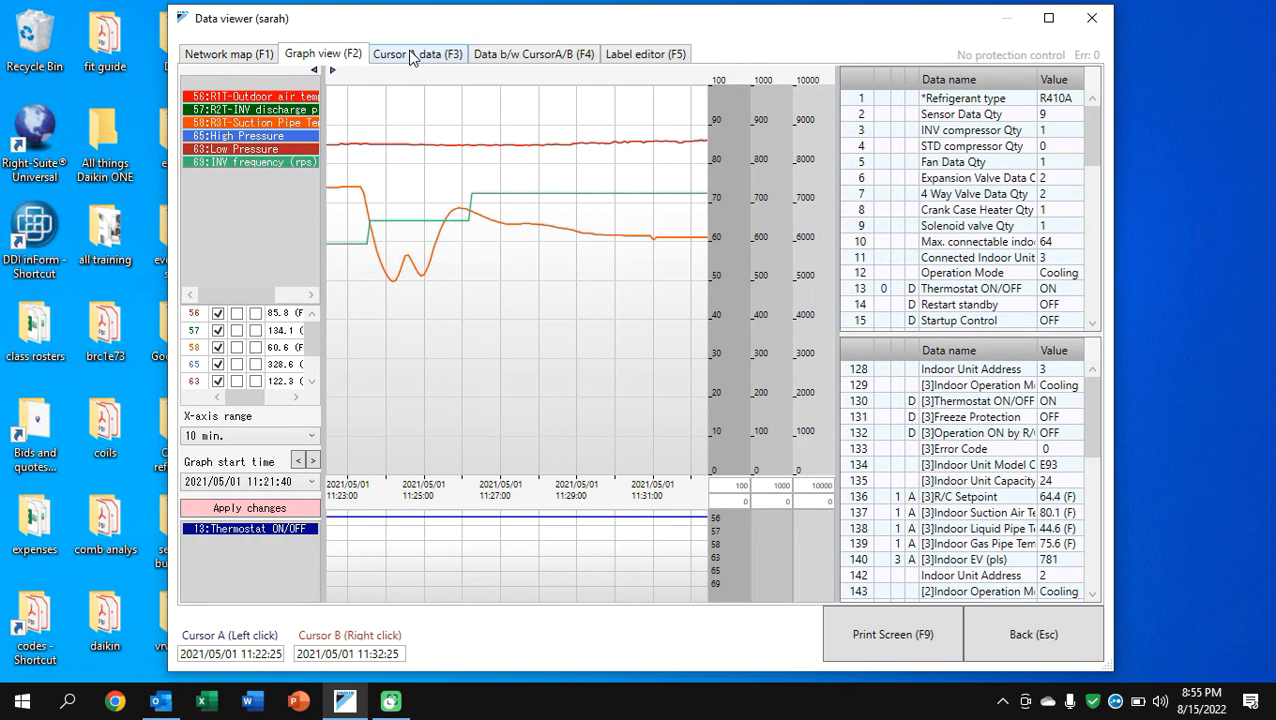
{"action": "left_click", "coordinate": [416, 52]}
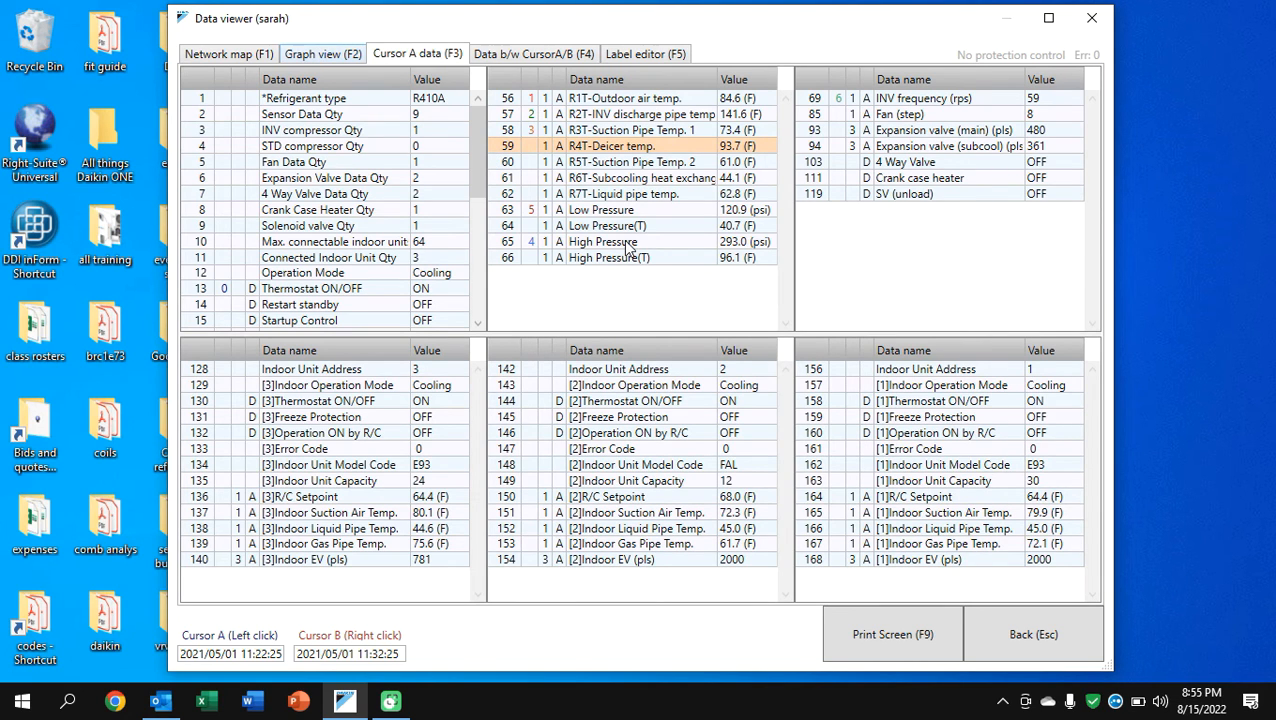
{"action": "left_click", "coordinate": [322, 52]}
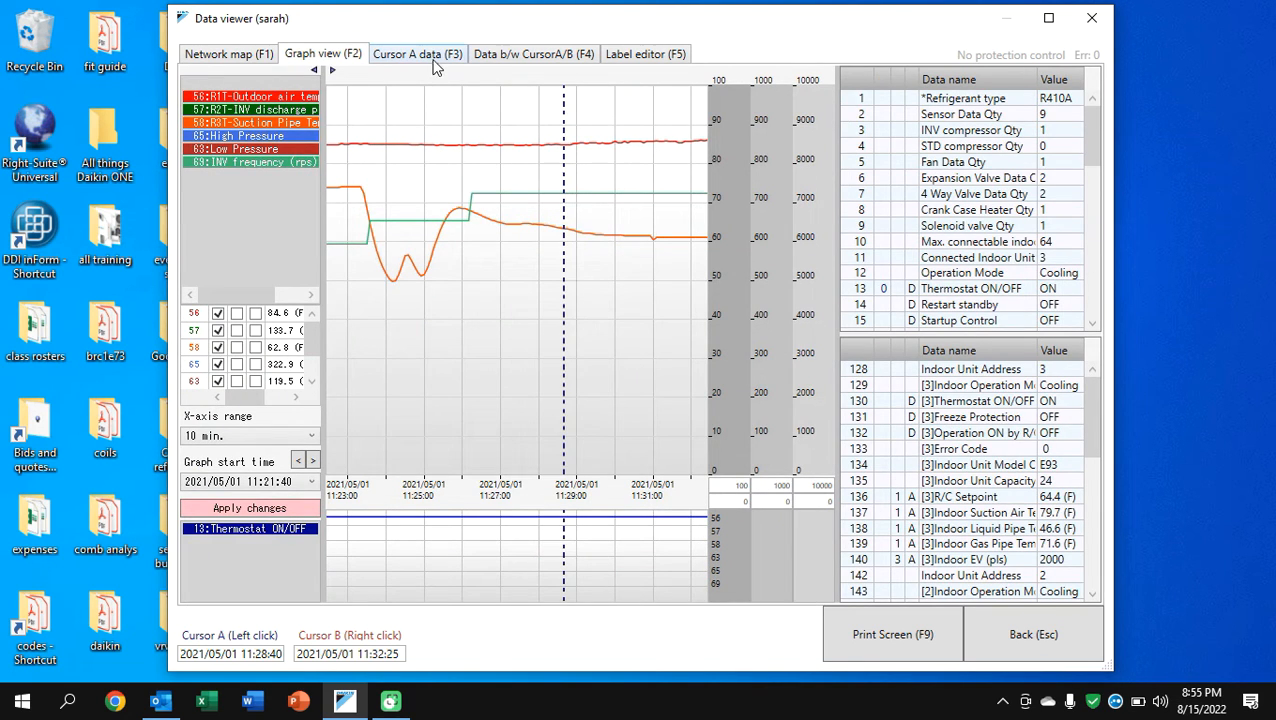
{"action": "left_click", "coordinate": [416, 54]}
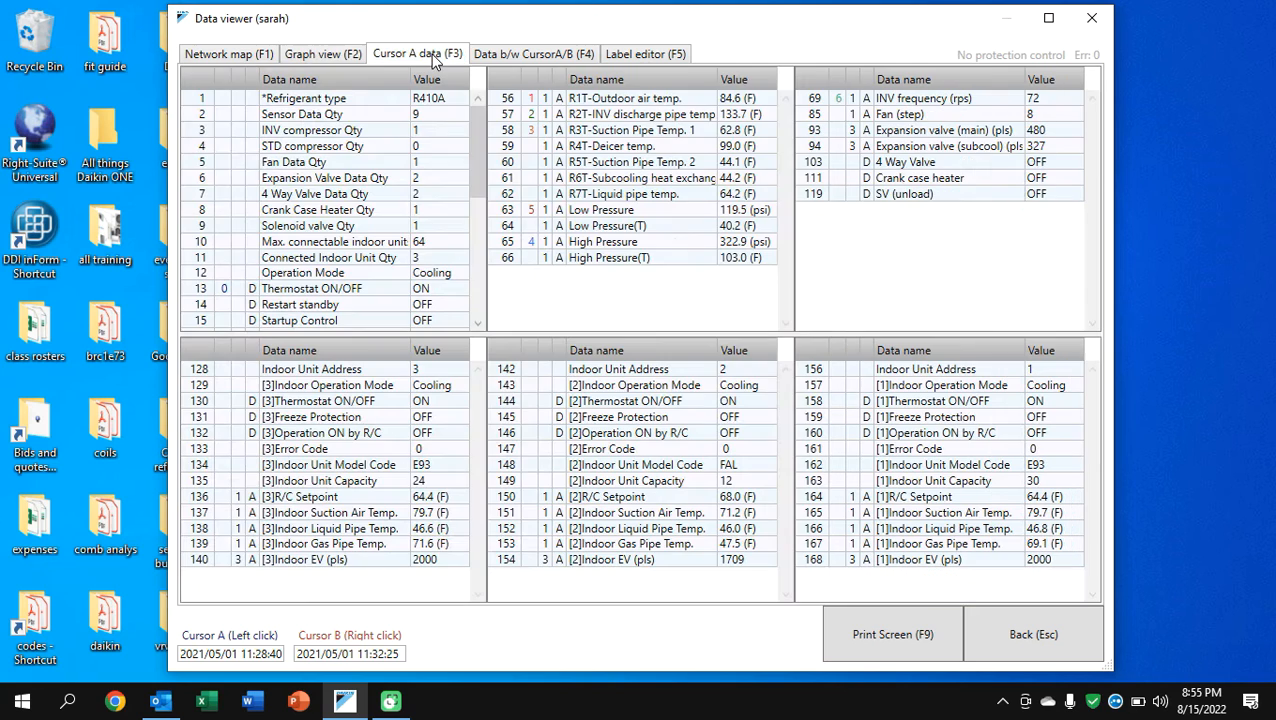
{"action": "mouse_move", "coordinate": [1144, 200]}
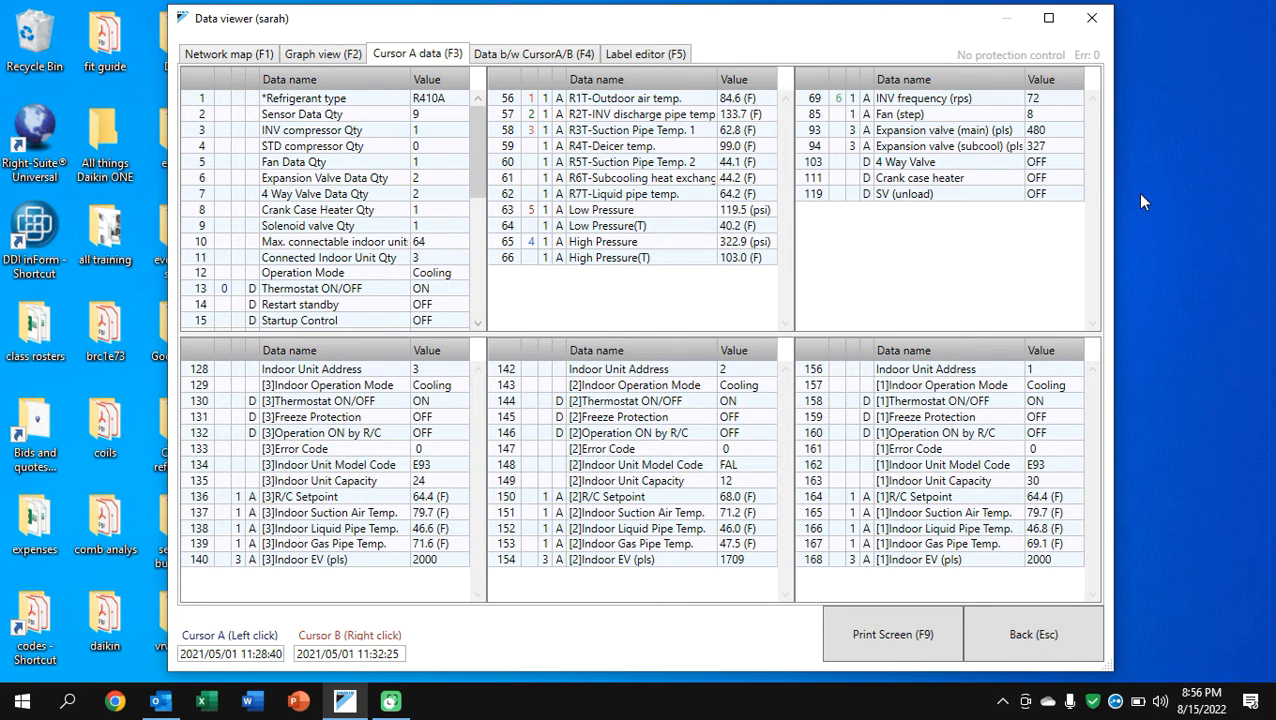
{"action": "mouse_move", "coordinate": [970, 56]}
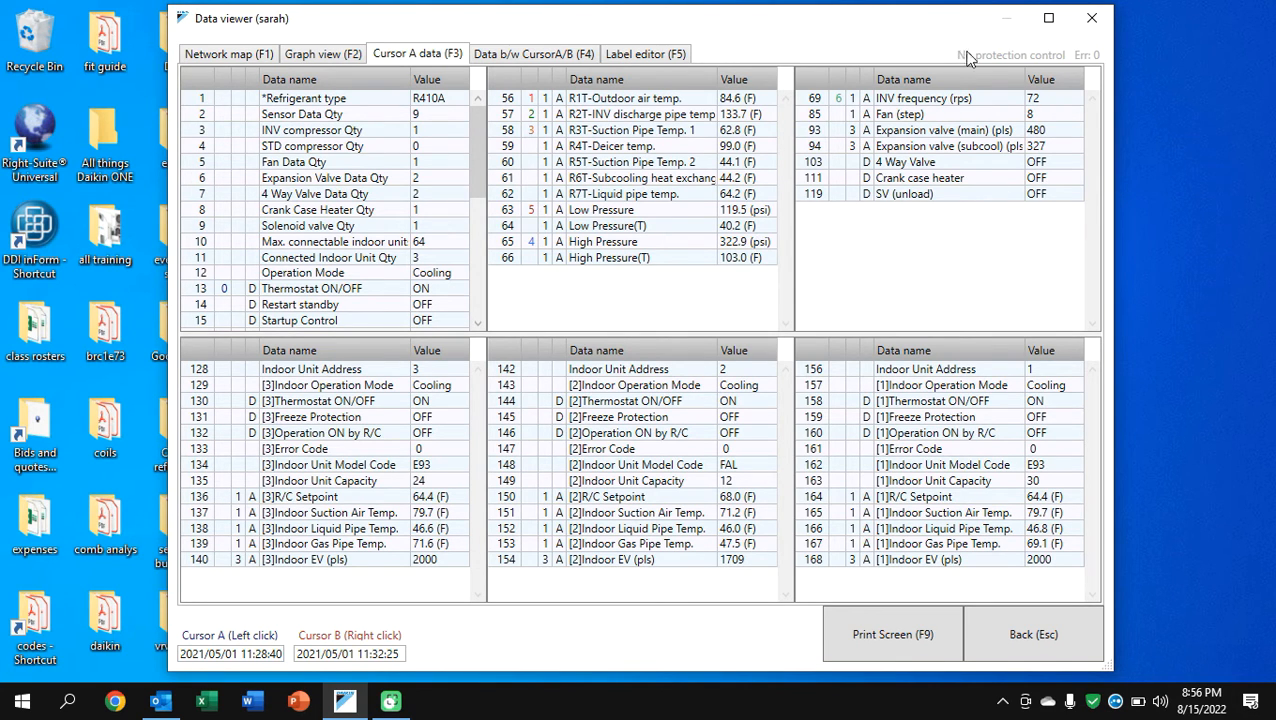
Maximize the viewer and compare graph and Cursor A tables at 11:32:00, High Pressure(T) 104.2°F
{"action": "left_click", "coordinate": [1048, 18]}
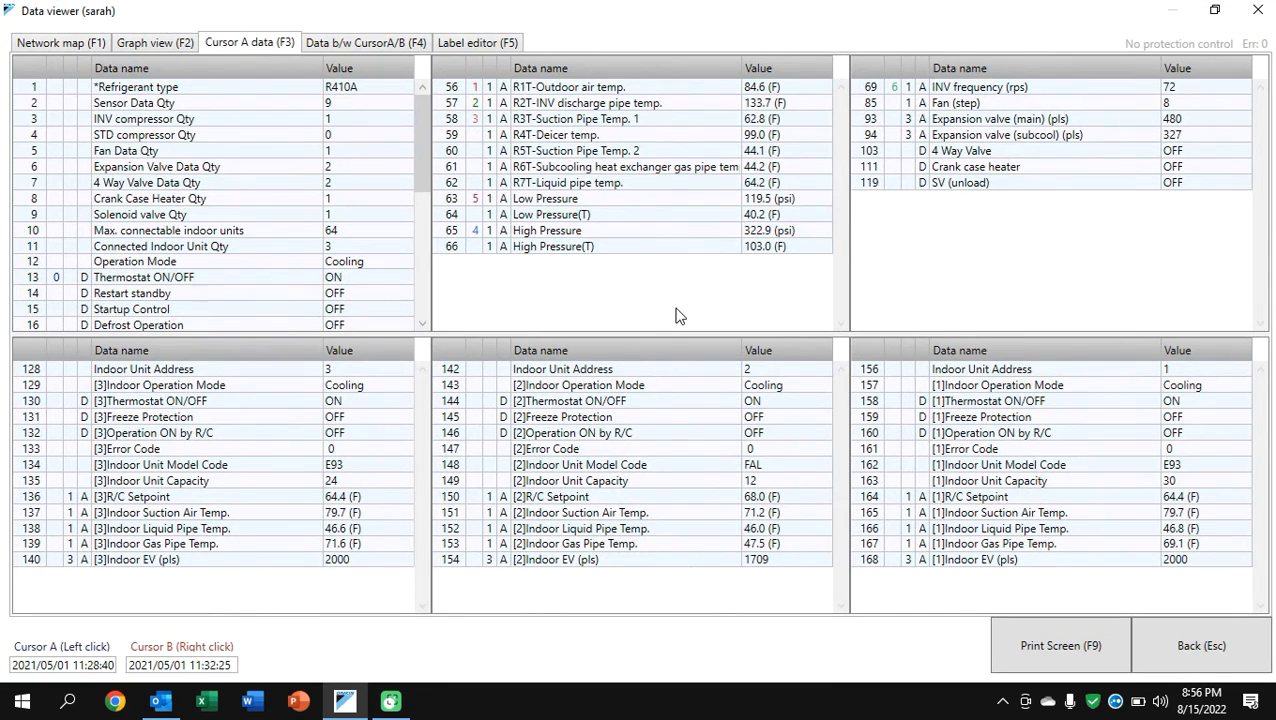
{"action": "mouse_move", "coordinate": [604, 210]}
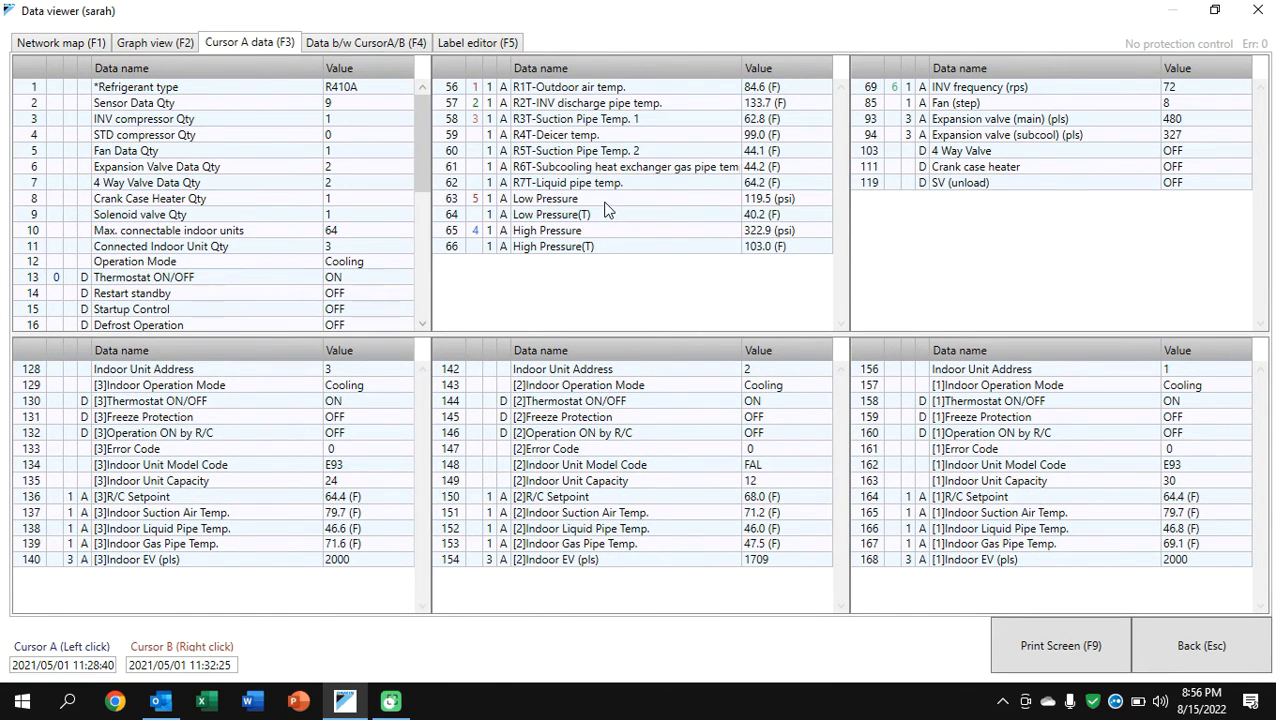
{"action": "mouse_move", "coordinate": [704, 112]}
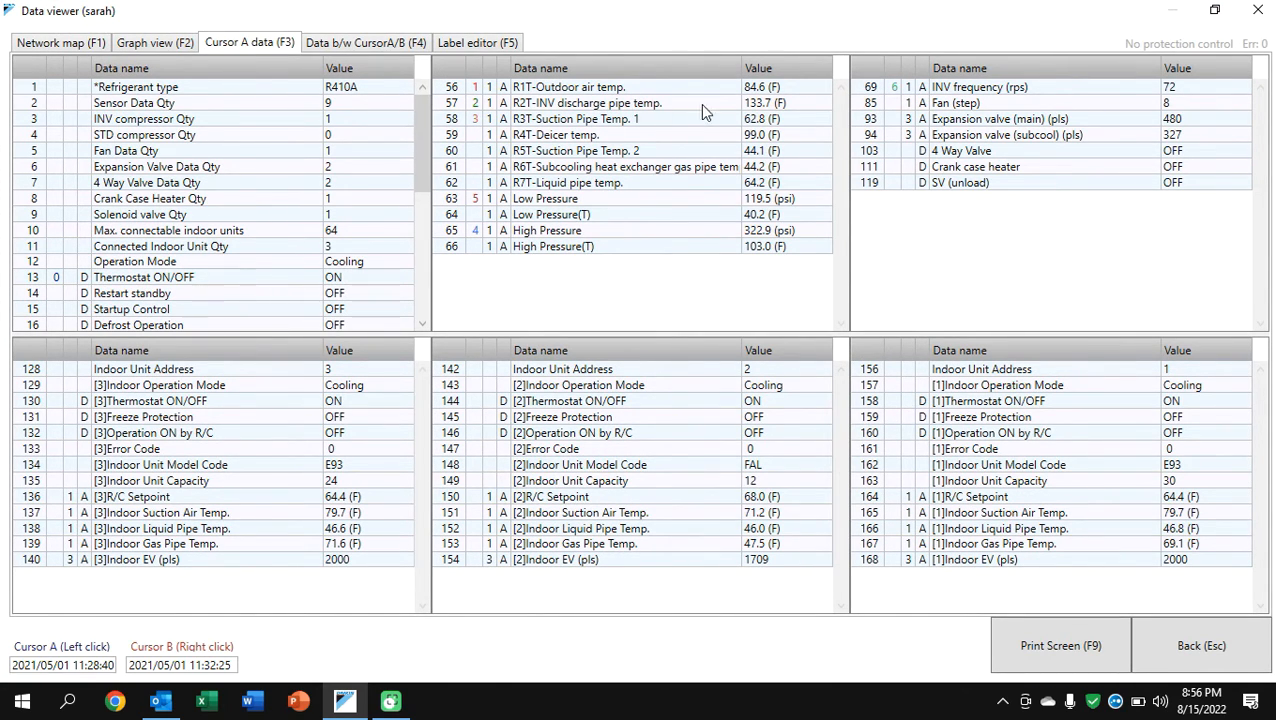
{"action": "mouse_move", "coordinate": [764, 116]}
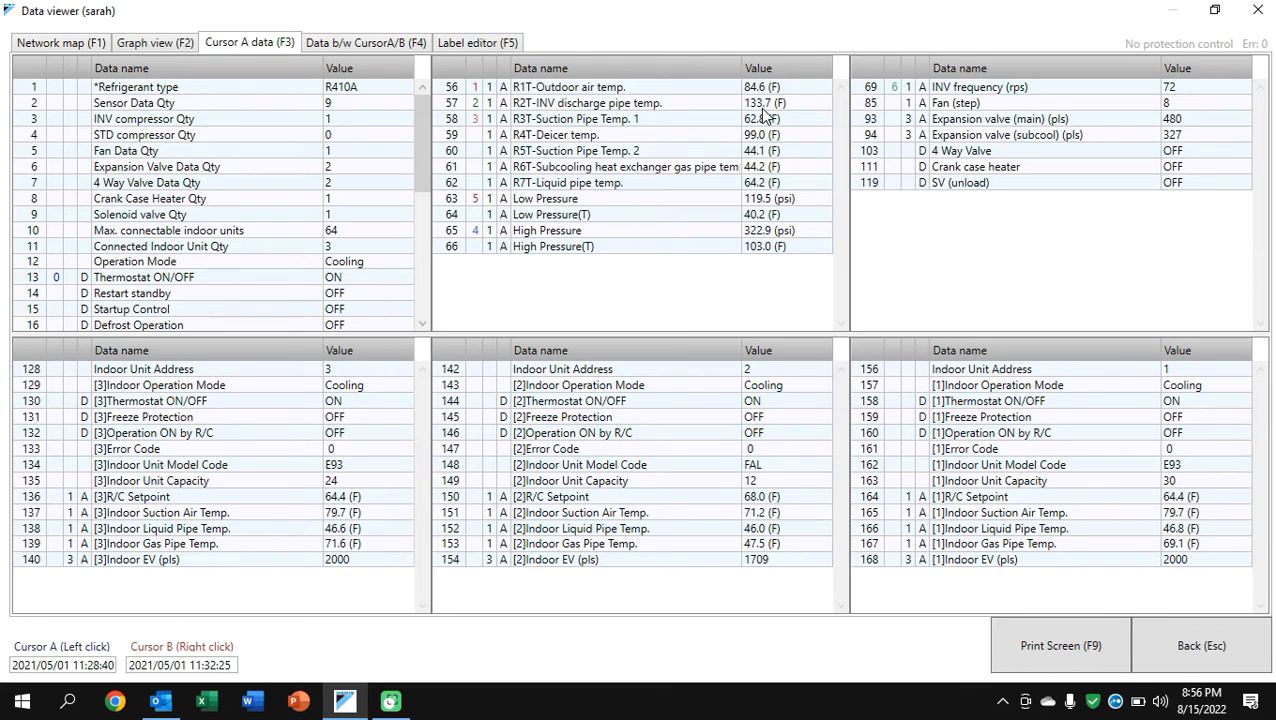
{"action": "mouse_move", "coordinate": [764, 284]}
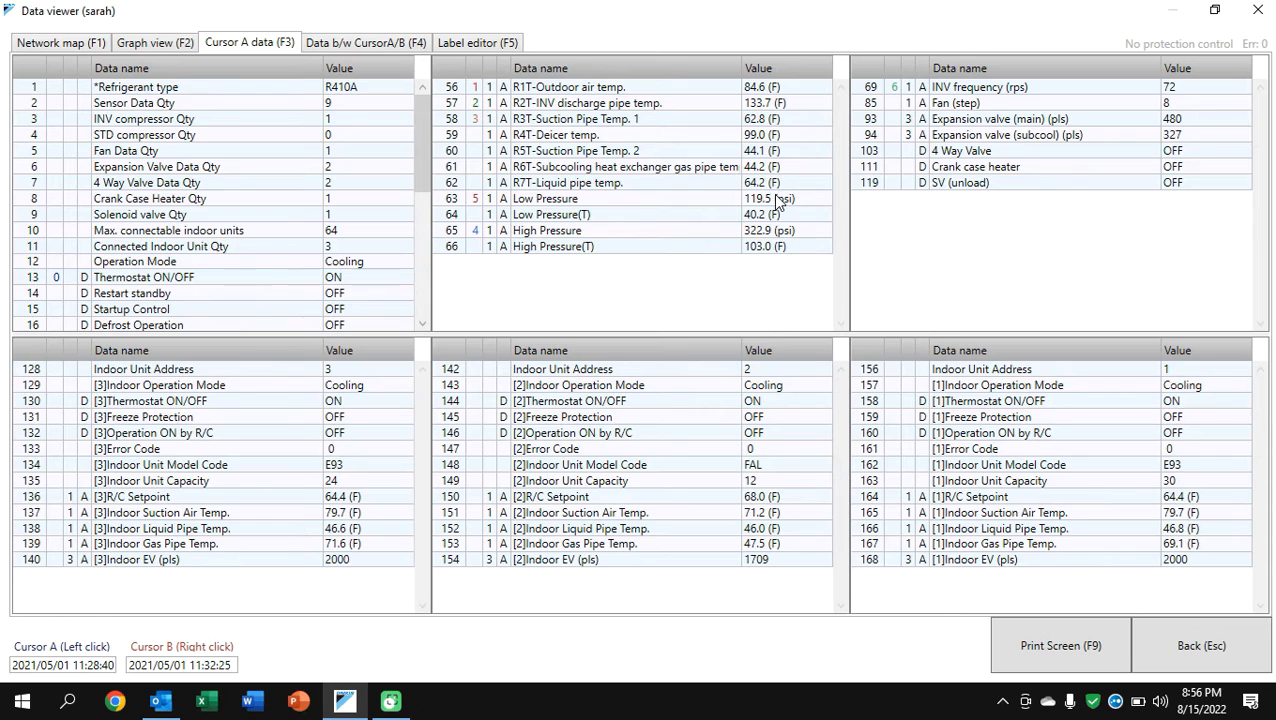
{"action": "mouse_move", "coordinate": [780, 188]}
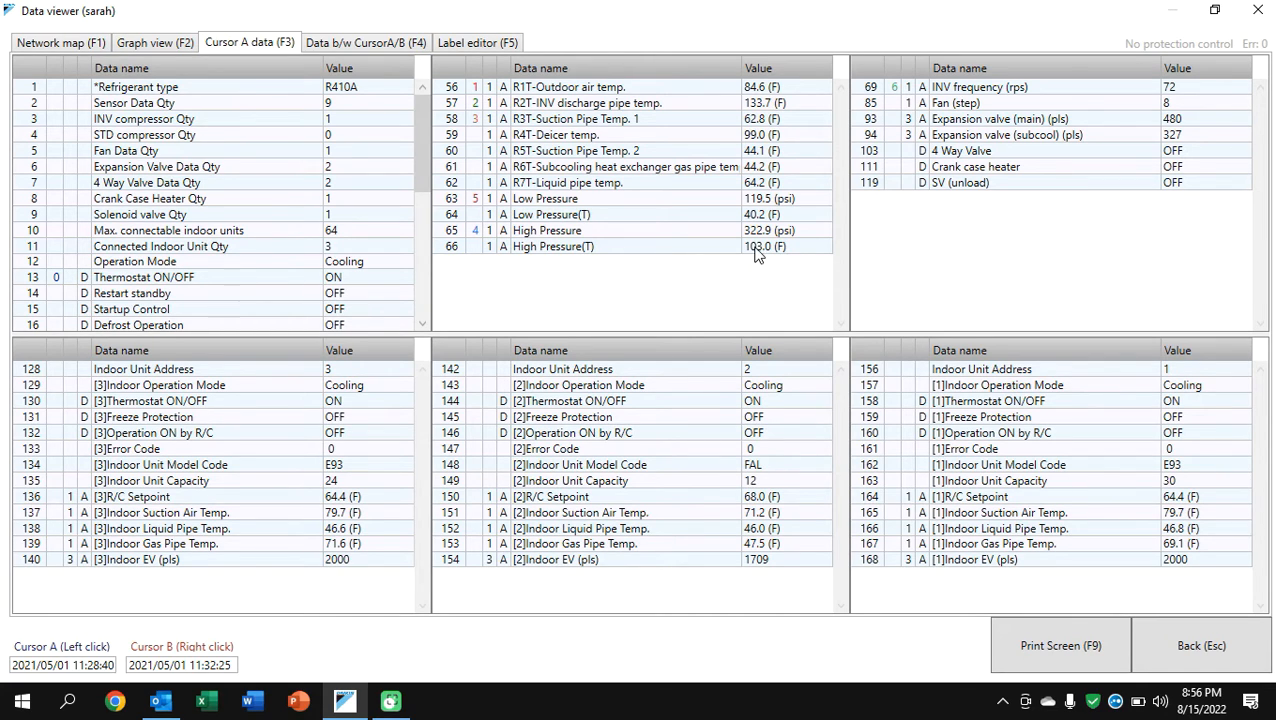
{"action": "mouse_move", "coordinate": [760, 218]}
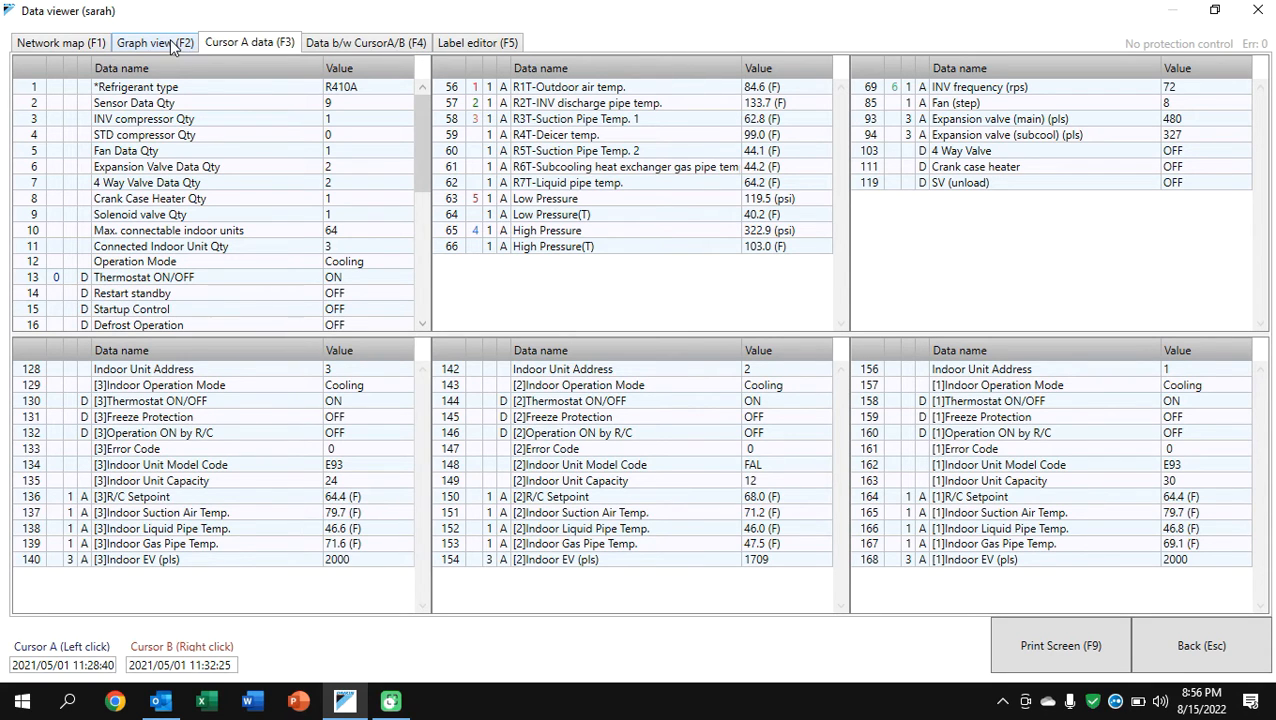
{"action": "left_click", "coordinate": [152, 42]}
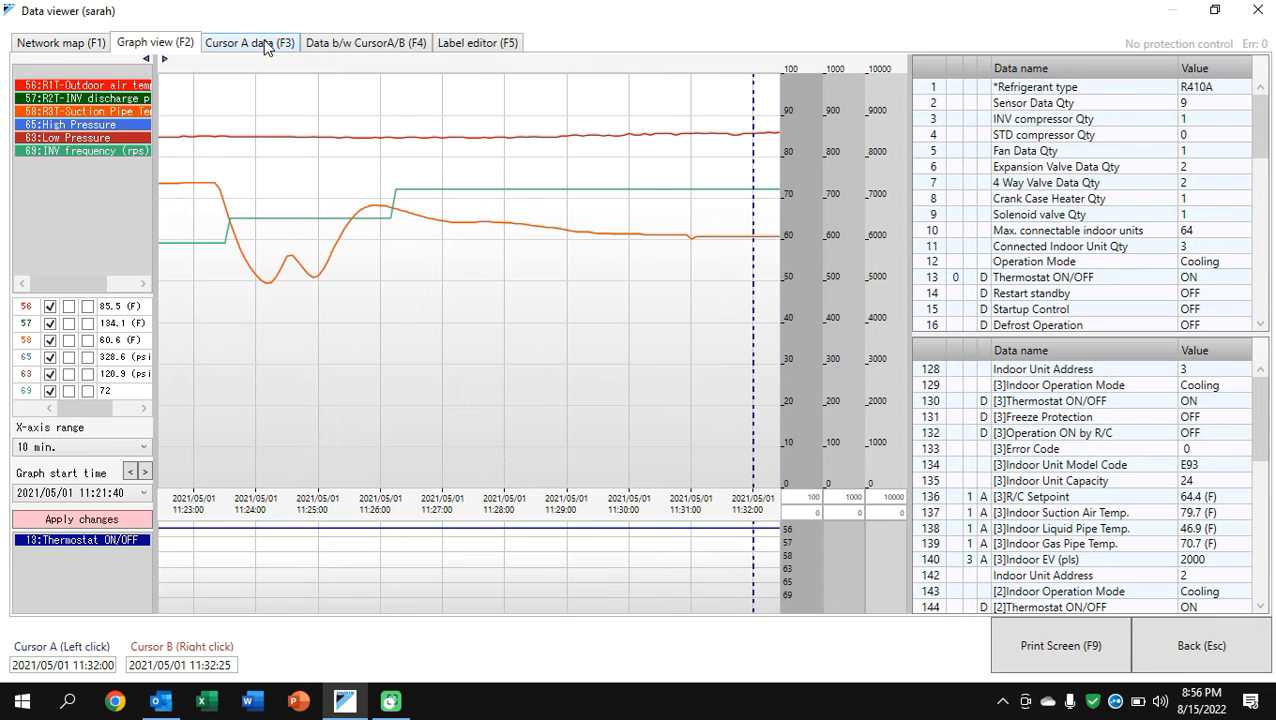
{"action": "left_click", "coordinate": [248, 42]}
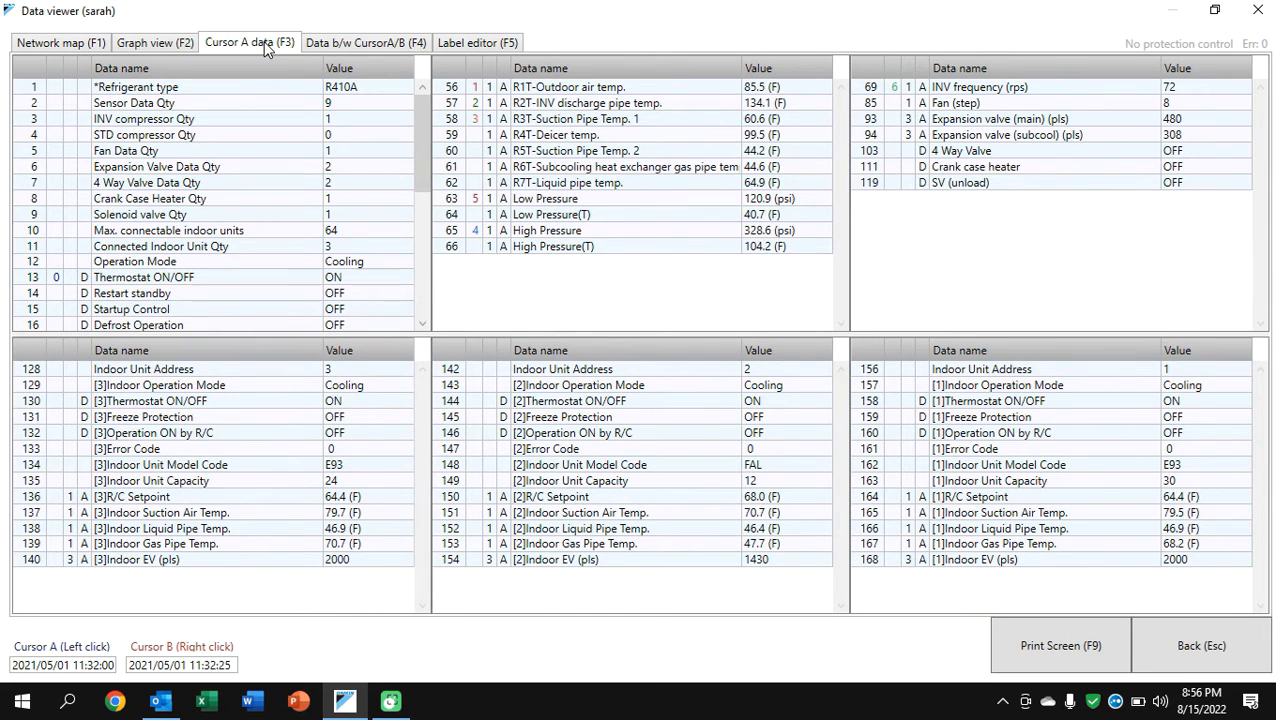
{"action": "mouse_move", "coordinate": [500, 184]}
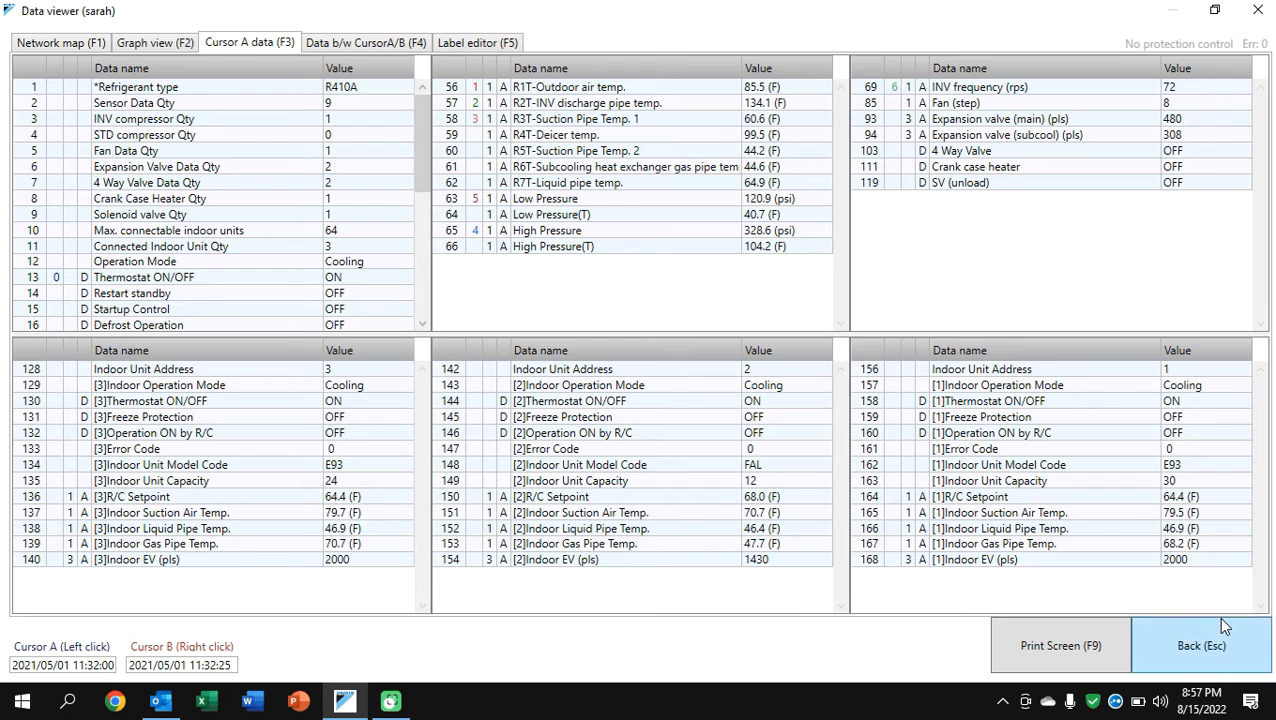
{"action": "left_click", "coordinate": [1200, 644]}
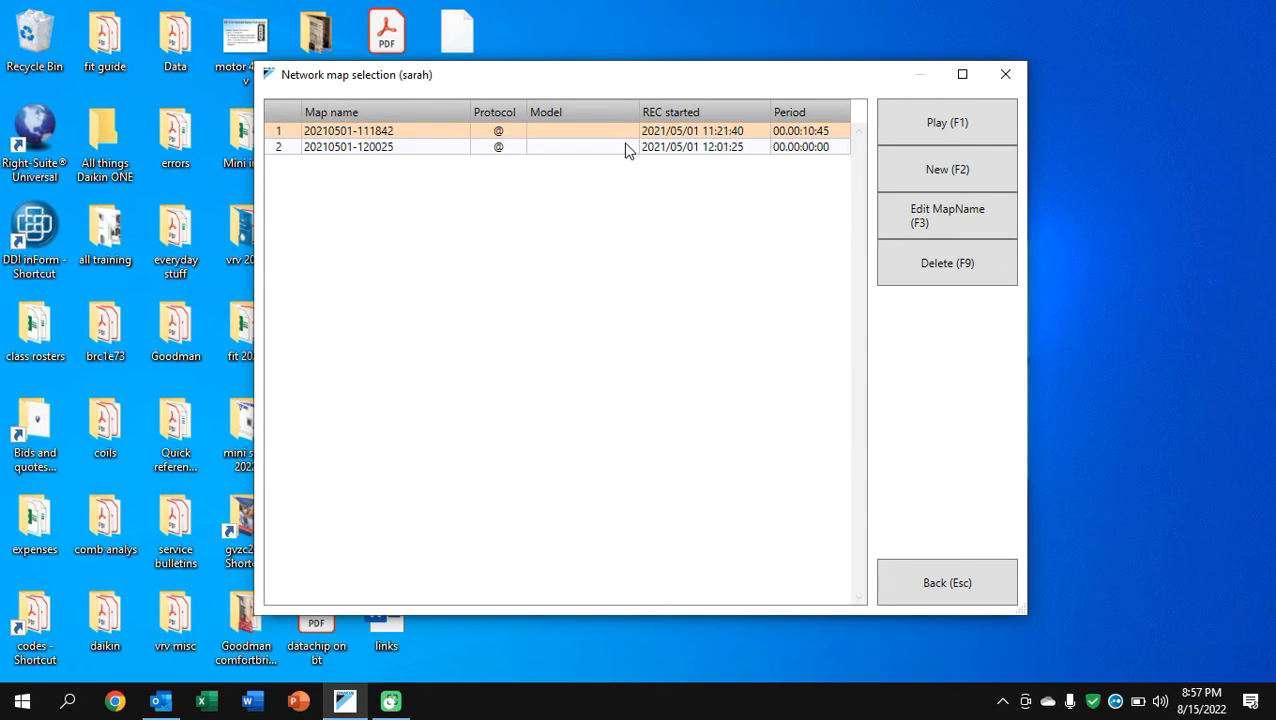
{"action": "mouse_move", "coordinate": [696, 156]}
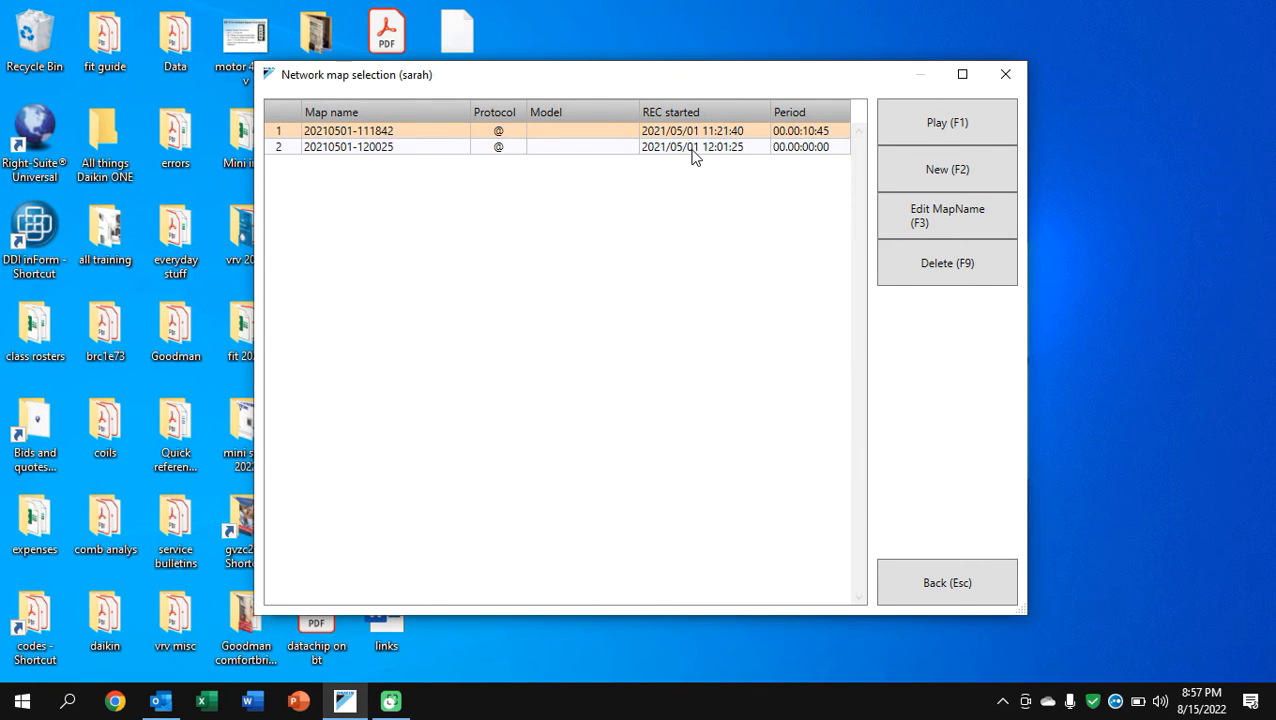
{"action": "double_click", "coordinate": [348, 146]}
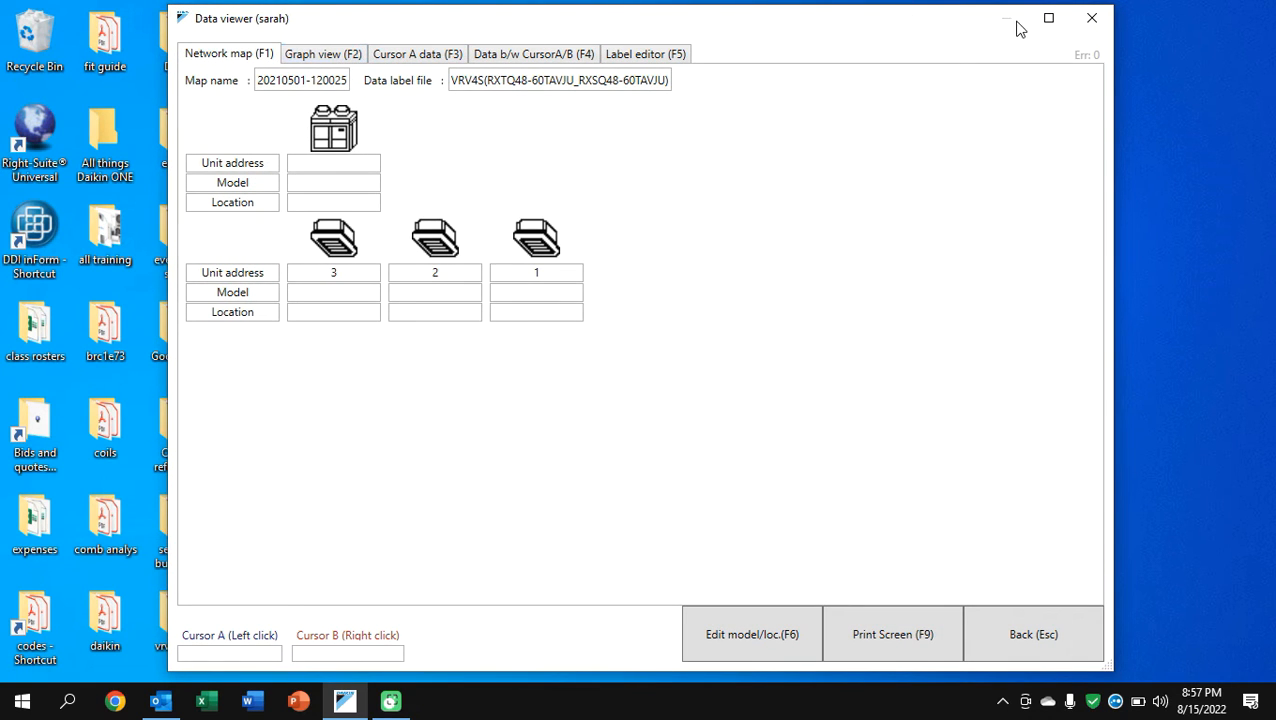
{"action": "left_click", "coordinate": [1048, 18]}
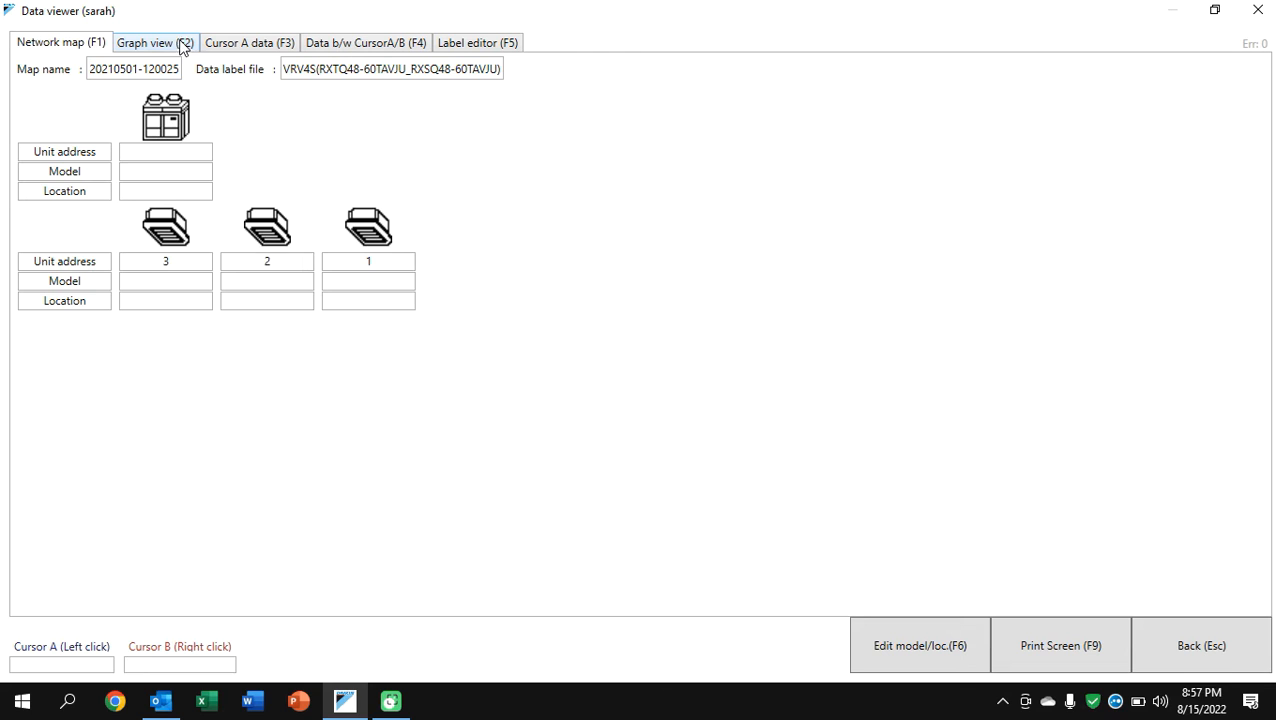
{"action": "left_click", "coordinate": [154, 42]}
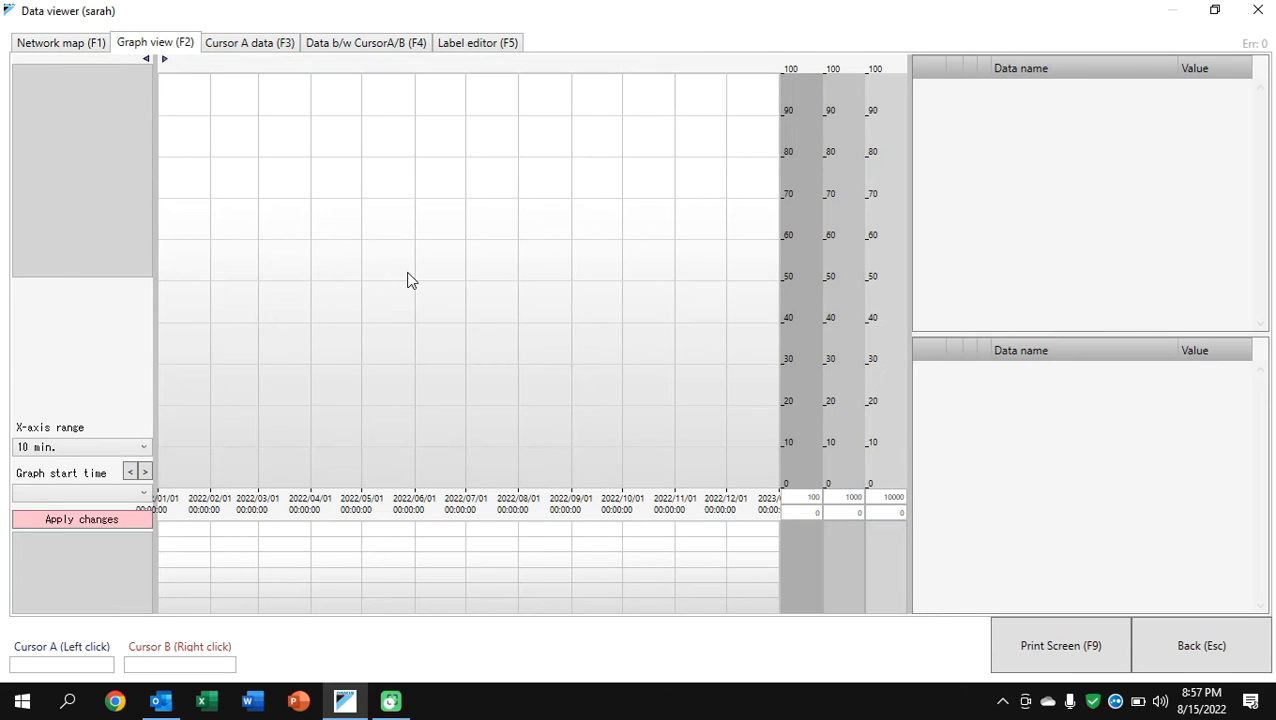
{"action": "mouse_move", "coordinate": [248, 32]}
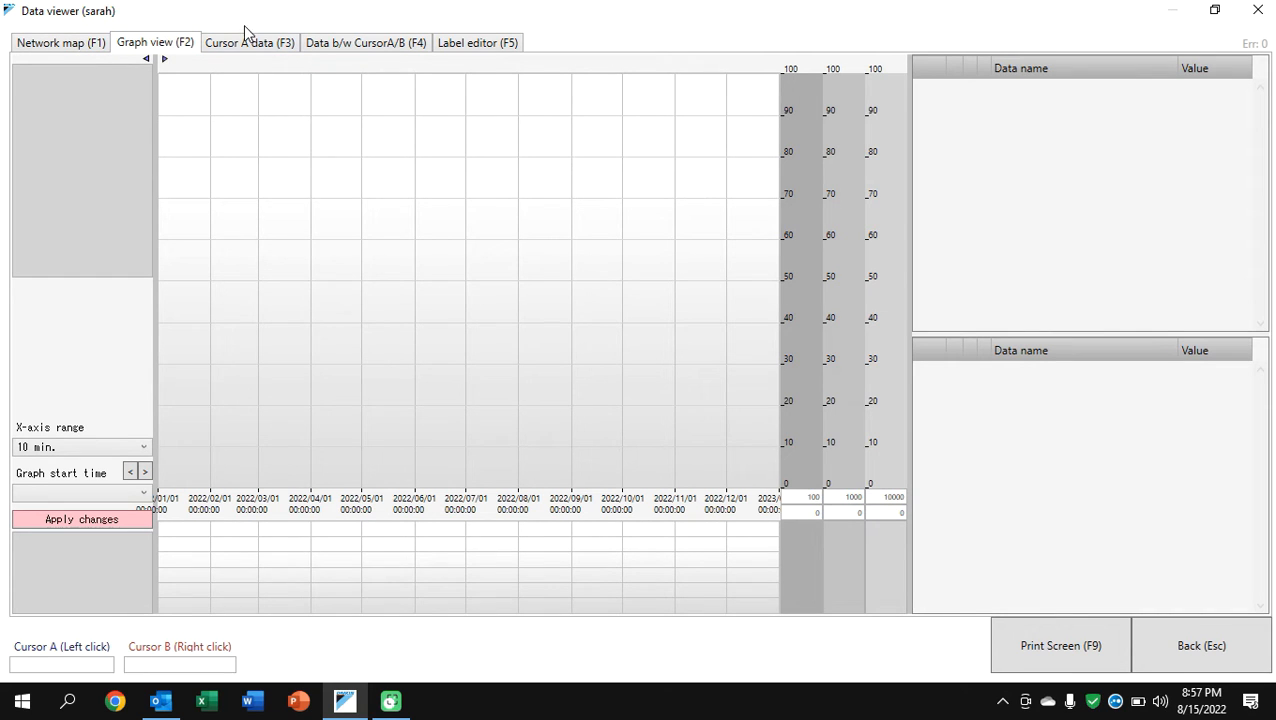
{"action": "left_click", "coordinate": [248, 42]}
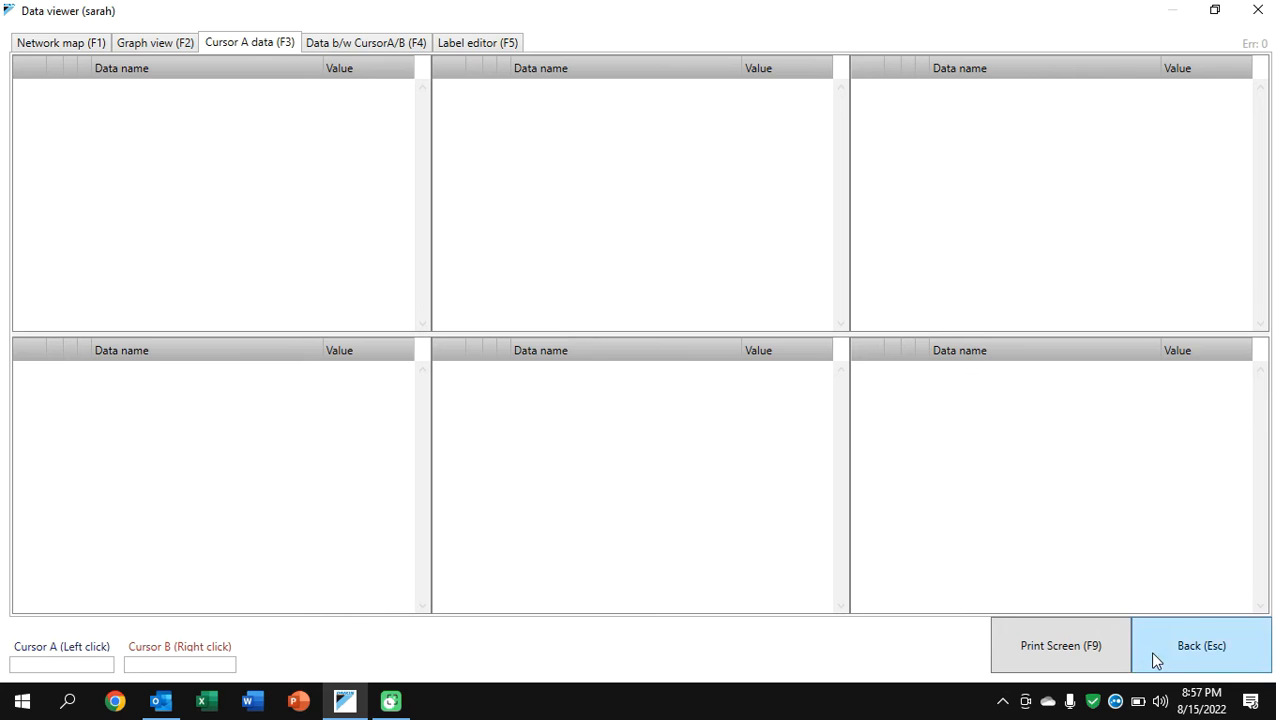
{"action": "left_click", "coordinate": [1200, 644]}
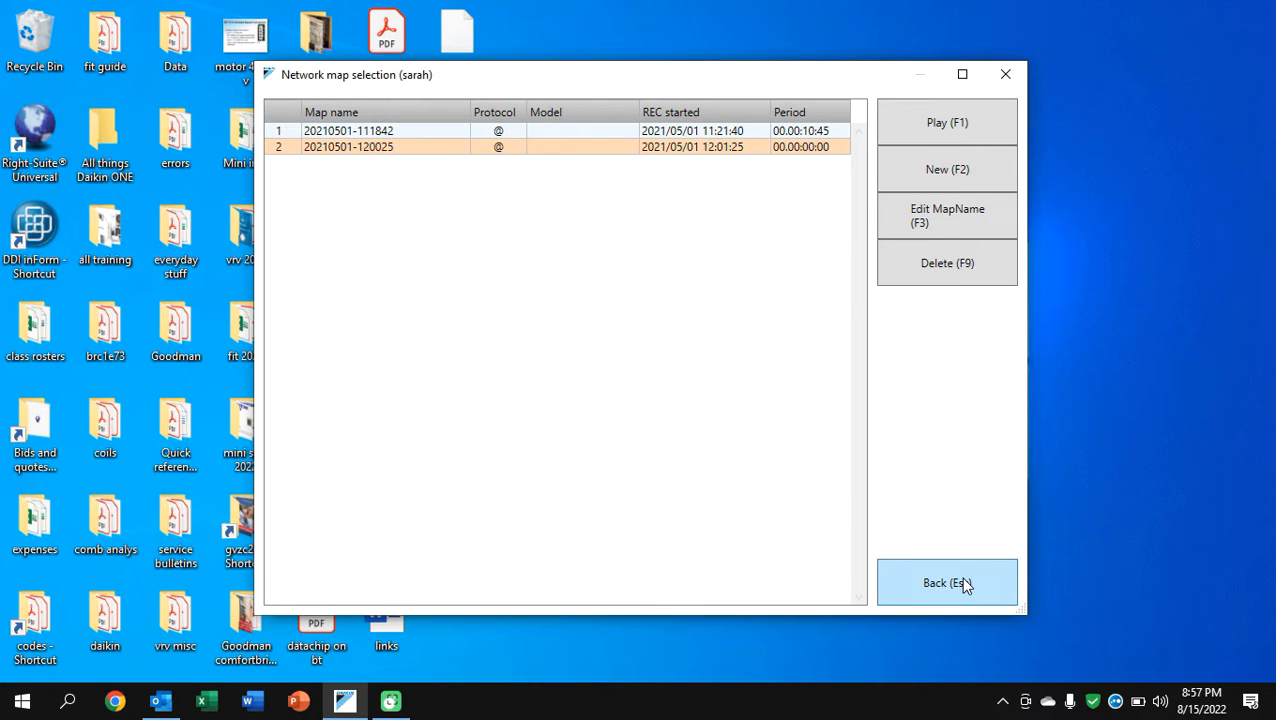
{"action": "left_click", "coordinate": [944, 584]}
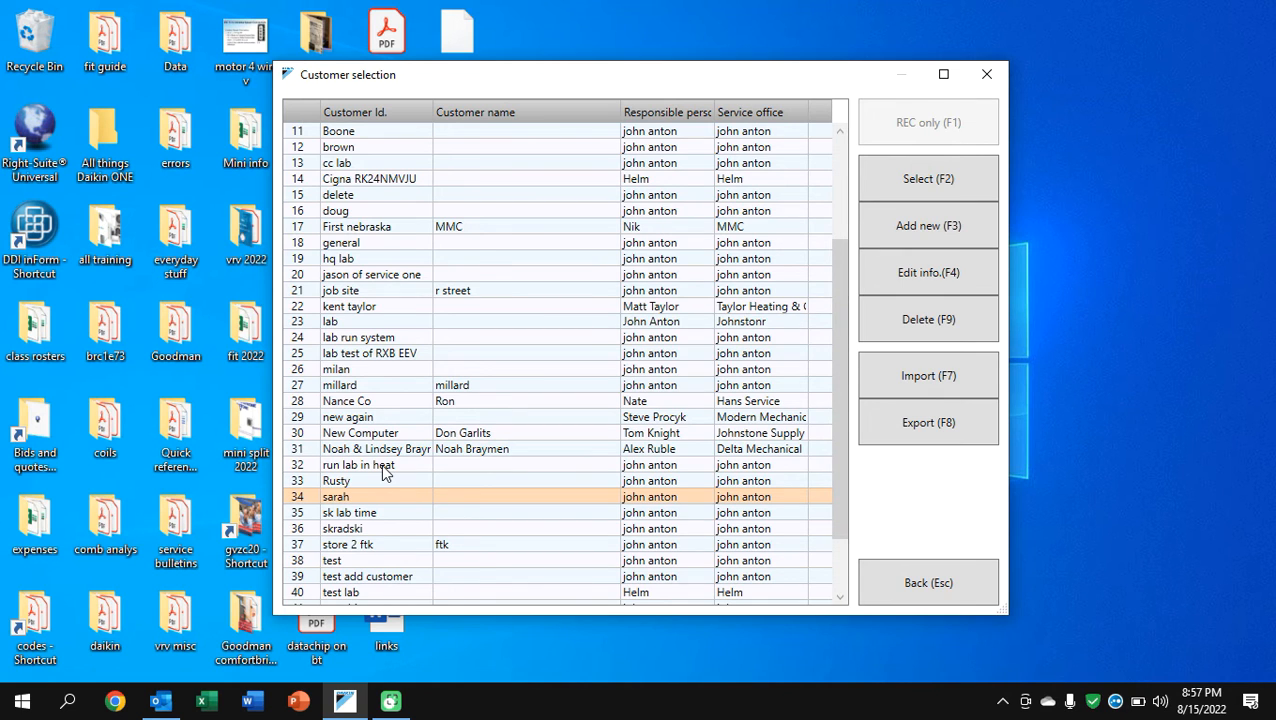
{"action": "double_click", "coordinate": [358, 464]}
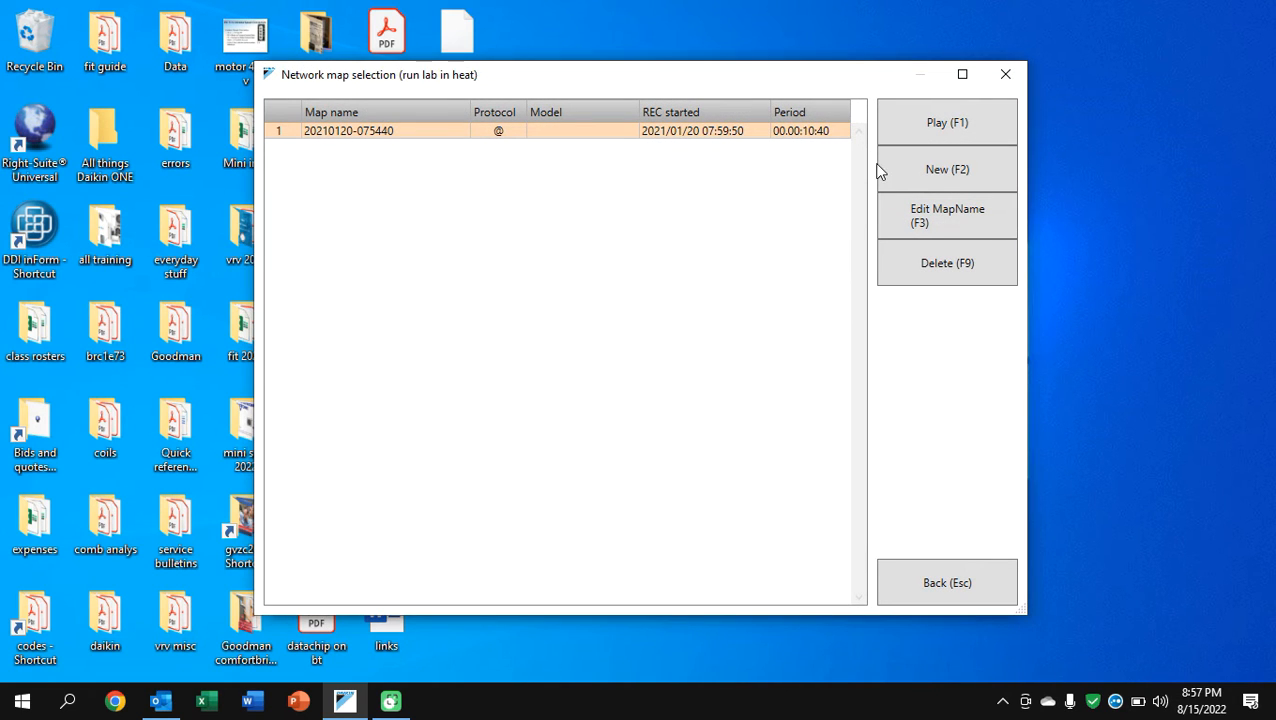
{"action": "left_click", "coordinate": [946, 122]}
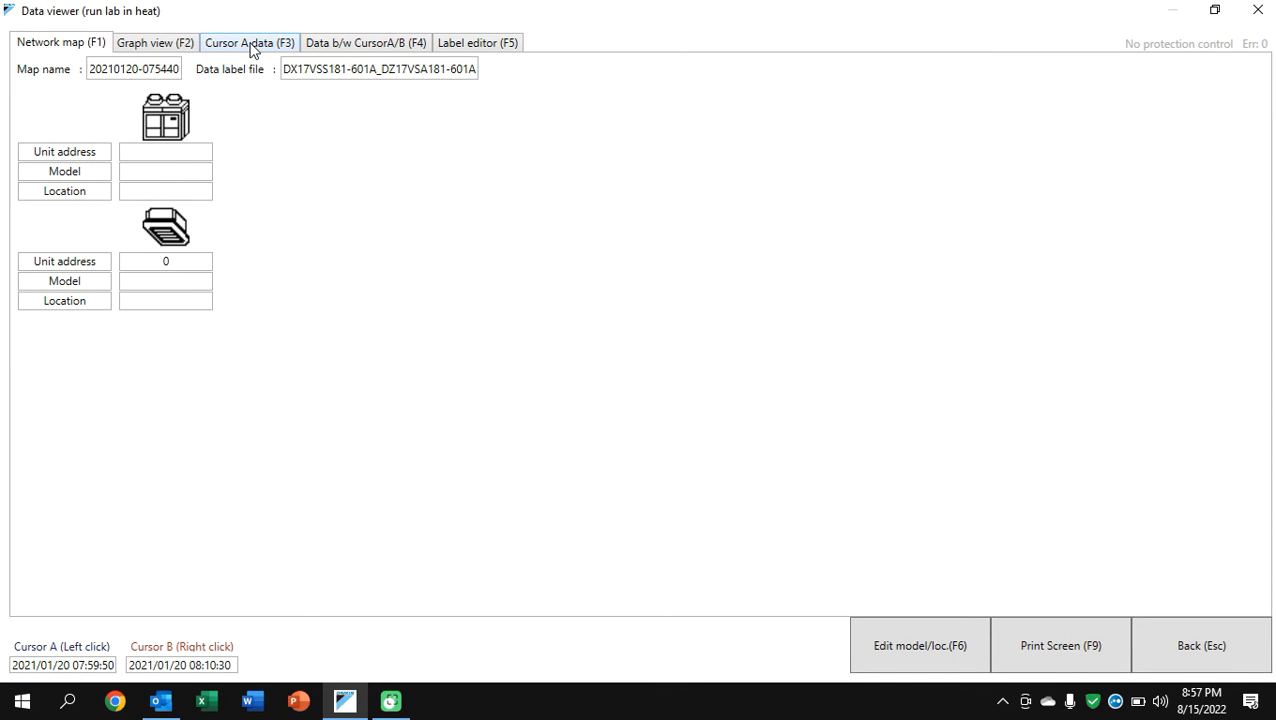
{"action": "left_click", "coordinate": [156, 42]}
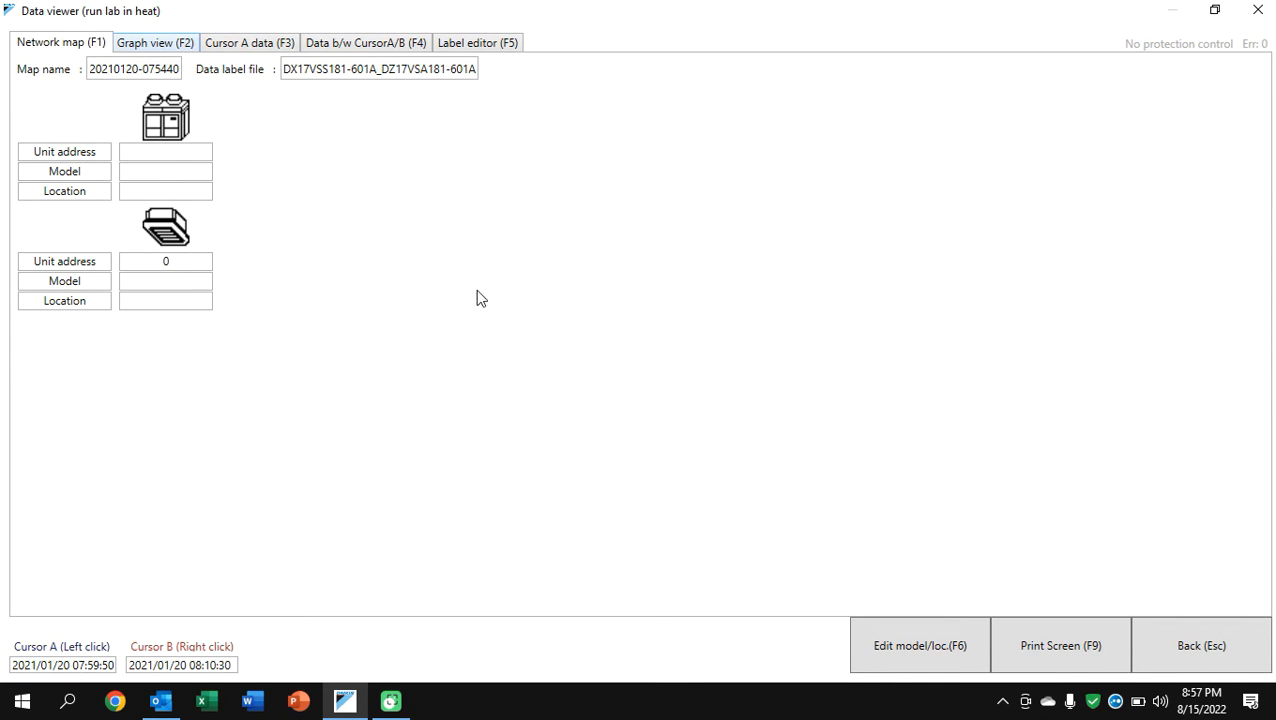
{"action": "left_click", "coordinate": [156, 42]}
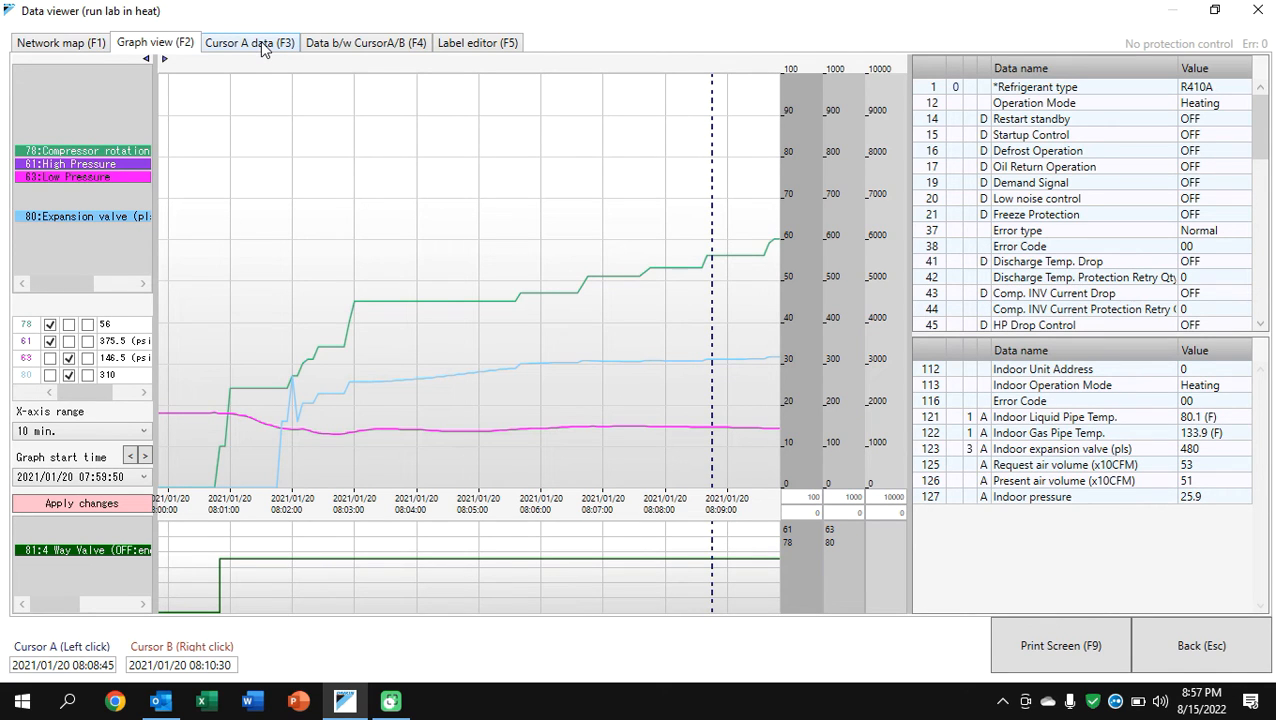
Show the heat-mode recording's Cursor A tables with readings such as High Pressure 375.5 psi
{"action": "left_click", "coordinate": [248, 42]}
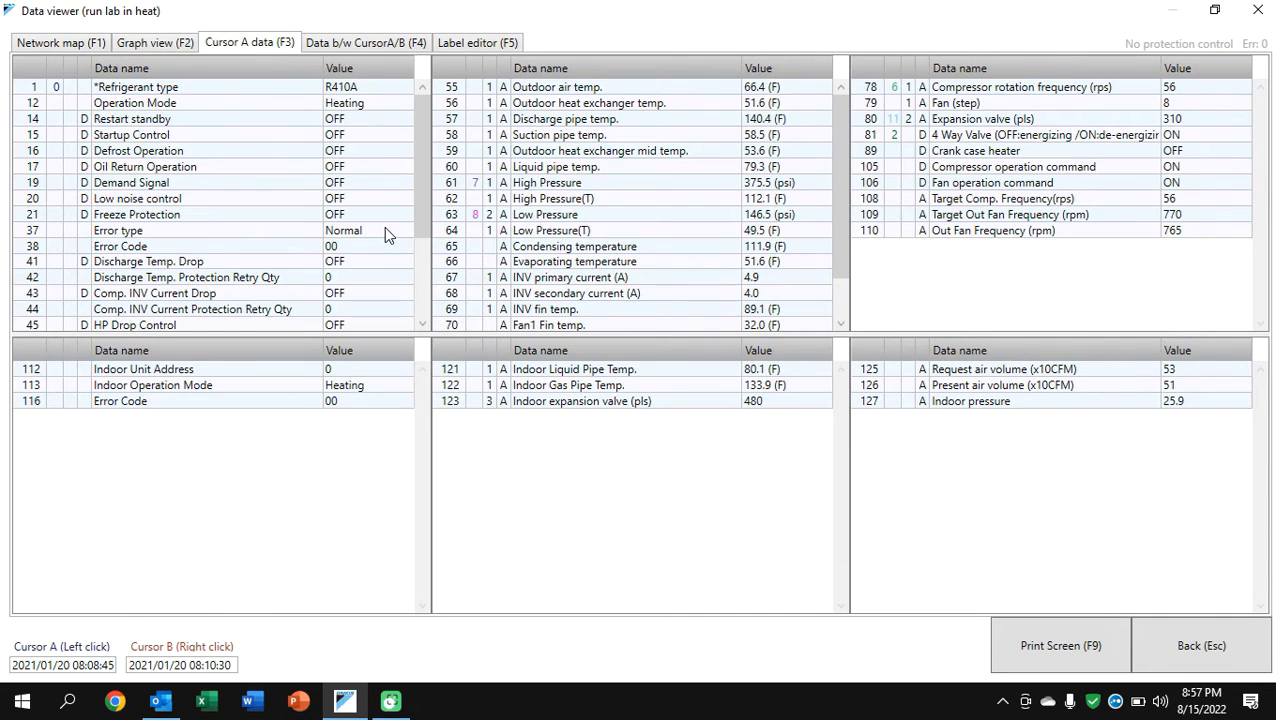
{"action": "mouse_move", "coordinate": [564, 230]}
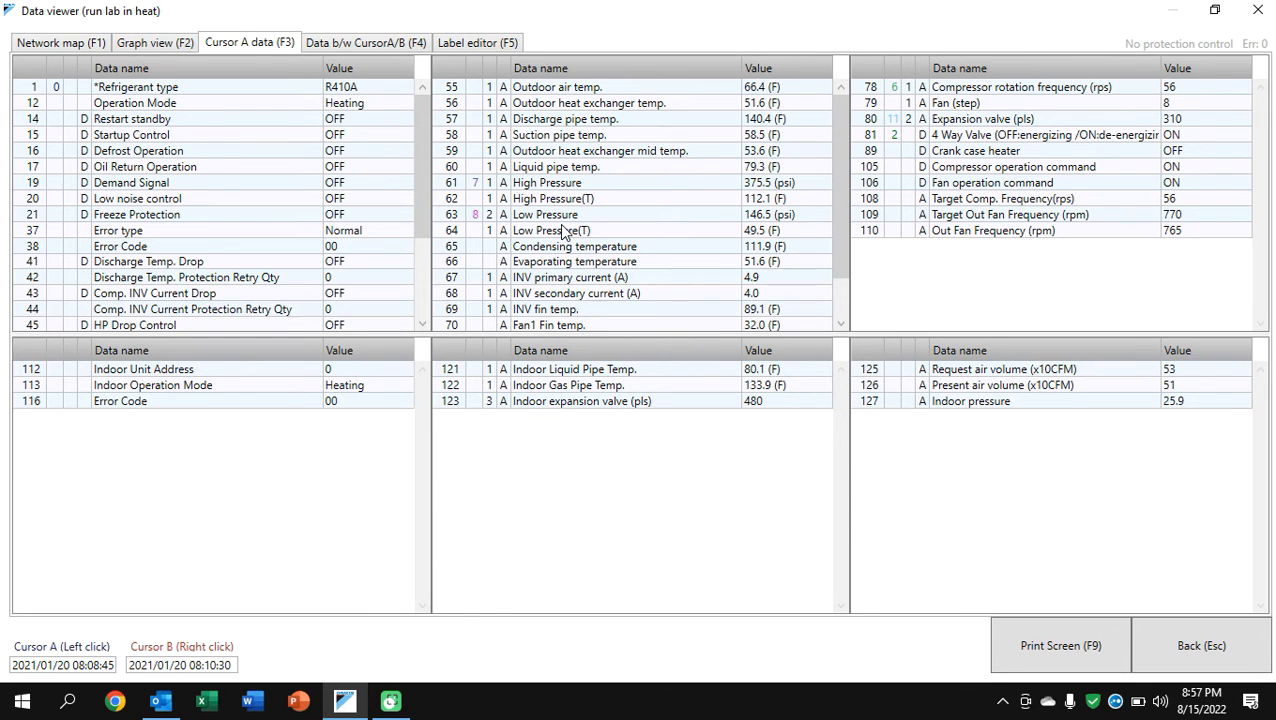
{"action": "mouse_move", "coordinate": [672, 294]}
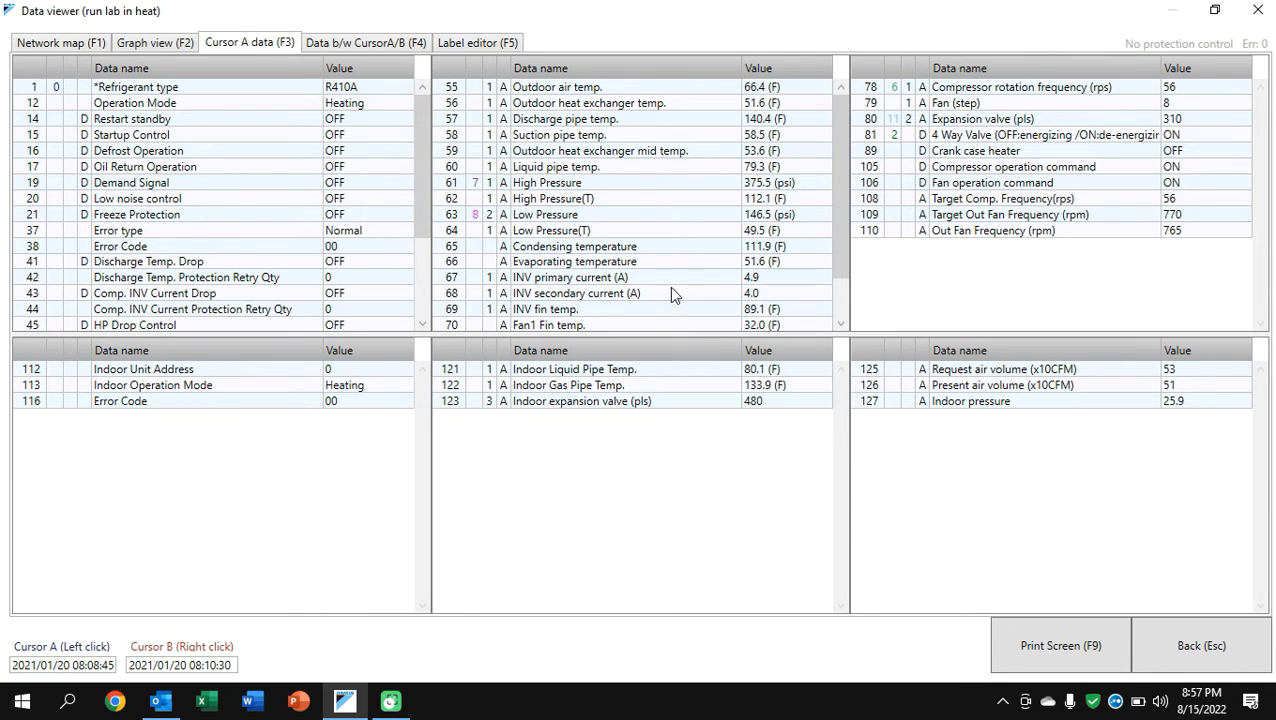
{"action": "mouse_move", "coordinate": [1036, 110]}
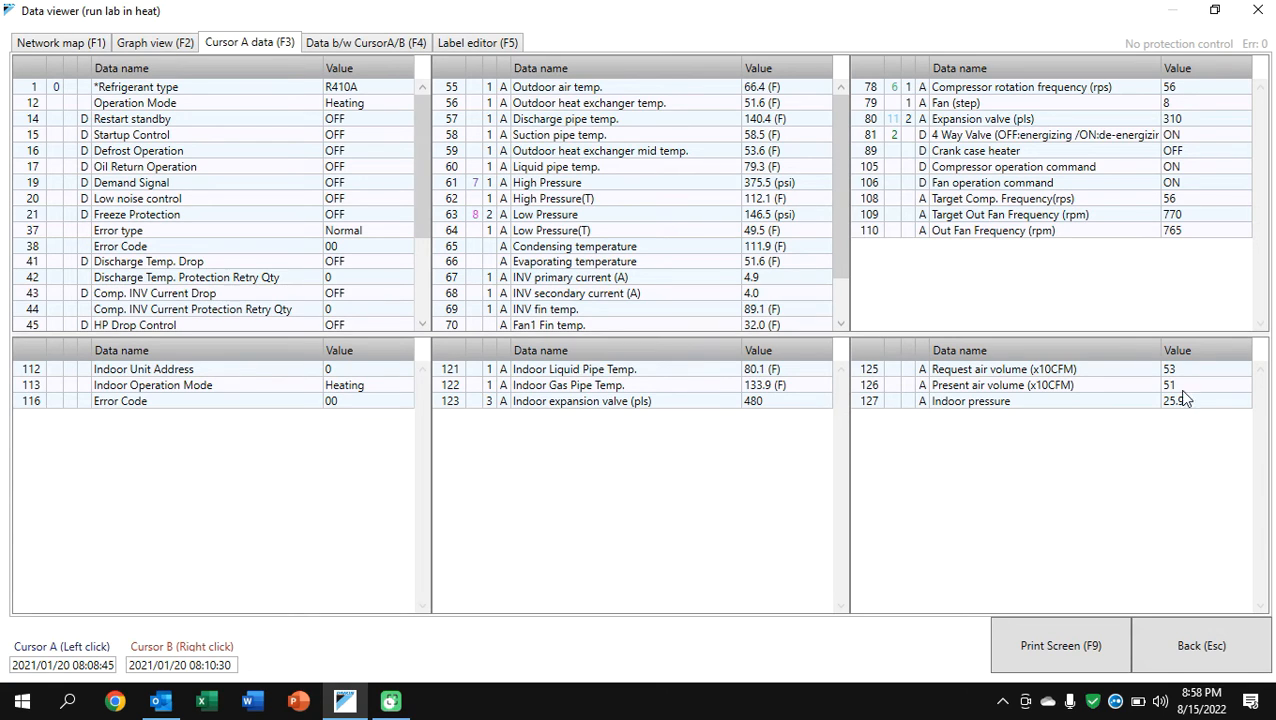
{"action": "mouse_move", "coordinate": [1184, 444]}
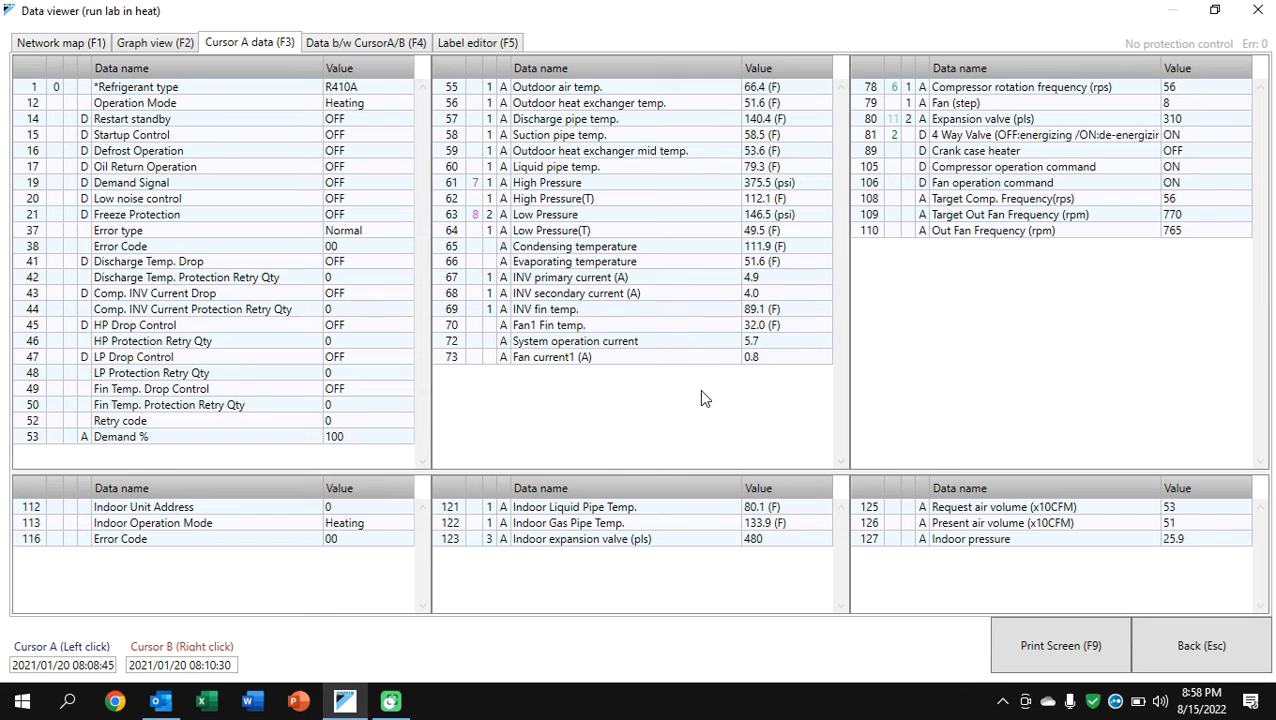
{"action": "mouse_move", "coordinate": [728, 368]}
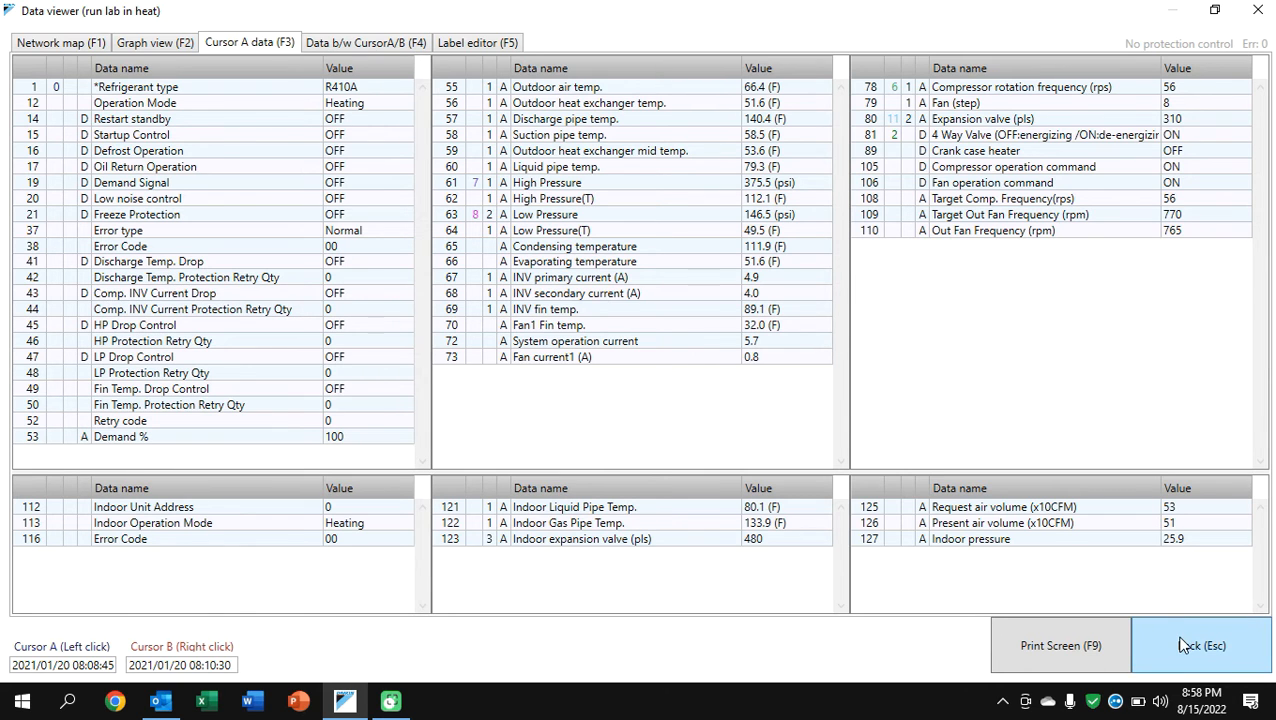
Back out of the data viewer and customer list to the main menu, then exit D-Checker and confirm
{"action": "left_click", "coordinate": [1200, 644]}
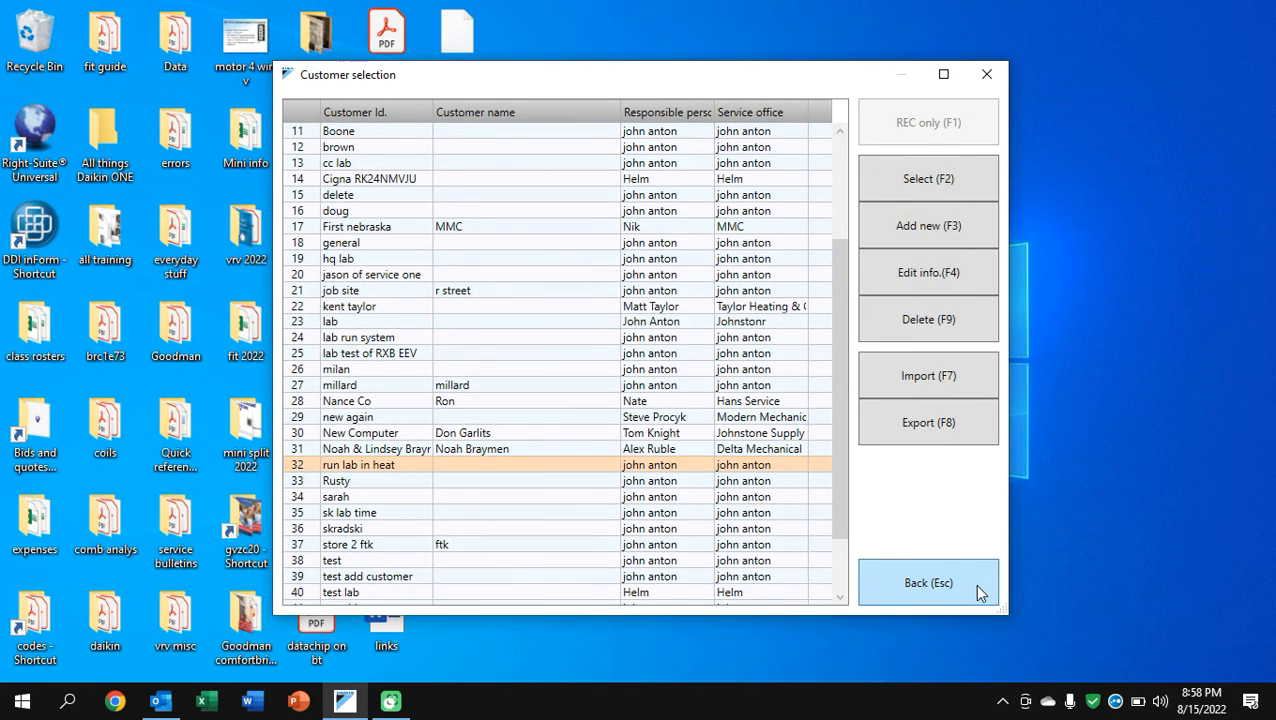
{"action": "left_click", "coordinate": [928, 582]}
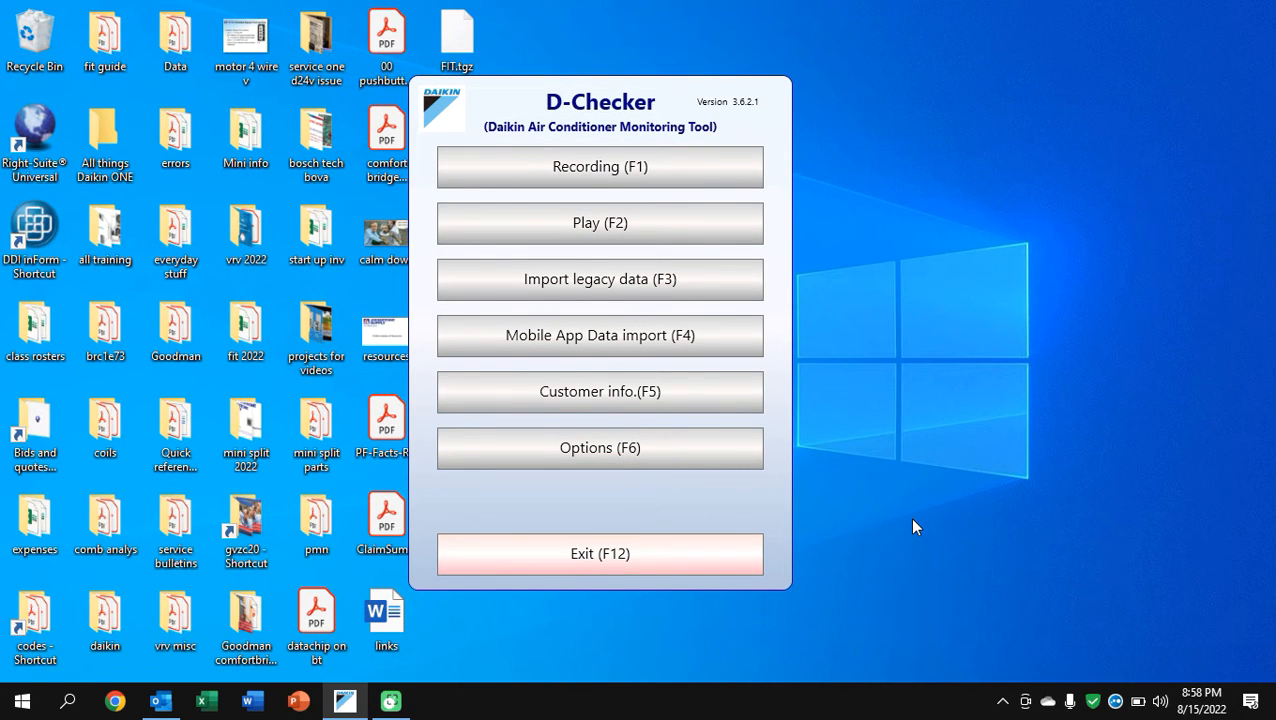
{"action": "mouse_move", "coordinate": [852, 532]}
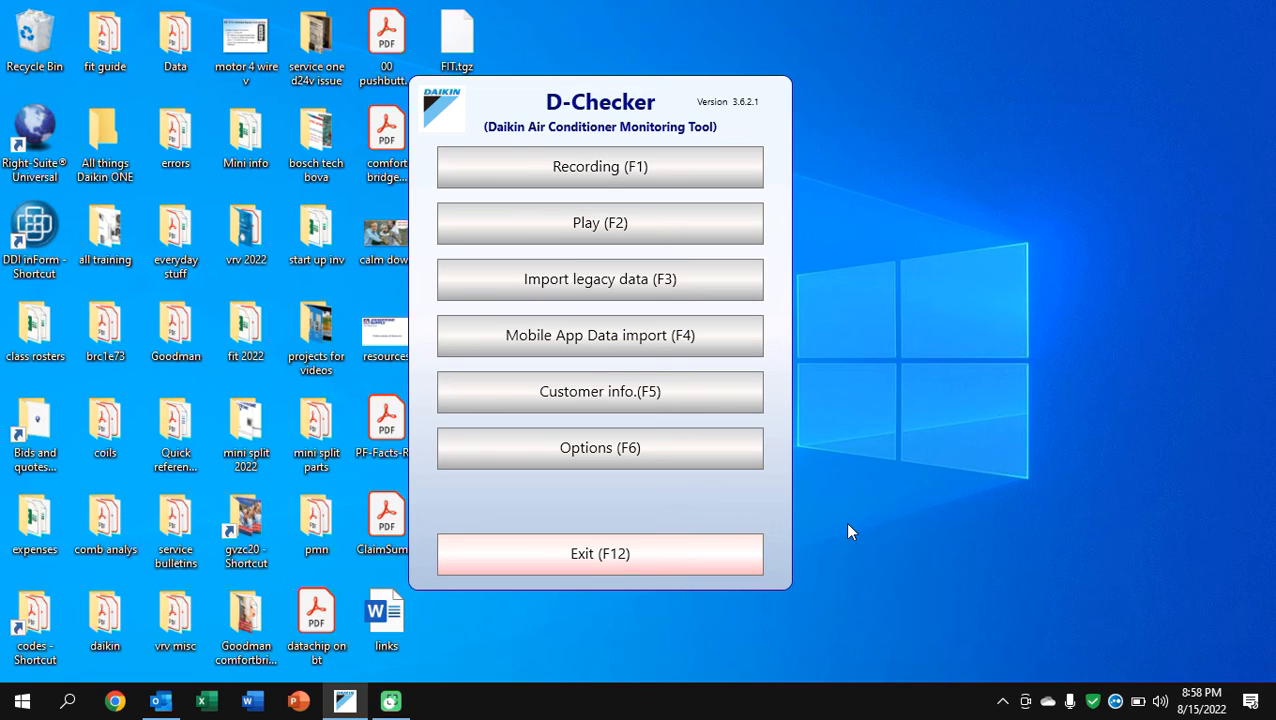
{"action": "mouse_move", "coordinate": [684, 560]}
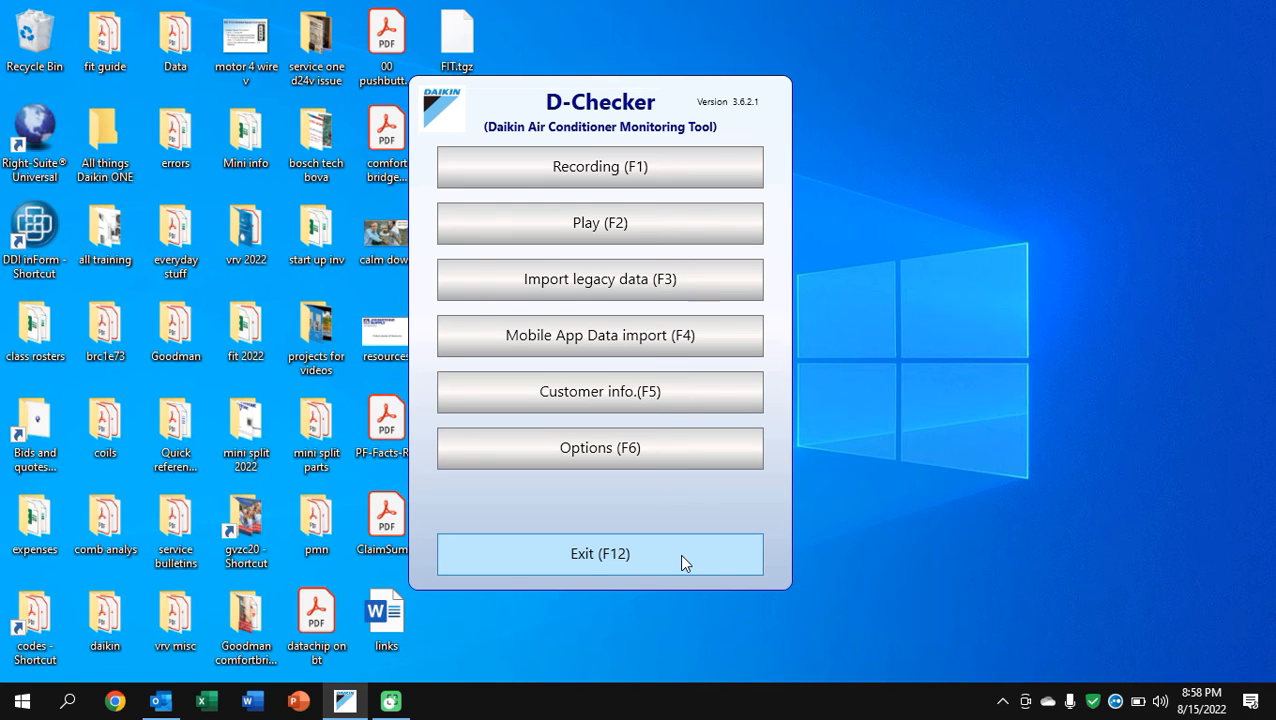
{"action": "left_click", "coordinate": [600, 552]}
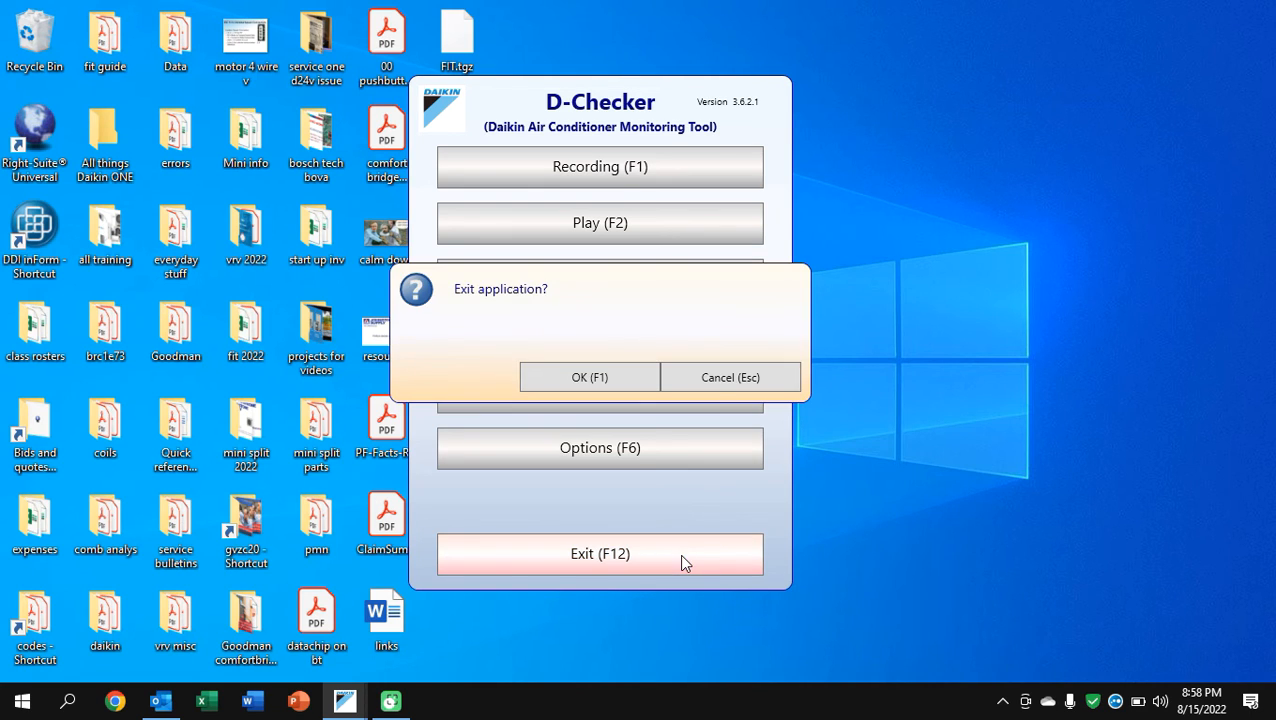
{"action": "left_click", "coordinate": [588, 376]}
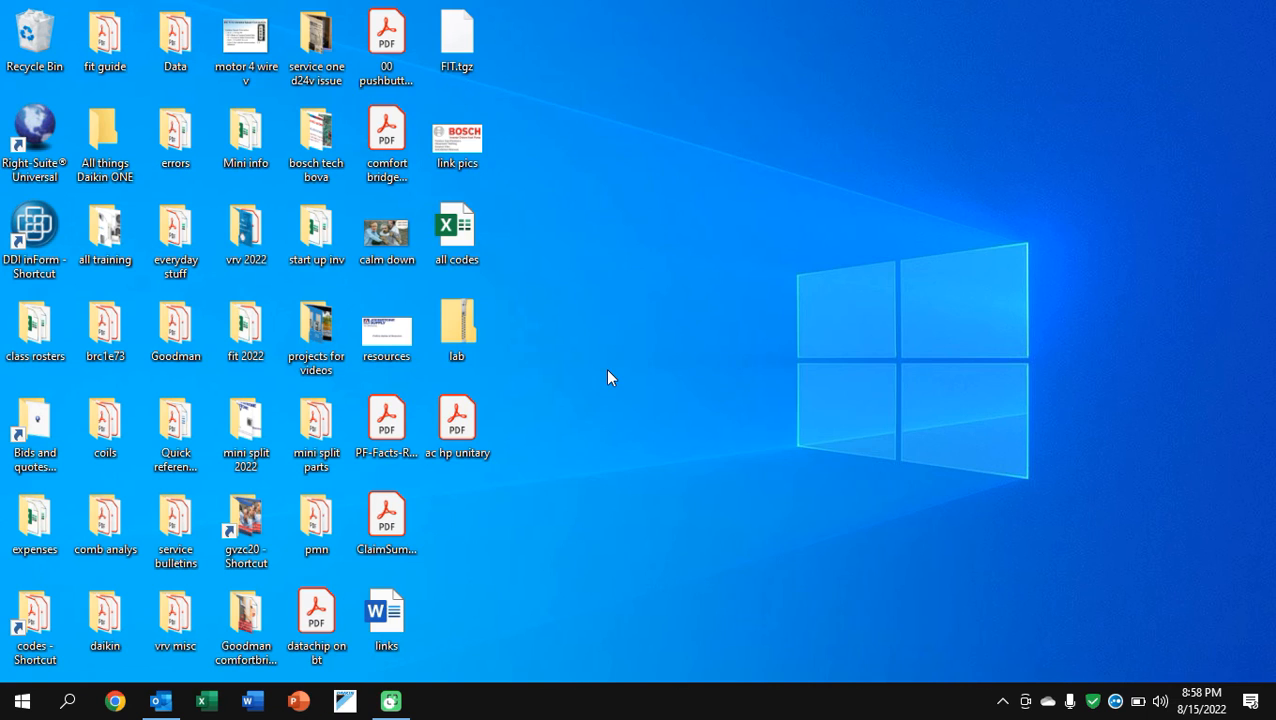